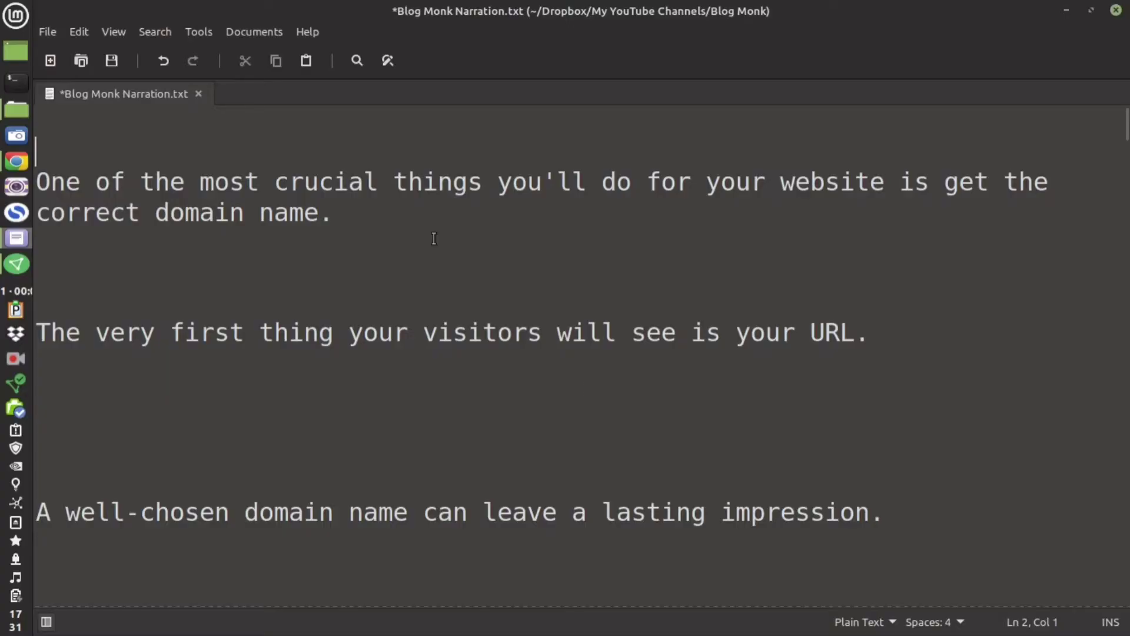
Type the title '11 Best Tips For Perfect Domain Name | Great SEO Friendly Domain Name To Rank Better'
left_click_drag(169, 182, 654, 182)
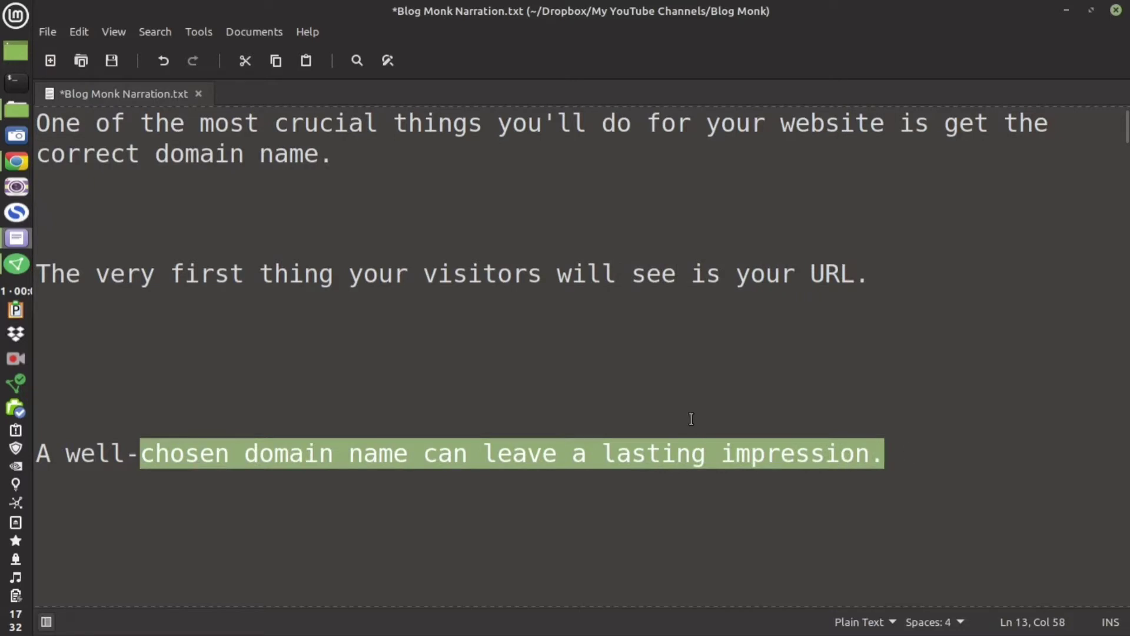
scroll("down", 3)
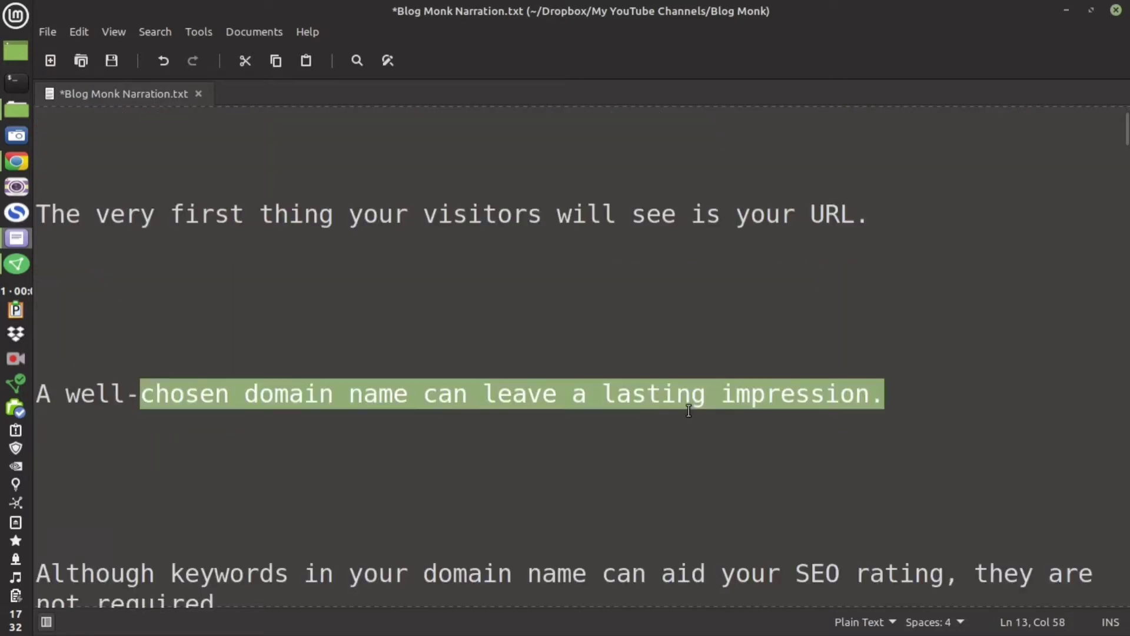
left_click(167, 480)
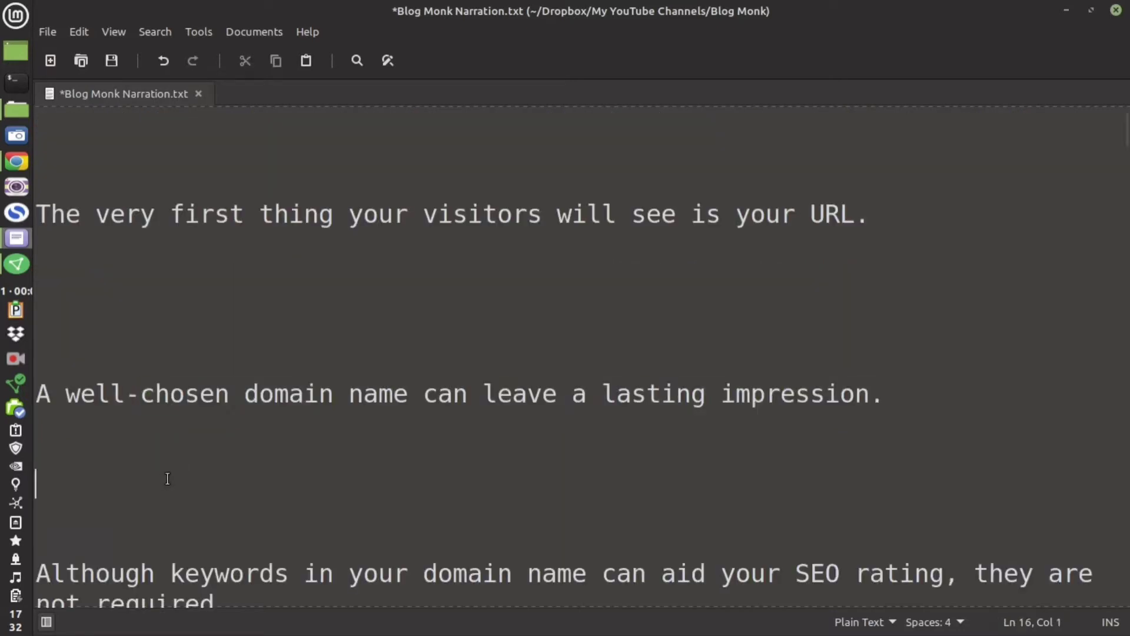
type("11 Best Tips For Perfect Domain Name | Great SEO Friendly Domain Name To Rank Better")
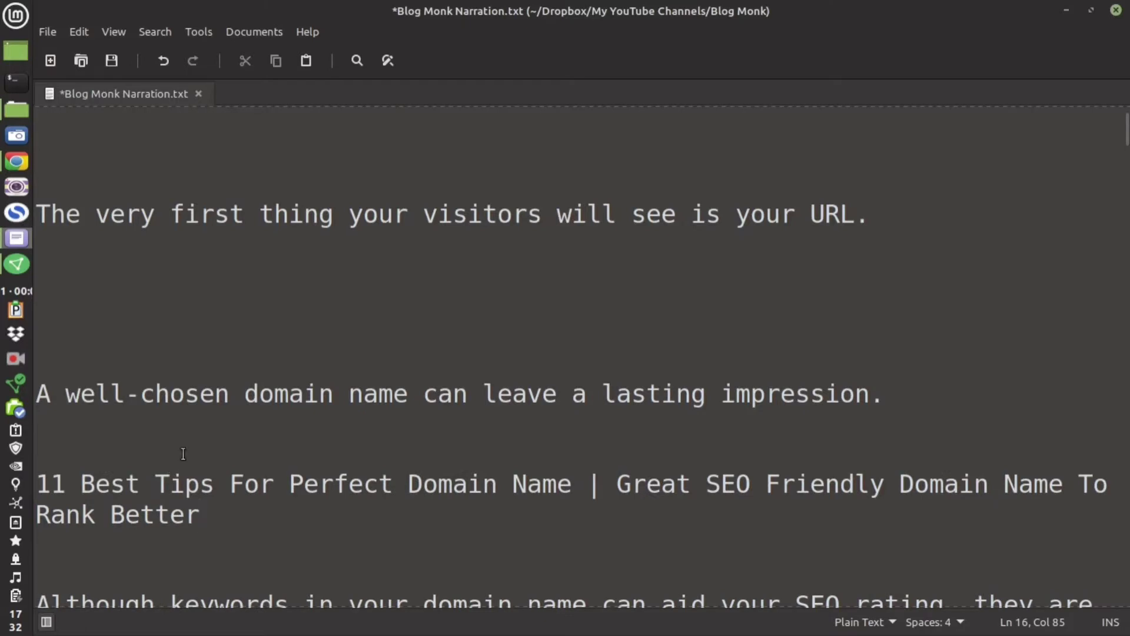
Scroll further and highlight the cost sentence while narrating, then clear the highlight
scroll("down", 3)
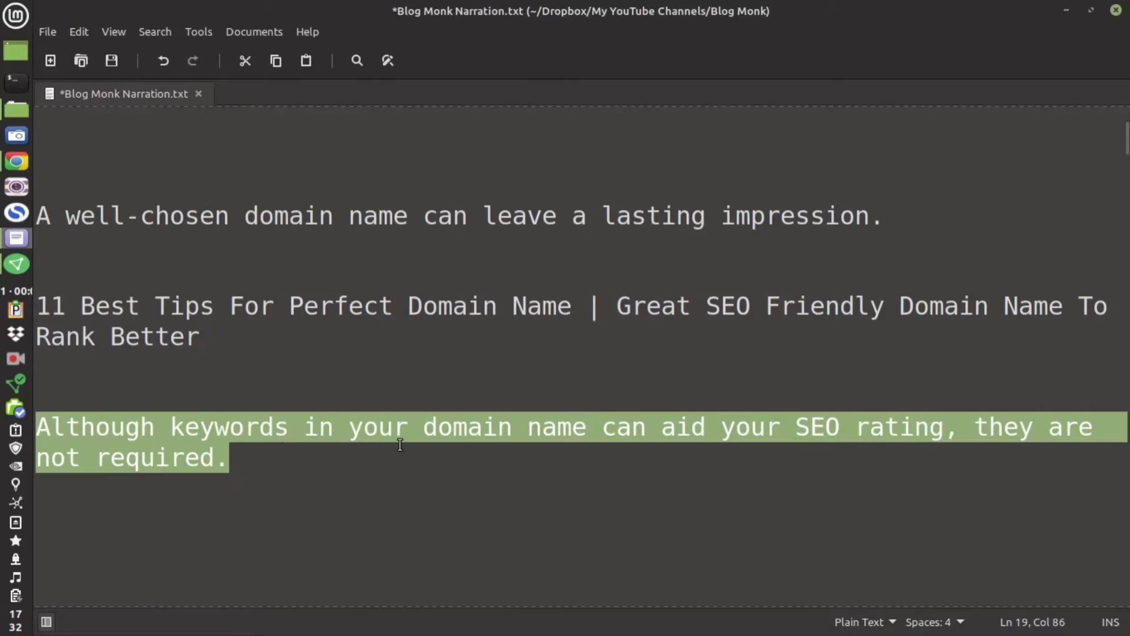
mouse_move(439, 429)
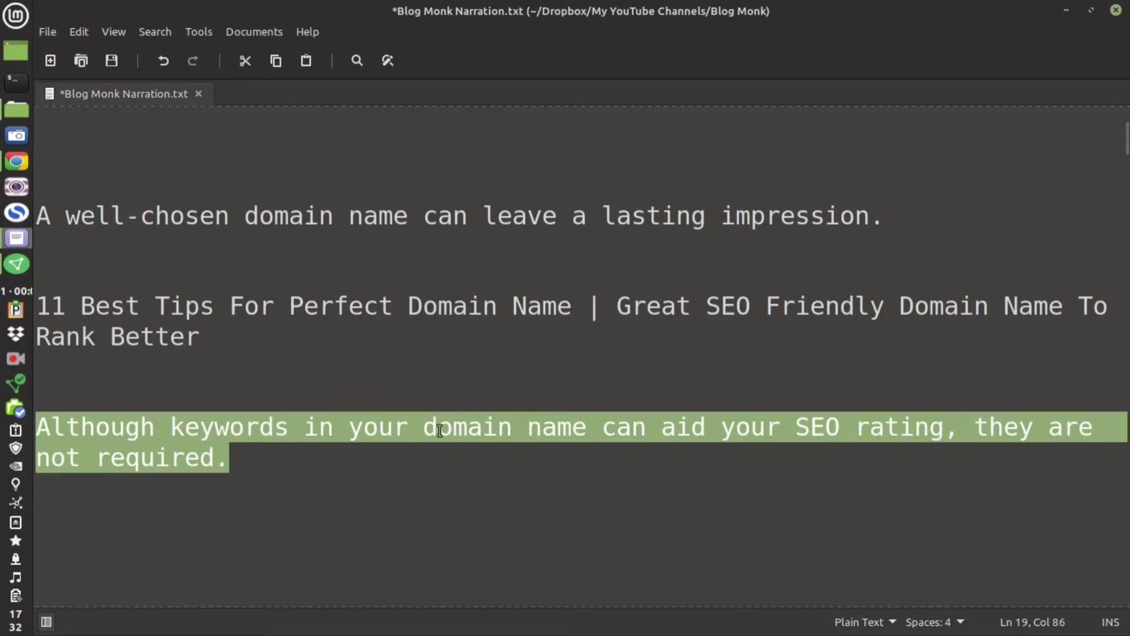
scroll("down", 3)
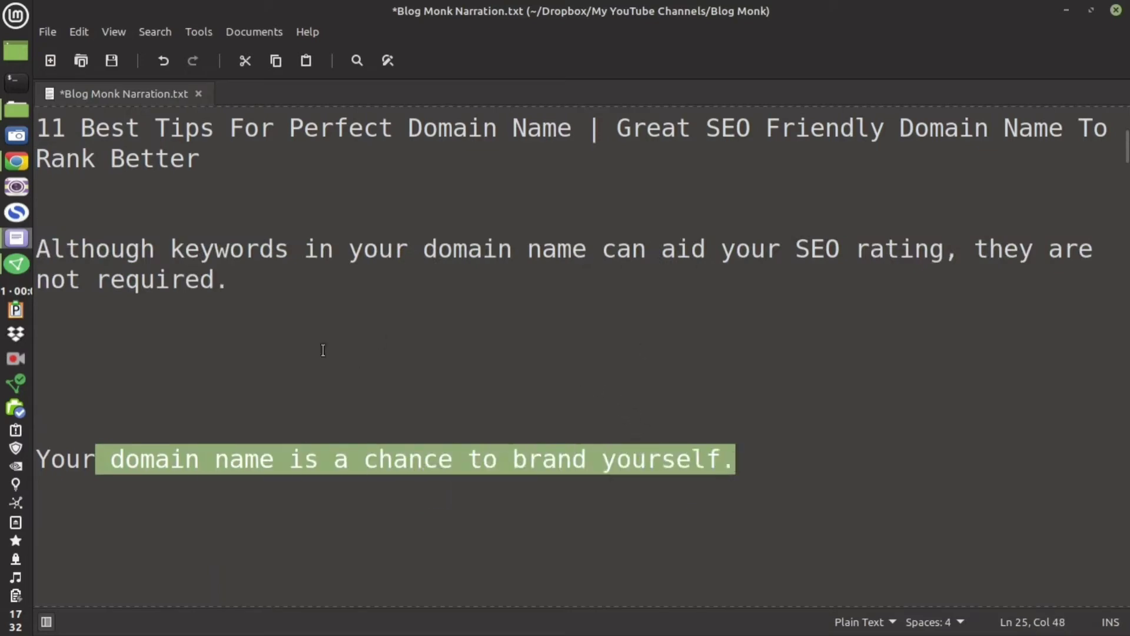
scroll("down", 3)
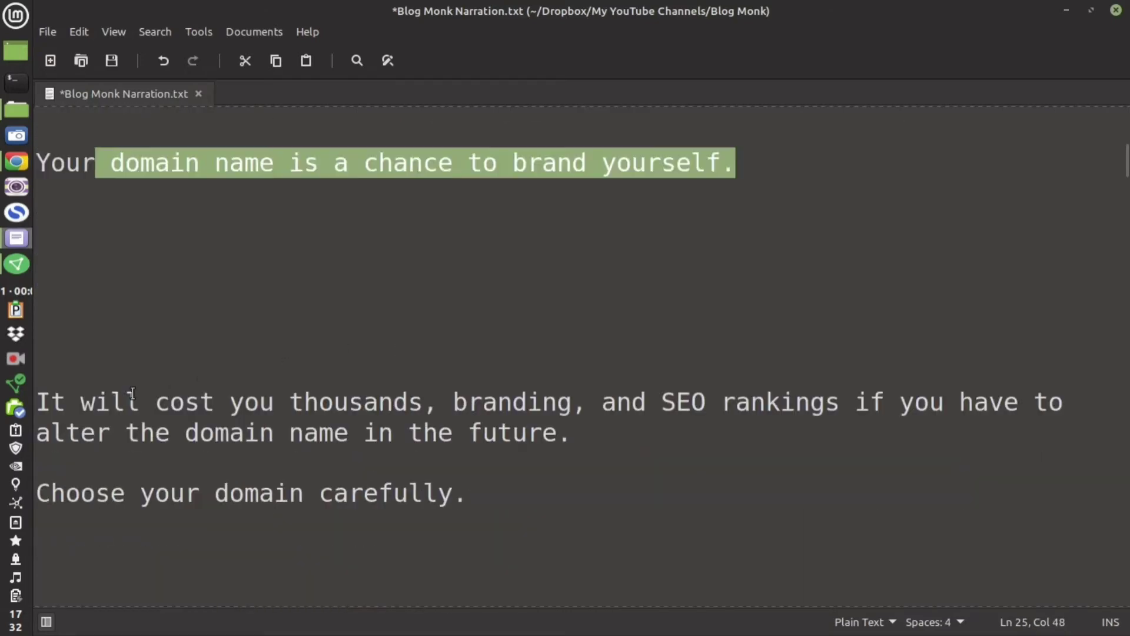
left_click_drag(92, 401, 494, 402)
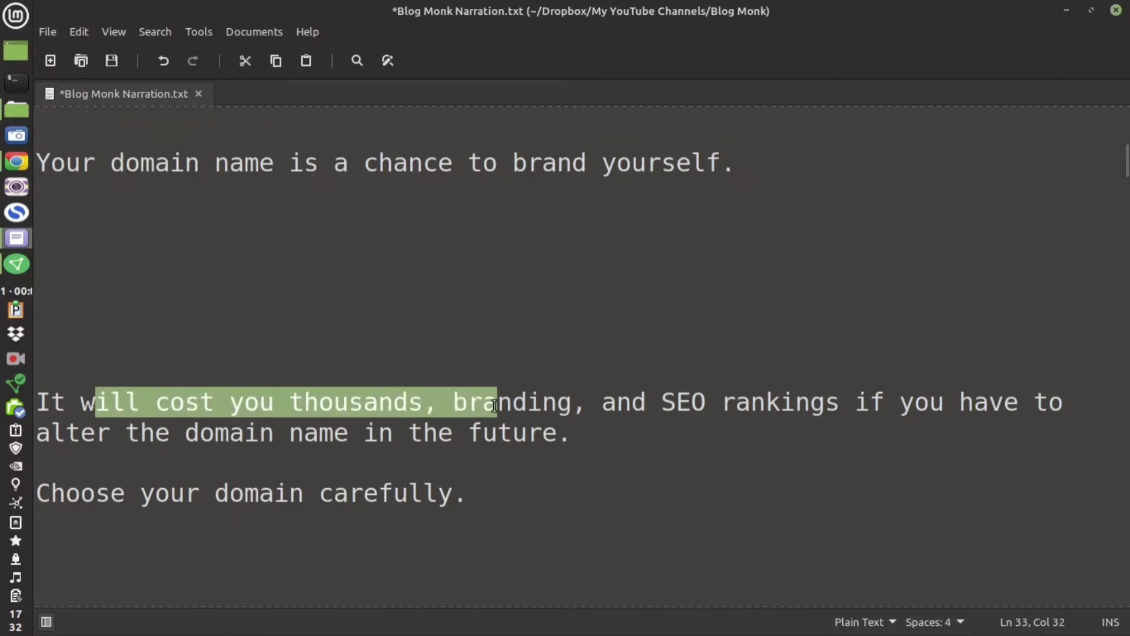
left_click_drag(495, 401, 811, 401)
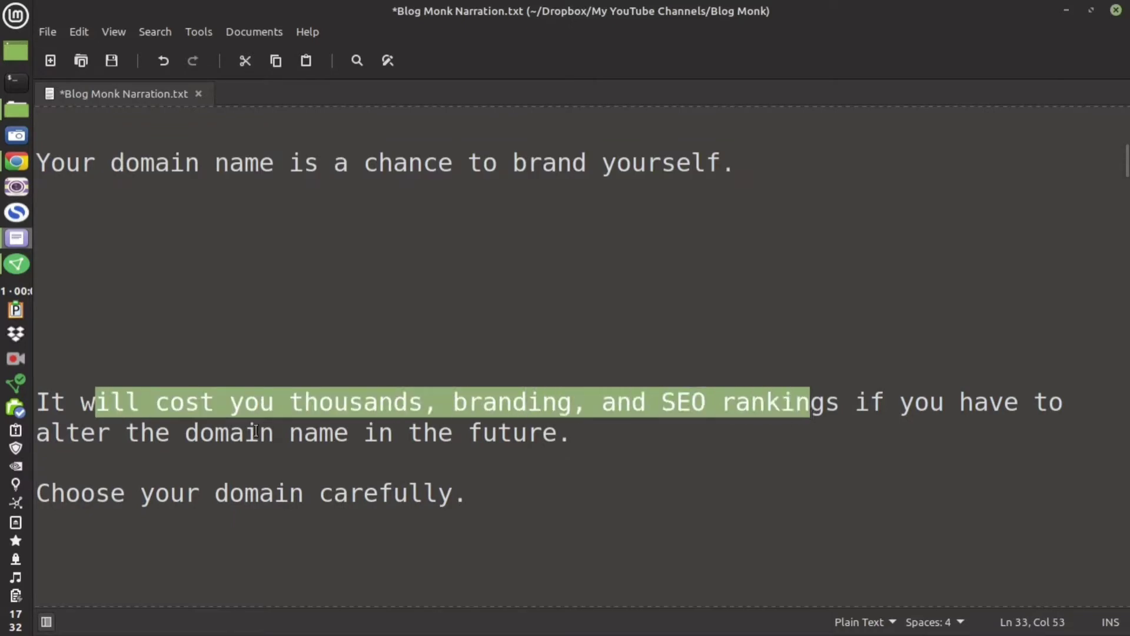
left_click(588, 432)
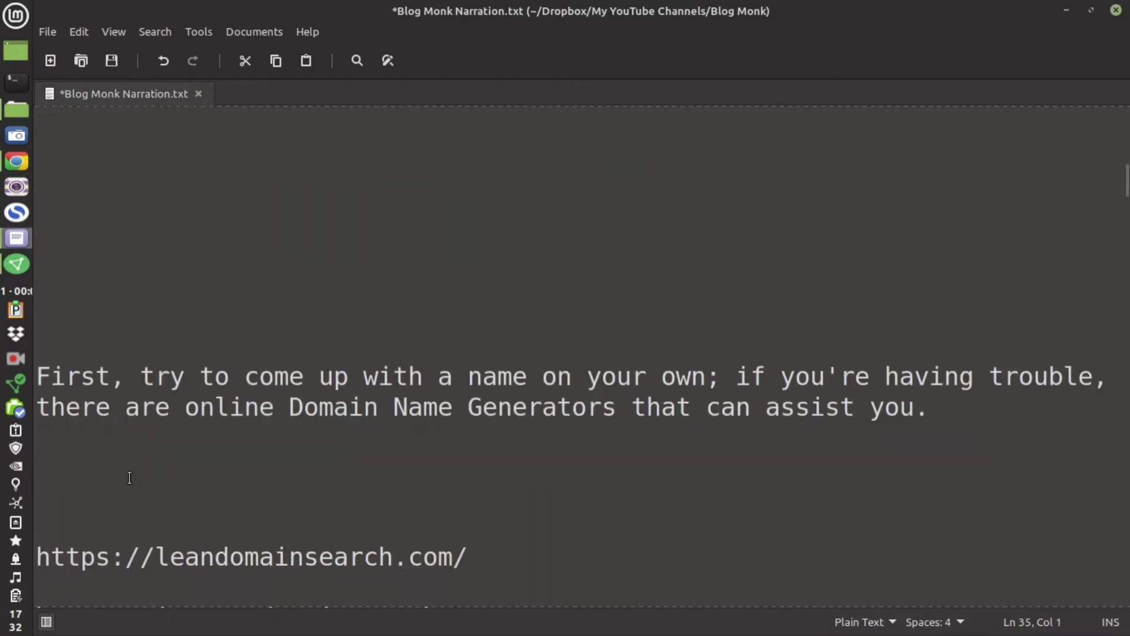
Highlight the come-up-with-a-name sentence, then bring the web browser to the front
left_click_drag(36, 376, 437, 376)
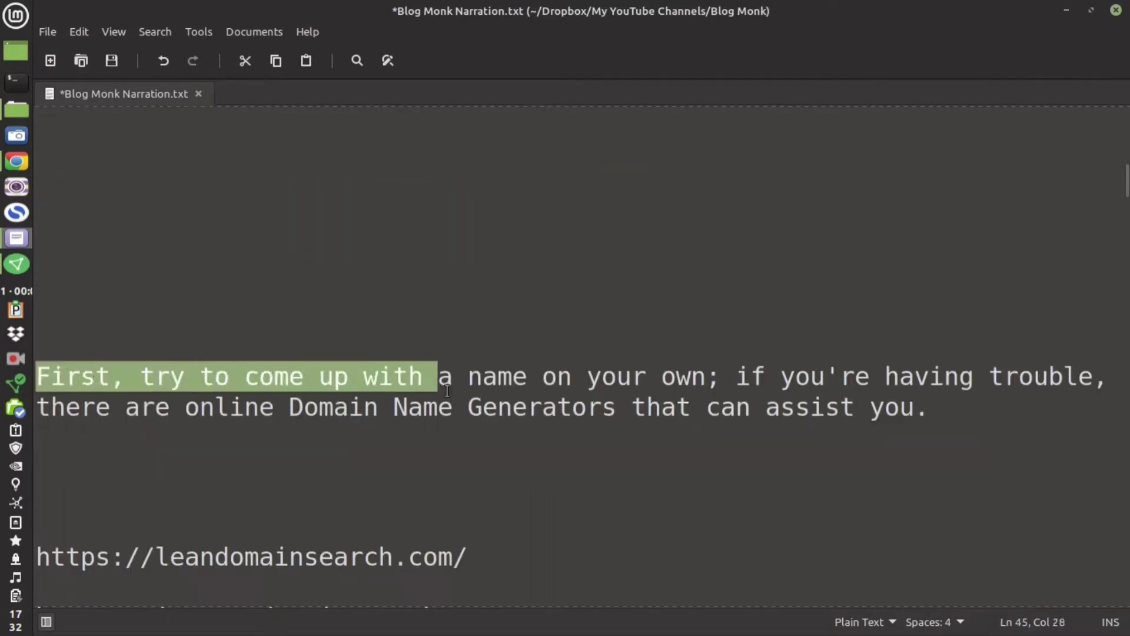
left_click_drag(446, 375, 677, 375)
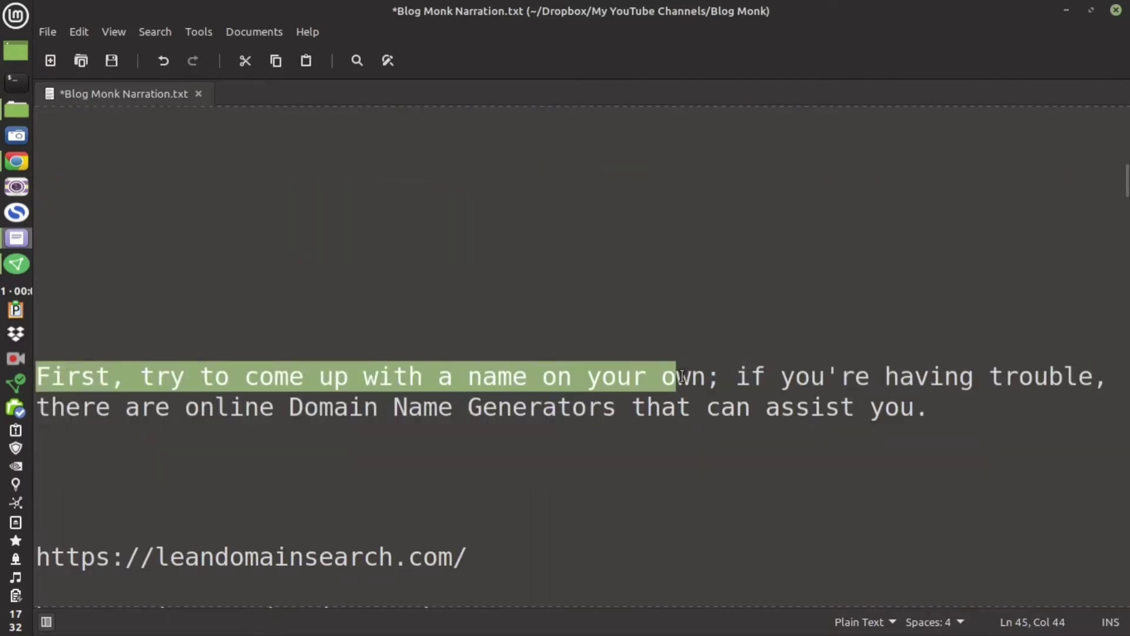
left_click_drag(681, 376, 930, 376)
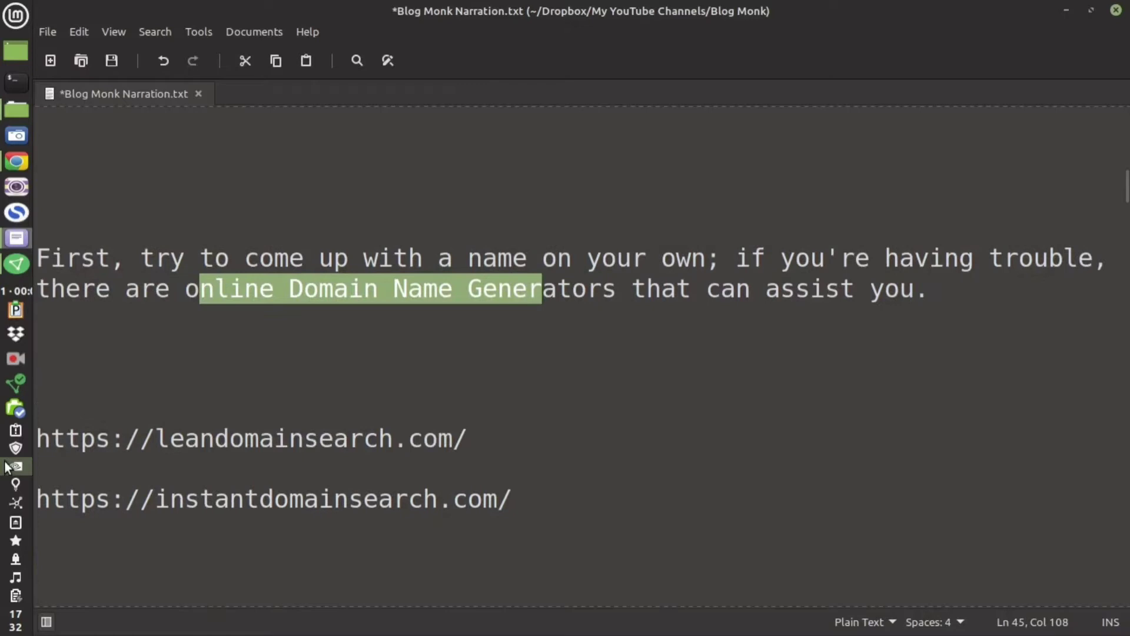
triple_click(239, 438)
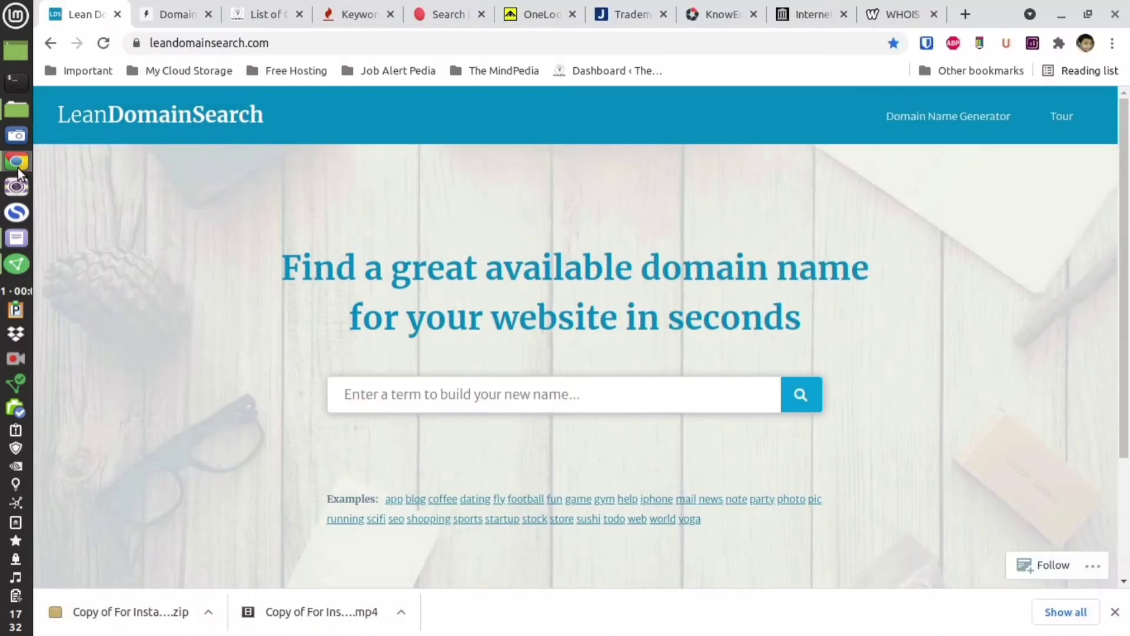
Search LeanDomainSearch for domain name ideas containing 'food'
left_click(461, 394)
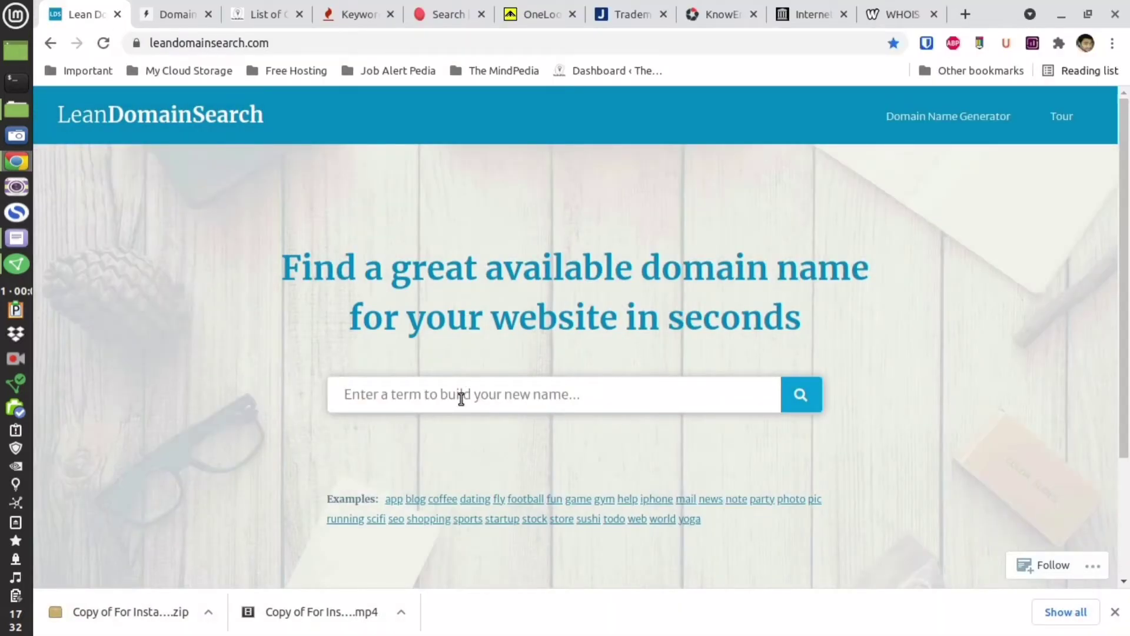
type("f")
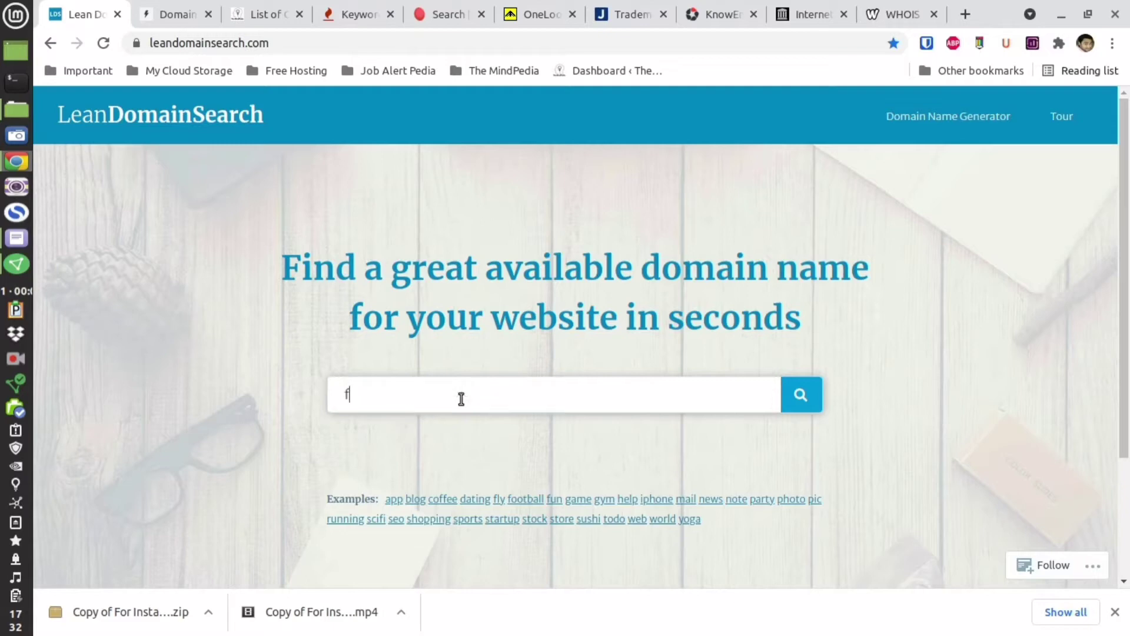
type("ood")
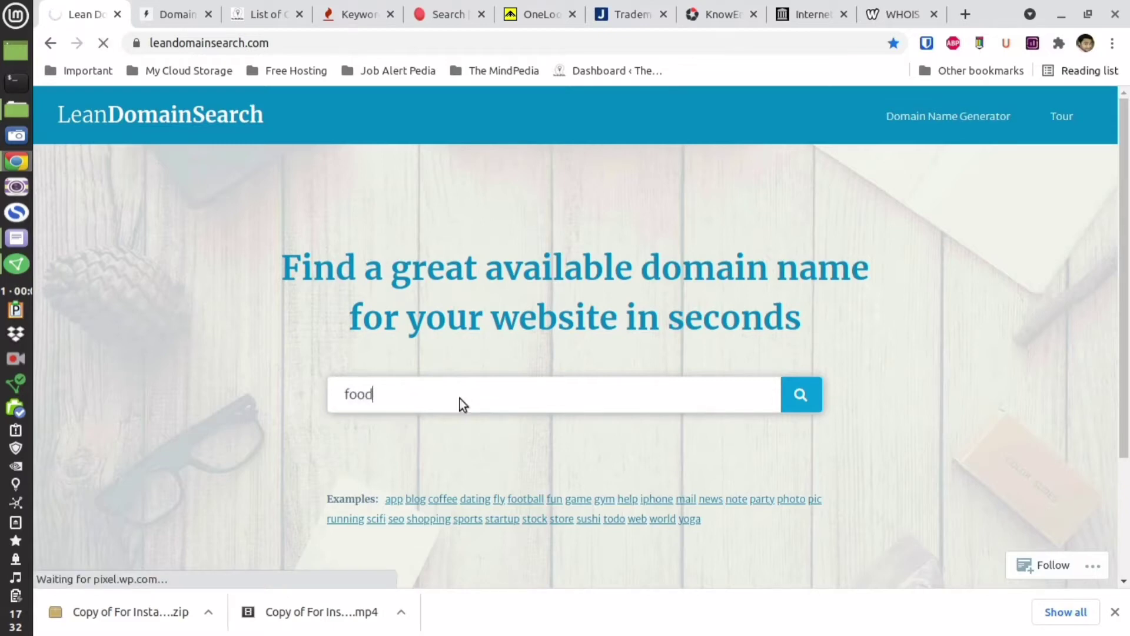
left_click(800, 394)
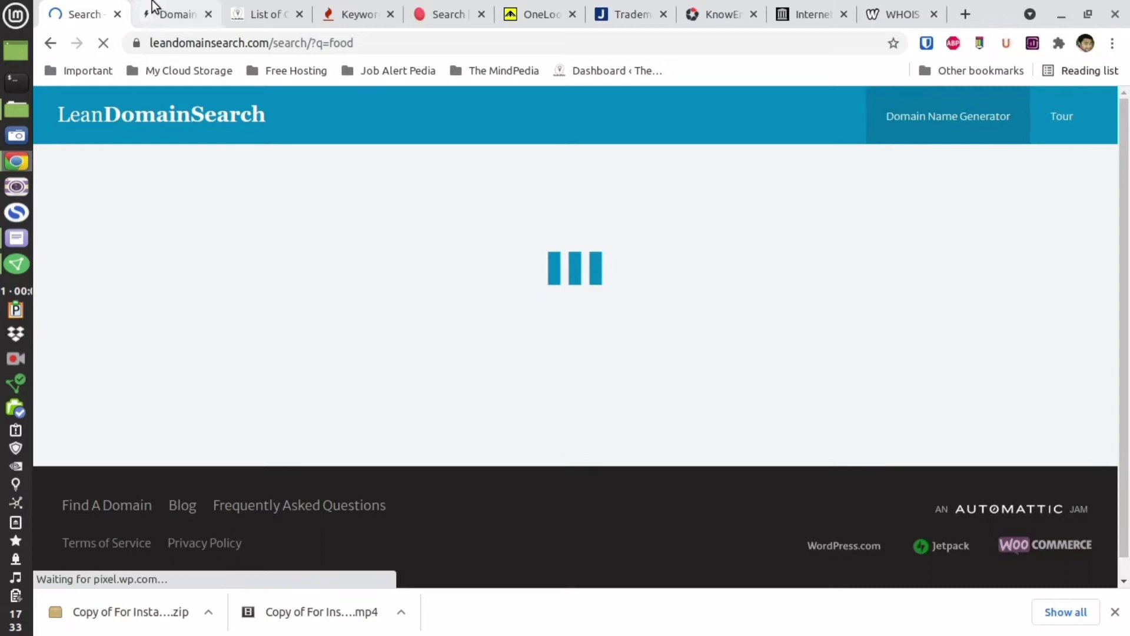
Generate 'food' domains in Instant Domain Search and save youfood.com and foodter.com
left_click(175, 14)
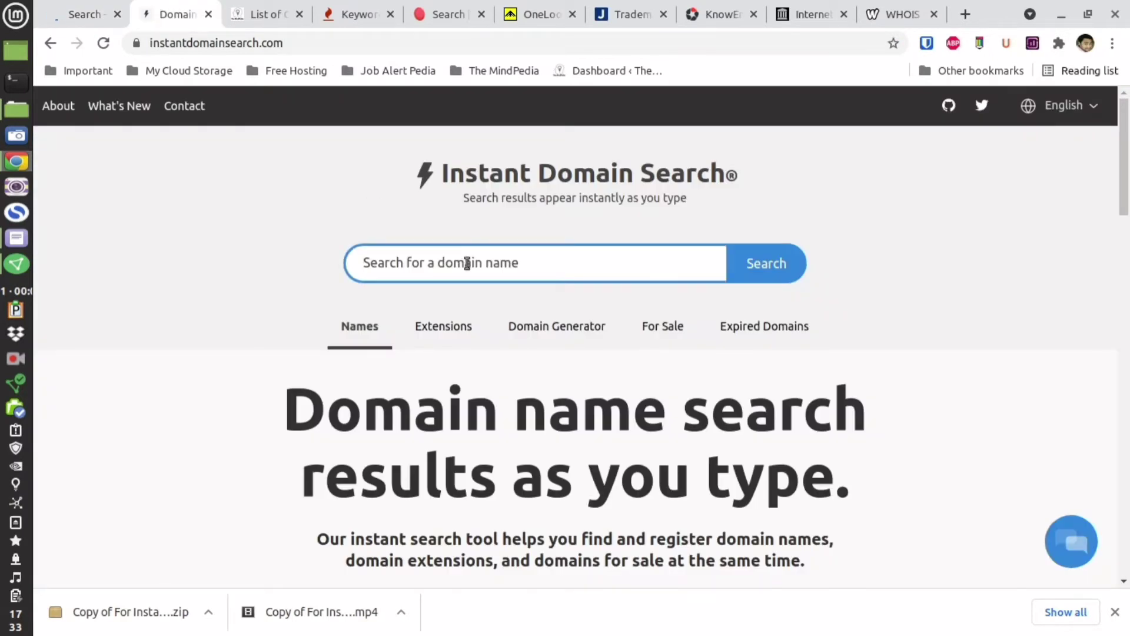
type("food")
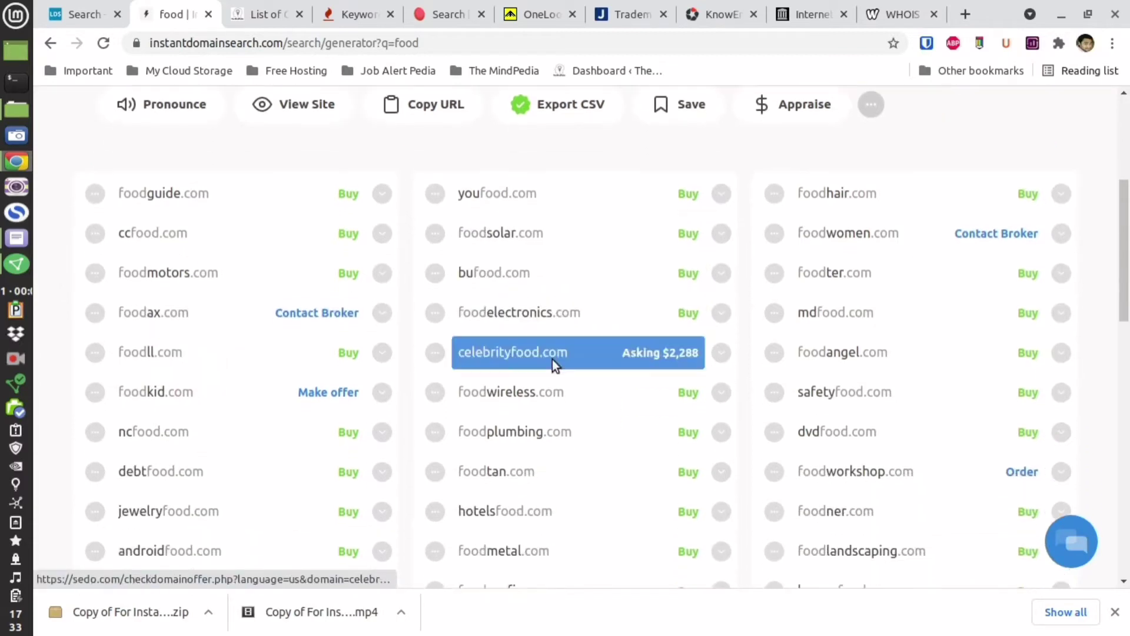
scroll("down", 3)
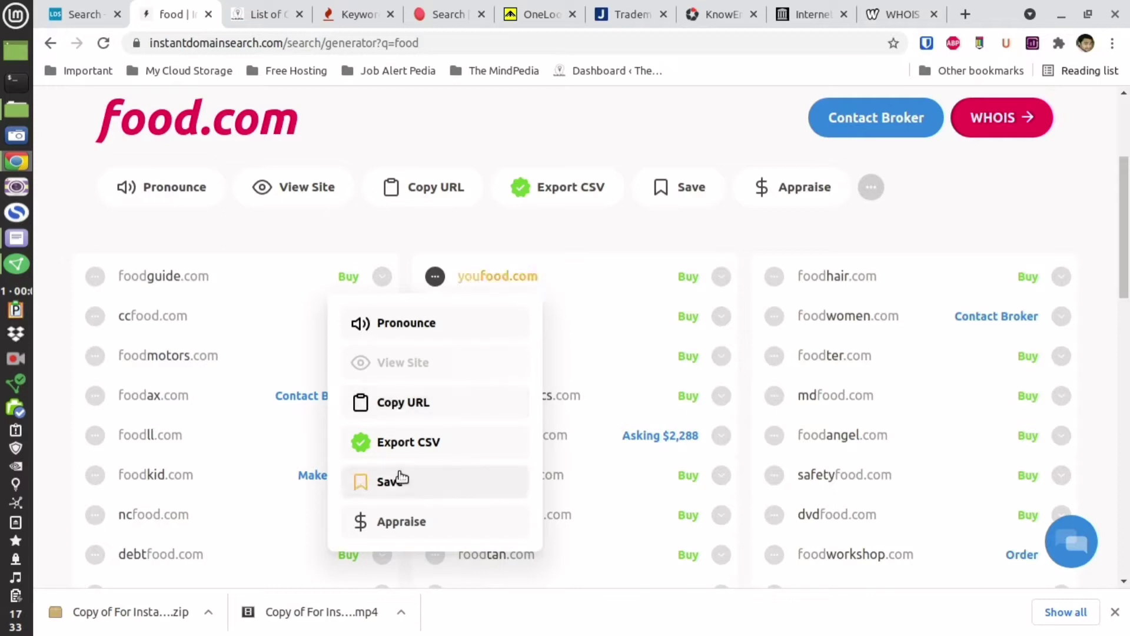
left_click(773, 355)
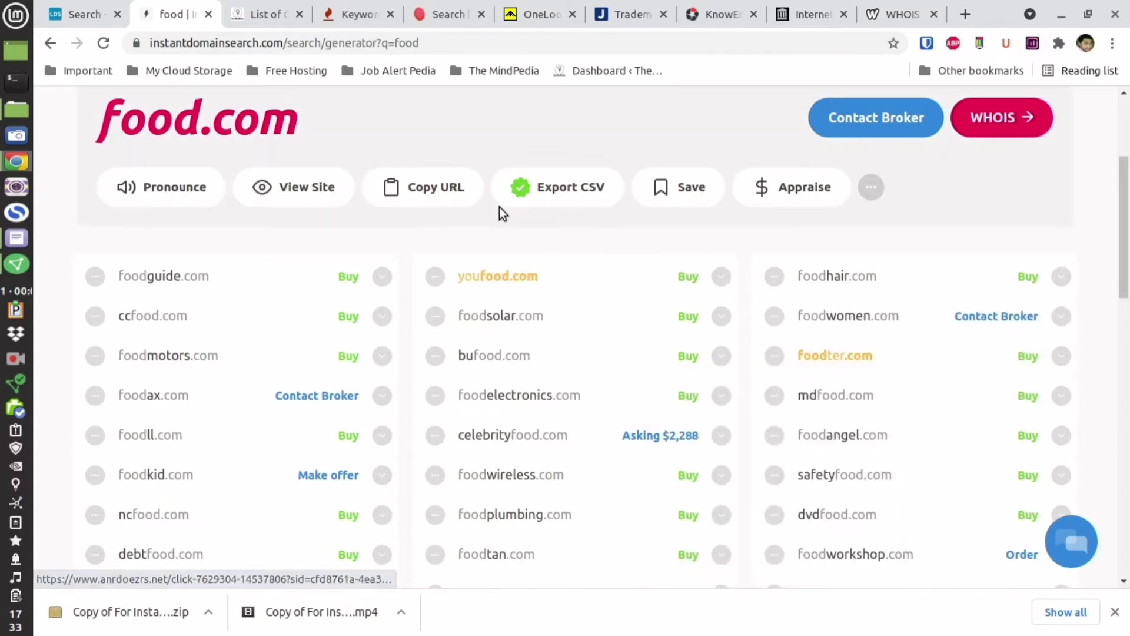
mouse_move(749, 193)
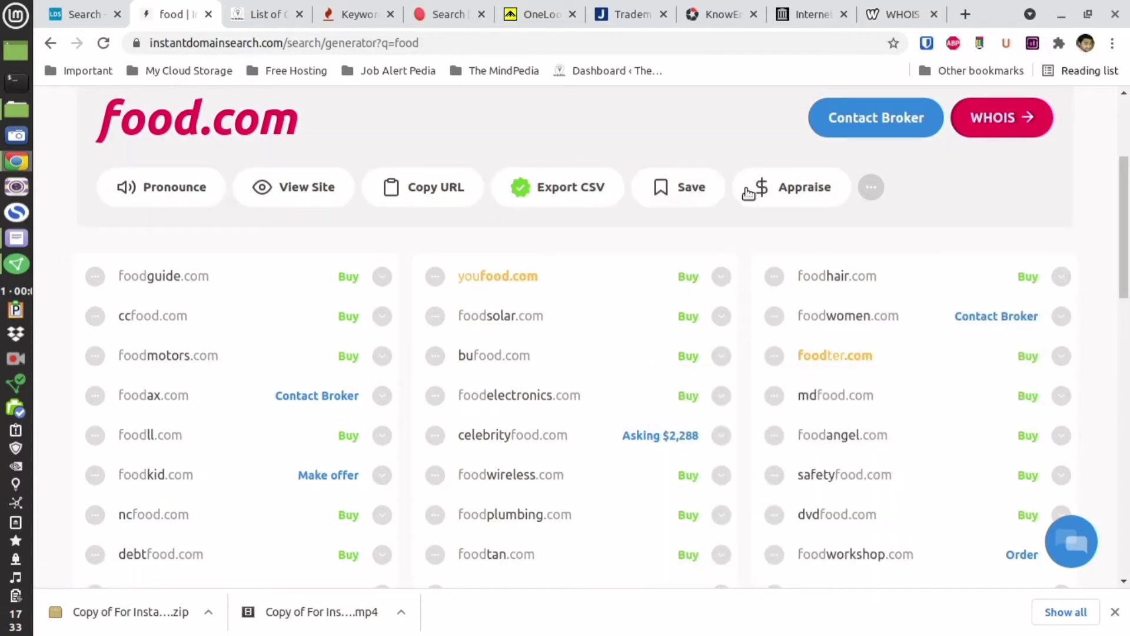
left_click(871, 187)
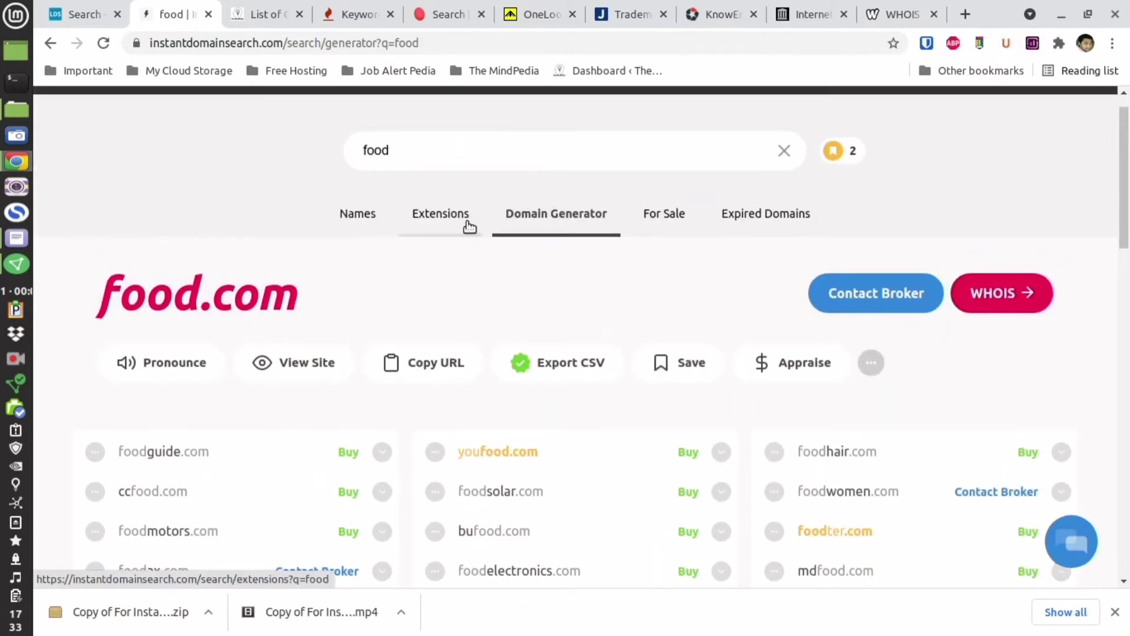
Browse food.com's availability through Featured, Generic, Business, Commerce and other extension categories
left_click(441, 213)
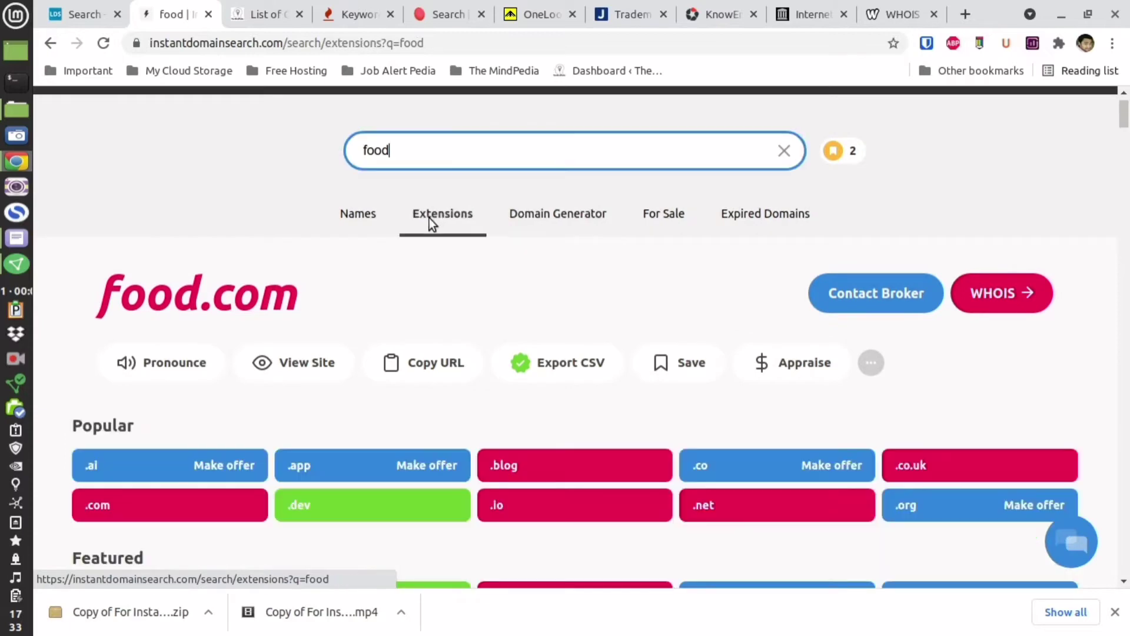
scroll("down", 3)
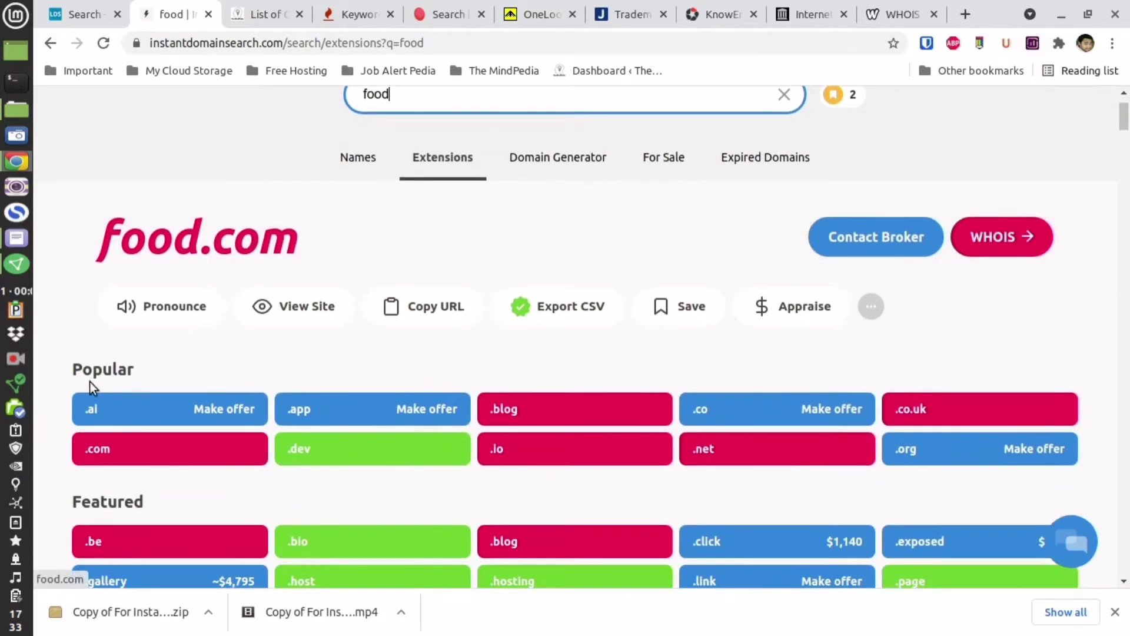
mouse_move(352, 448)
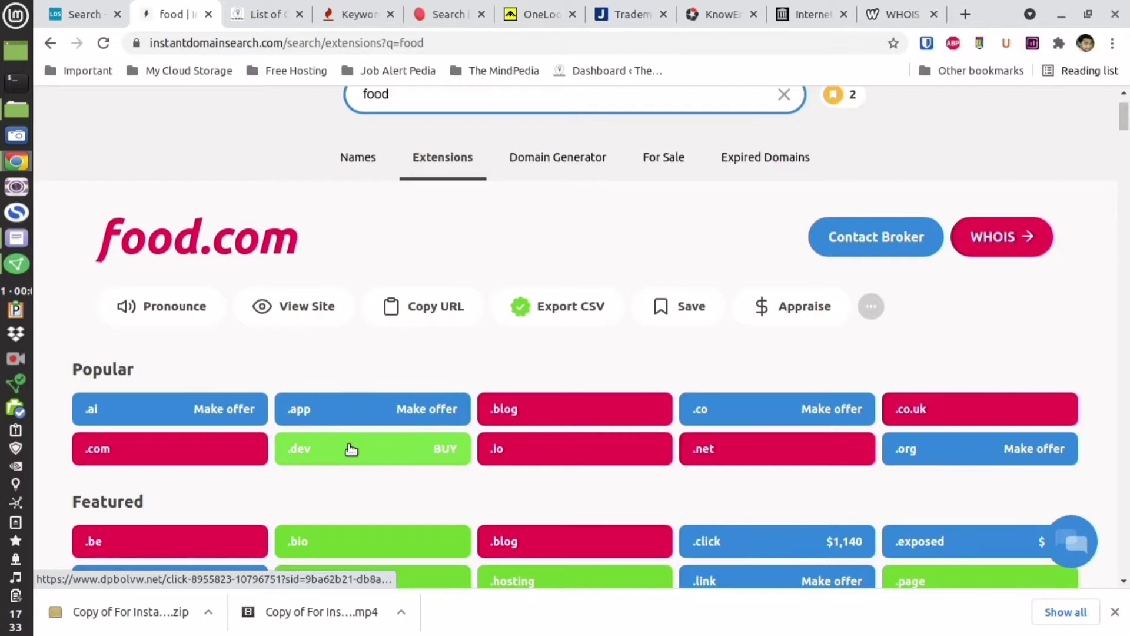
scroll("down", 3)
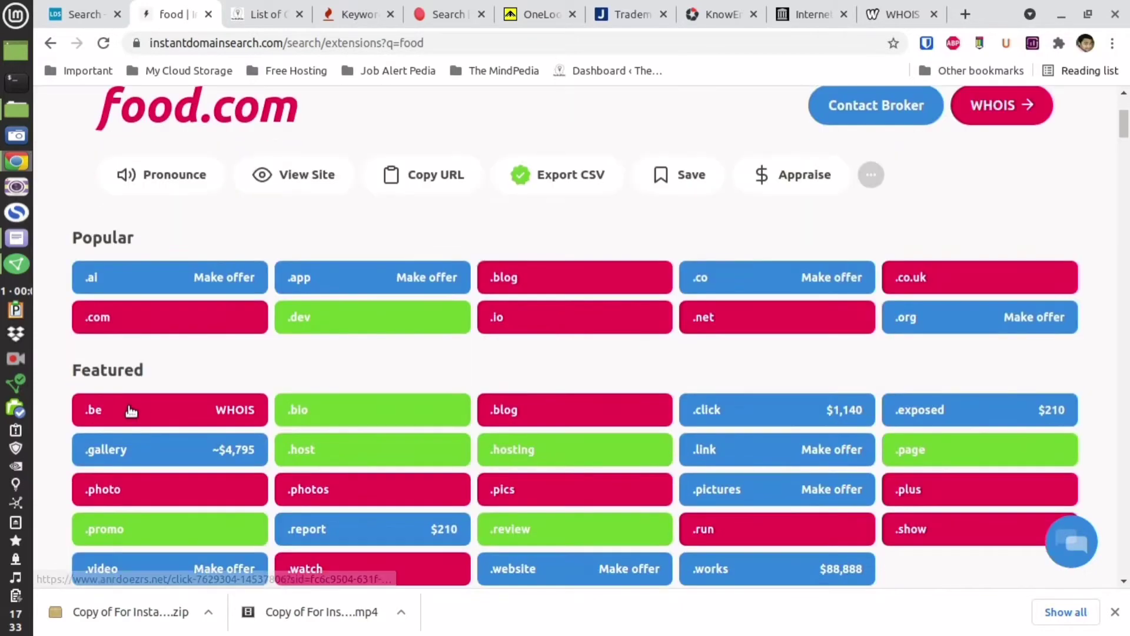
scroll("down", 3)
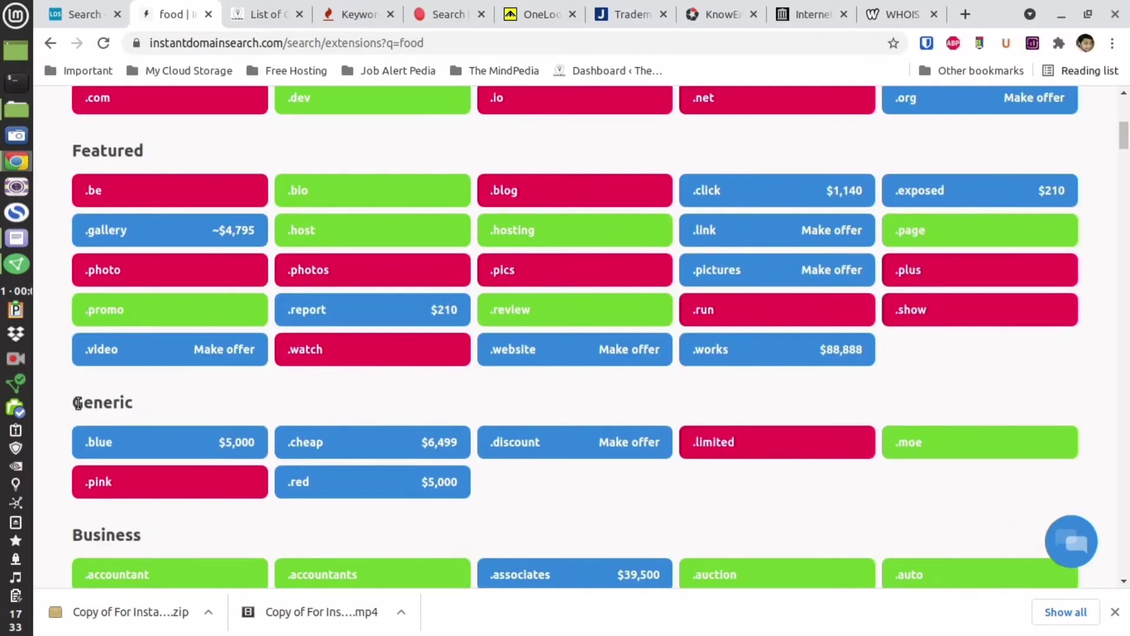
scroll("down", 3)
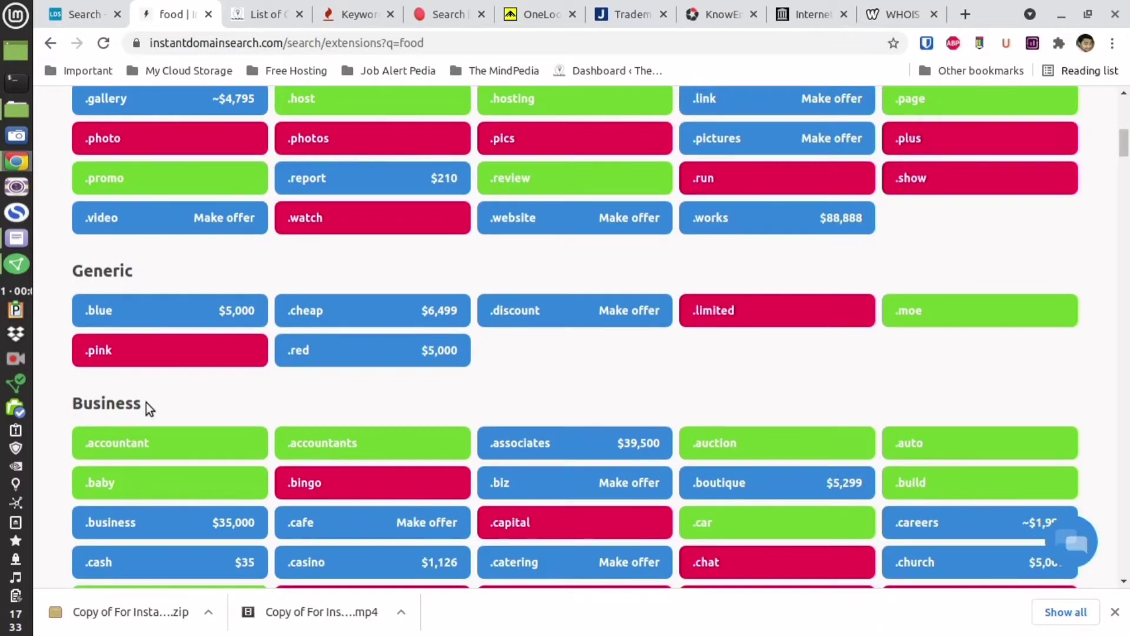
scroll("down", 3)
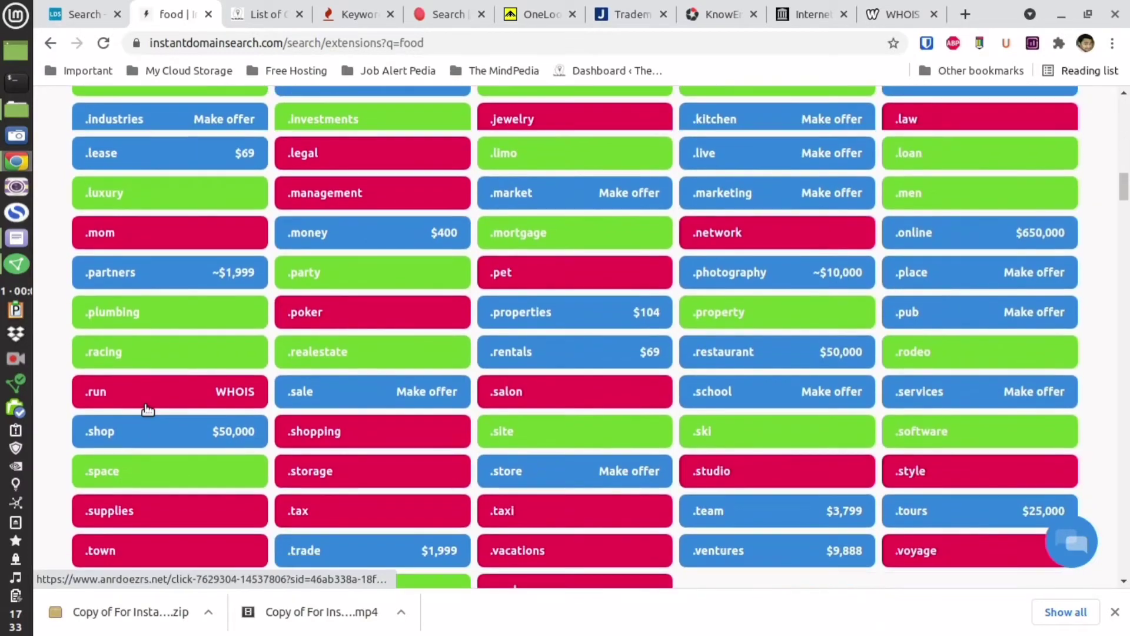
scroll("down", 3)
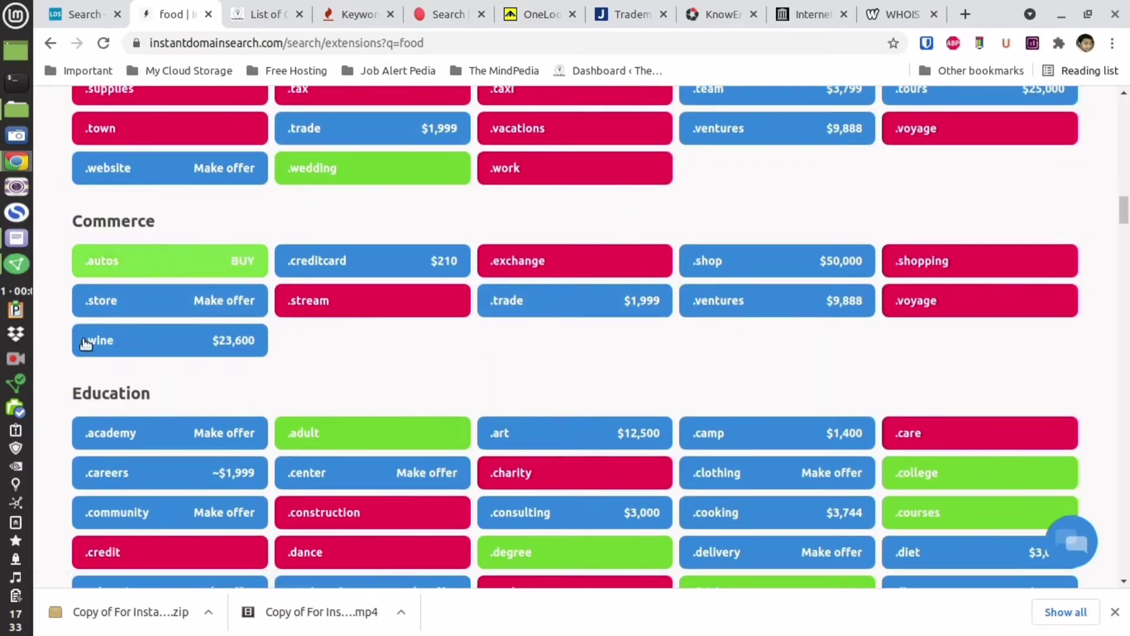
scroll("down", 3)
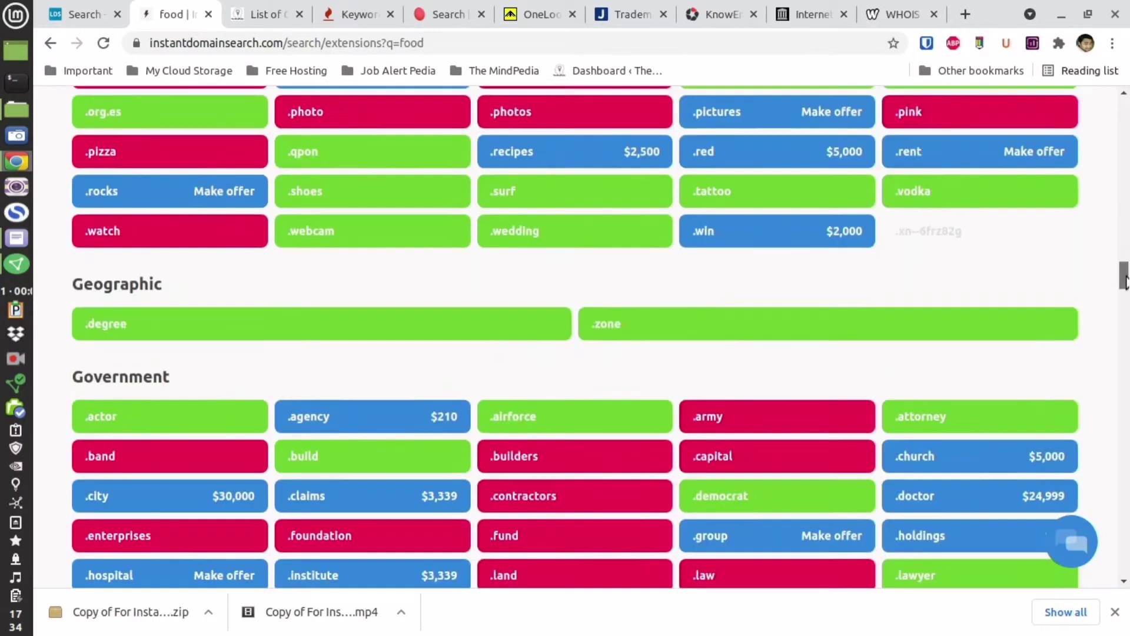
scroll("down", 3)
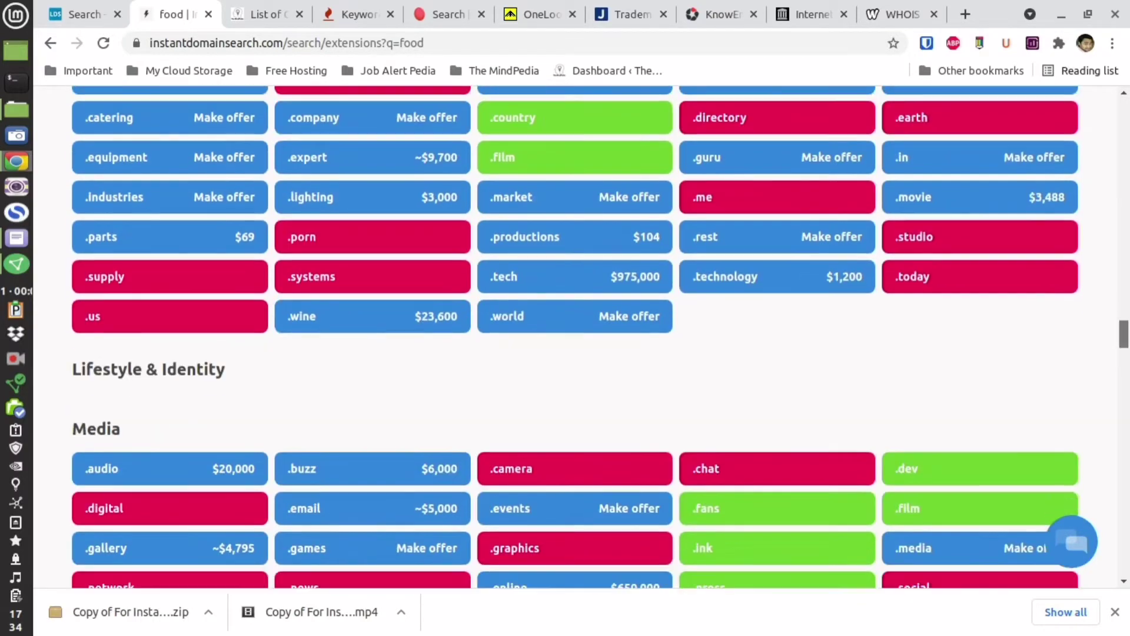
scroll("down", 3)
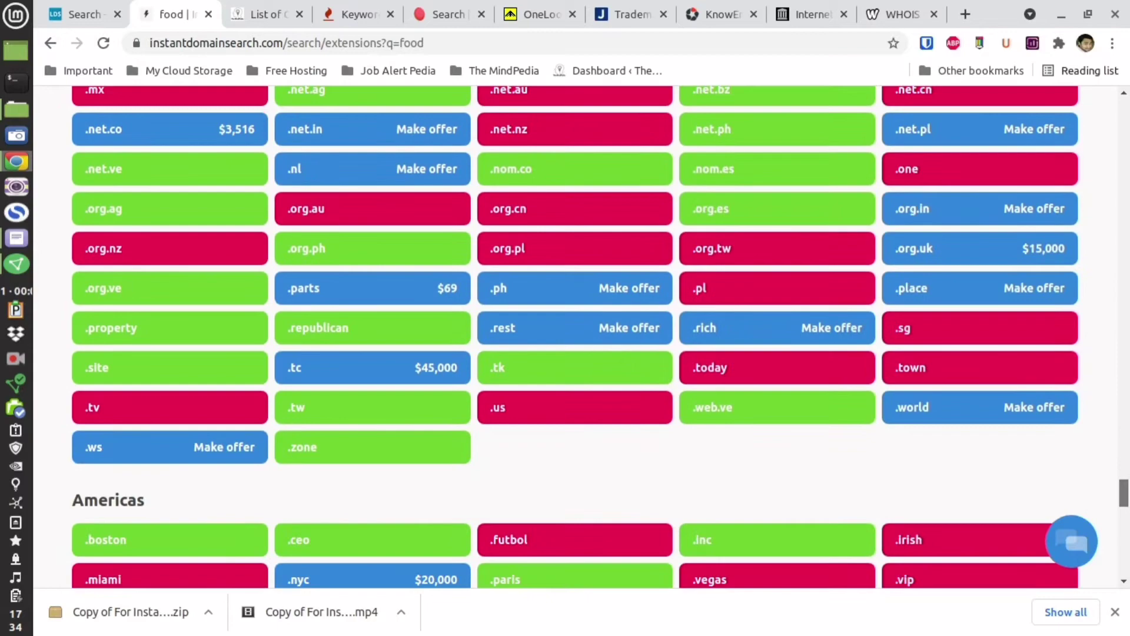
scroll("down", 3)
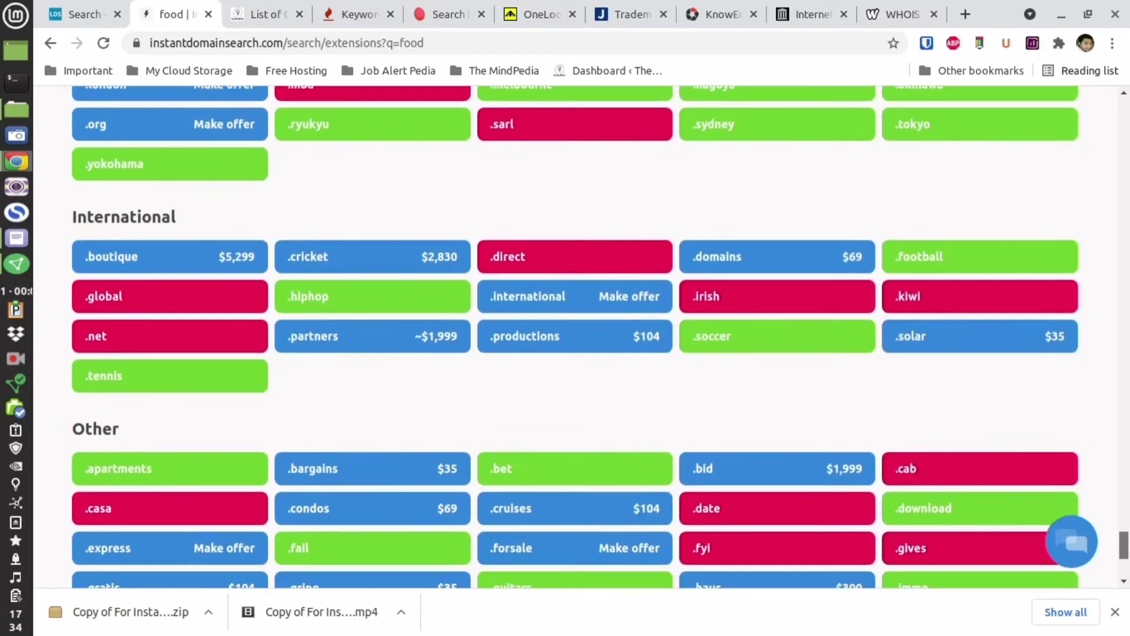
scroll("down", 3)
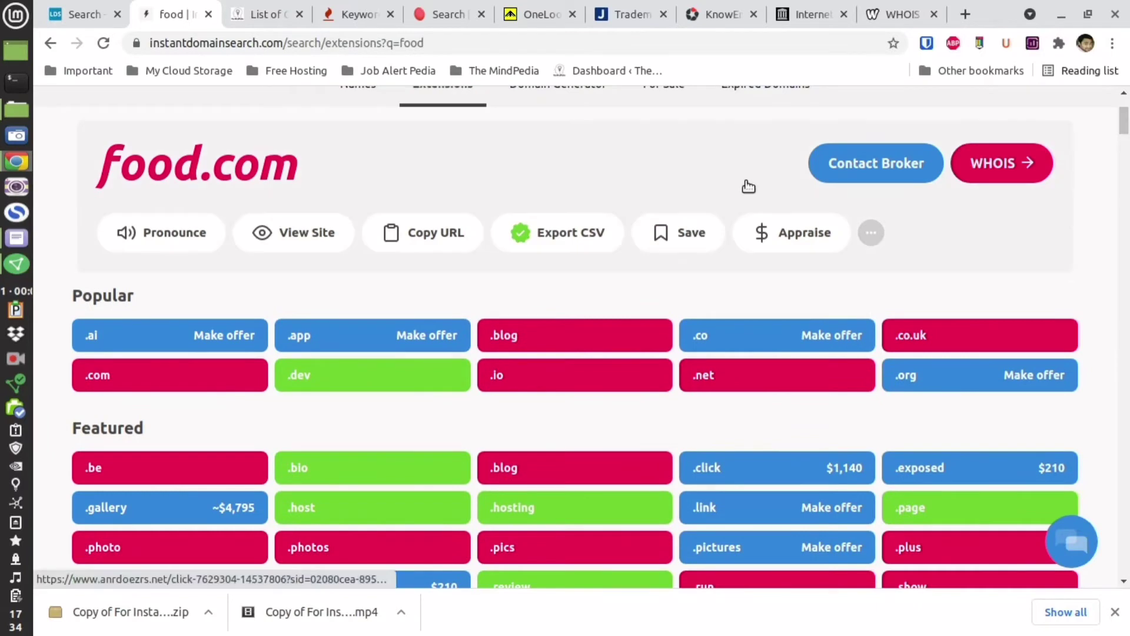
mouse_move(813, 244)
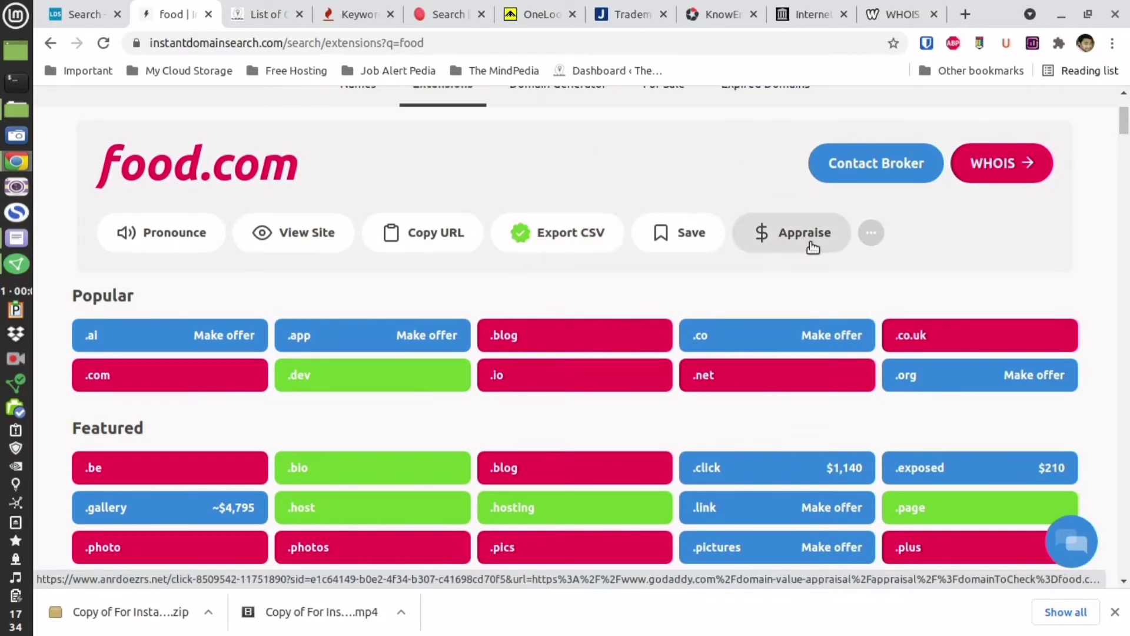
Open food.com's more-options menu with Google Search, SEMrush Analytics and Archive.org lookups
left_click(870, 232)
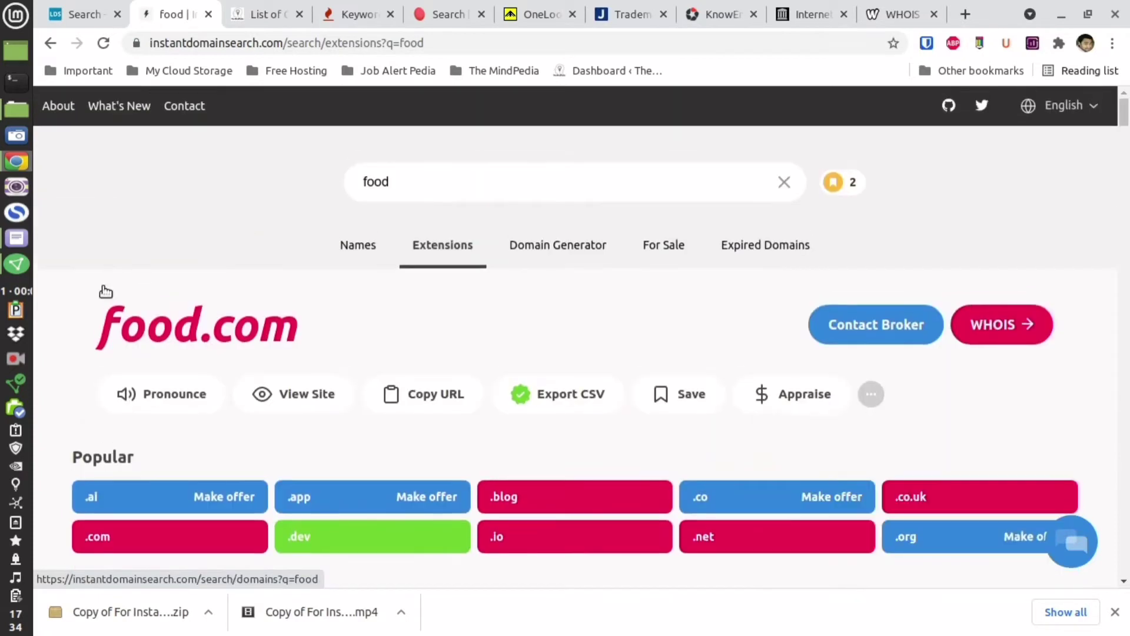
left_click(870, 394)
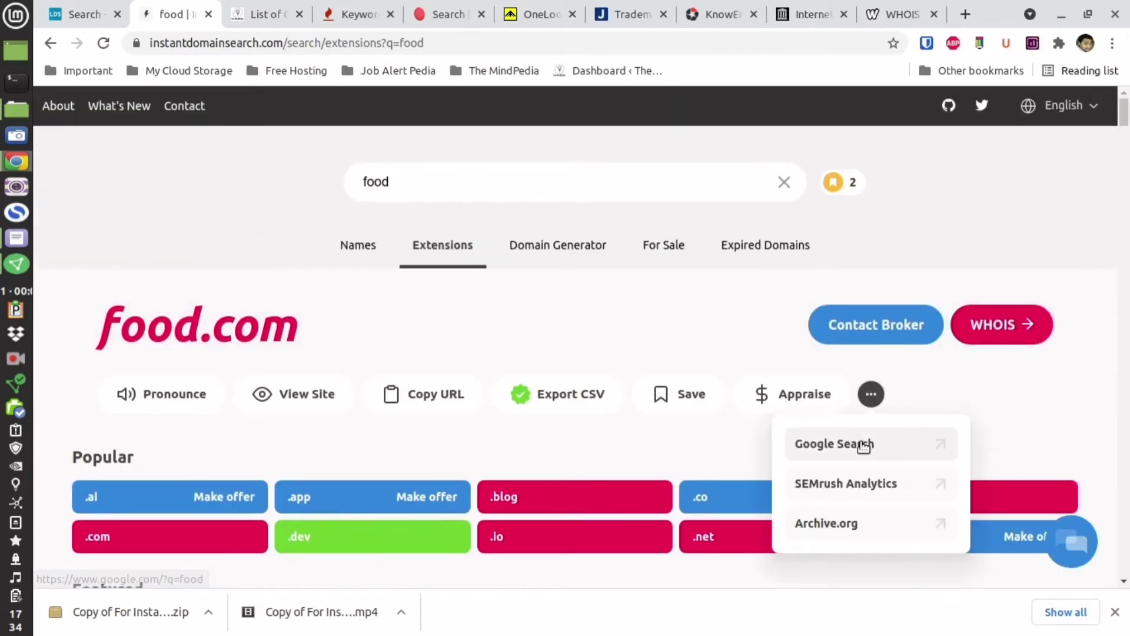
mouse_move(849, 533)
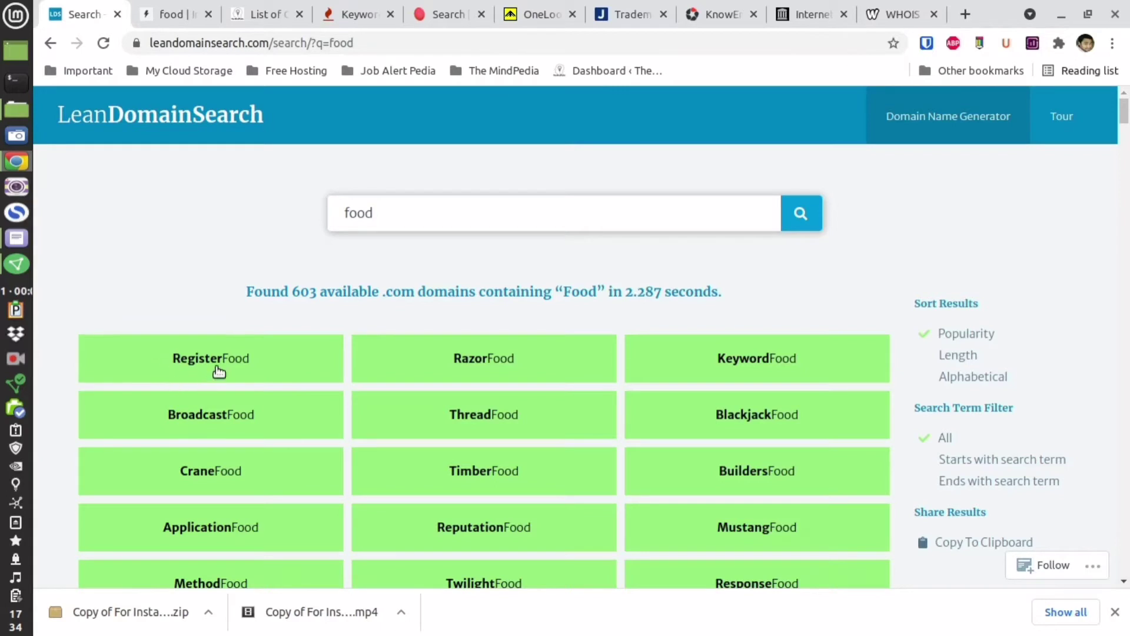
mouse_move(786, 379)
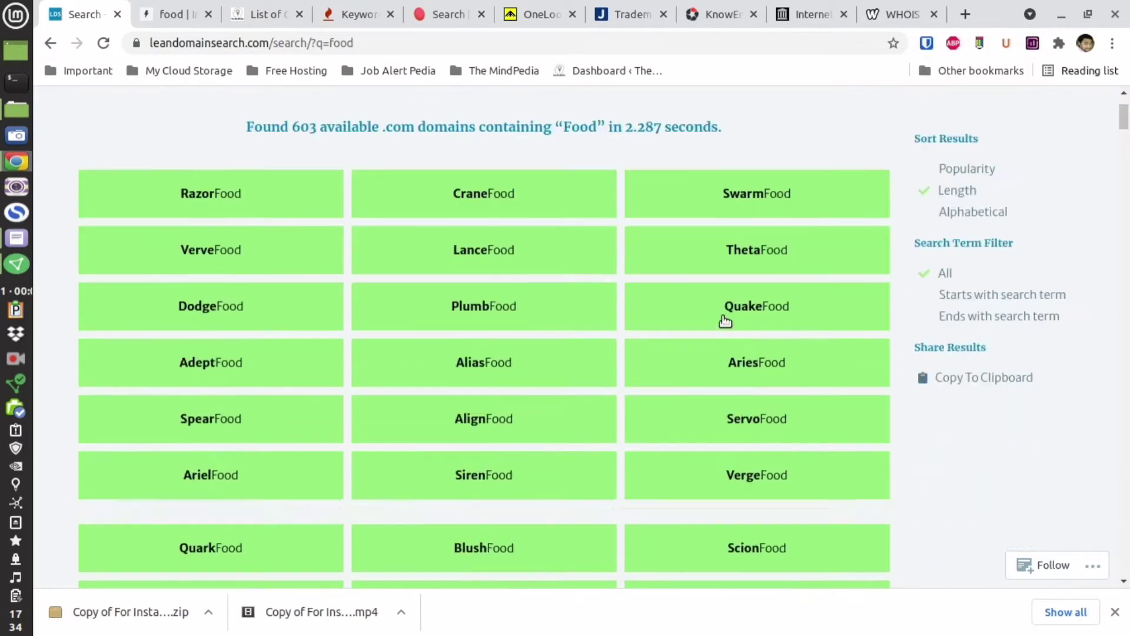
Scroll the 603 available food .com results, sorting by length then alphabetically
scroll("down", 3)
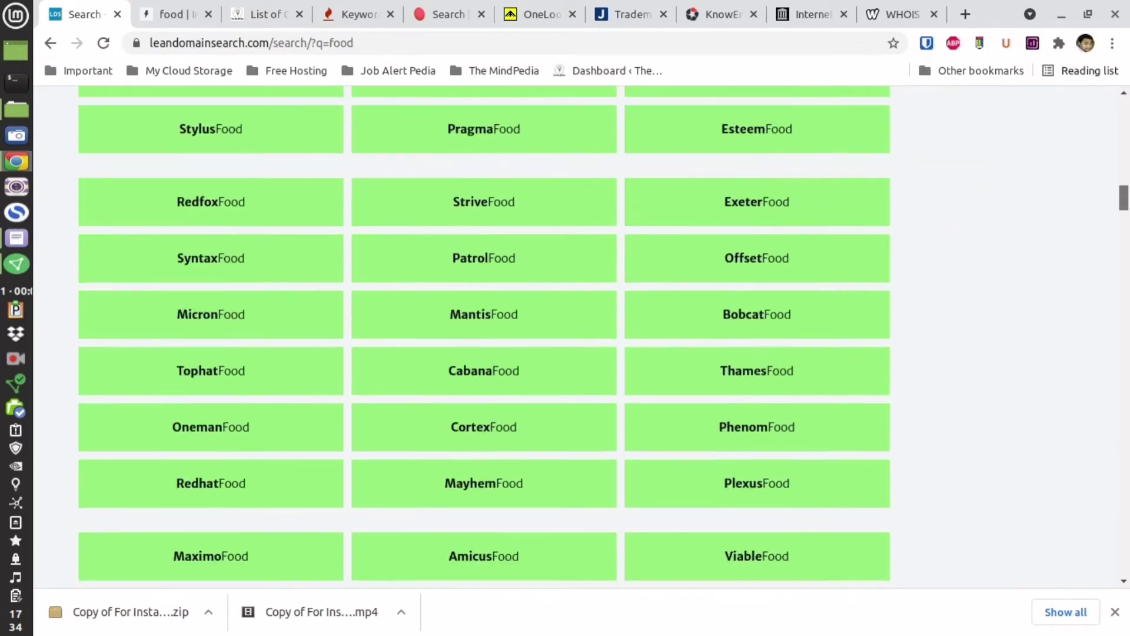
scroll("down", 3)
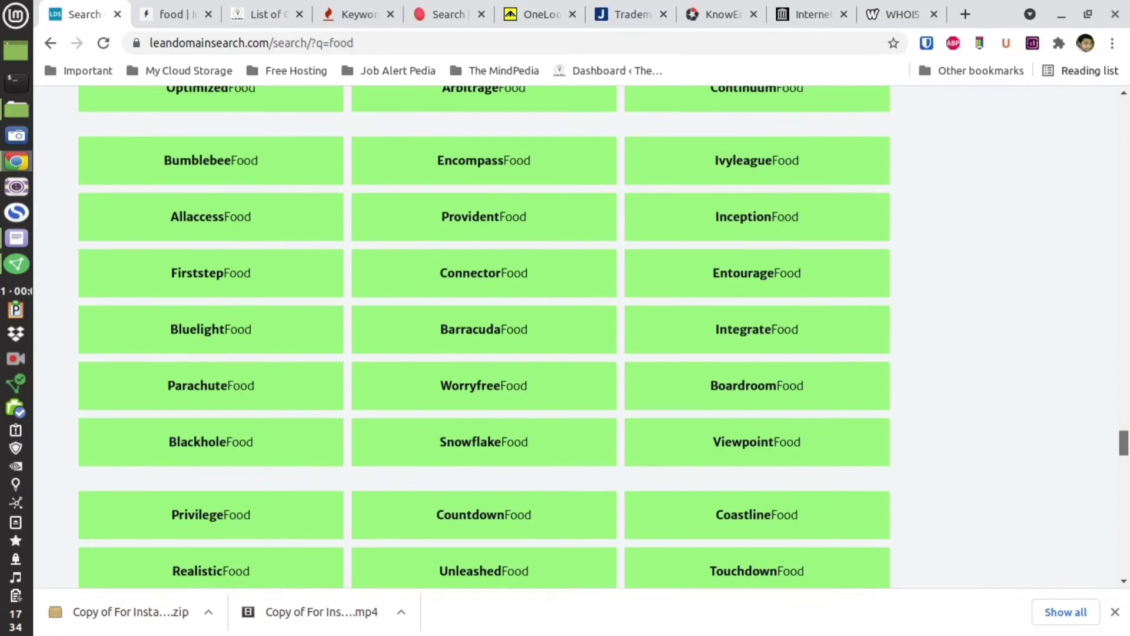
scroll("down", 3)
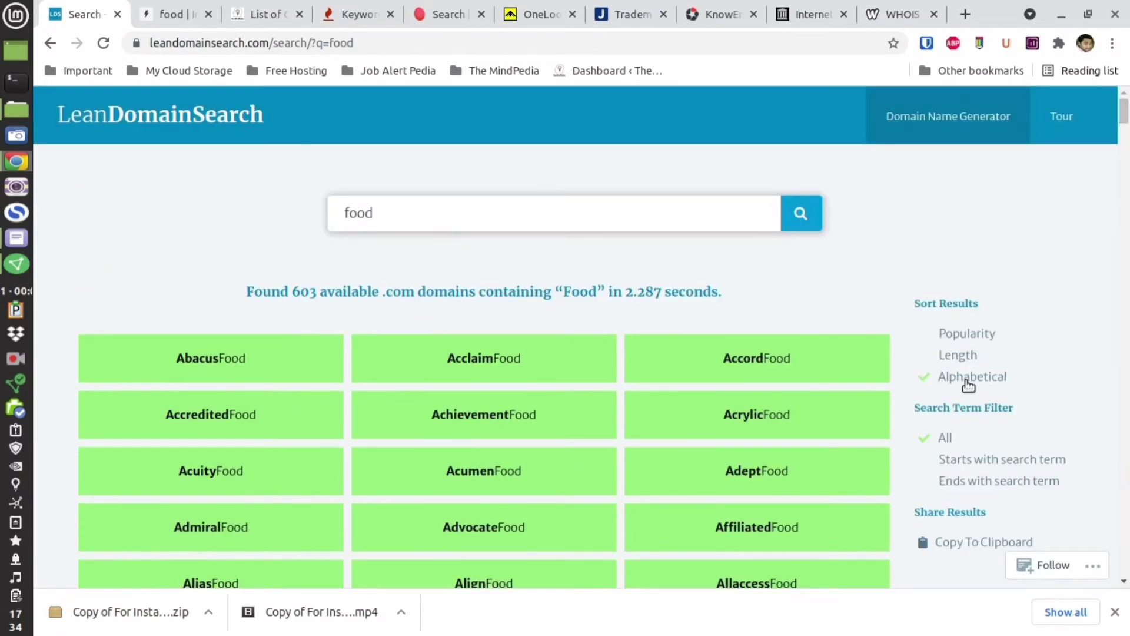
Filter the food results down to the 590 .com domains ending with Food
scroll("down", 3)
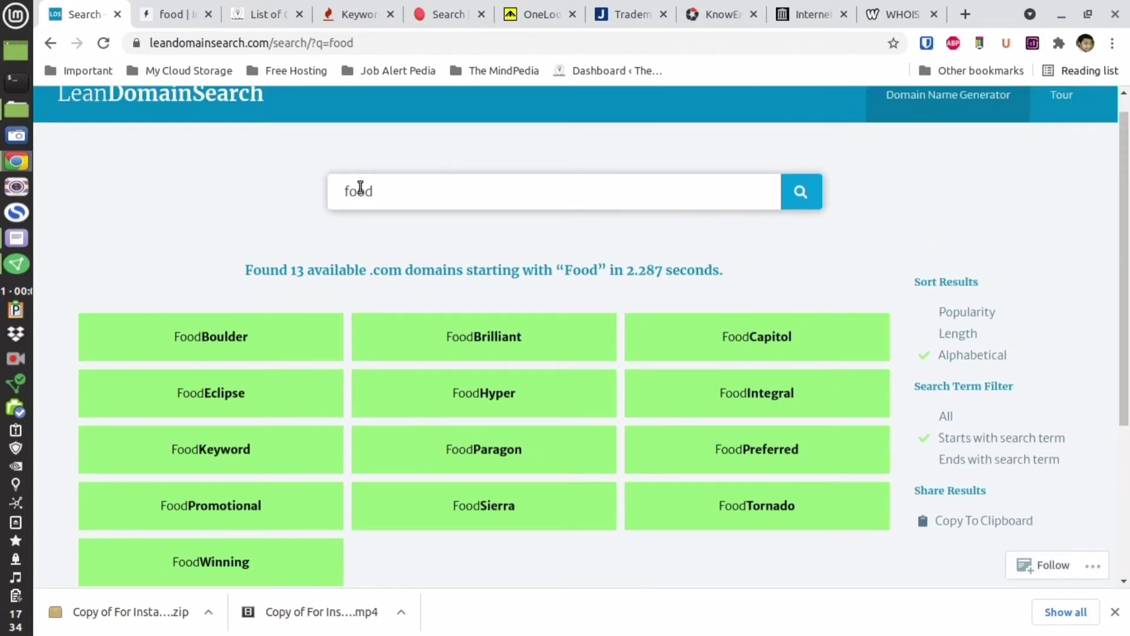
mouse_move(803, 466)
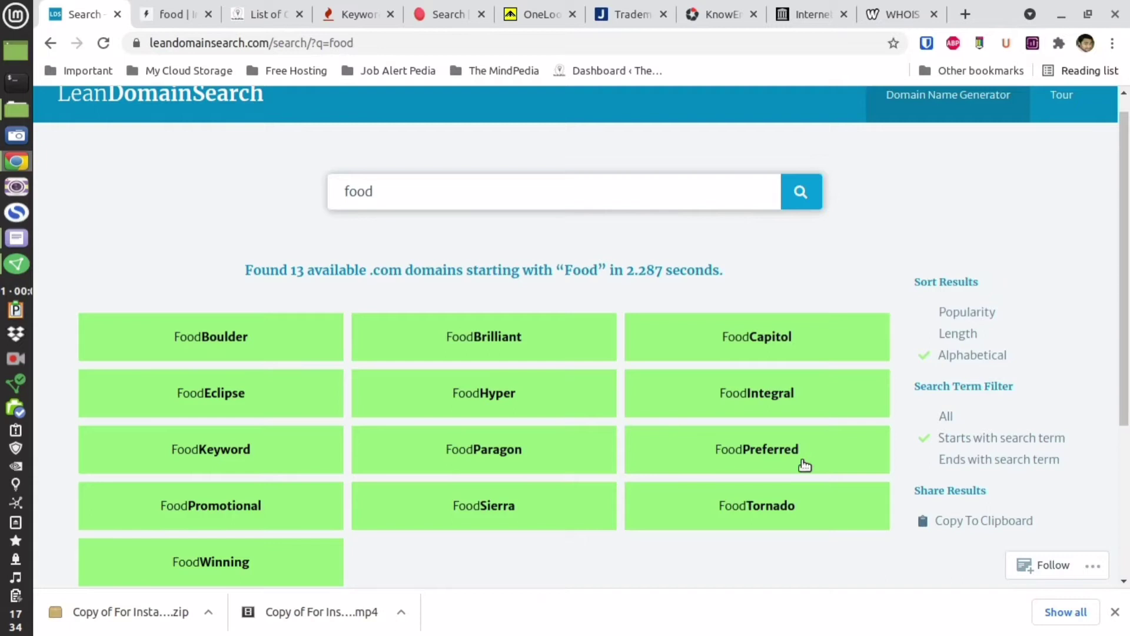
left_click(999, 459)
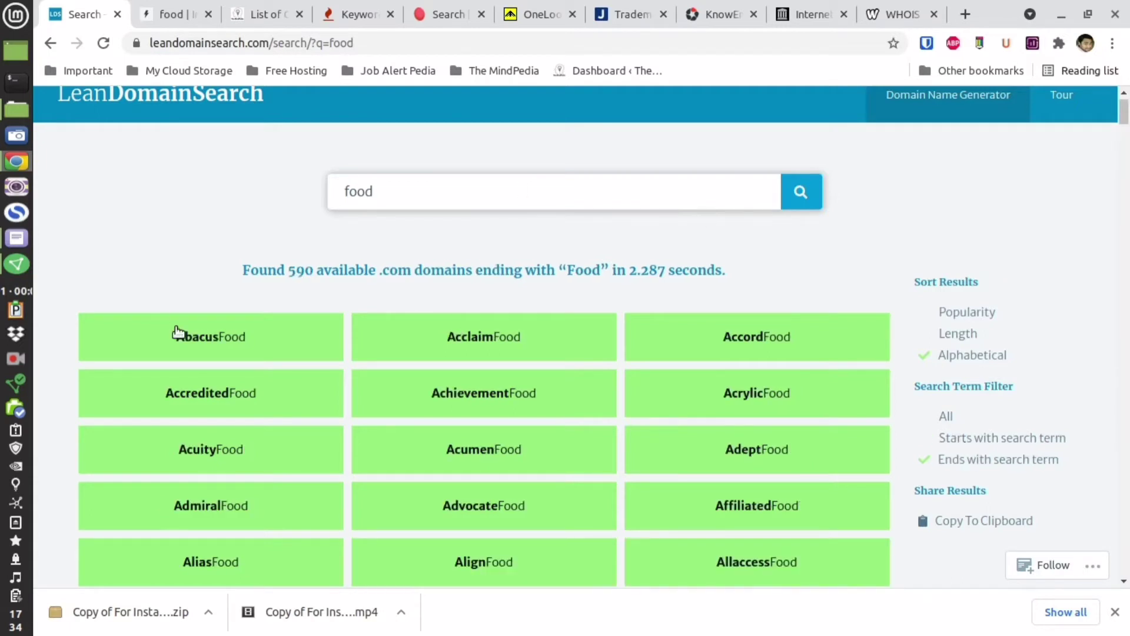
mouse_move(1059, 422)
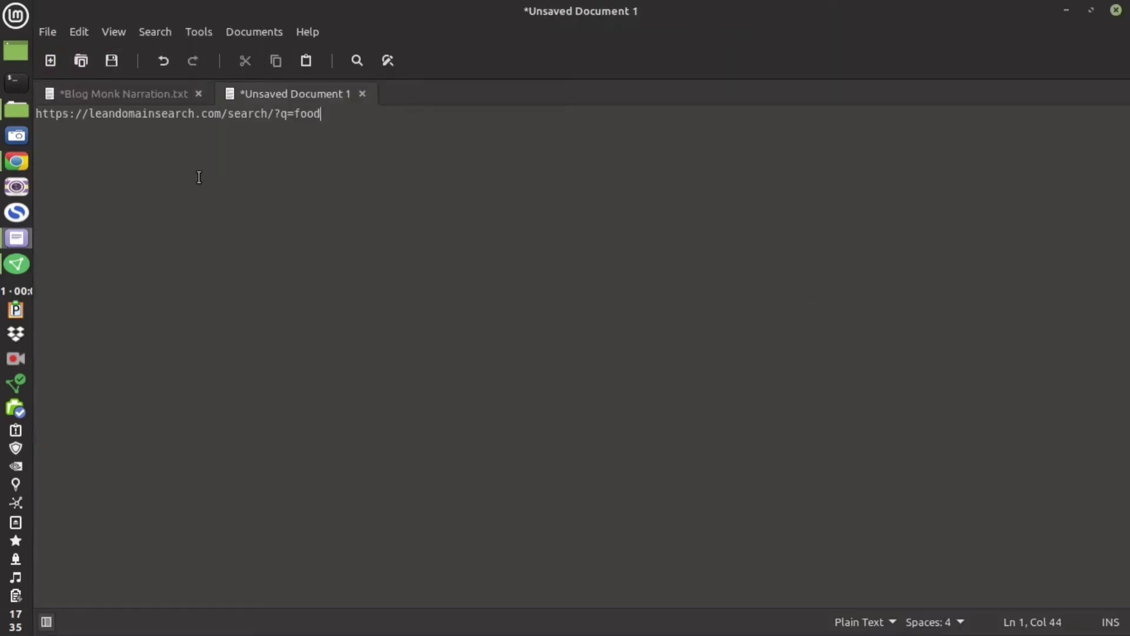
mouse_move(46, 115)
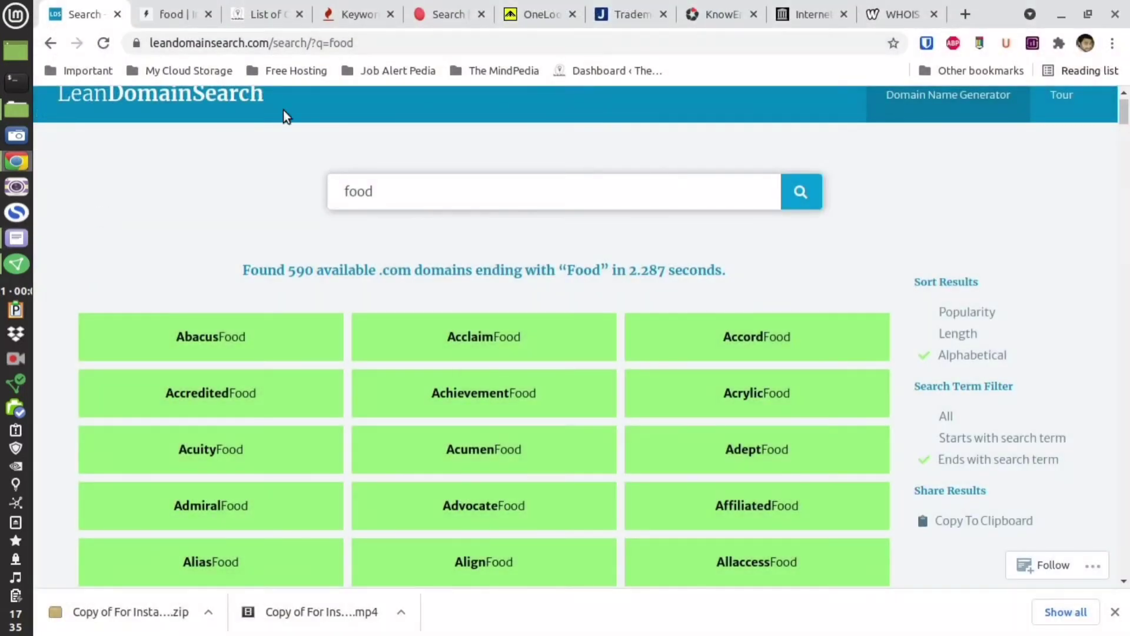
Confirm AccordFood.com and AmbitiousFood.com are available, then return to Instant Domain Search
scroll("down", 3)
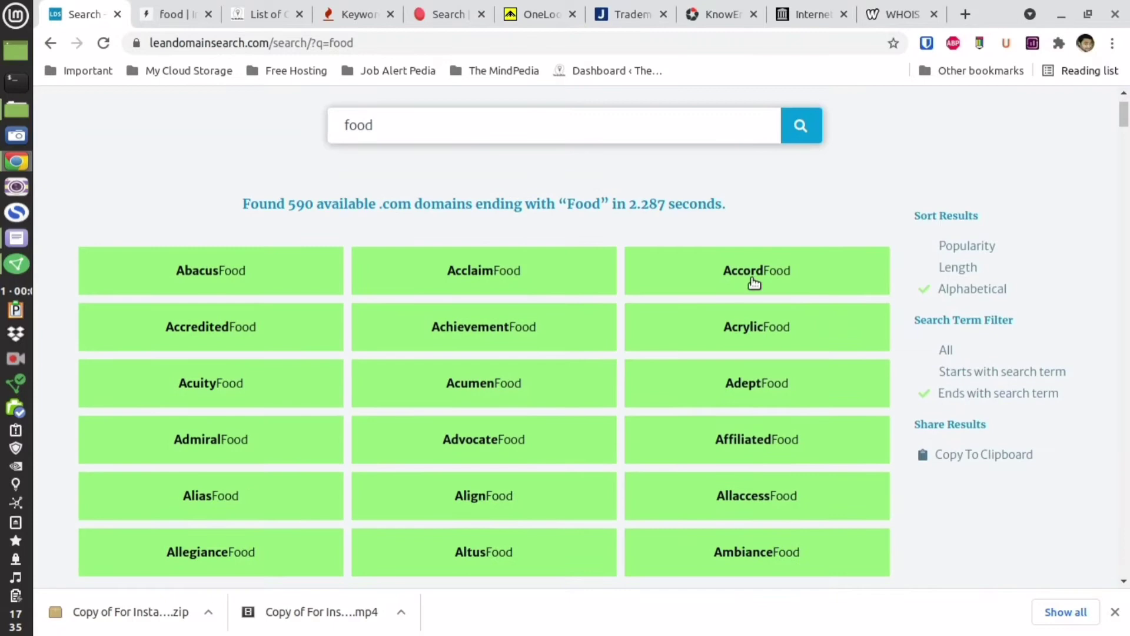
left_click(756, 270)
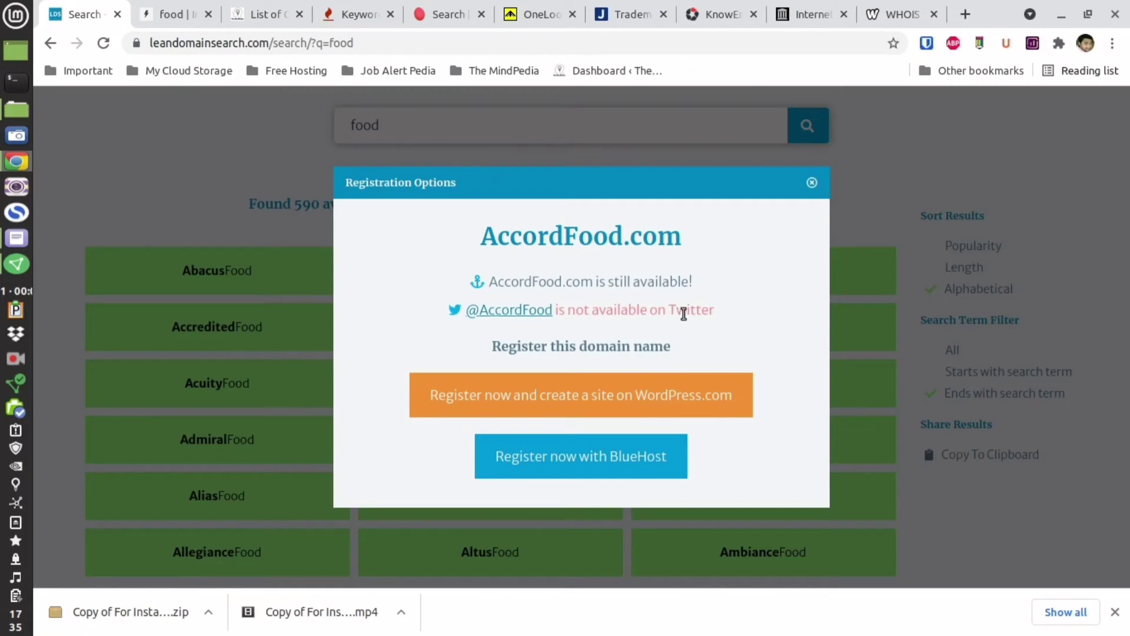
mouse_move(622, 303)
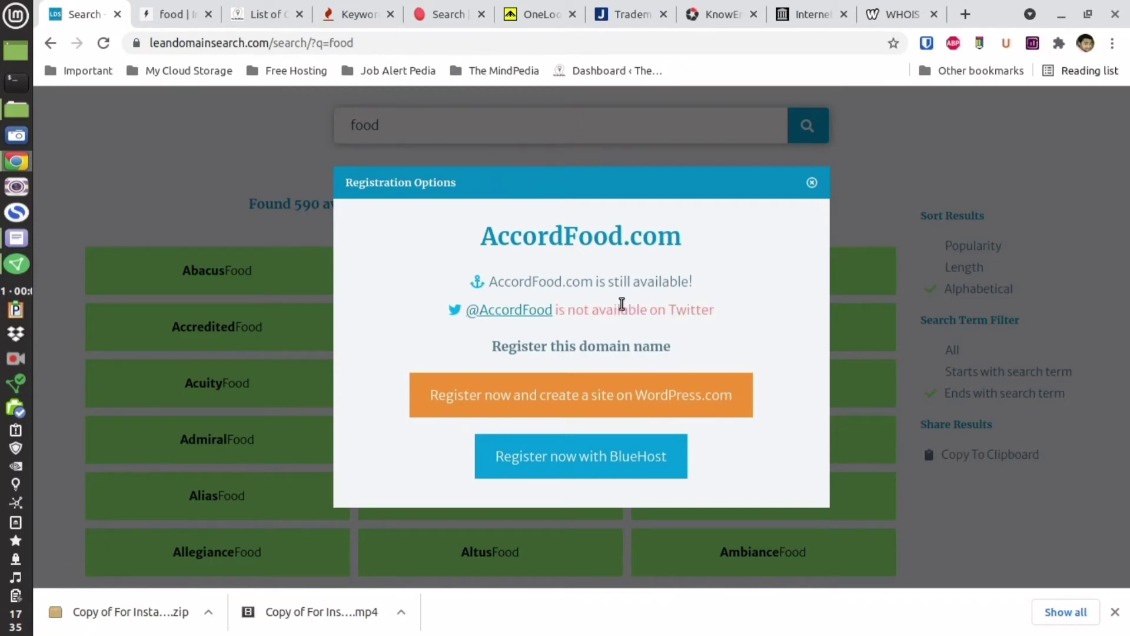
mouse_move(811, 183)
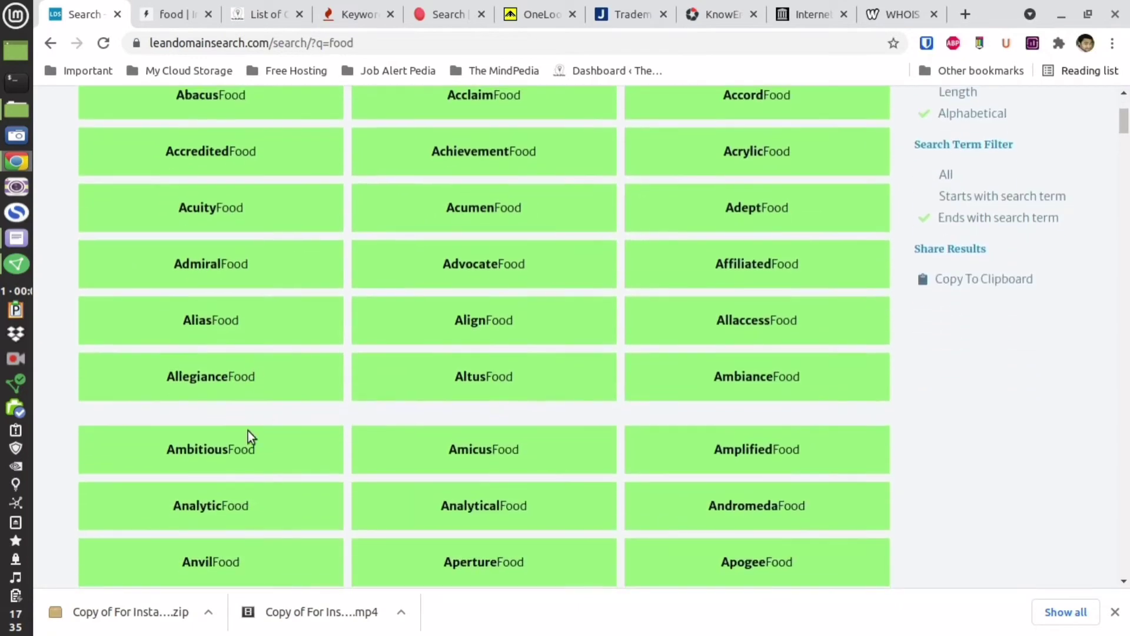
left_click(210, 449)
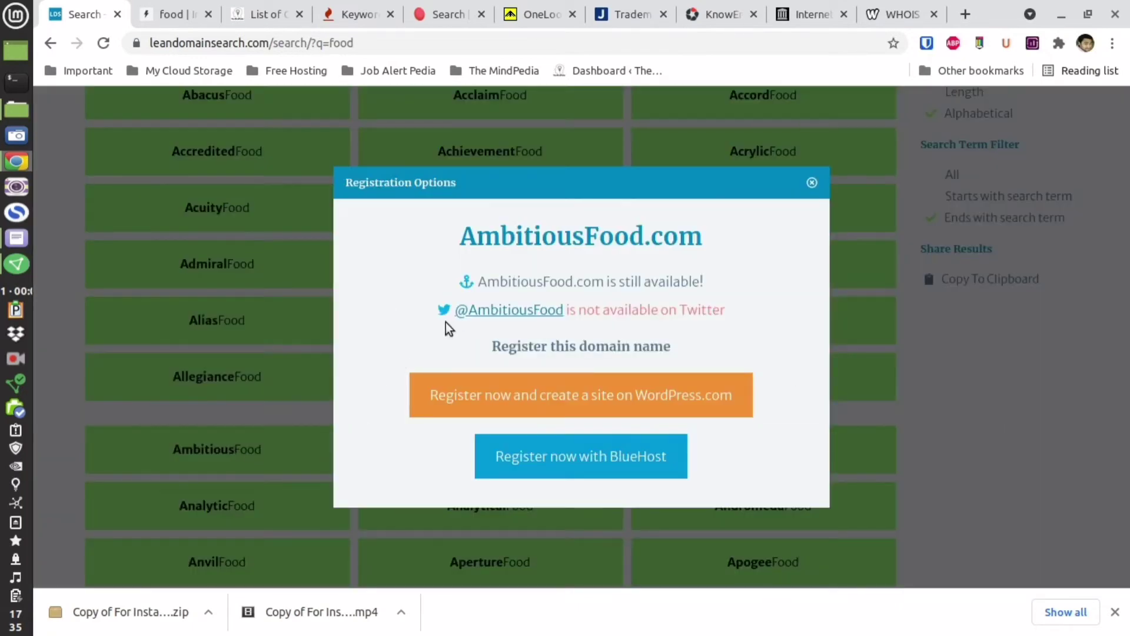
left_click(811, 182)
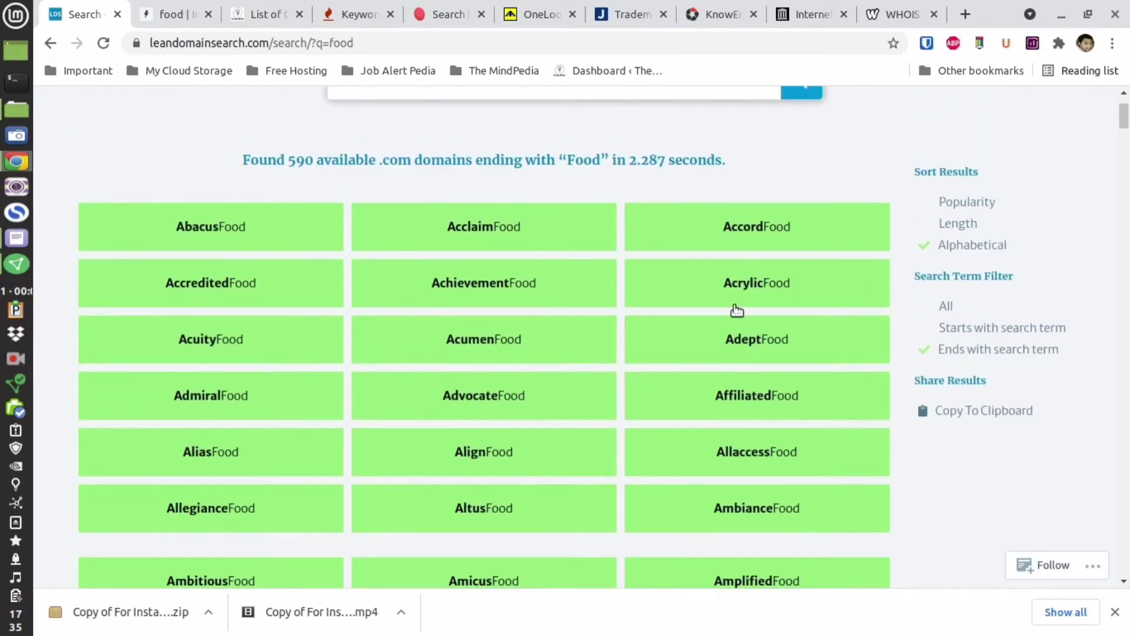
left_click(175, 14)
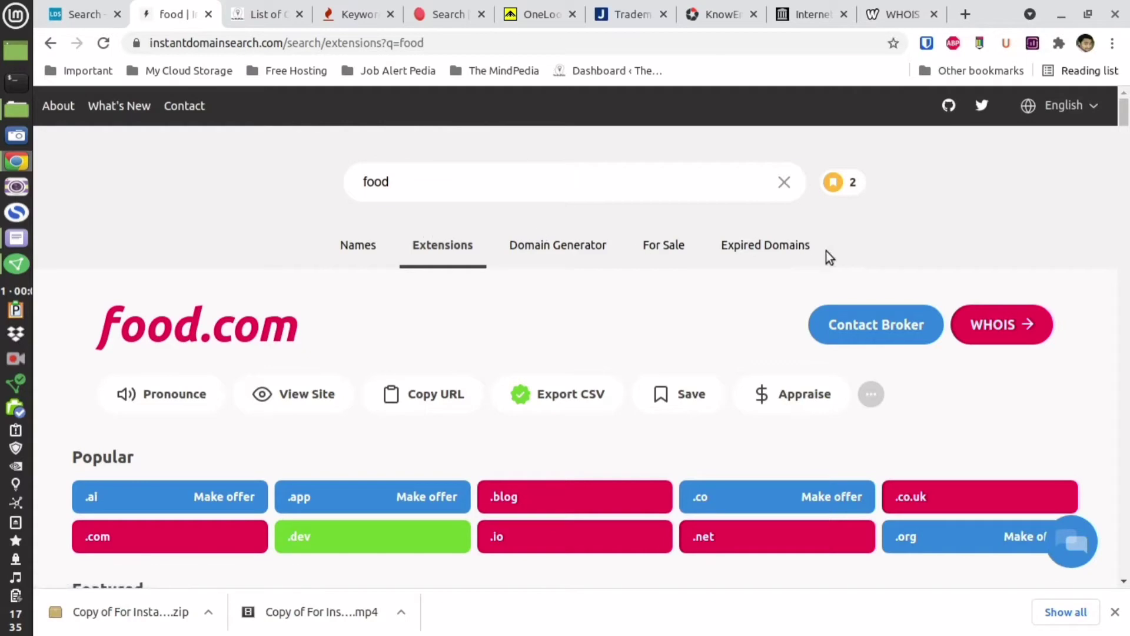
Browse expired and for-sale food domain listings, then show generated food name ideas
left_click(765, 245)
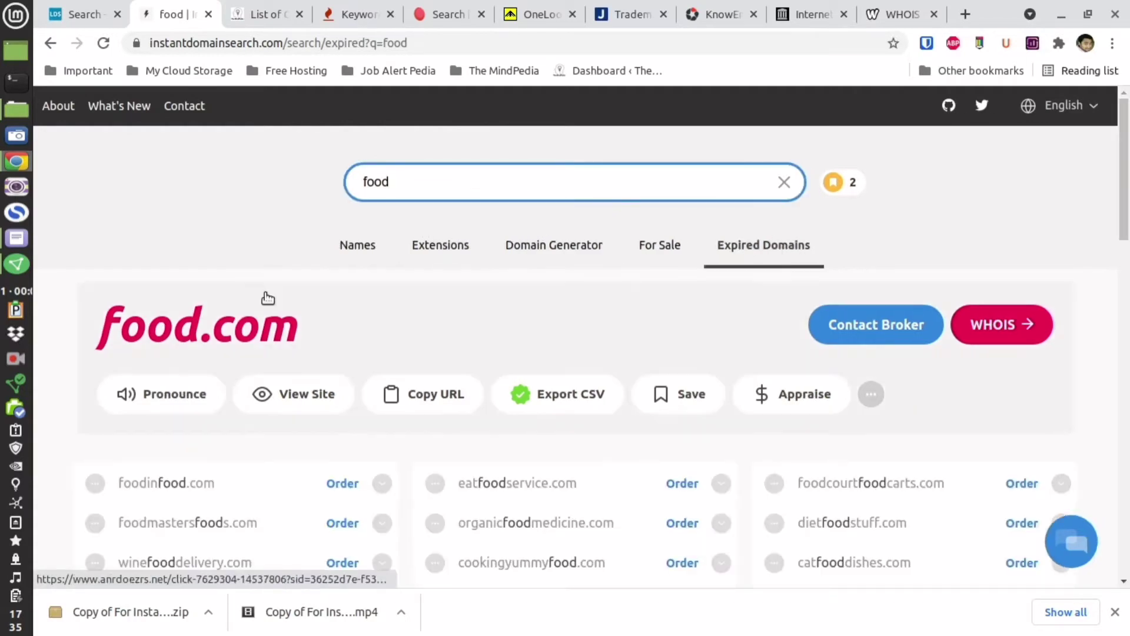
scroll("down", 3)
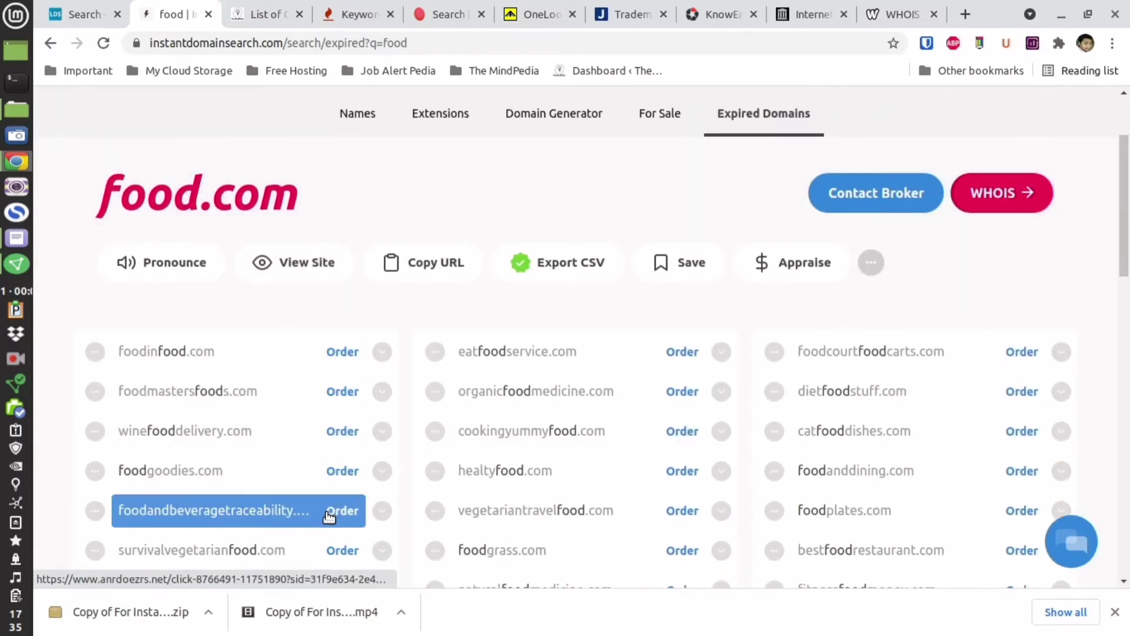
left_click(660, 114)
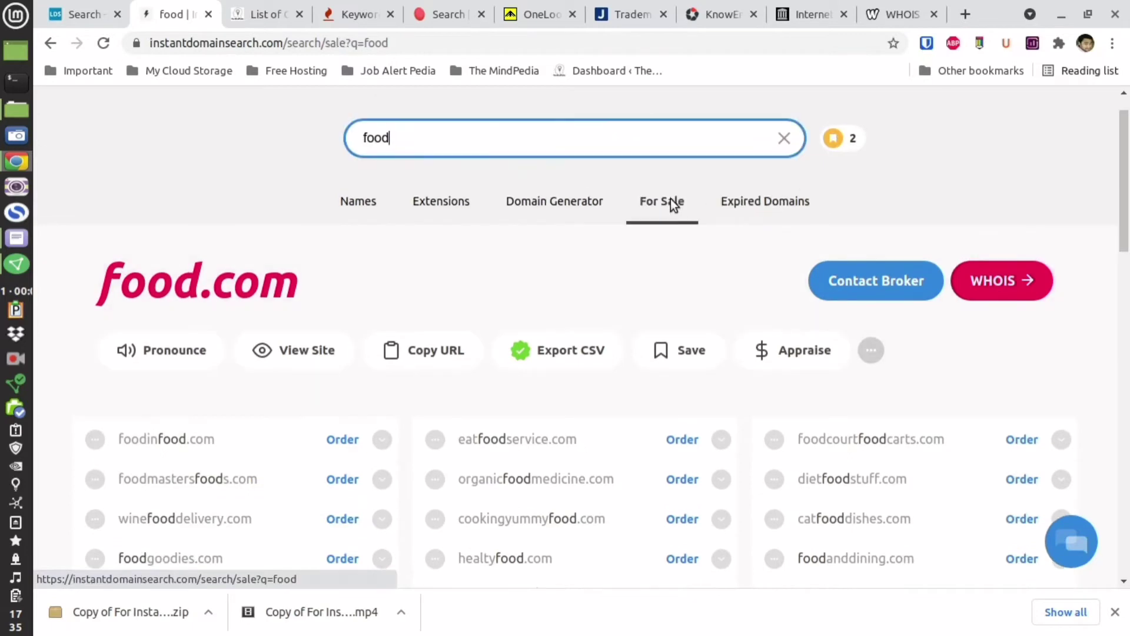
scroll("down", 3)
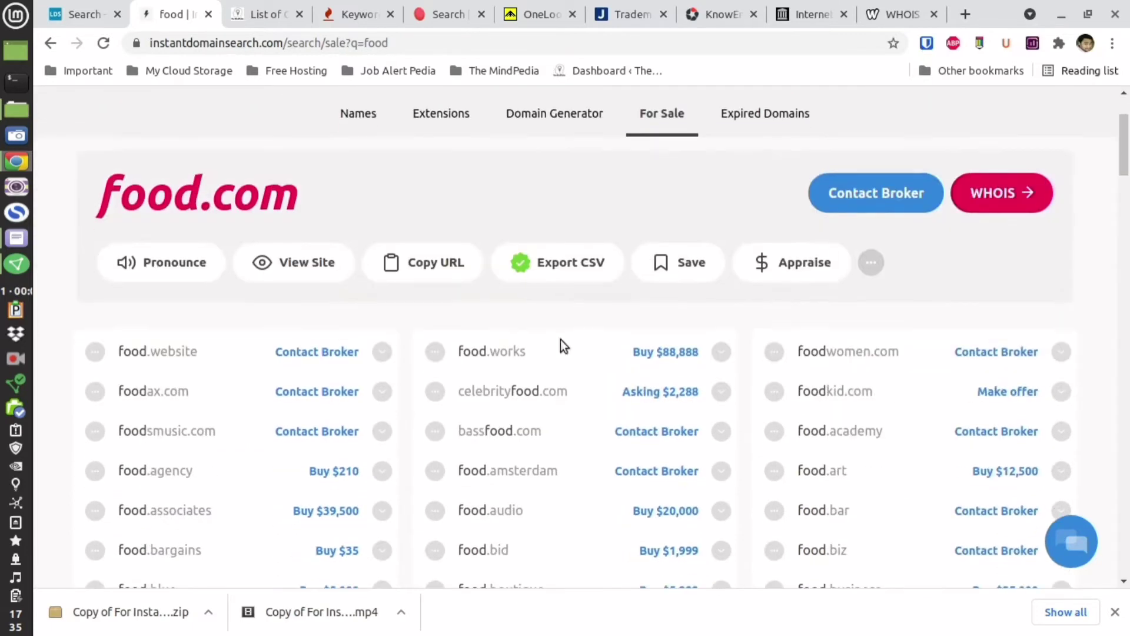
mouse_move(677, 533)
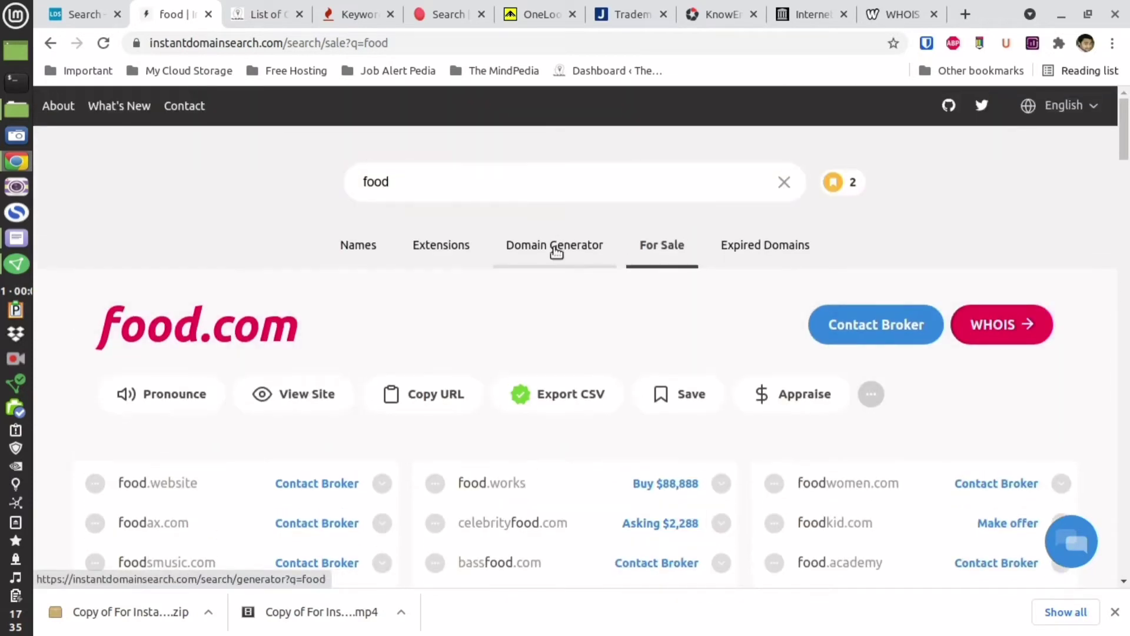
left_click(16, 237)
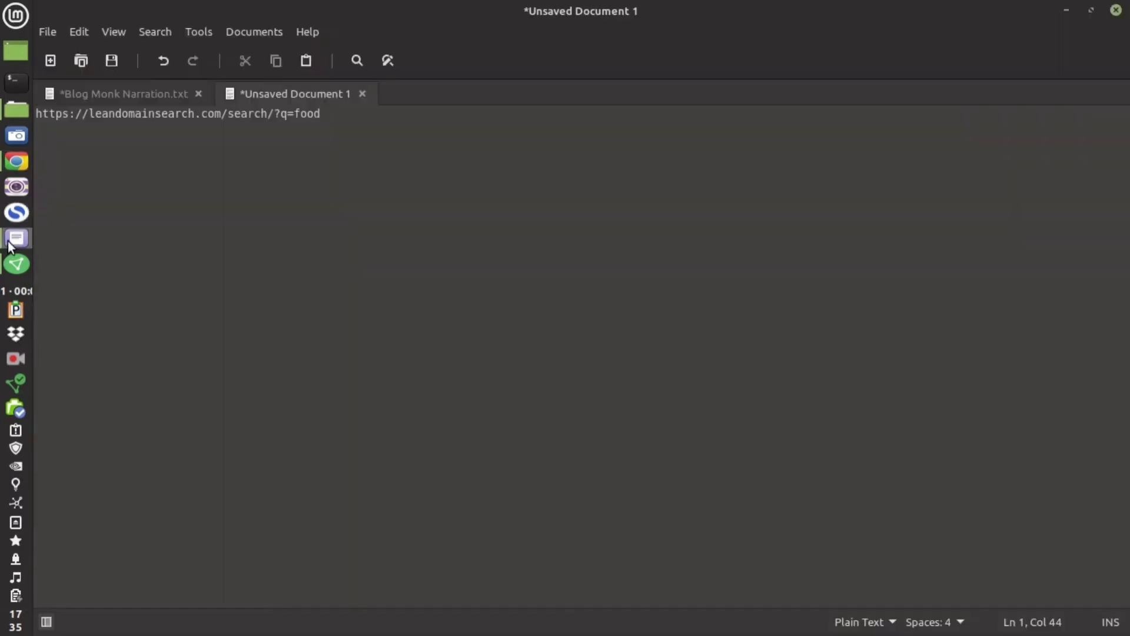
Return to Blog Monk Narration.txt and scroll to the domain extensions tip
left_click(123, 94)
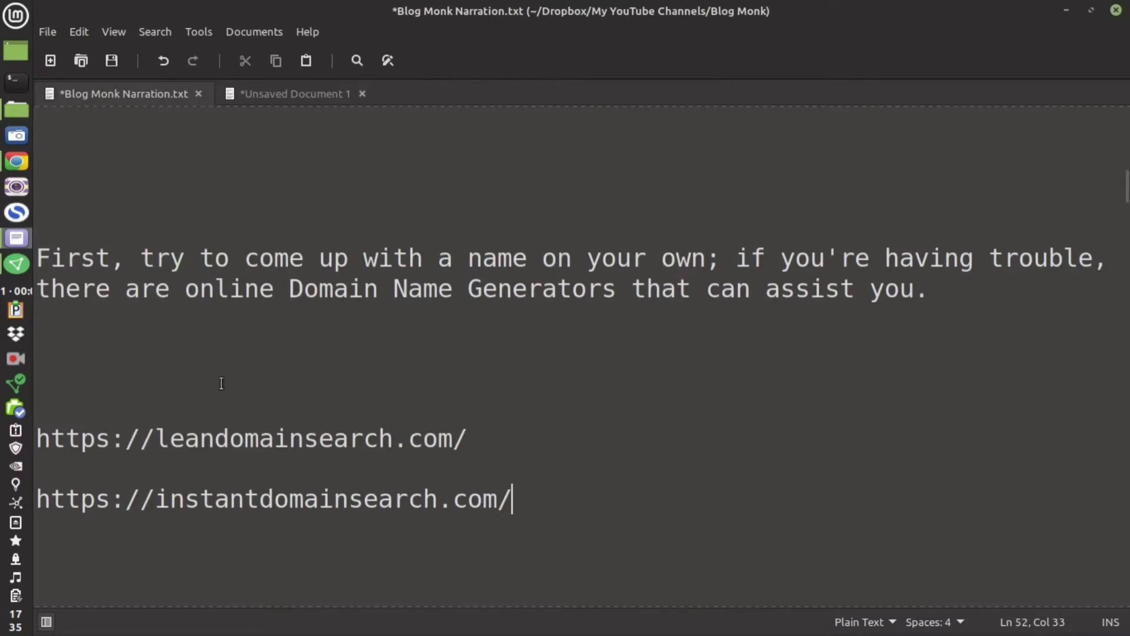
scroll("down", 3)
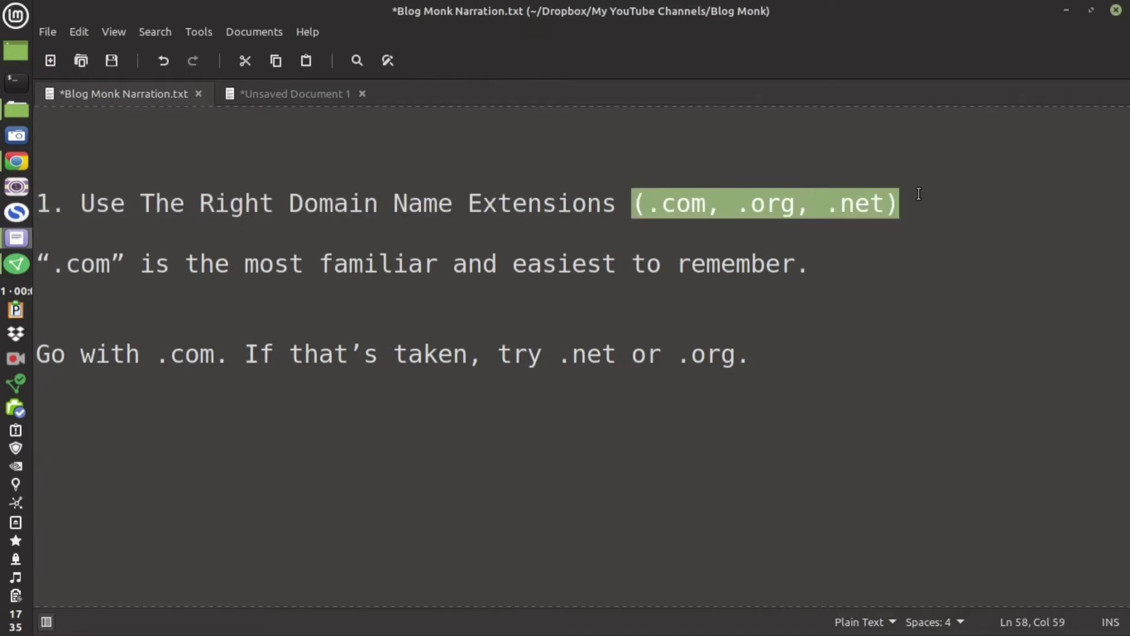
mouse_move(954, 206)
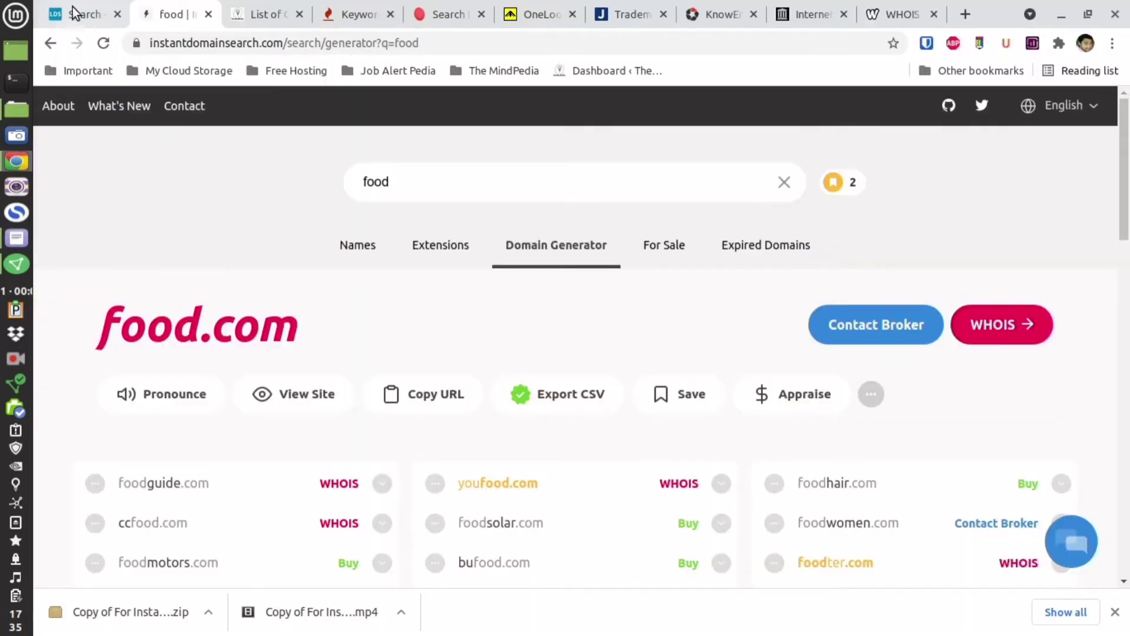
Confirm AssuranceFood.com is available in LeanDomainSearch, then dismiss its registration options popup
left_click(83, 14)
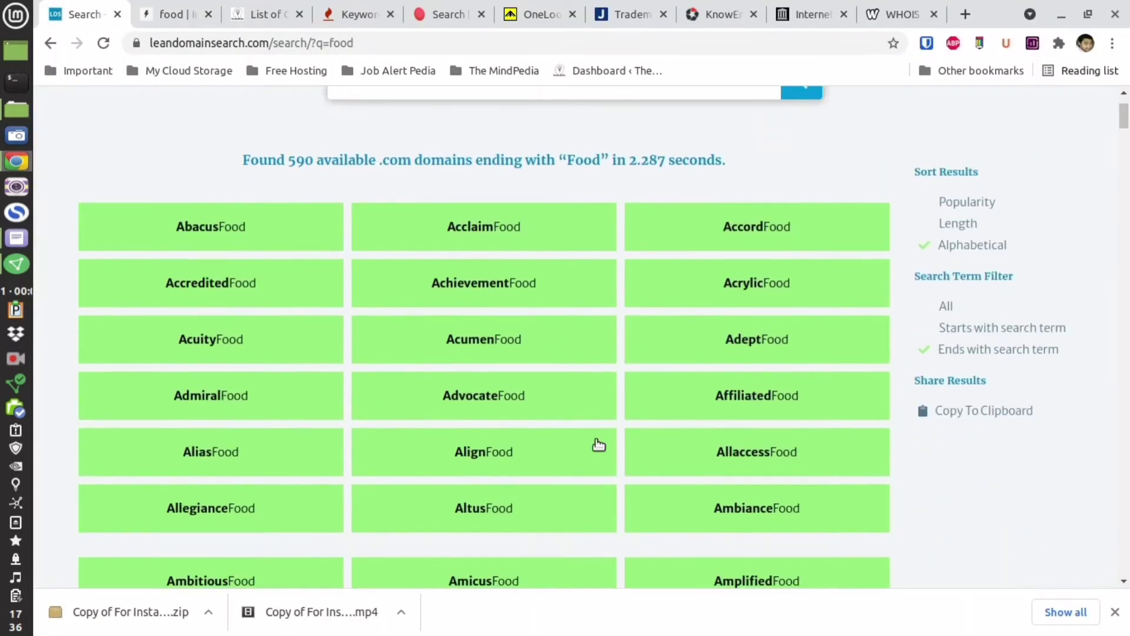
scroll("down", 3)
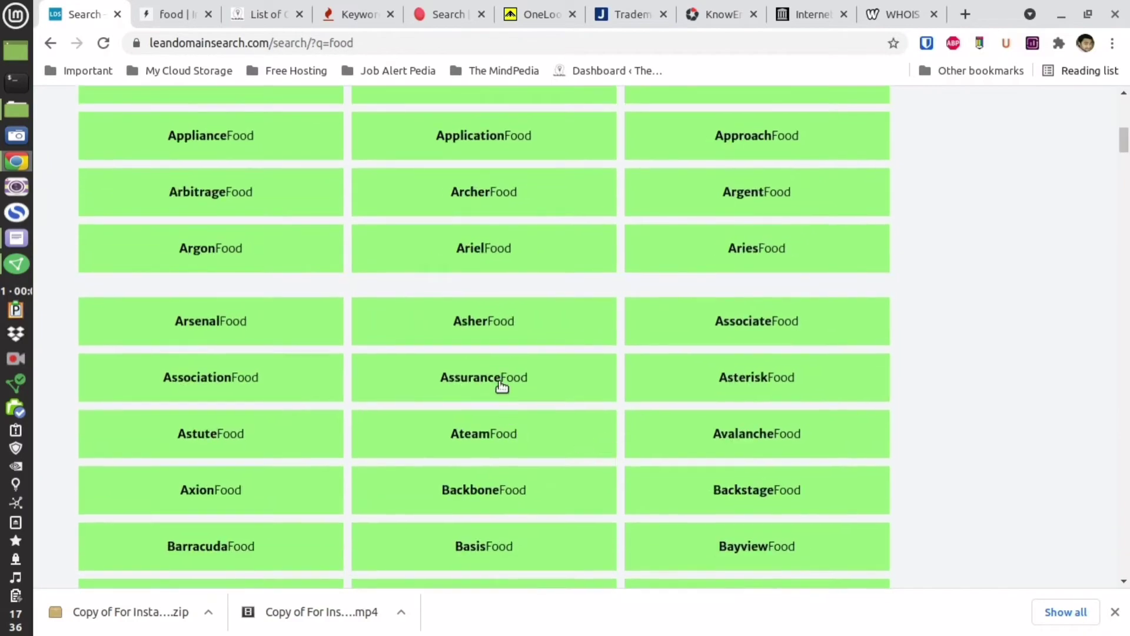
left_click(483, 378)
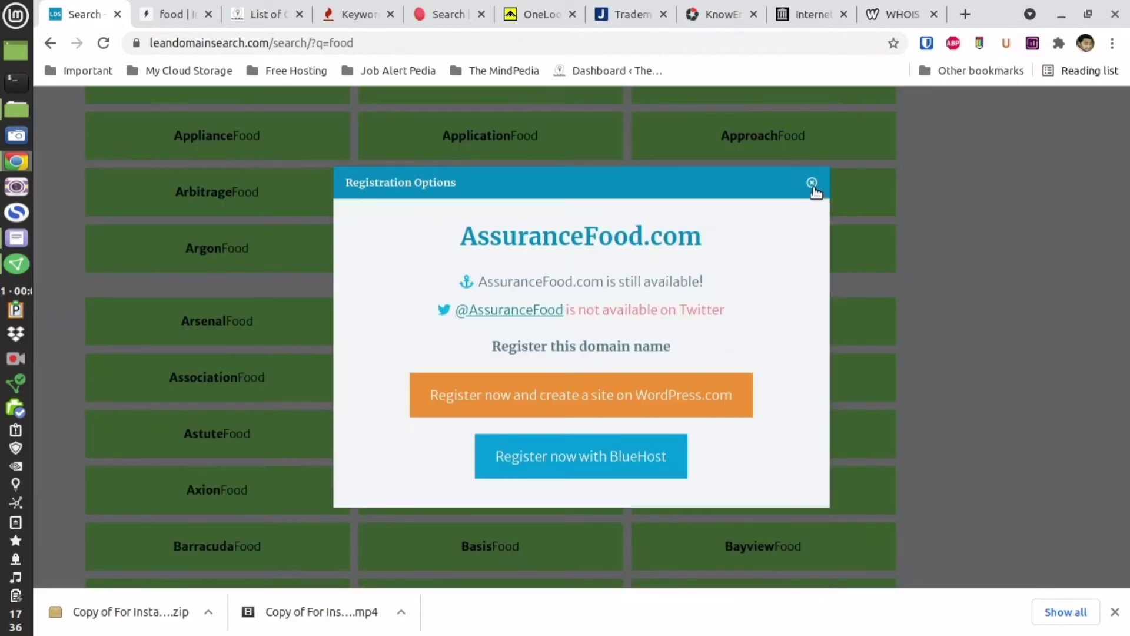
left_click(811, 182)
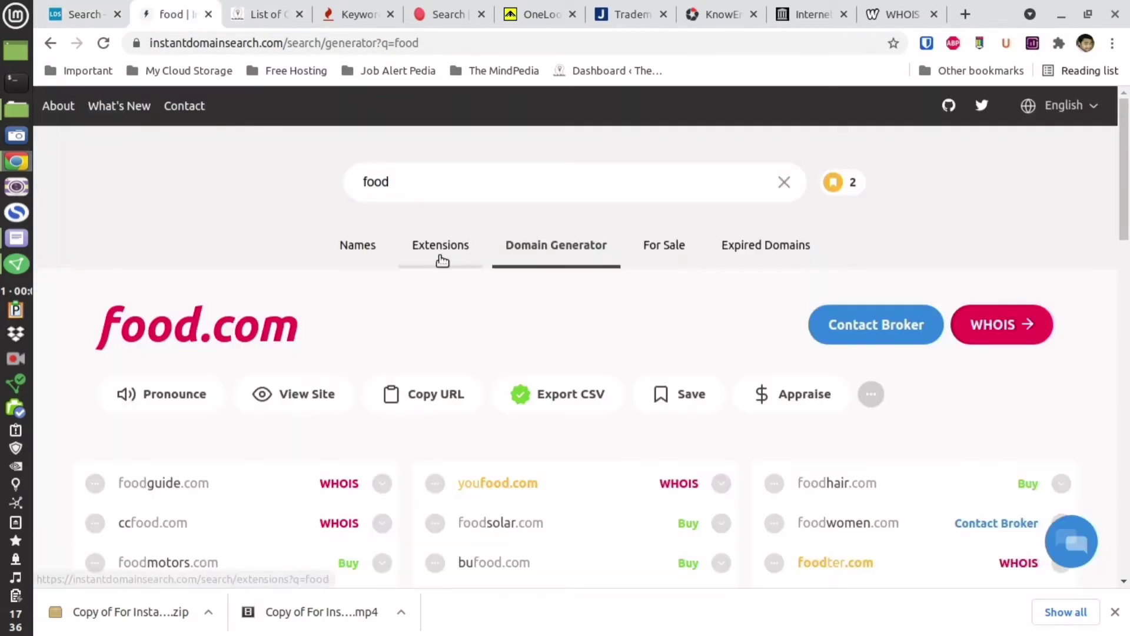
Review food's availability across domain extensions, then bring the Xed narration notes back
left_click(440, 245)
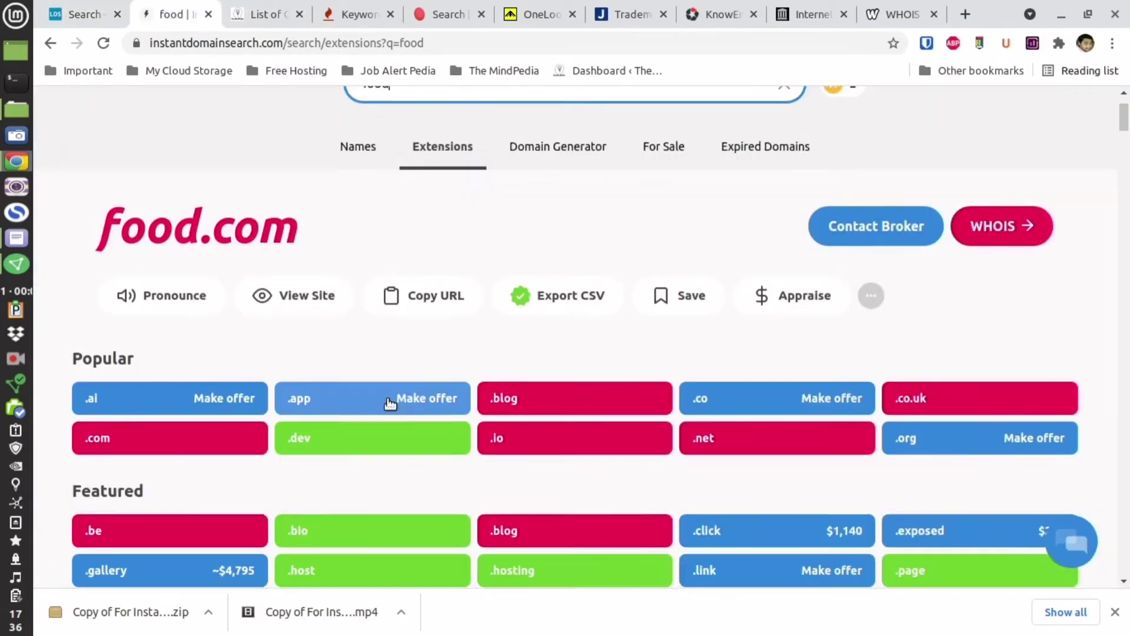
scroll("down", 3)
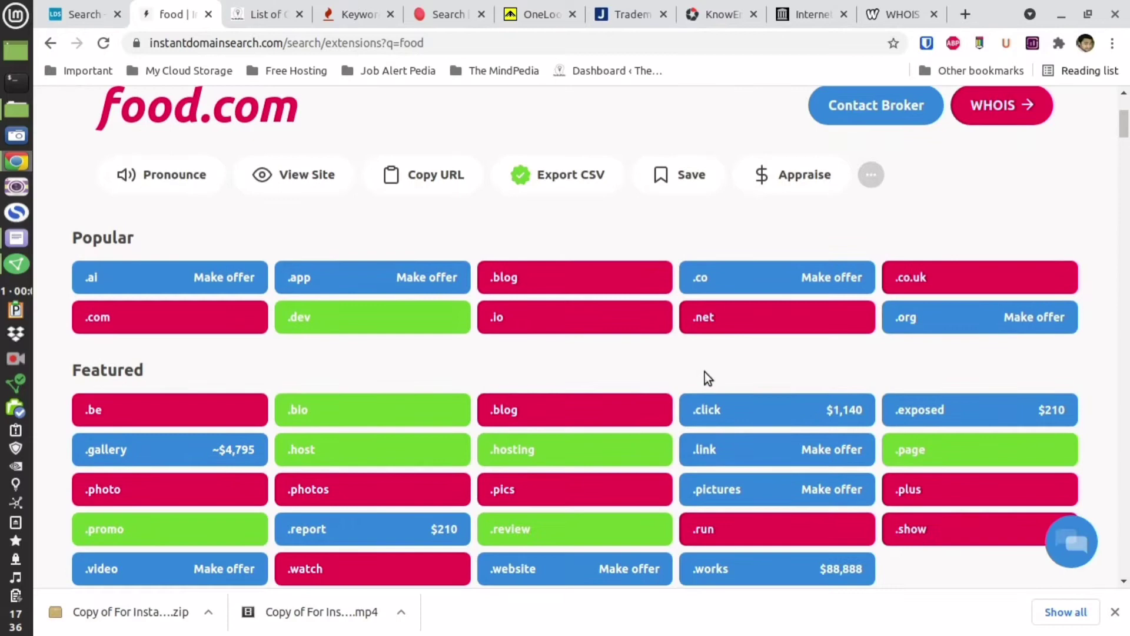
mouse_move(370, 329)
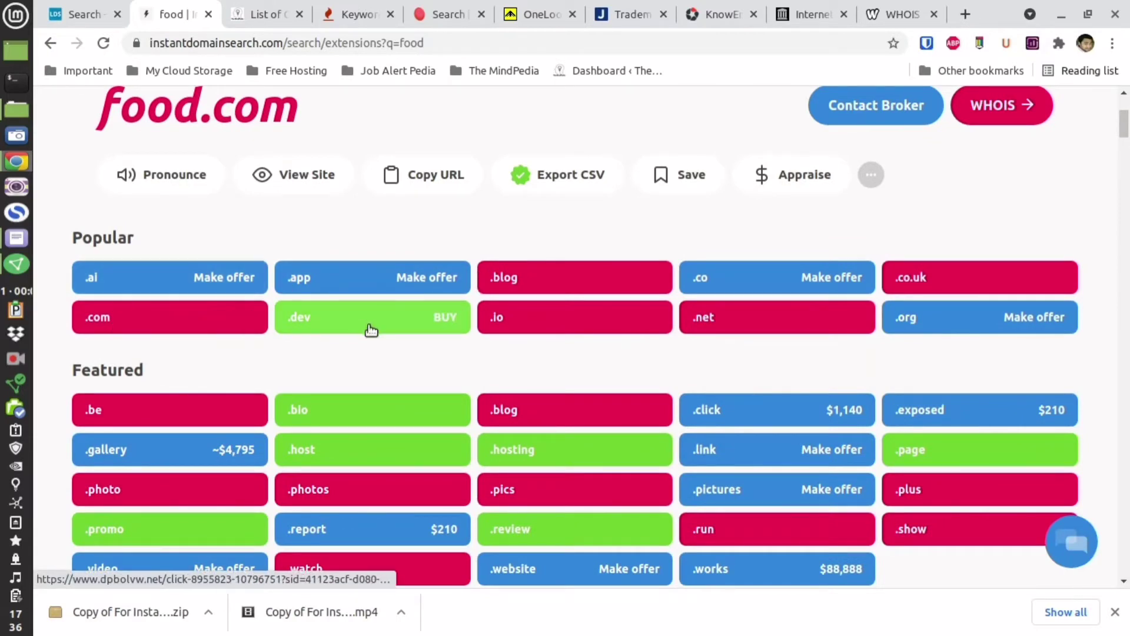
mouse_move(31, 101)
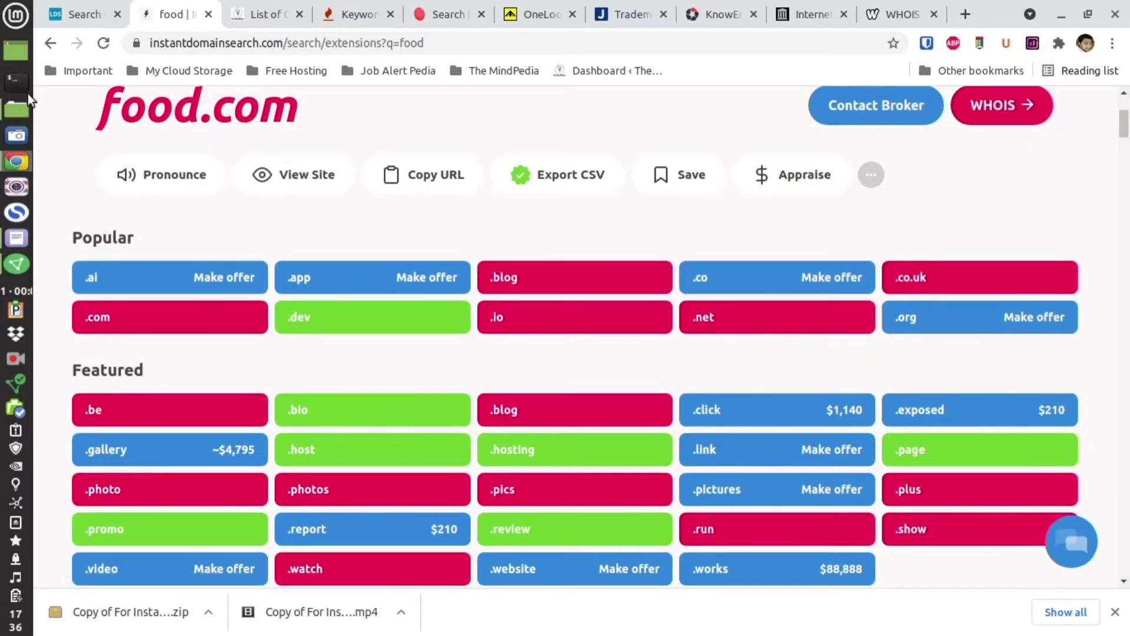
mouse_move(16, 238)
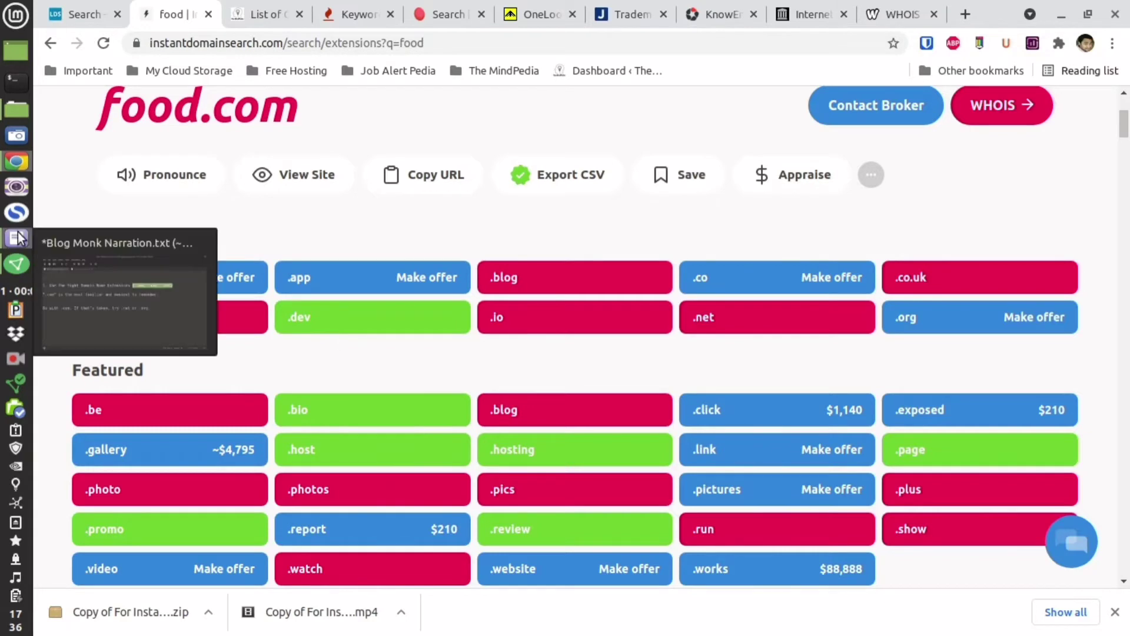
left_click(16, 220)
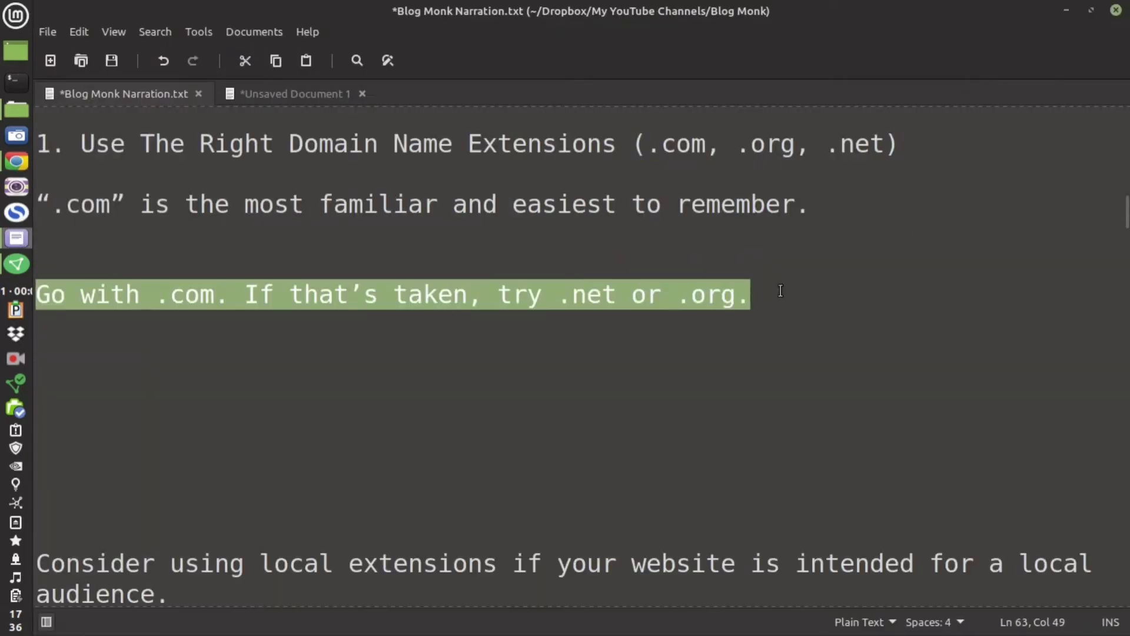
Scroll the narration notes to the local-extensions tip and highlight the country-code list
scroll("down", 3)
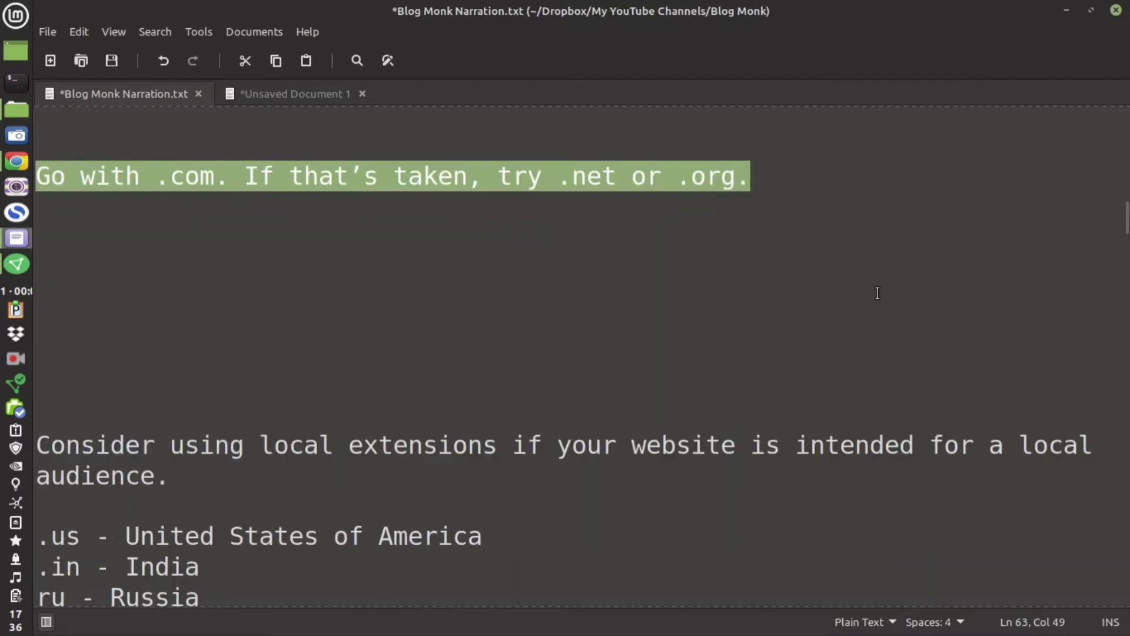
scroll("down", 3)
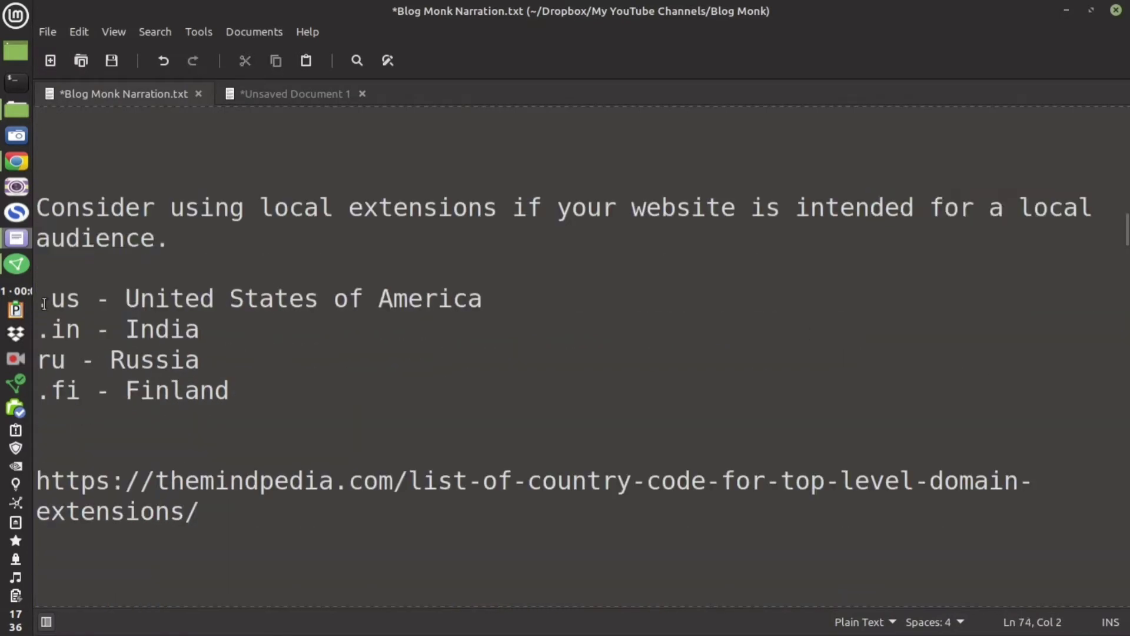
left_click_drag(43, 298, 229, 389)
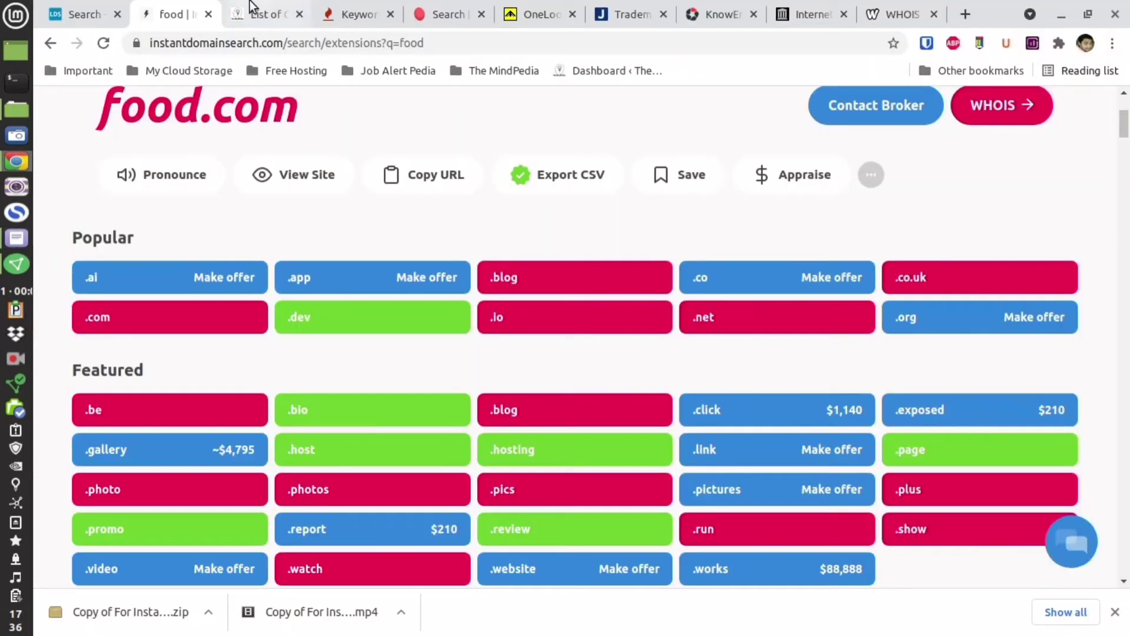
Scroll through TheMindPedia's list of country code top-level domain extensions
left_click(267, 14)
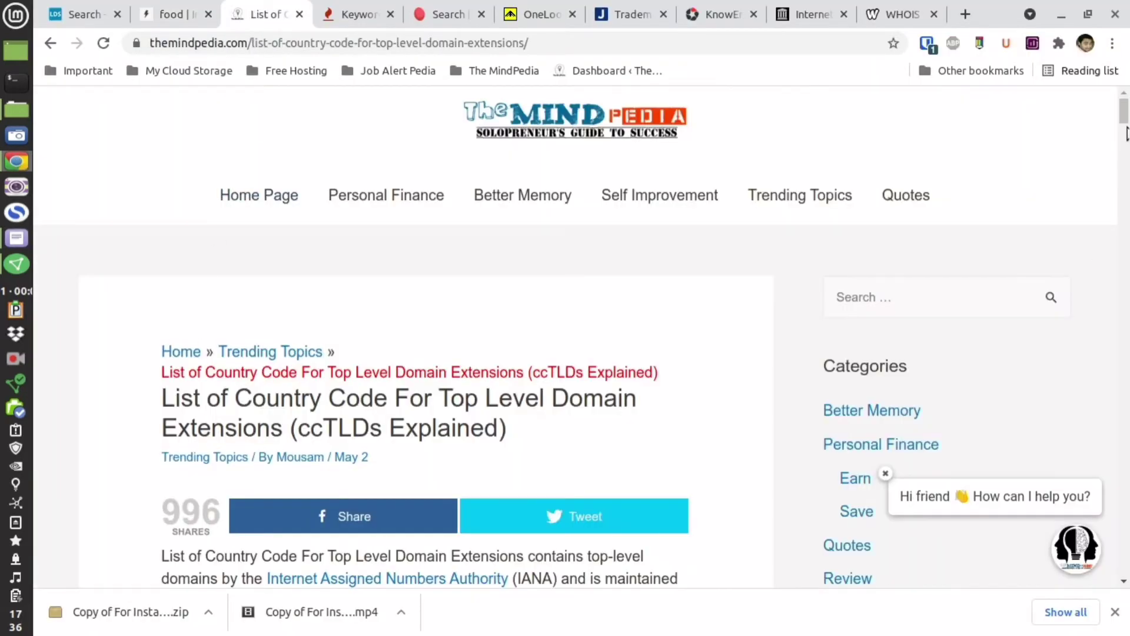
scroll("down", 3)
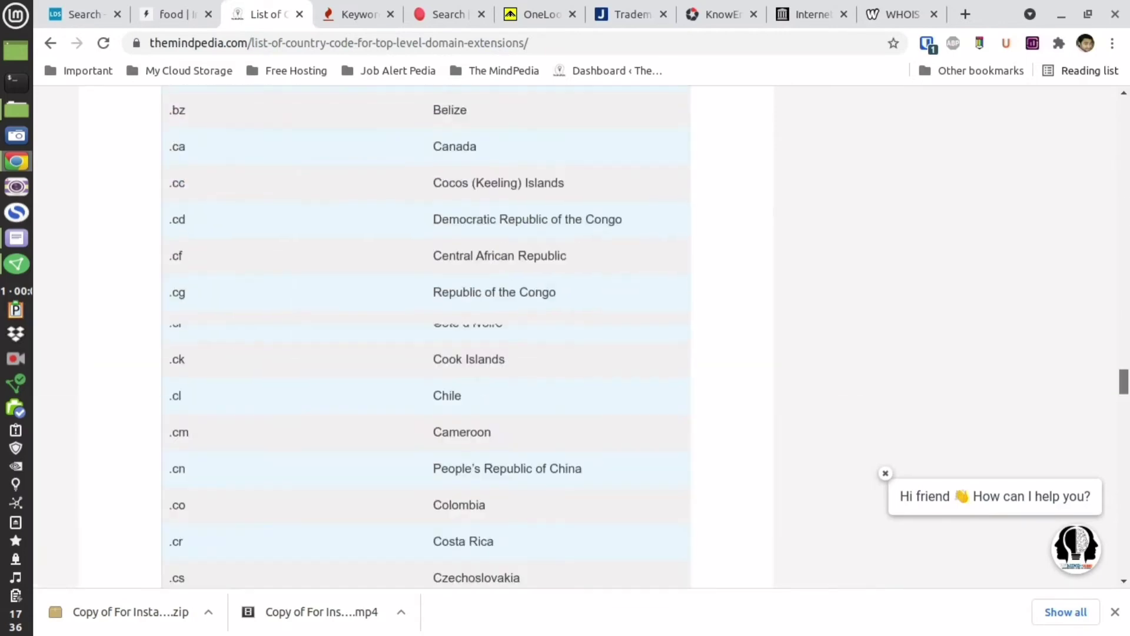
scroll("down", 3)
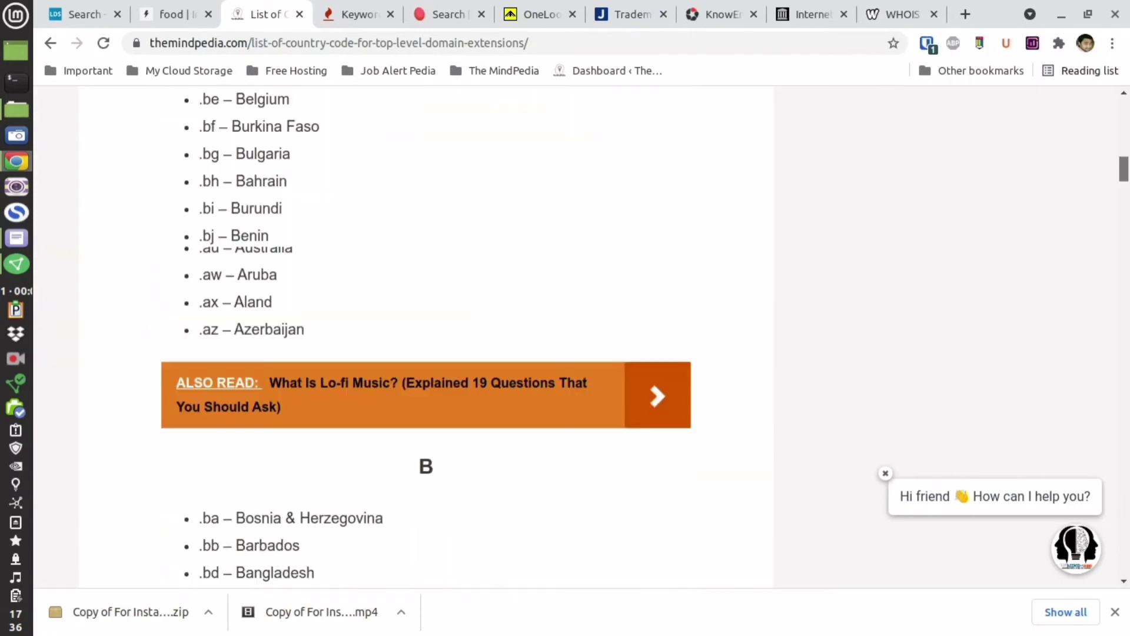
scroll("up", 3)
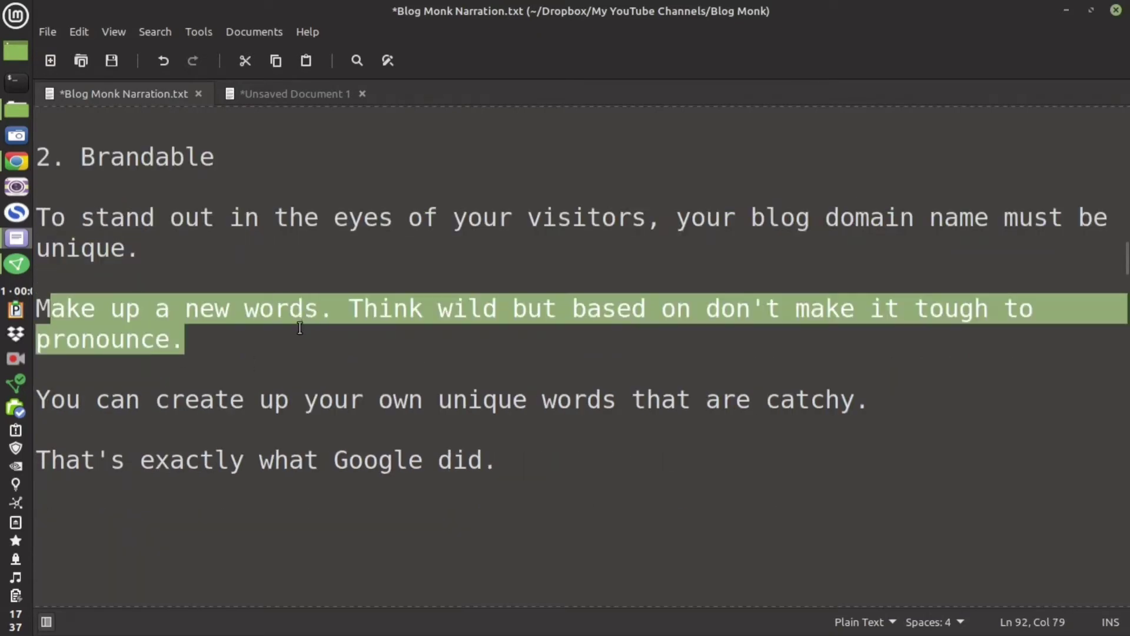
Highlight the made-up words tip and keywords-help-SEO sentence, then switch to Keyword Tool
left_click_drag(142, 399, 466, 399)
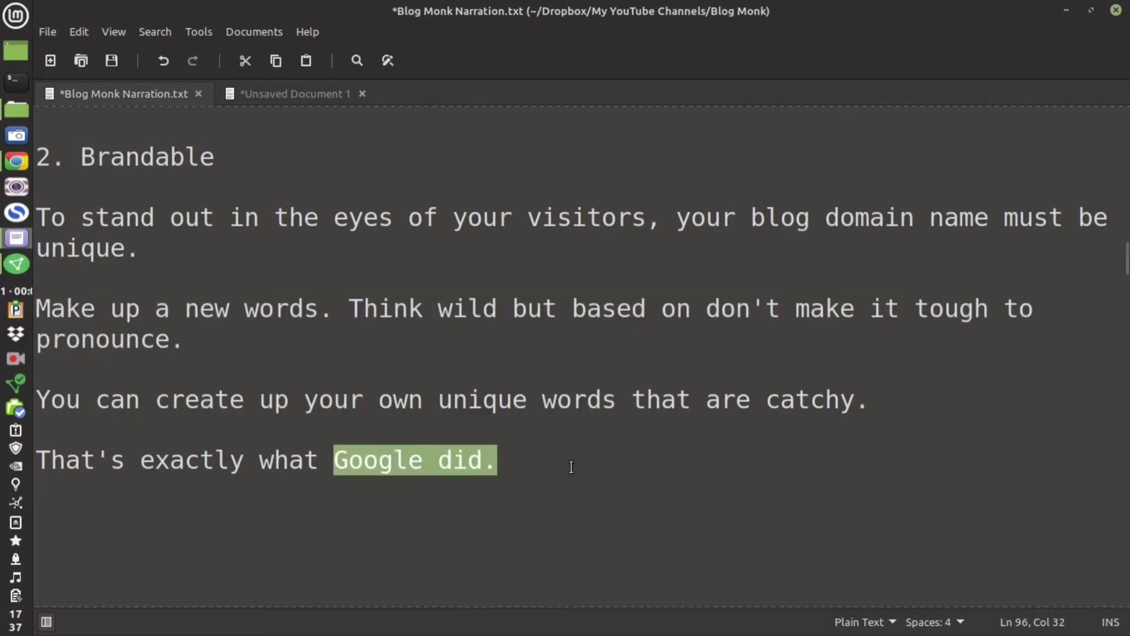
scroll("down", 3)
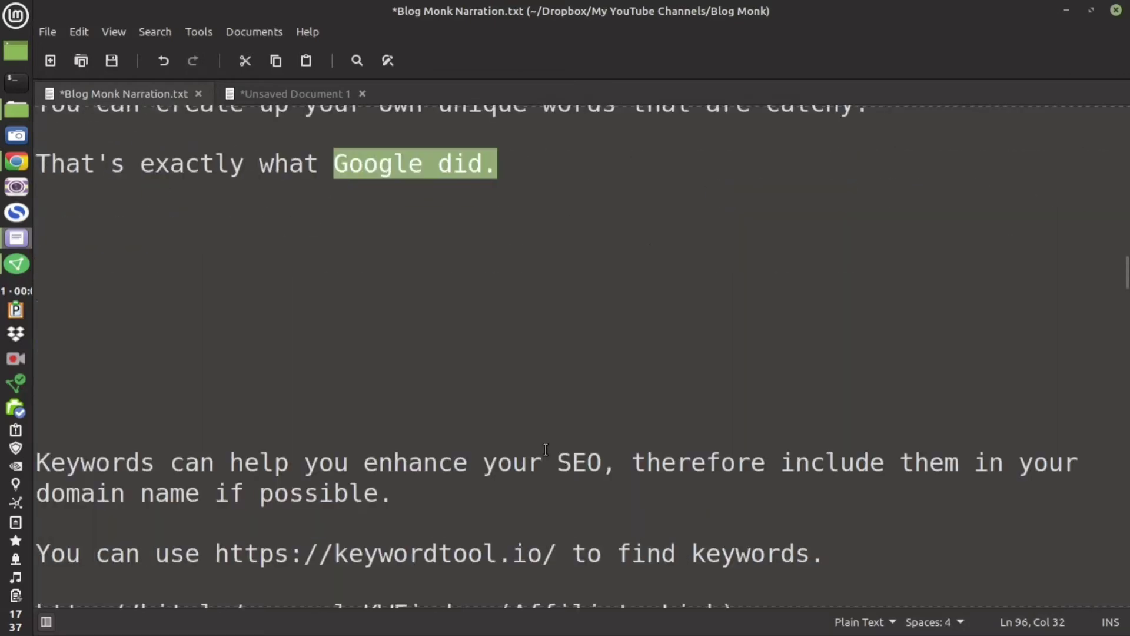
scroll("down", 3)
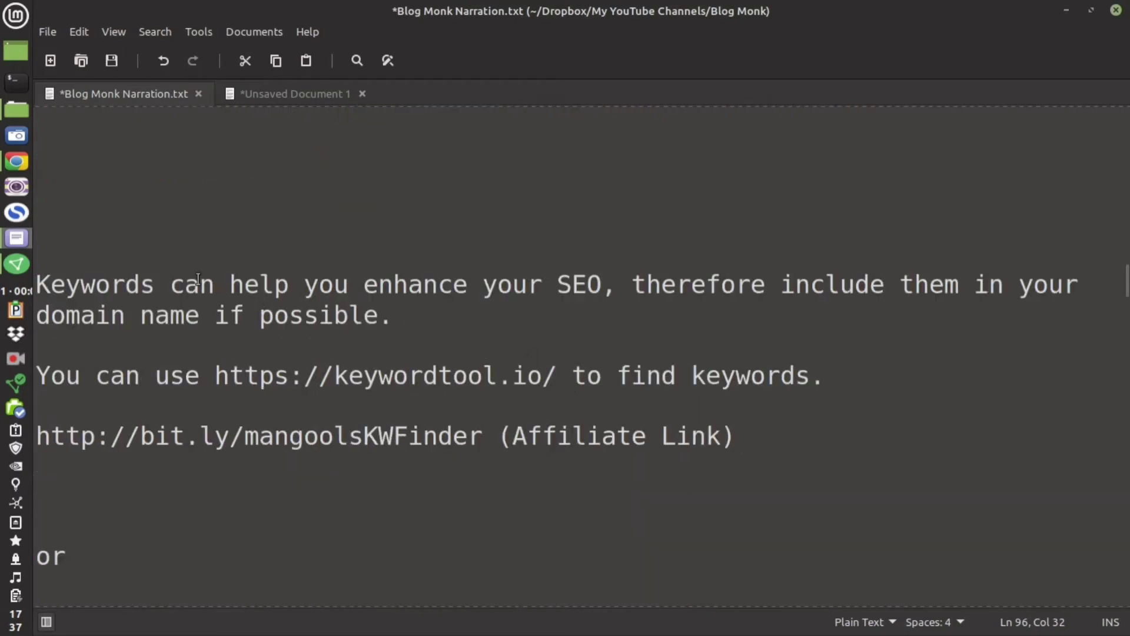
left_click_drag(137, 284, 604, 283)
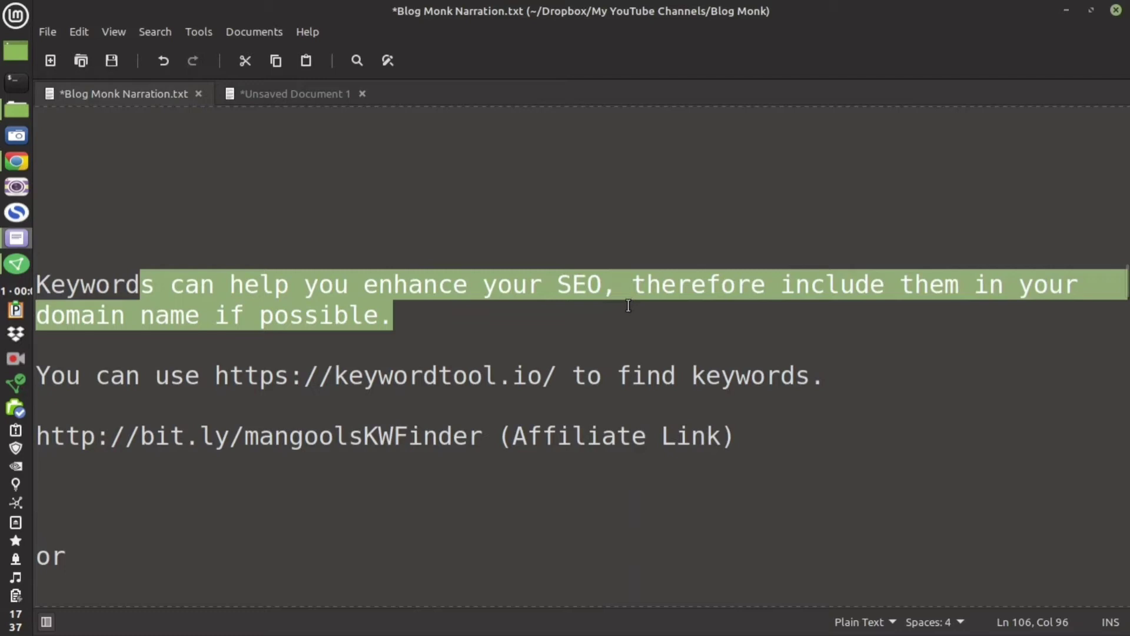
mouse_move(217, 375)
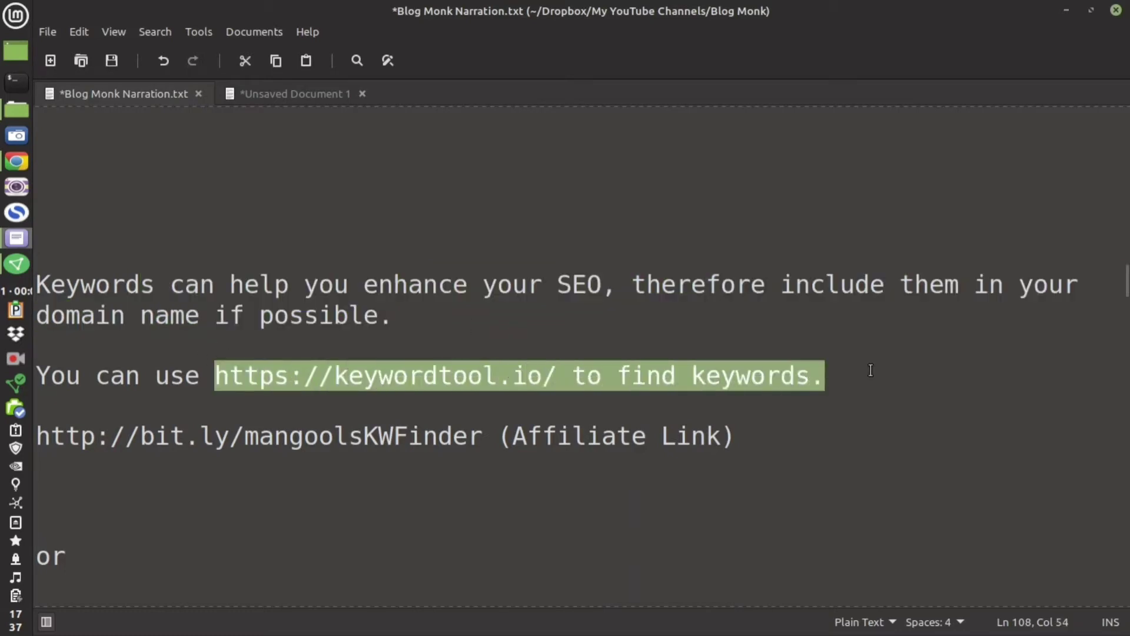
mouse_move(246, 438)
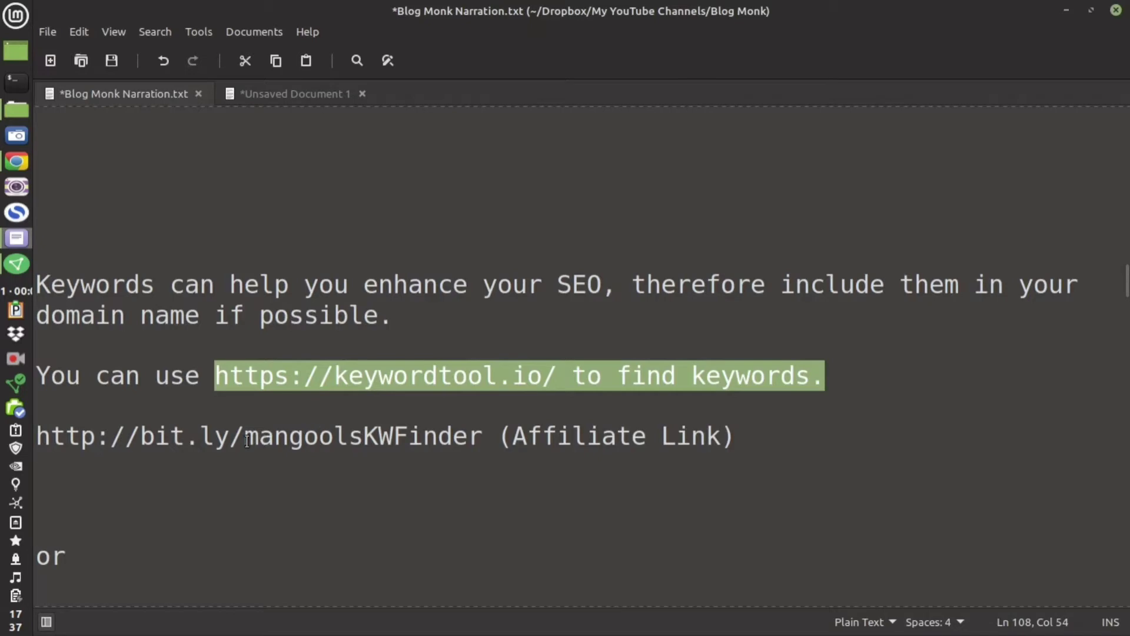
left_click(587, 435)
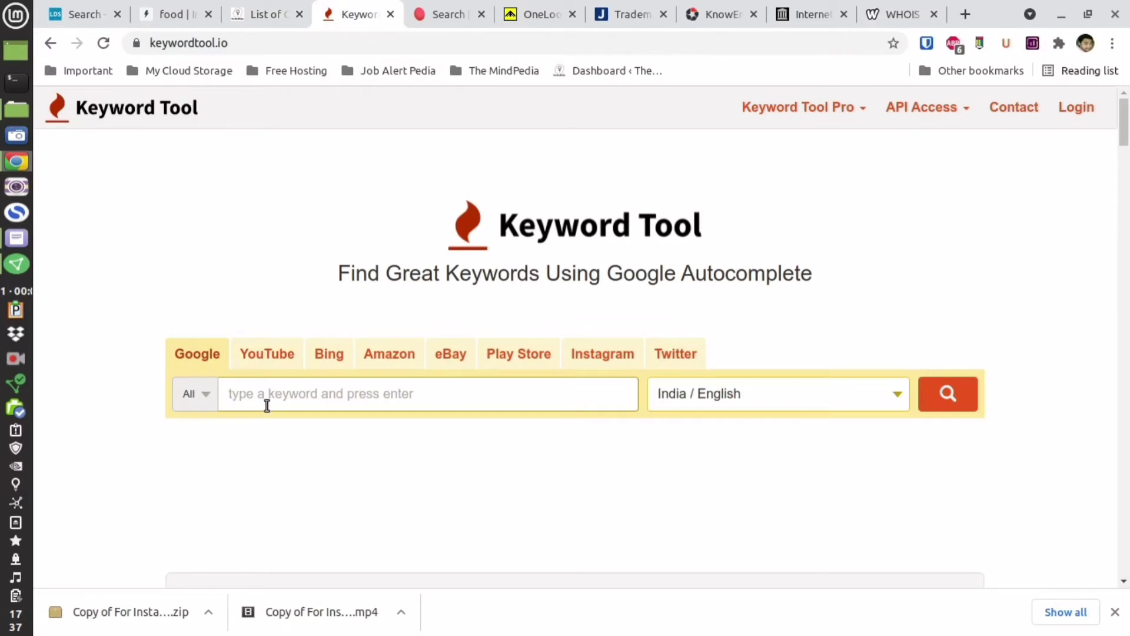
Search for keyword suggestions for 'food' in Keyword Tool and enter 'food' in KWFinder
type("food")
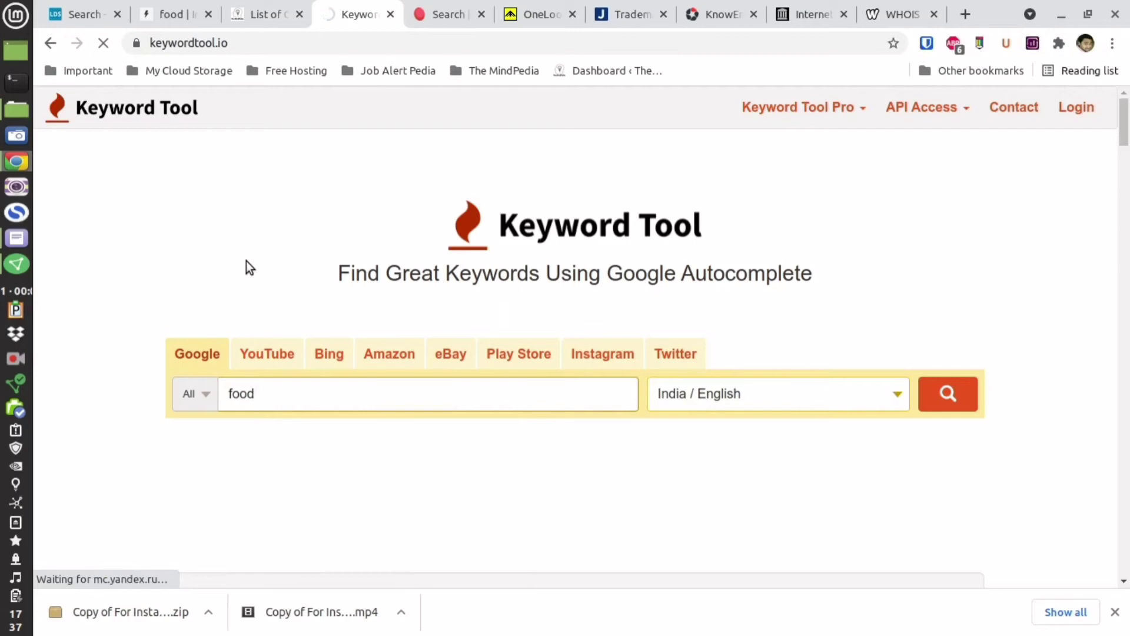
left_click(948, 394)
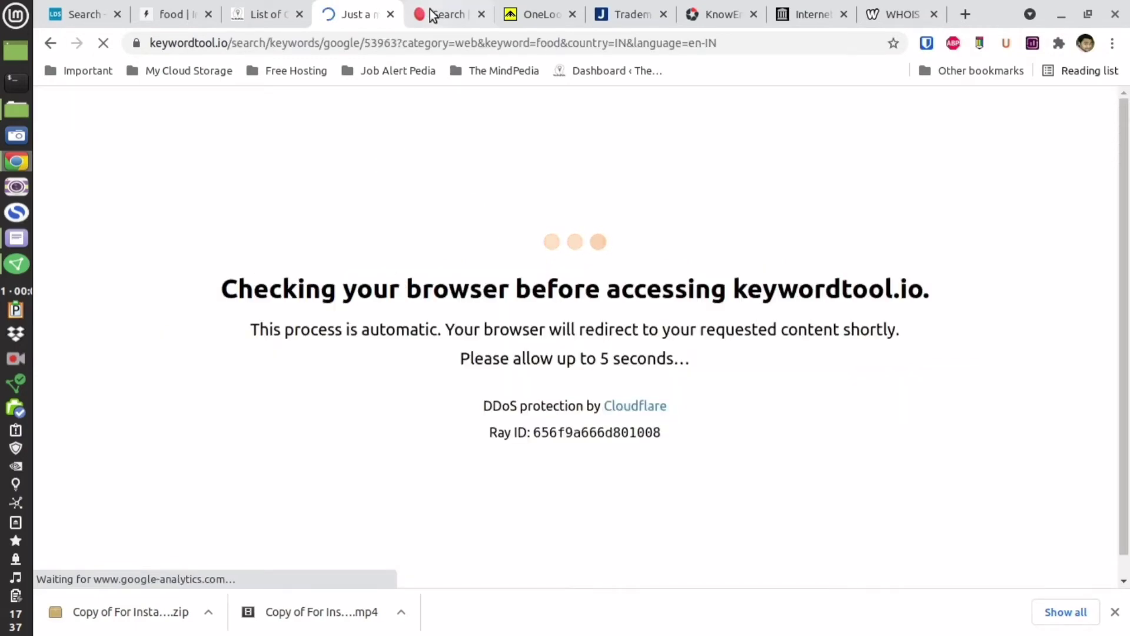
left_click(448, 14)
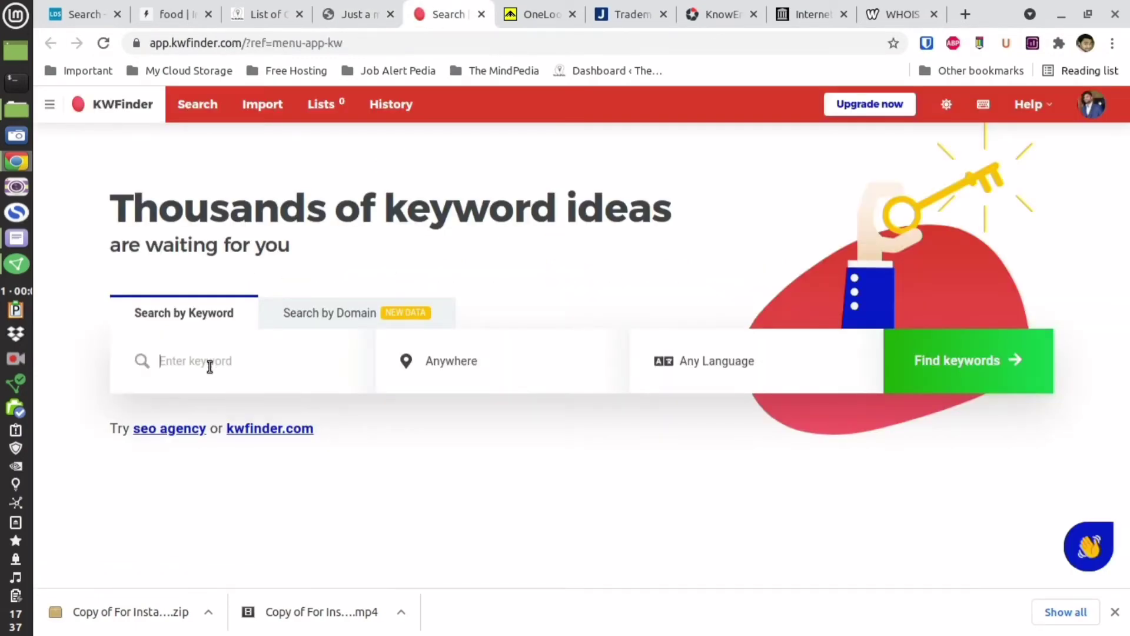
type("f")
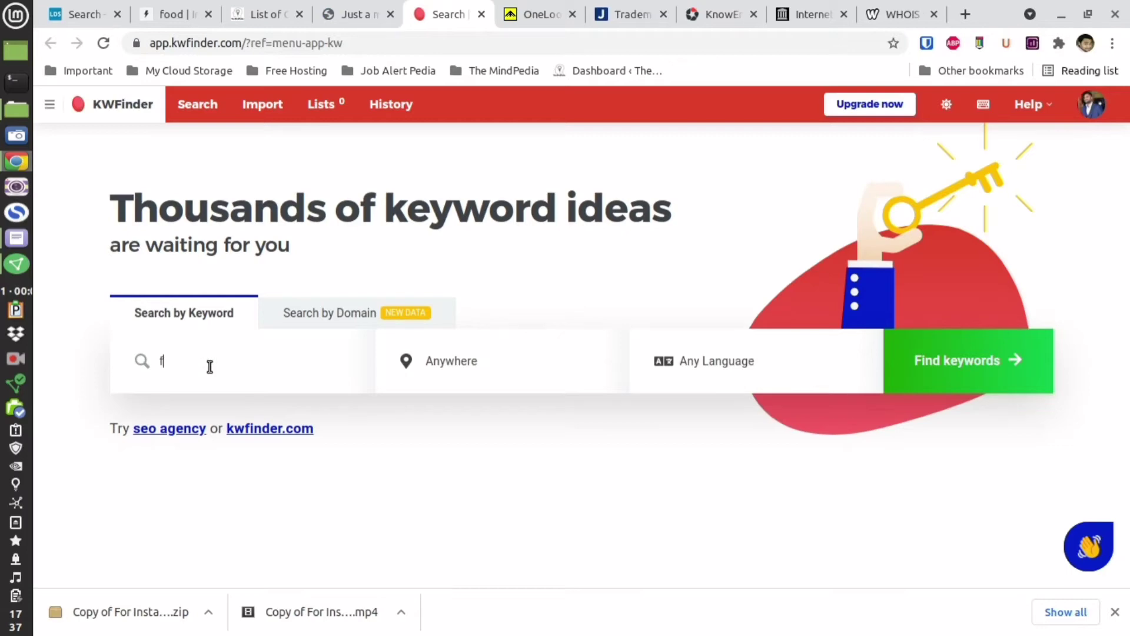
type("ood")
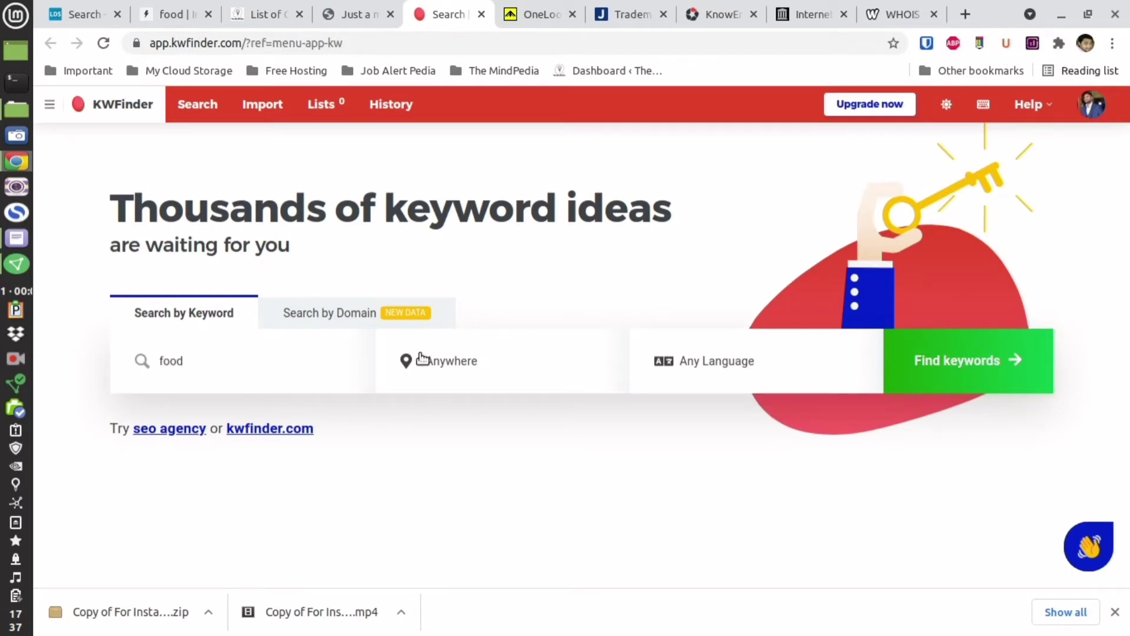
left_click(447, 361)
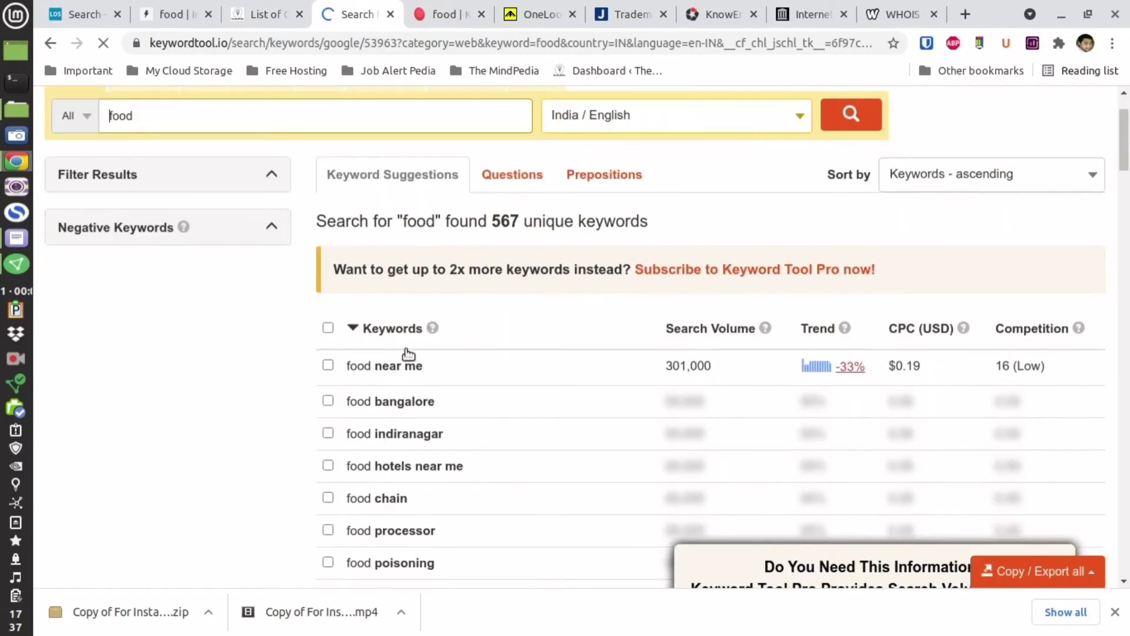
Review Keyword Tool's food suggestions, then dismiss KWFinder's expired-plan notice
scroll("down", 3)
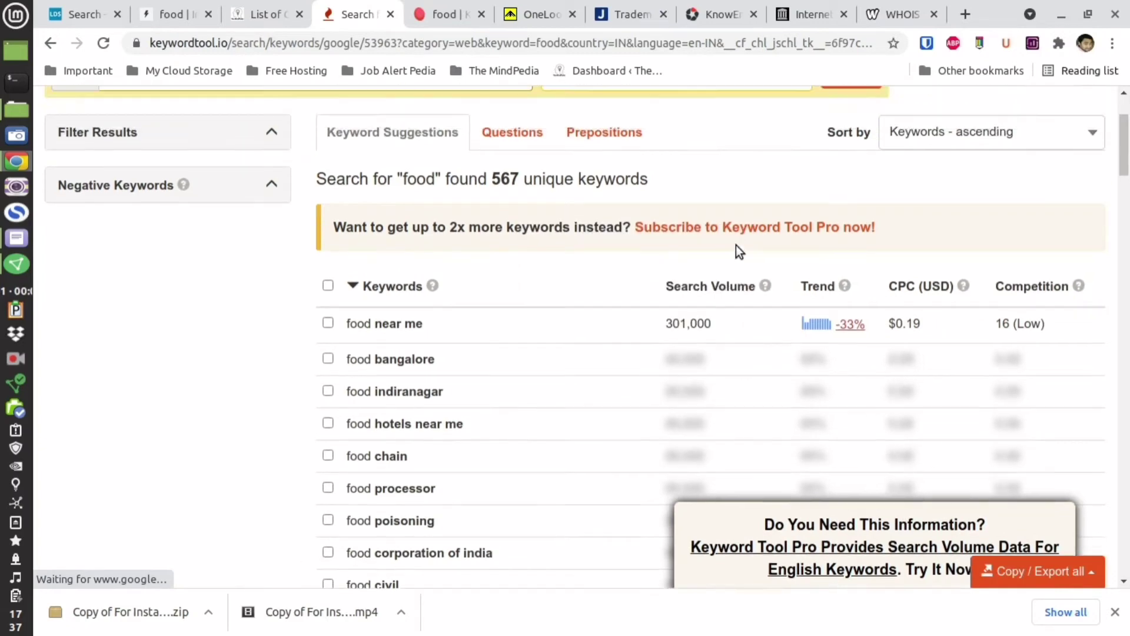
left_click(444, 14)
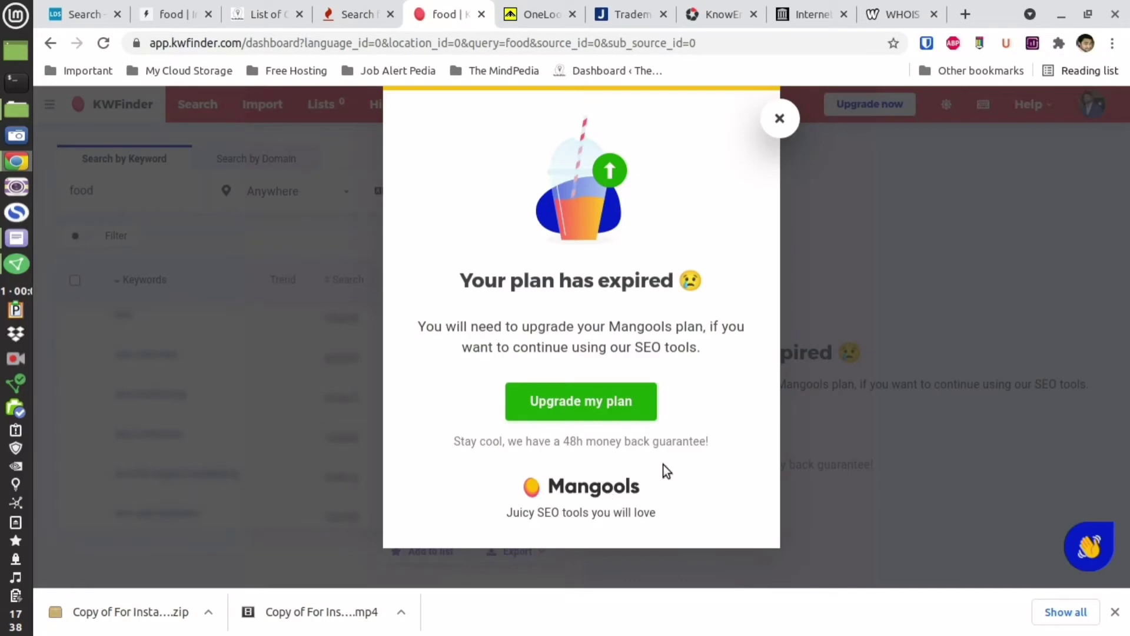
left_click(779, 118)
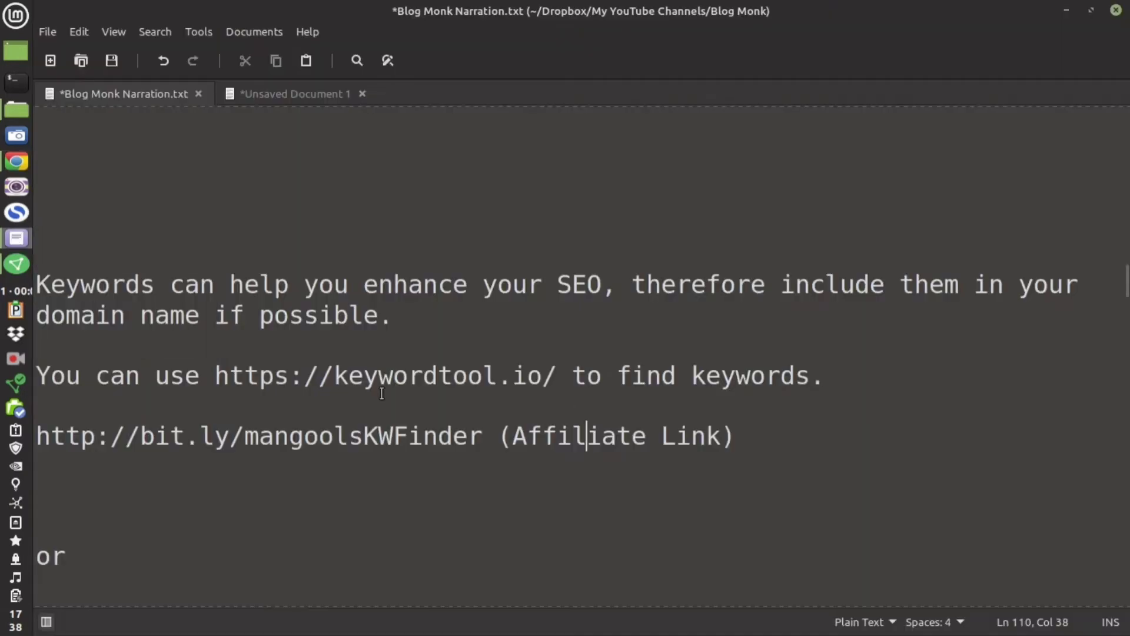
Glance at KWFinder's food results, then bring up the OneLook dictionary search
scroll("down", 3)
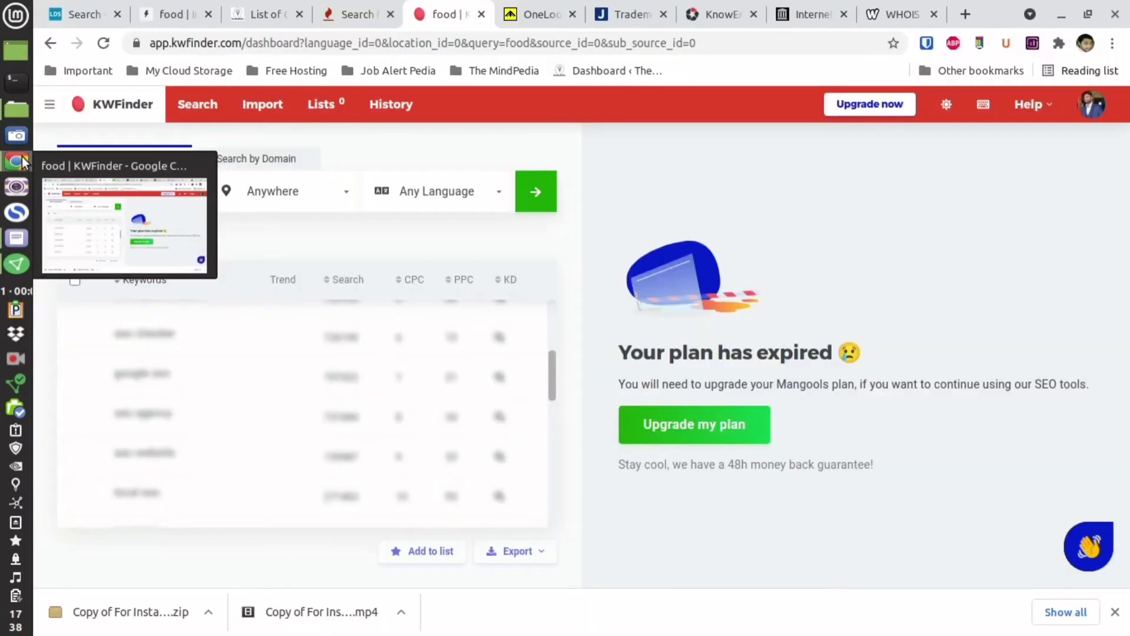
left_click(535, 13)
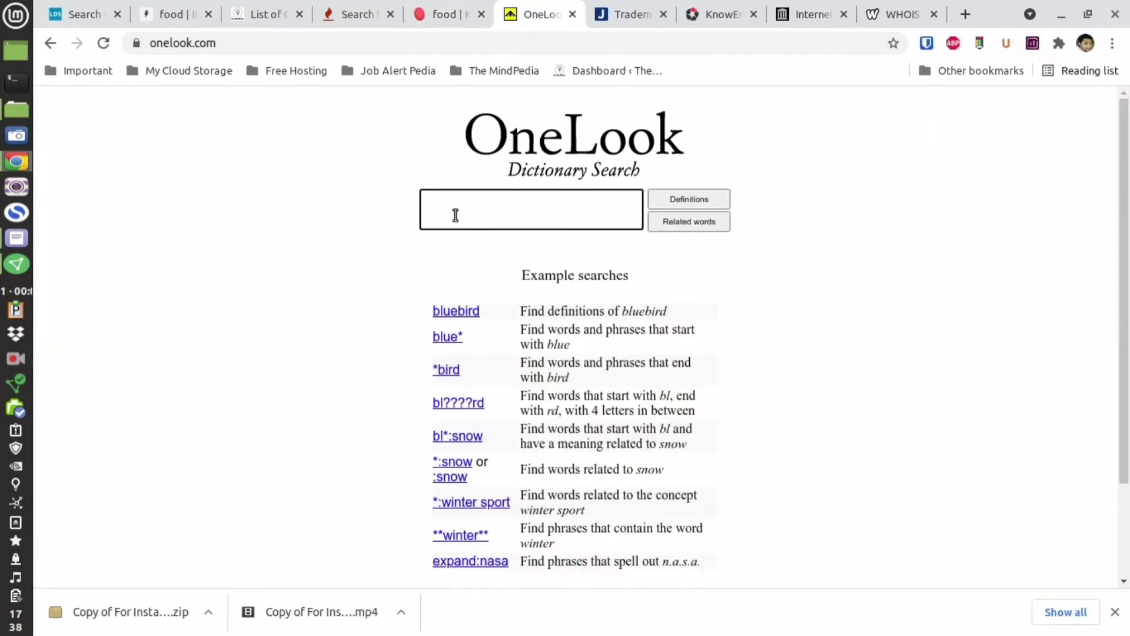
Look up words related to 'food' on OneLook and filter them to nouns, then verbs
type("food")
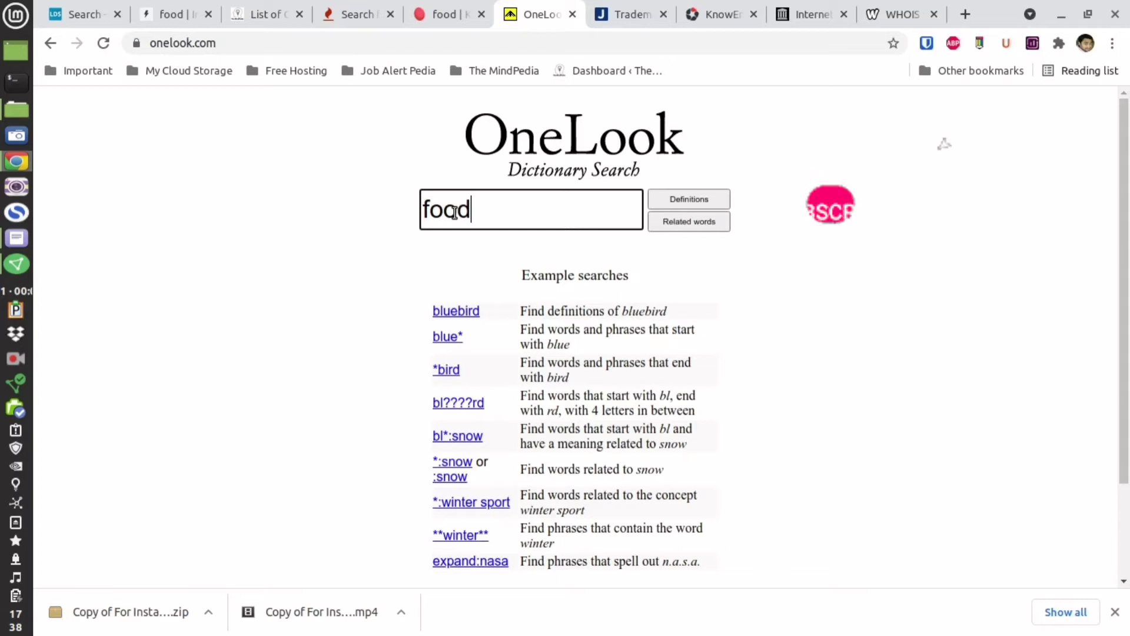
left_click(689, 221)
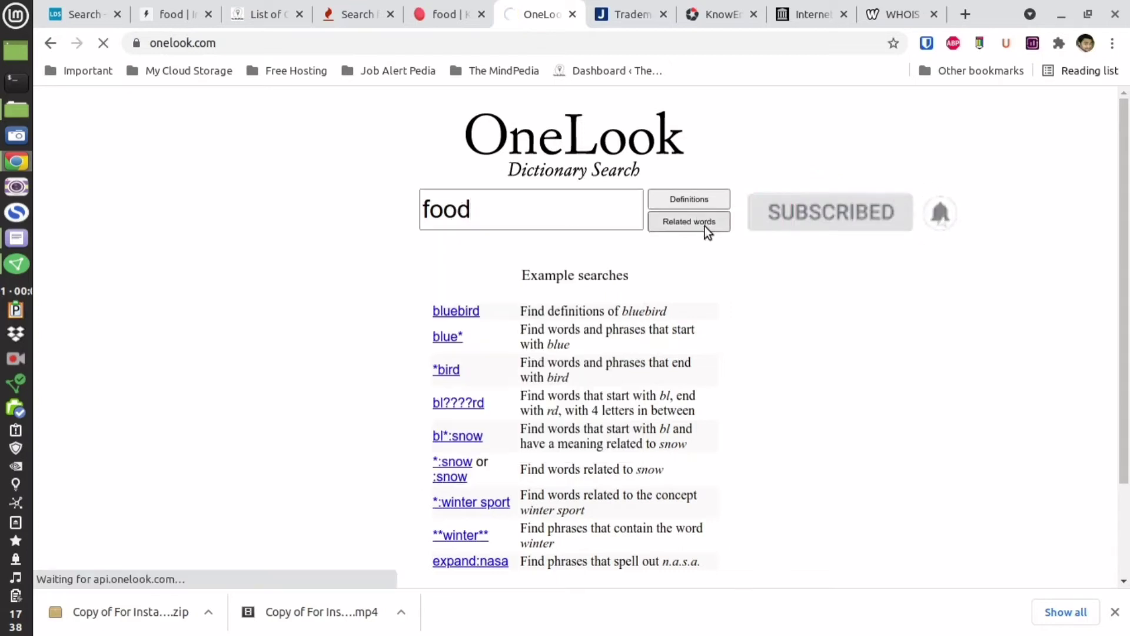
left_click(688, 221)
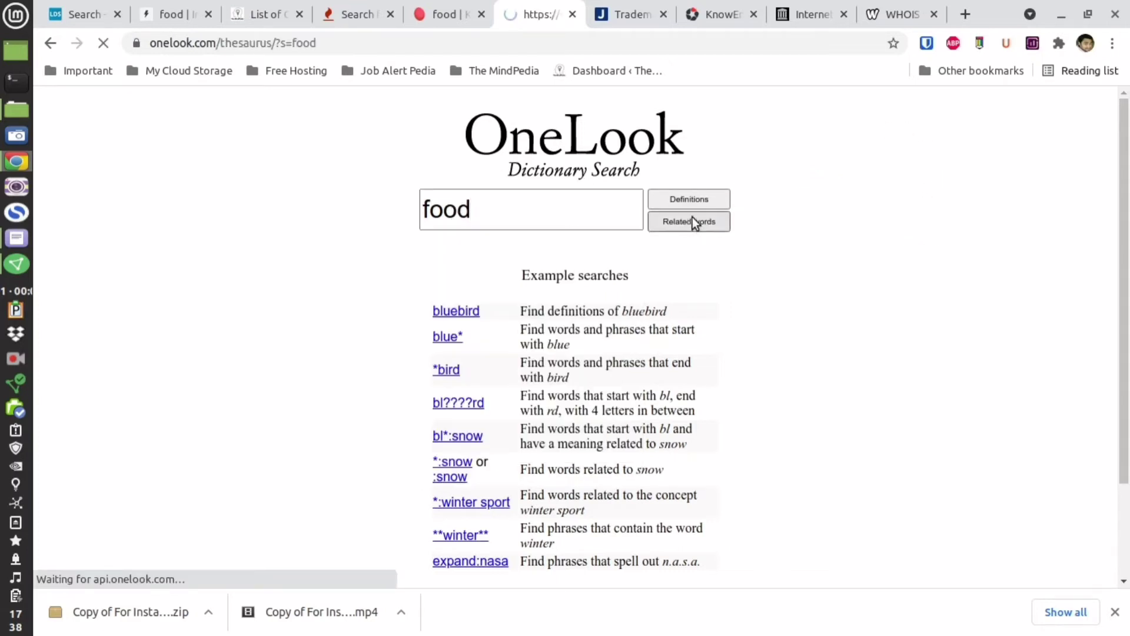
left_click(689, 221)
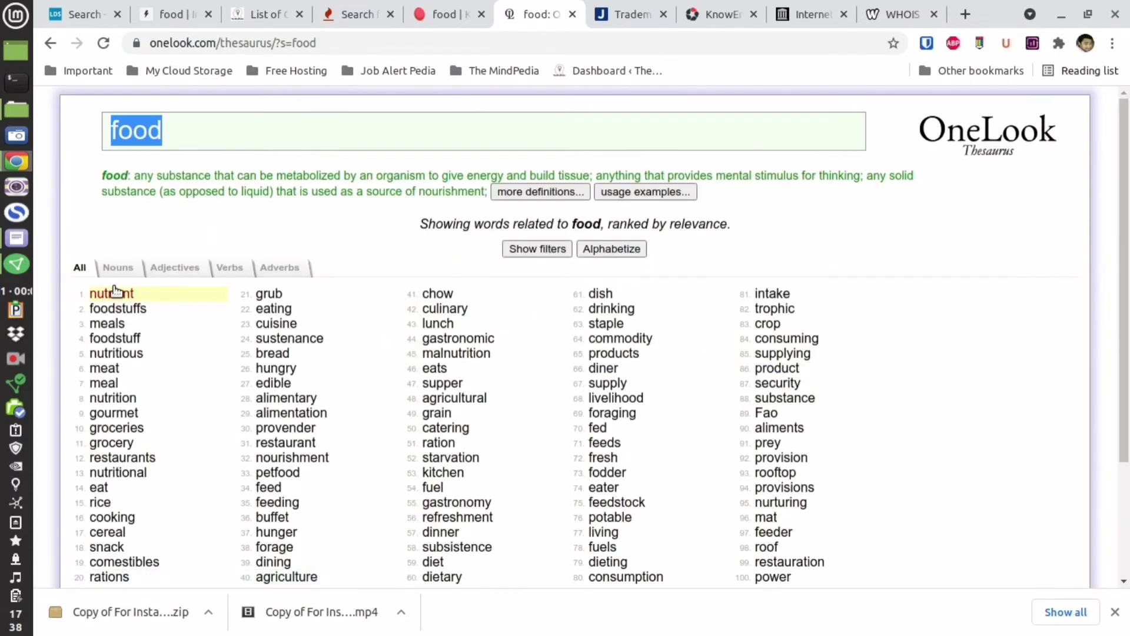
scroll("down", 3)
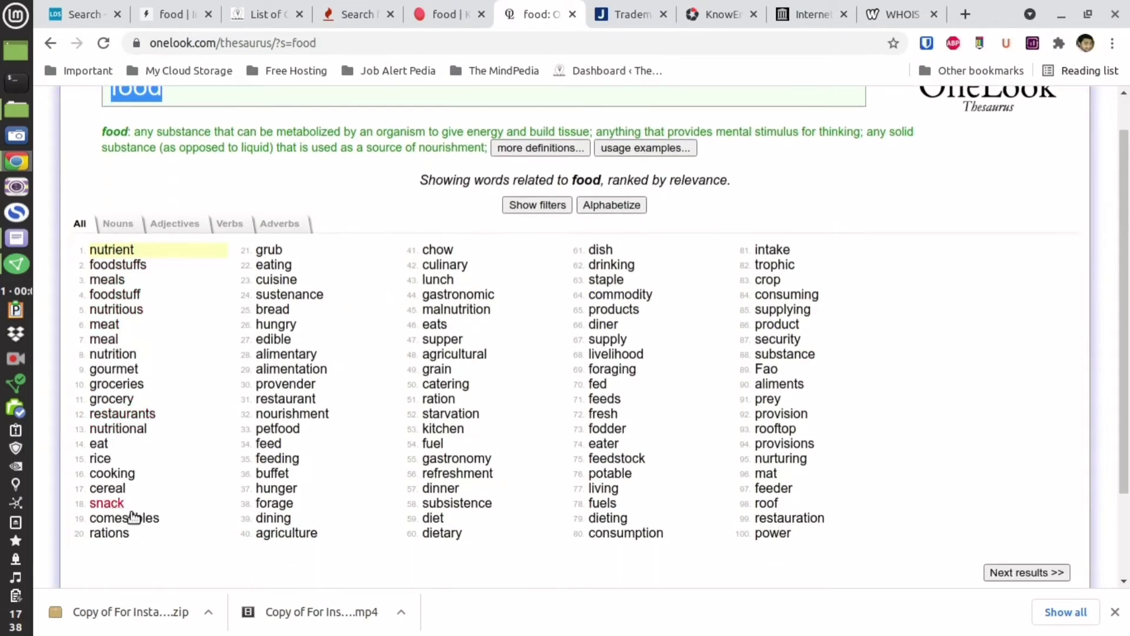
mouse_move(455, 453)
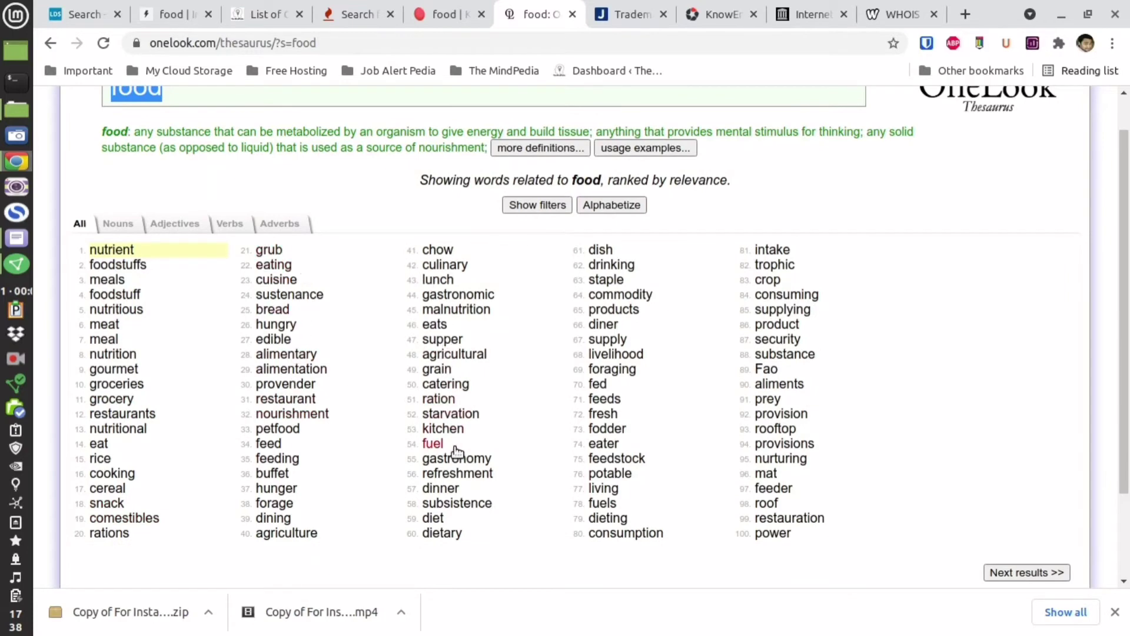
mouse_move(613, 324)
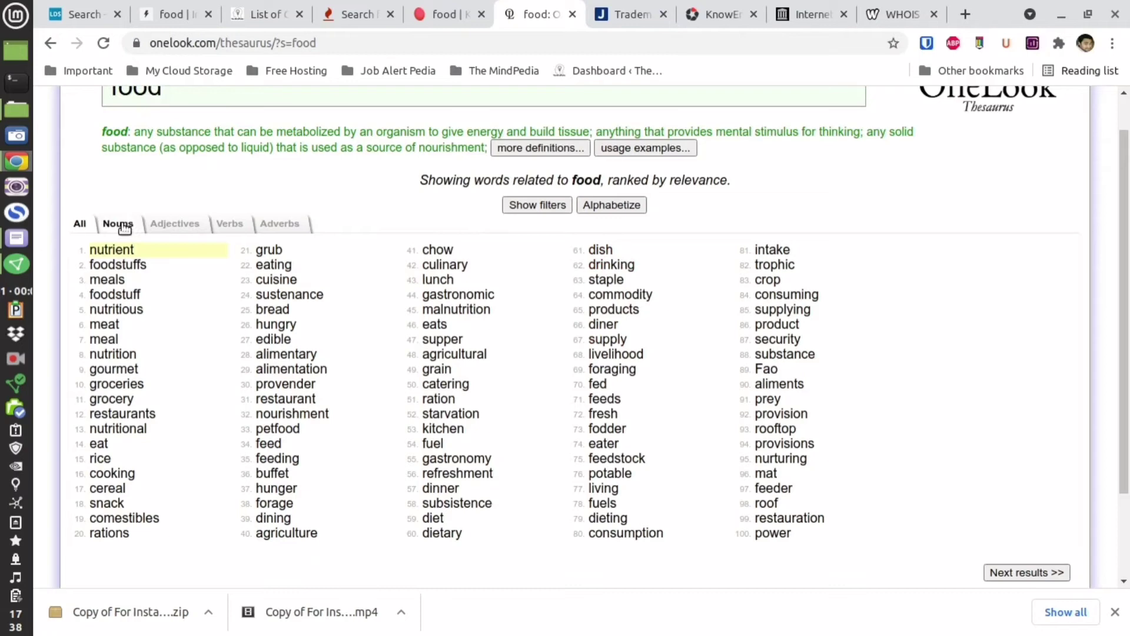
left_click(229, 224)
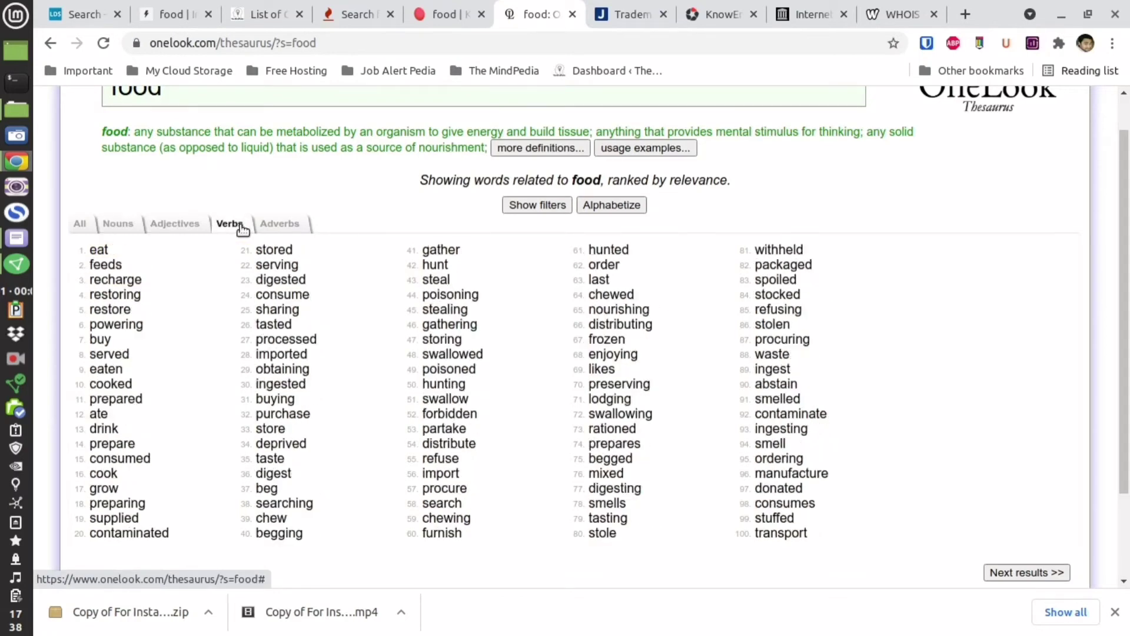
left_click(279, 224)
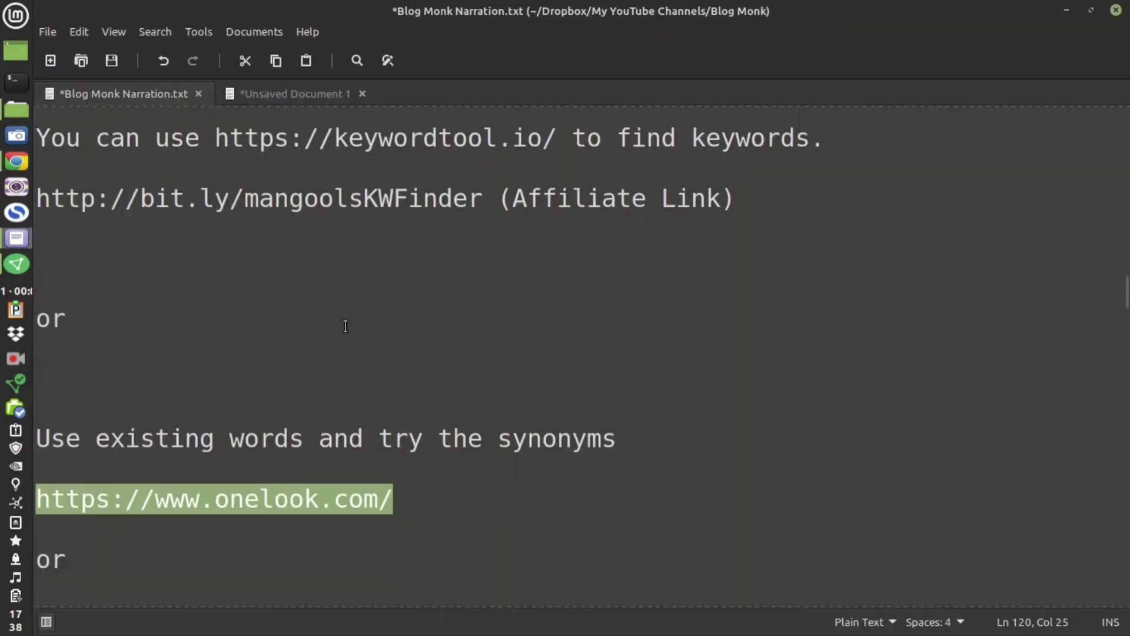
scroll("down", 3)
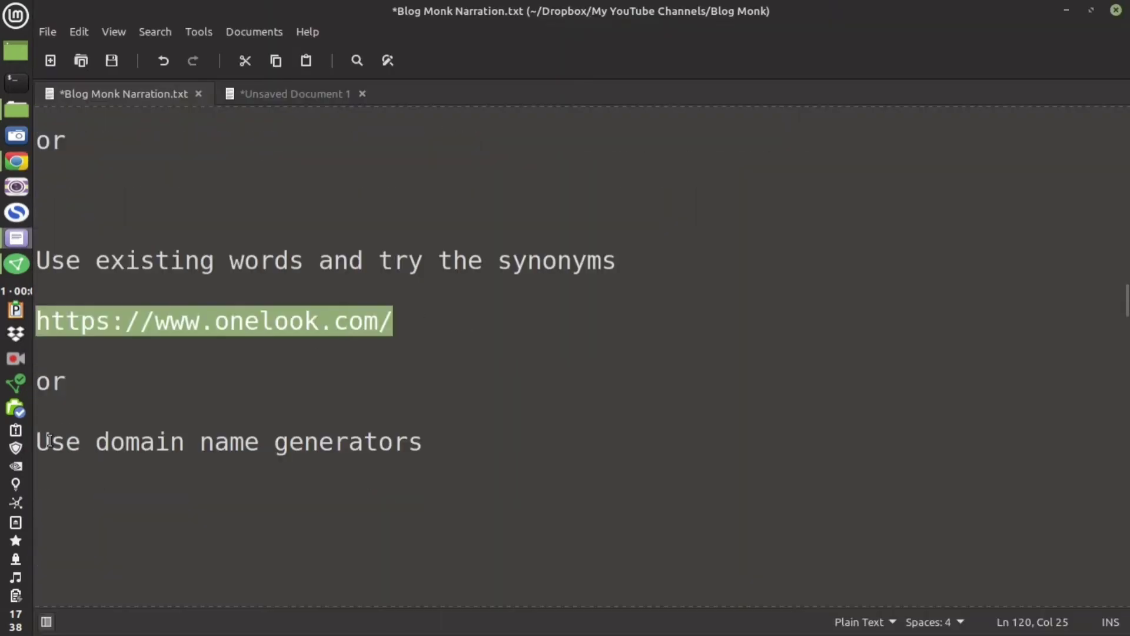
left_click(15, 160)
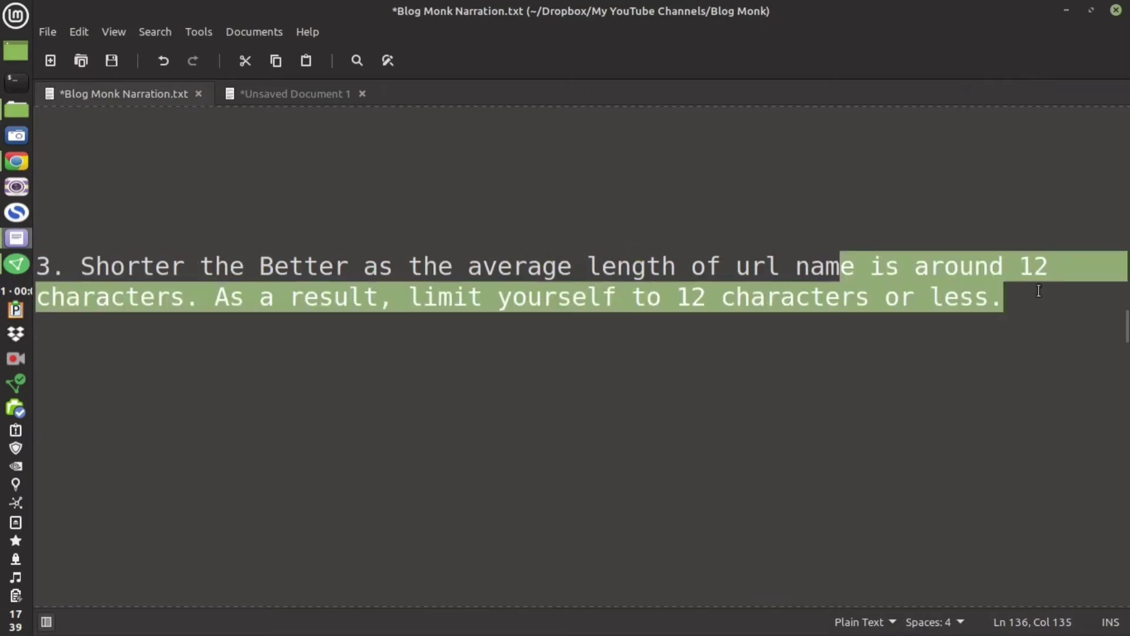
mouse_move(478, 323)
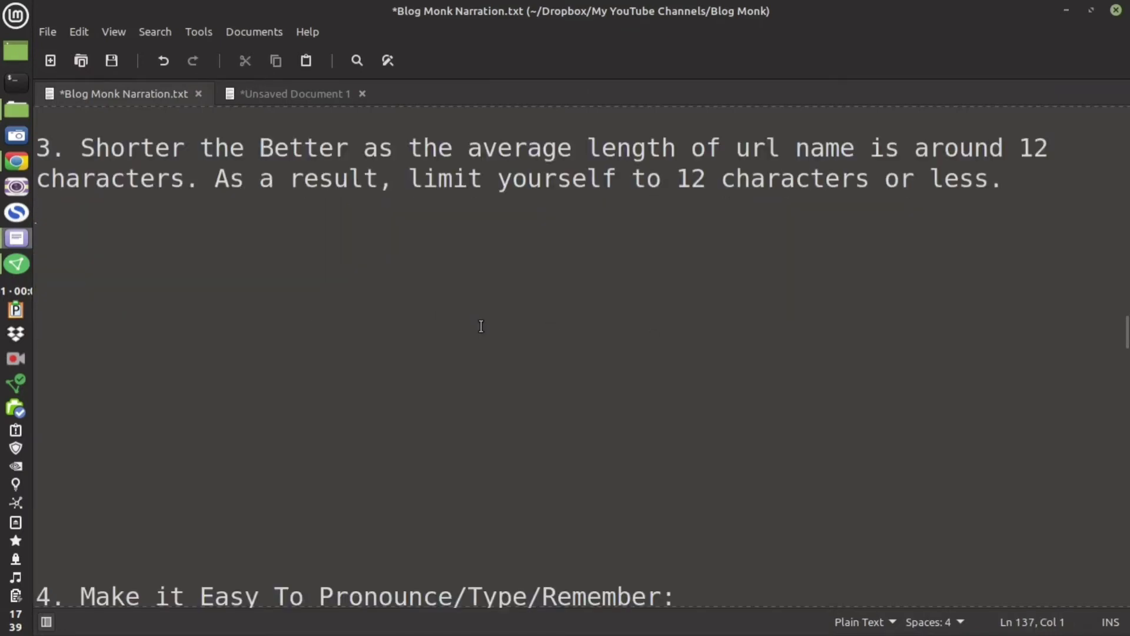
scroll("down", 3)
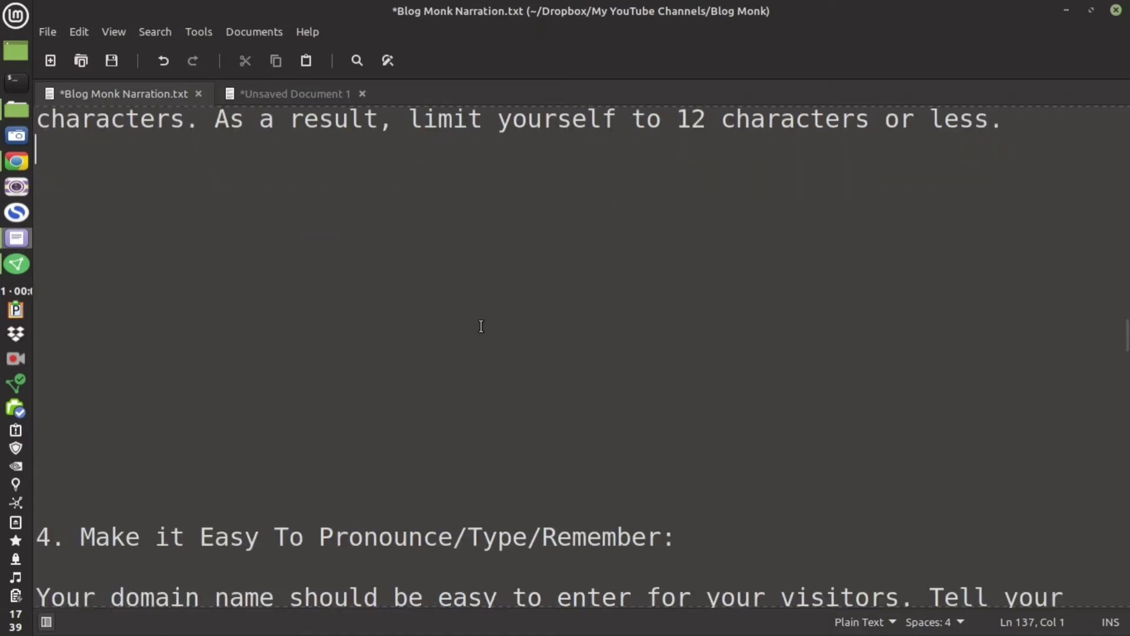
scroll("down", 3)
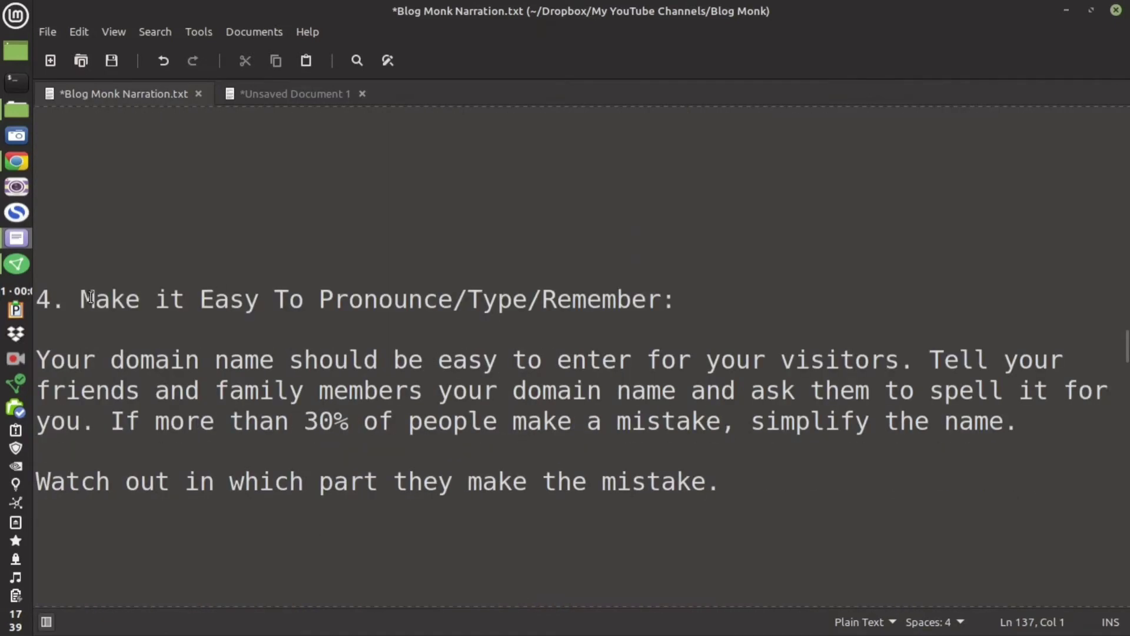
left_click_drag(80, 299, 674, 299)
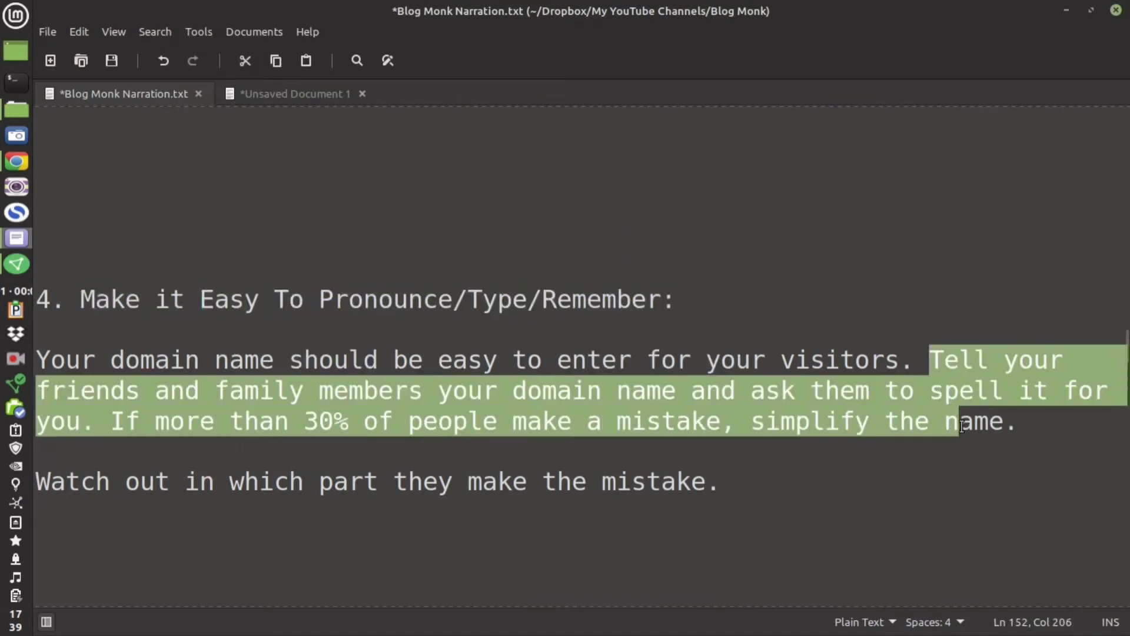
left_click(116, 421)
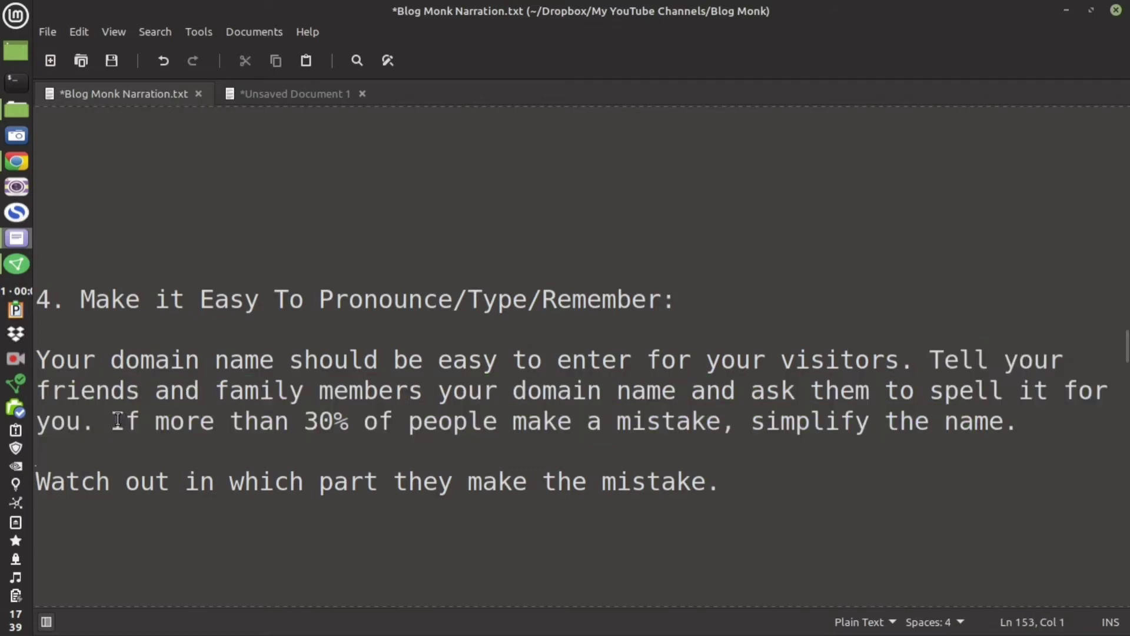
left_click_drag(112, 421, 1002, 420)
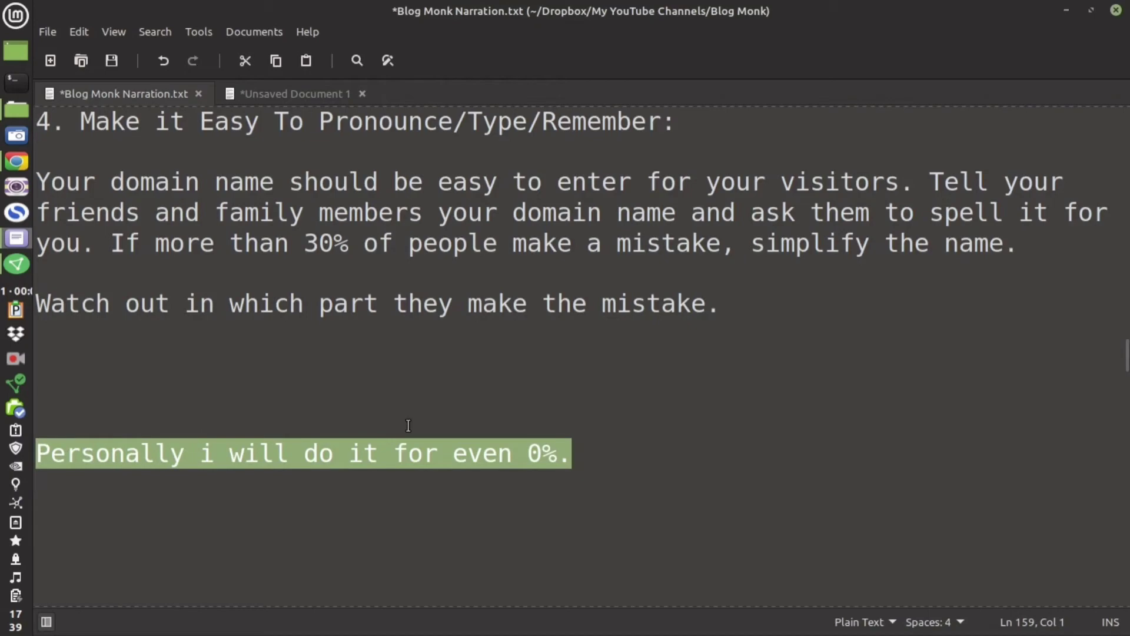
scroll("down", 3)
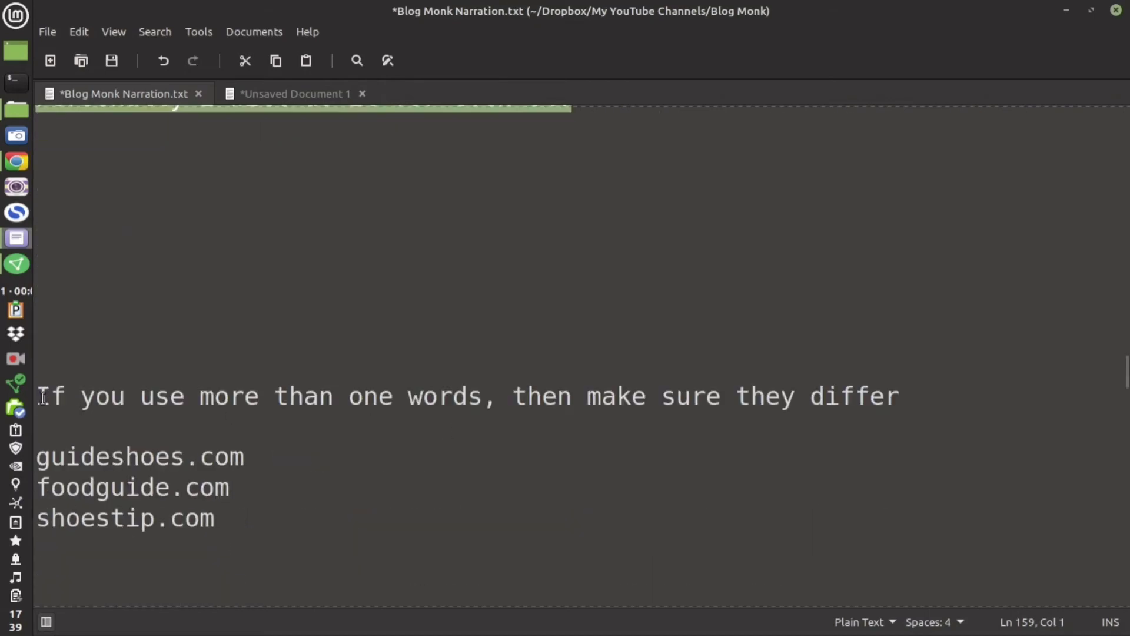
left_click_drag(37, 395, 658, 395)
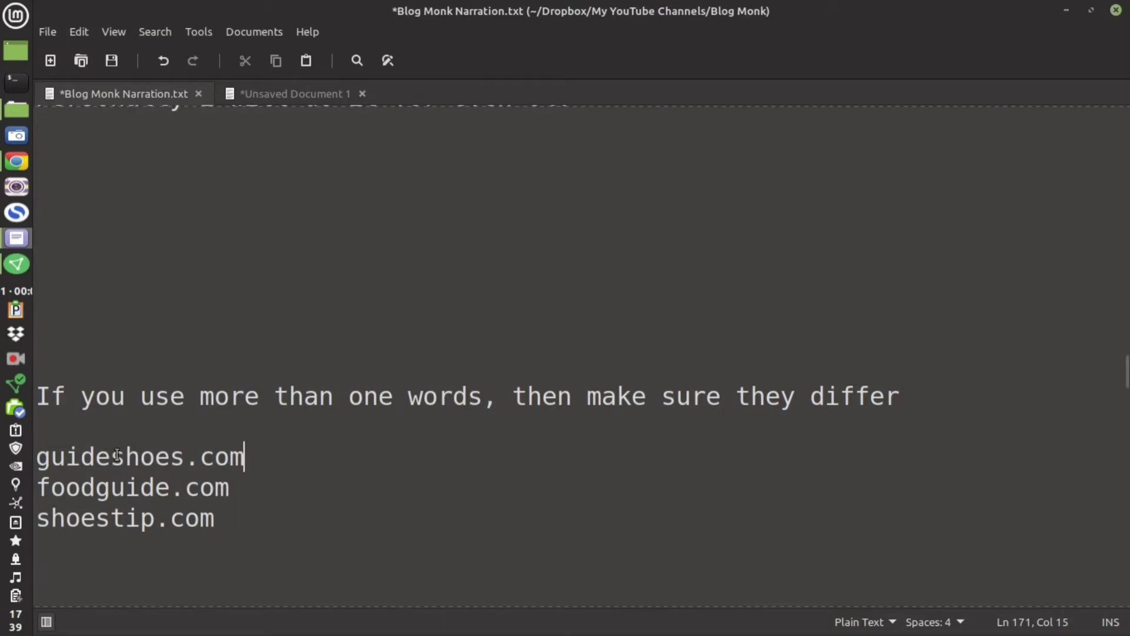
double_click(112, 457)
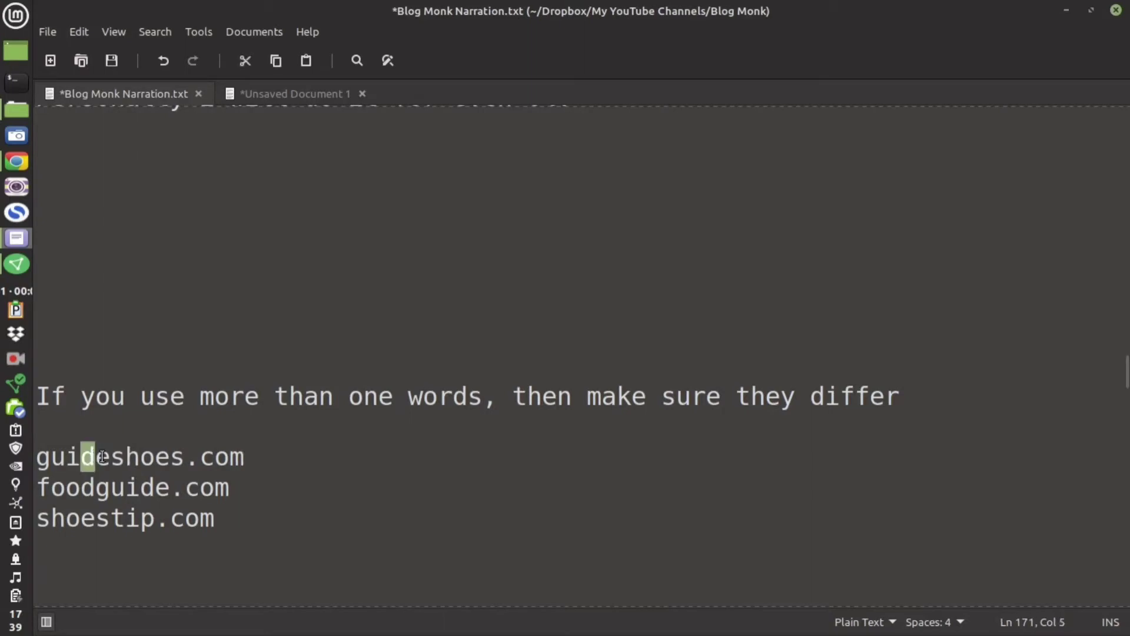
left_click_drag(94, 456, 137, 456)
type("    p")
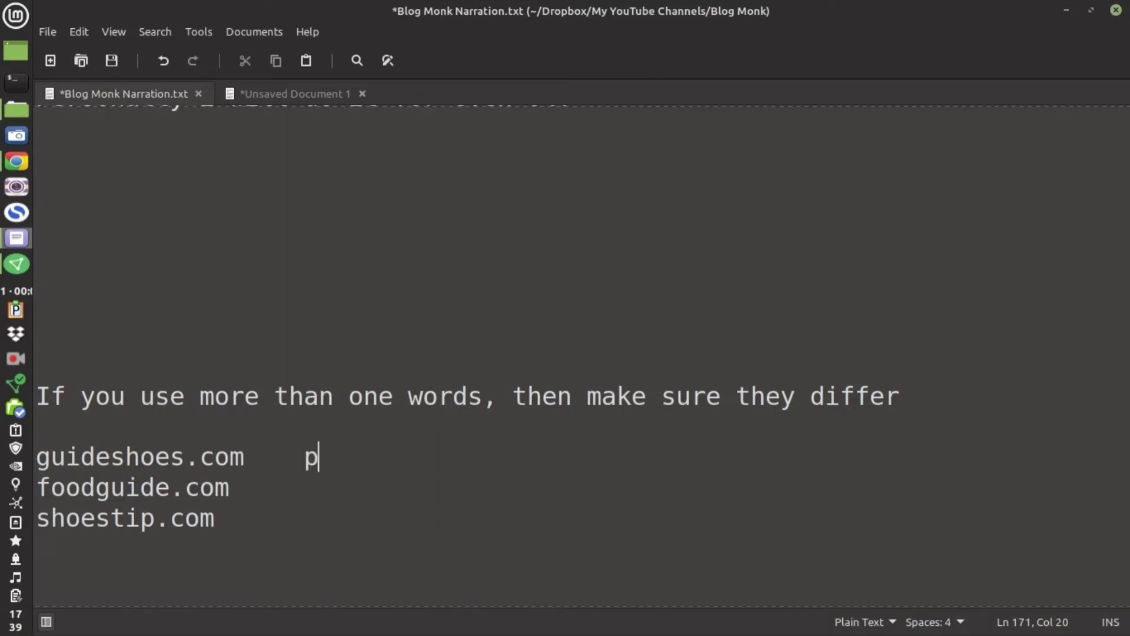
type("t")
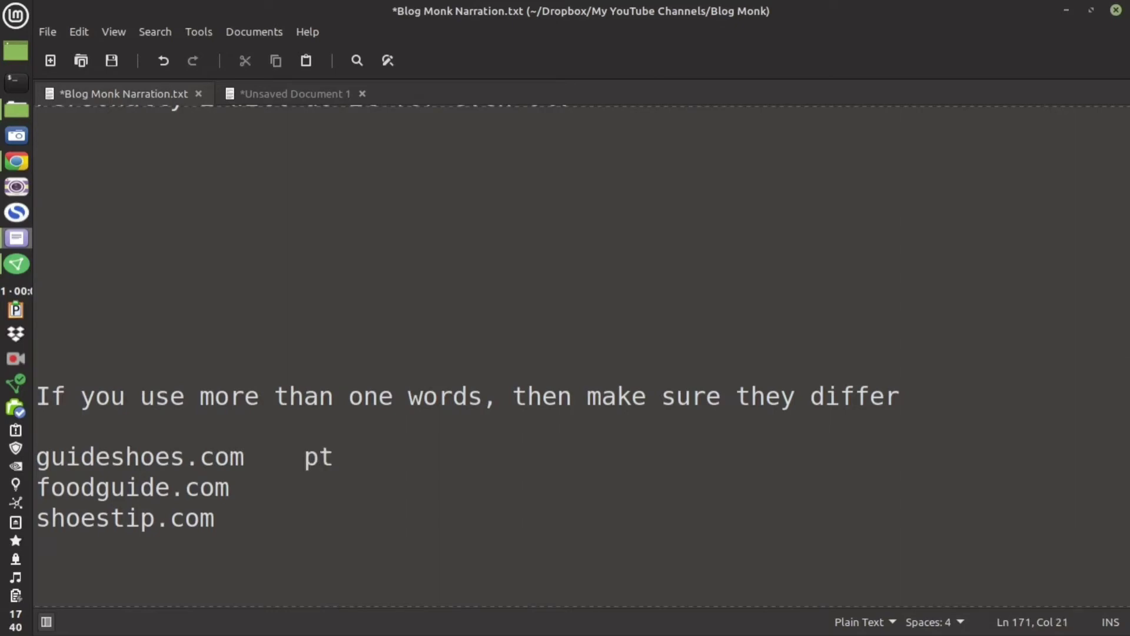
type("g")
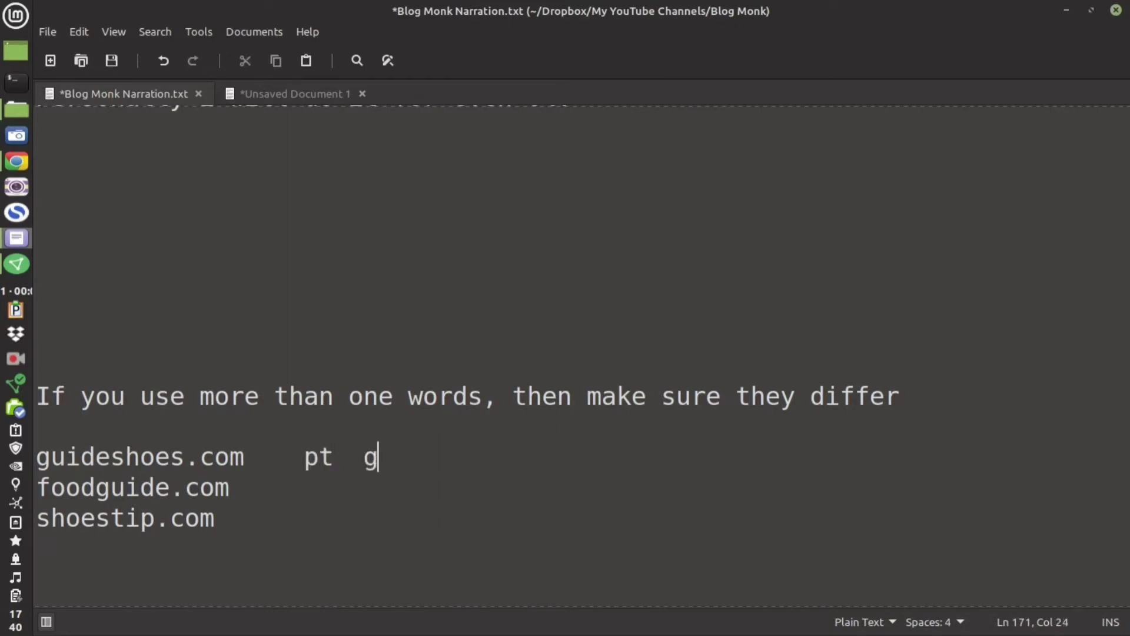
type("h")
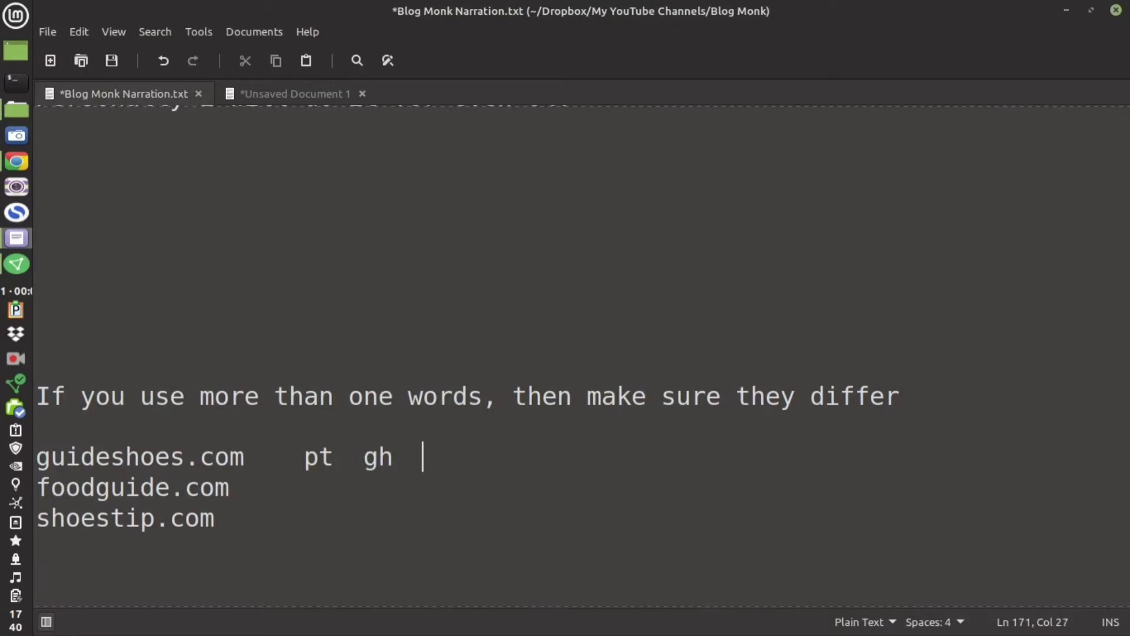
type("ie")
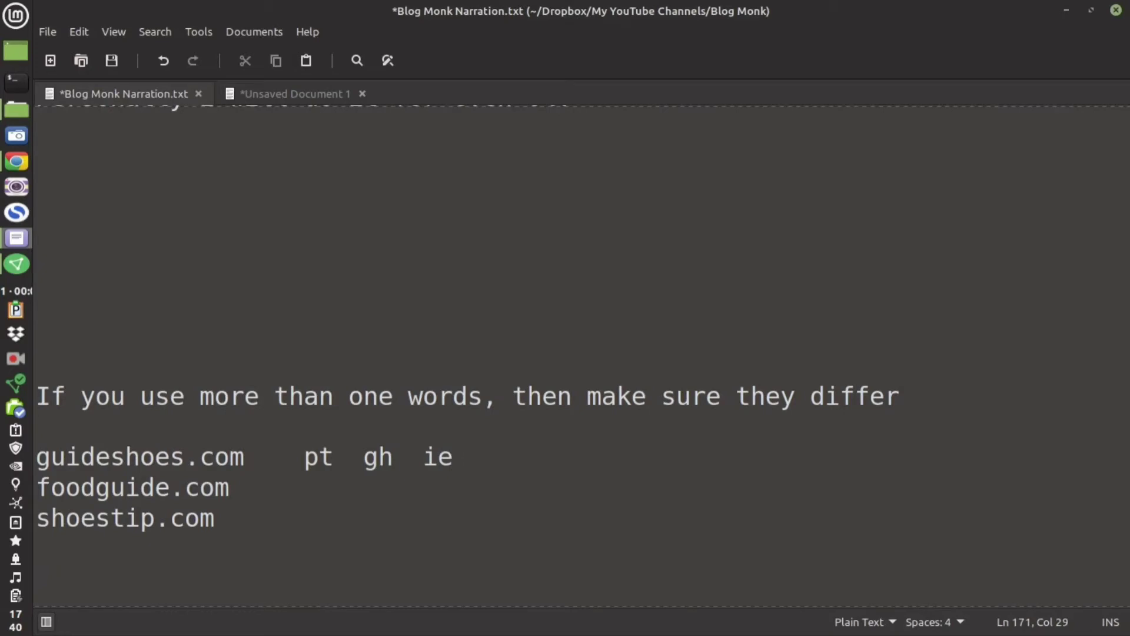
type("mn")
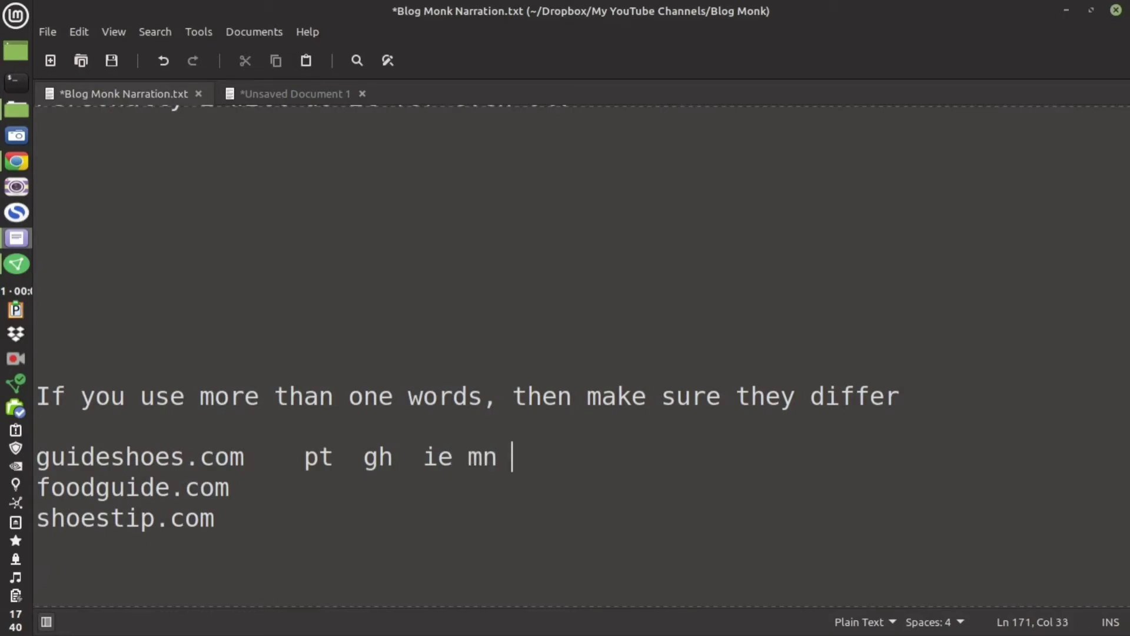
type("tp")
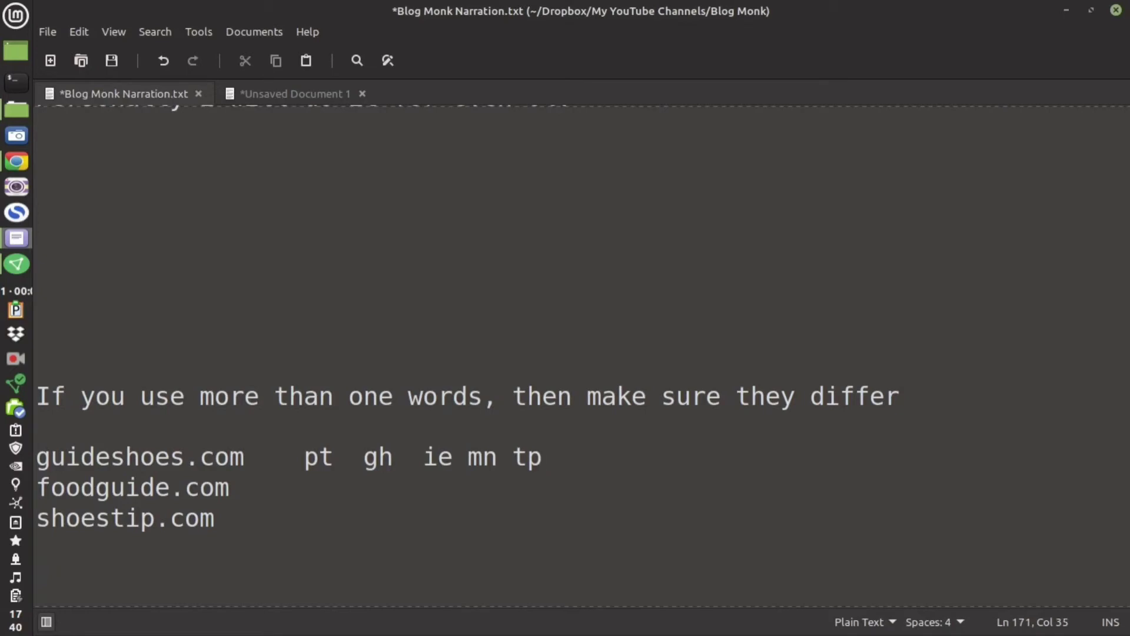
left_click(270, 457)
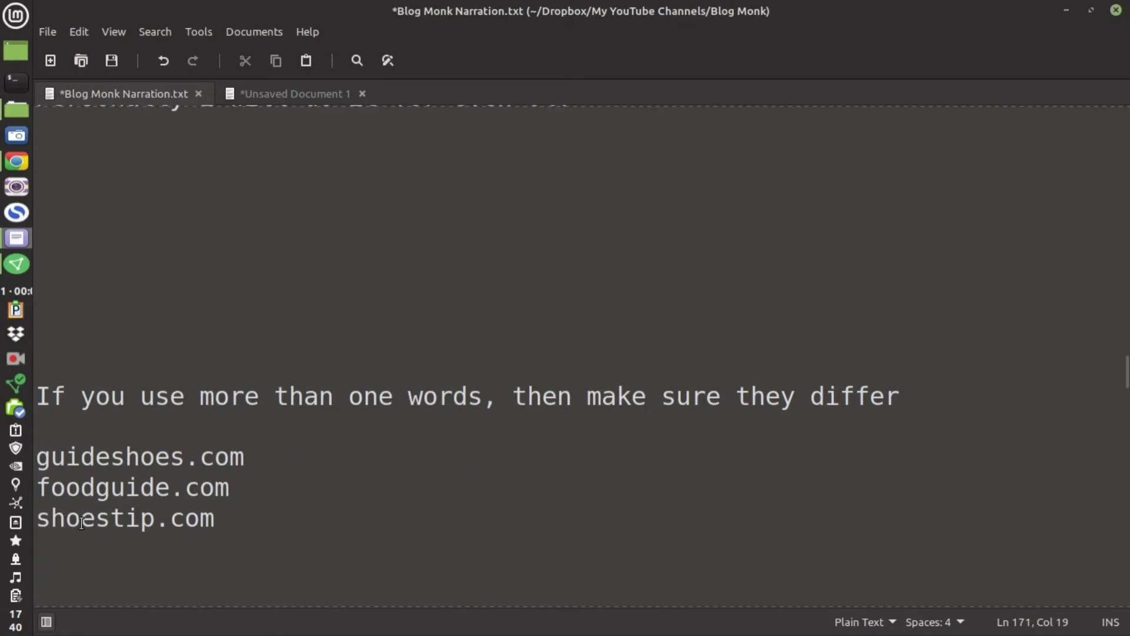
double_click(71, 520)
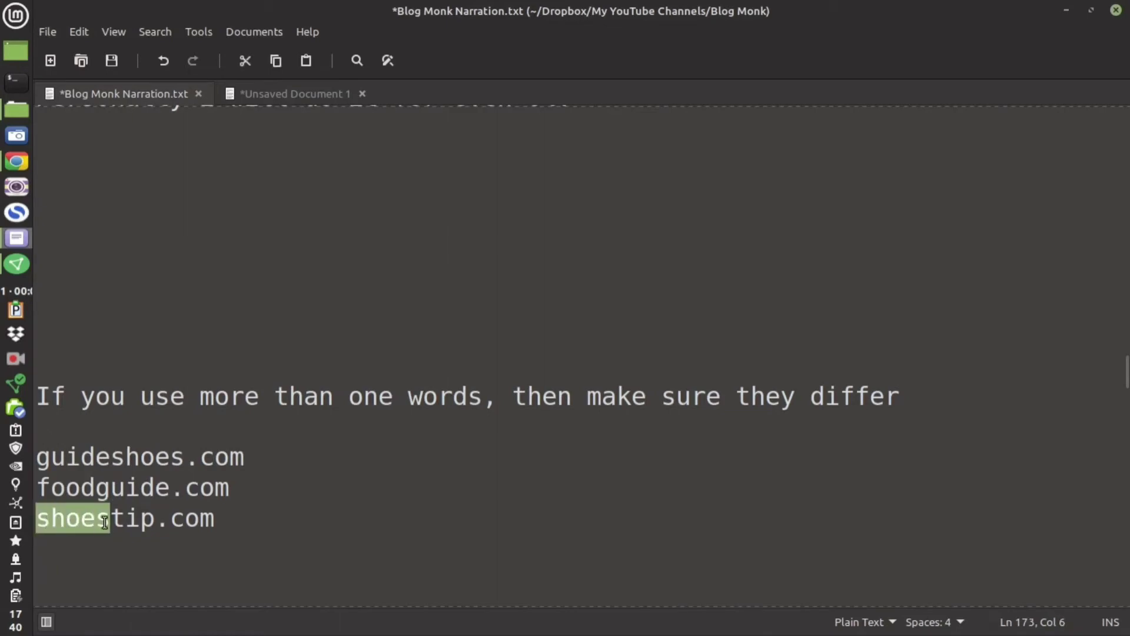
double_click(130, 519)
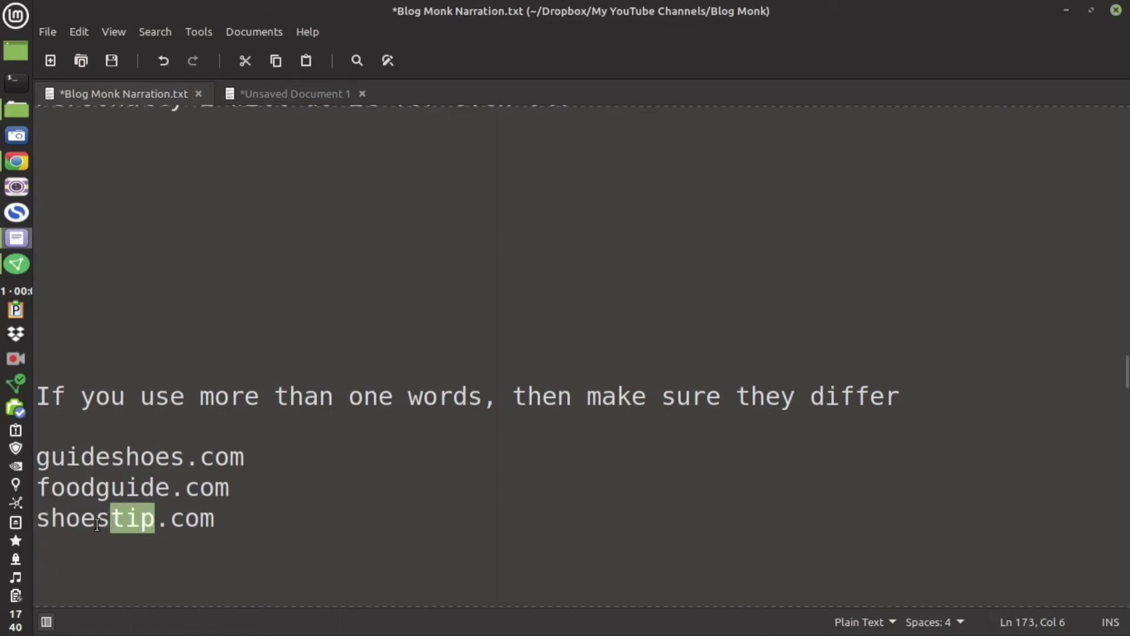
double_click(61, 518)
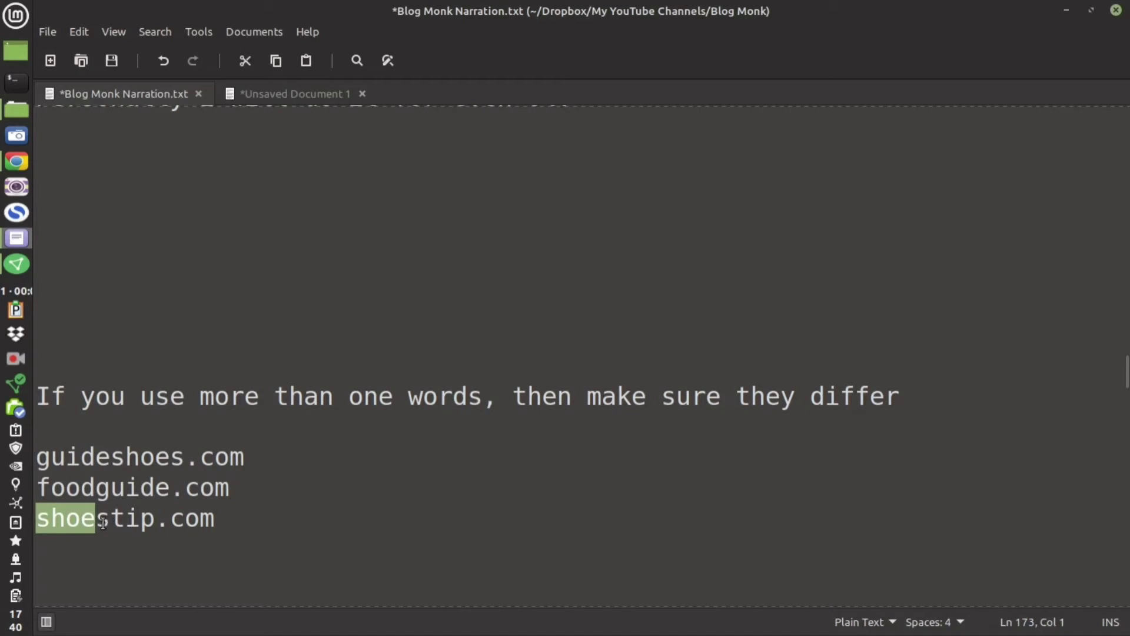
double_click(127, 519)
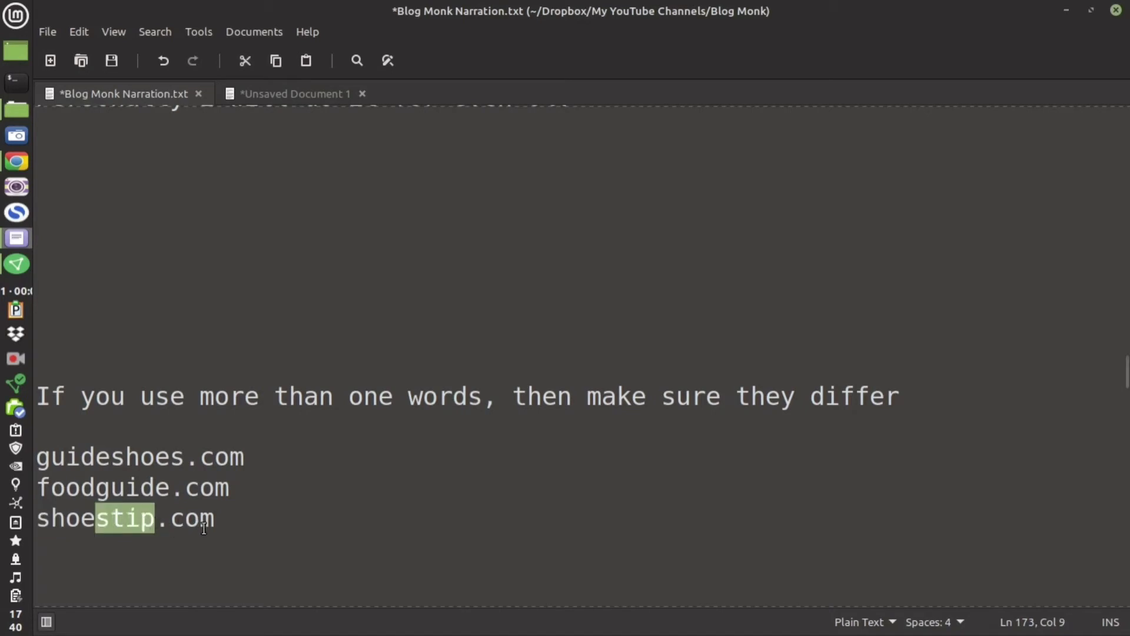
left_click(202, 519)
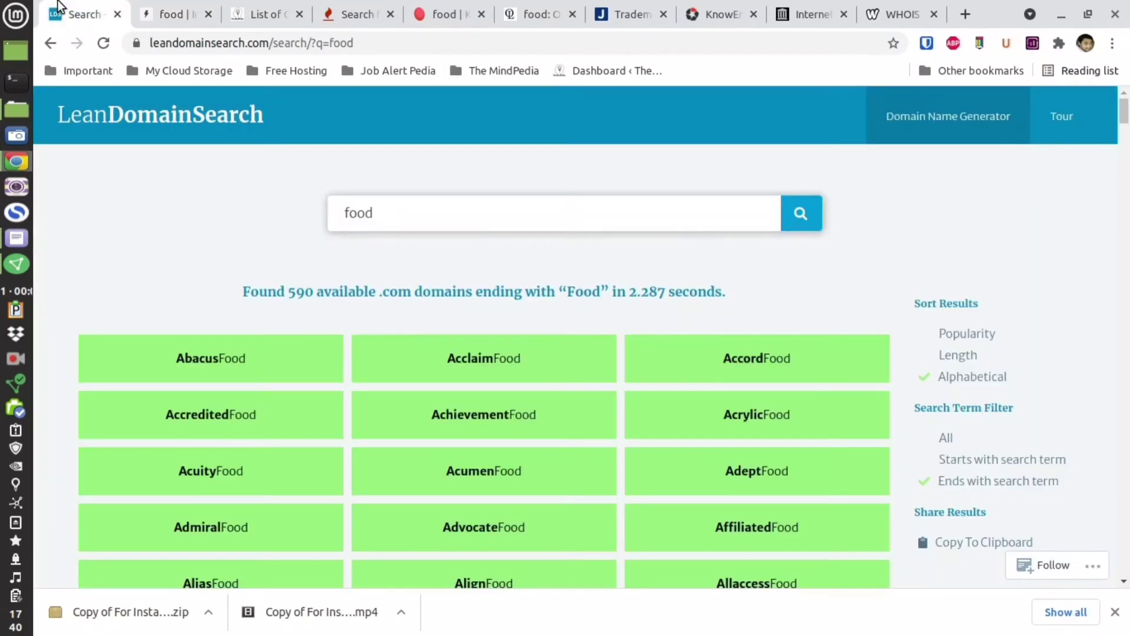
Scroll the food results down to generated names like foodguide.com, foodhair.com and youfood.com
scroll("down", 3)
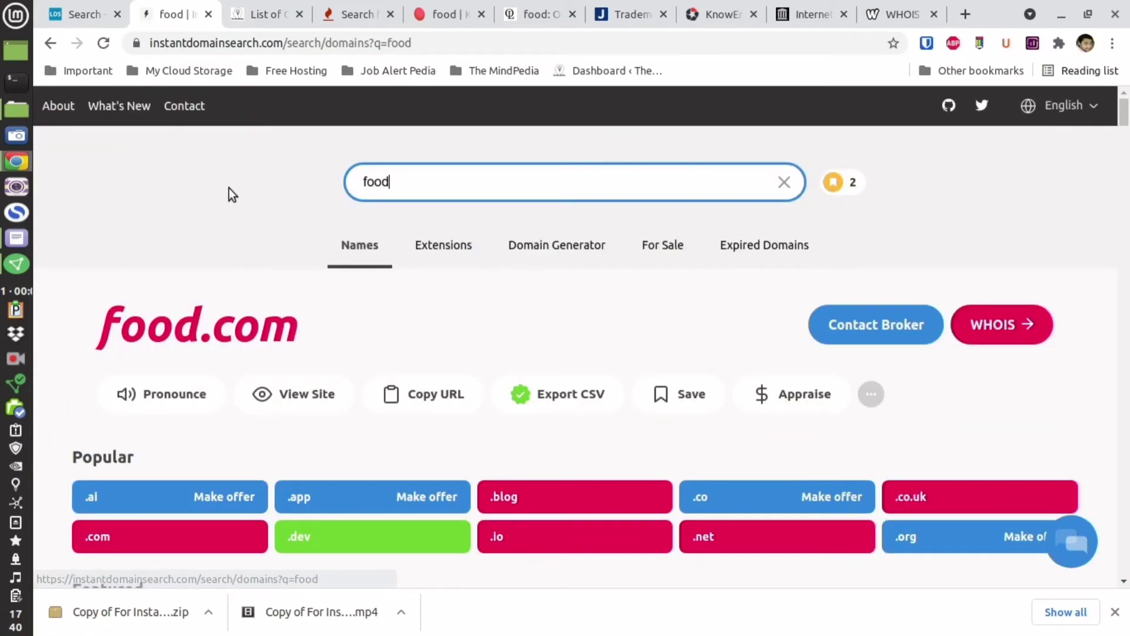
scroll("down", 3)
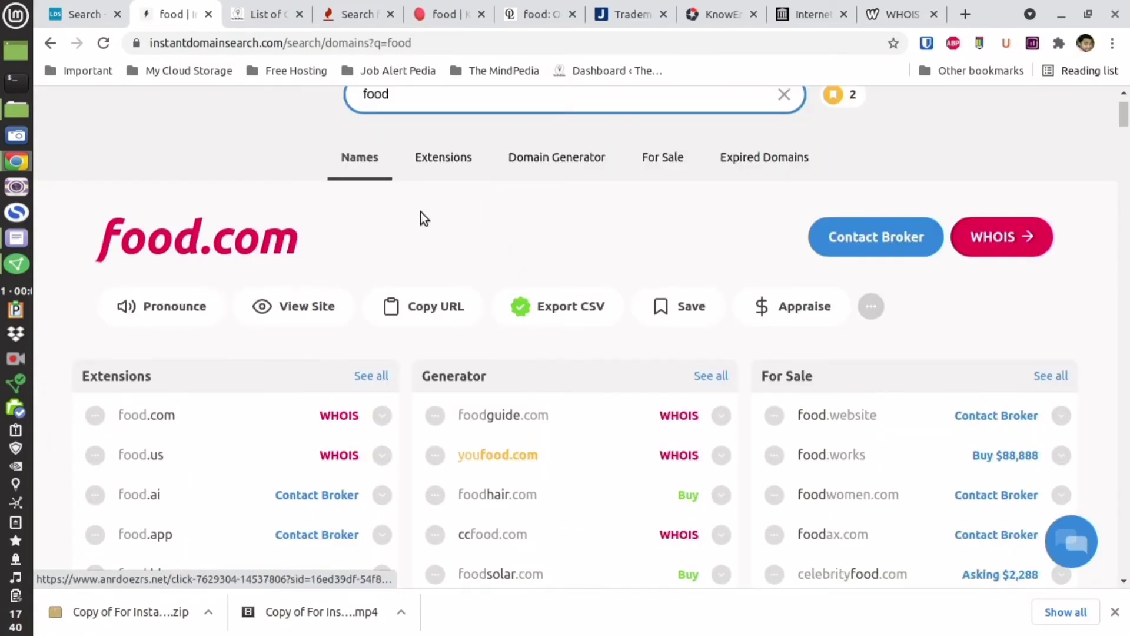
scroll("down", 3)
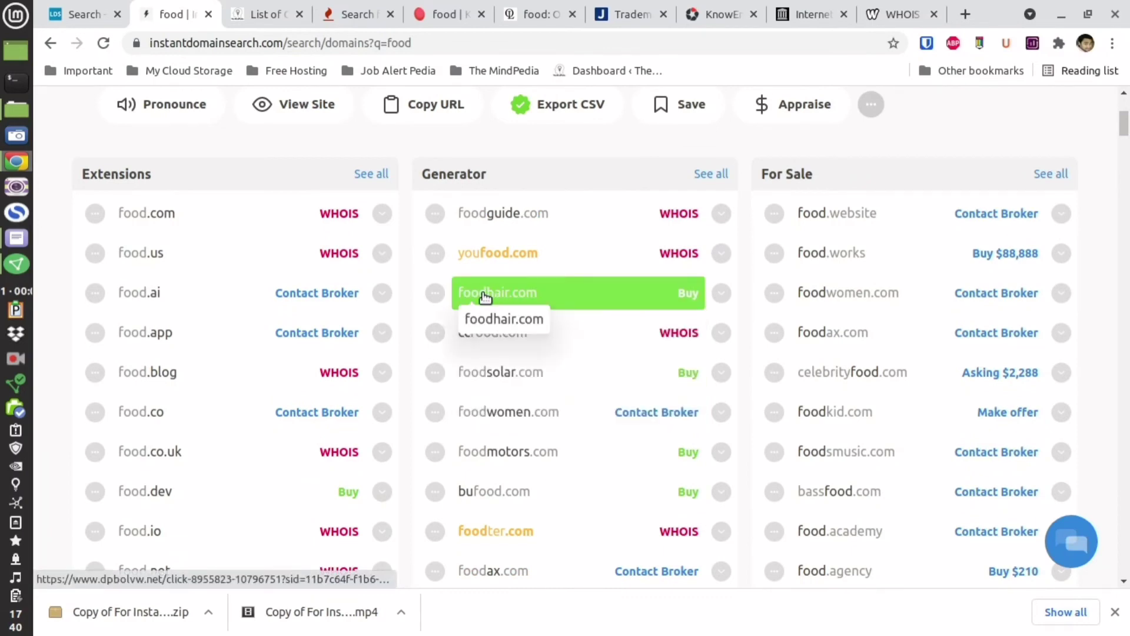
mouse_move(483, 395)
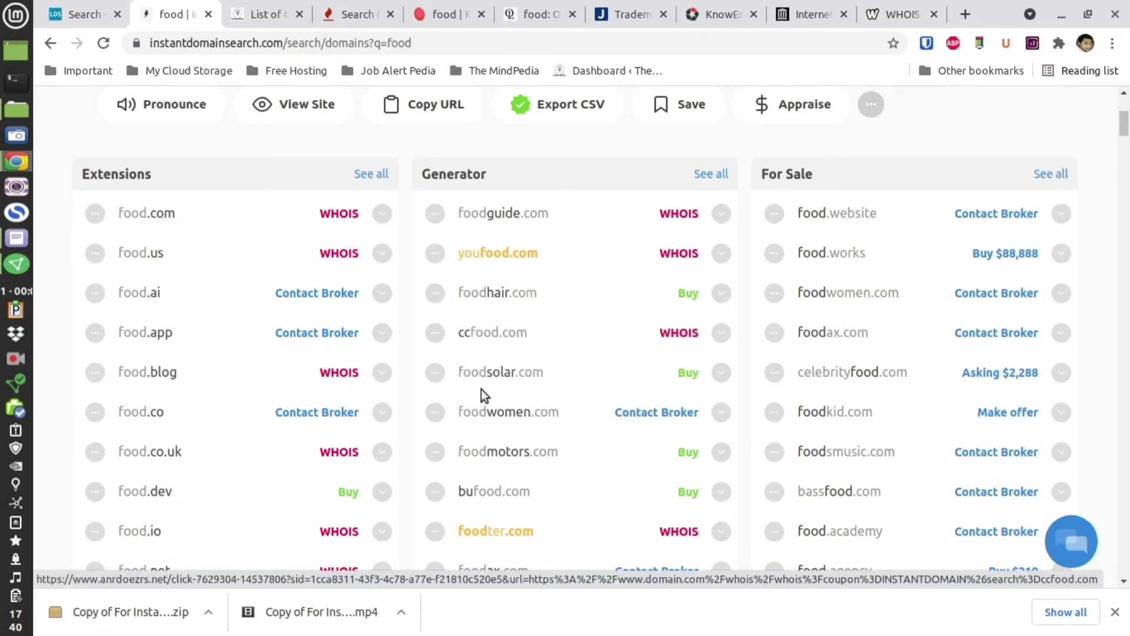
mouse_move(494, 380)
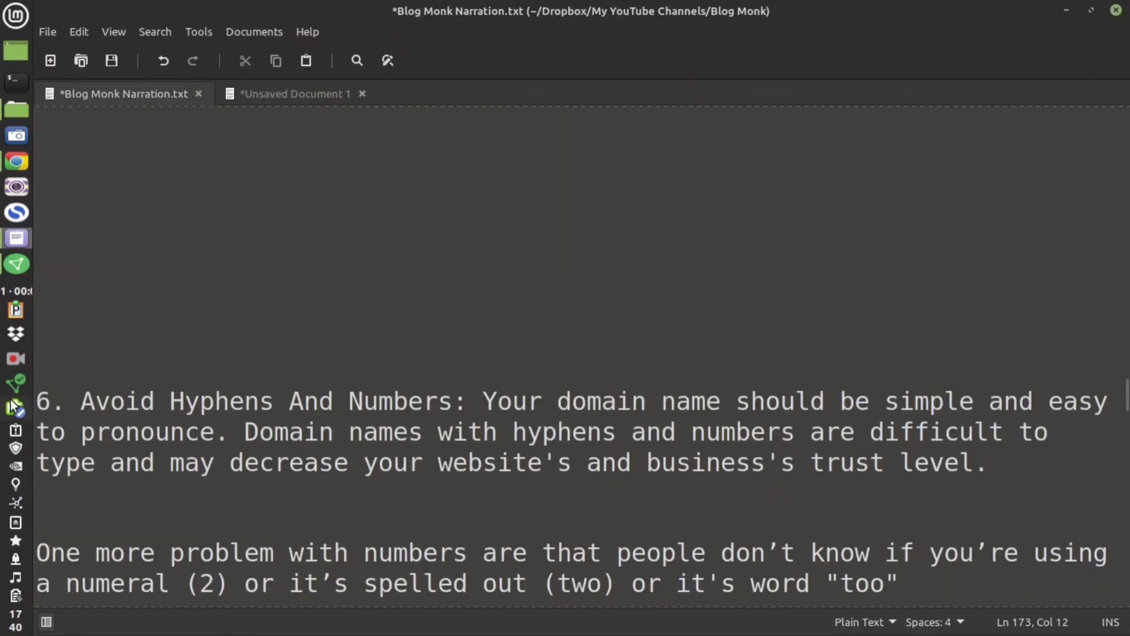
Append .com to tip 6's examples: shoesfor2, shoesfortwo and shoesfortoo
left_click_drag(81, 402, 467, 401)
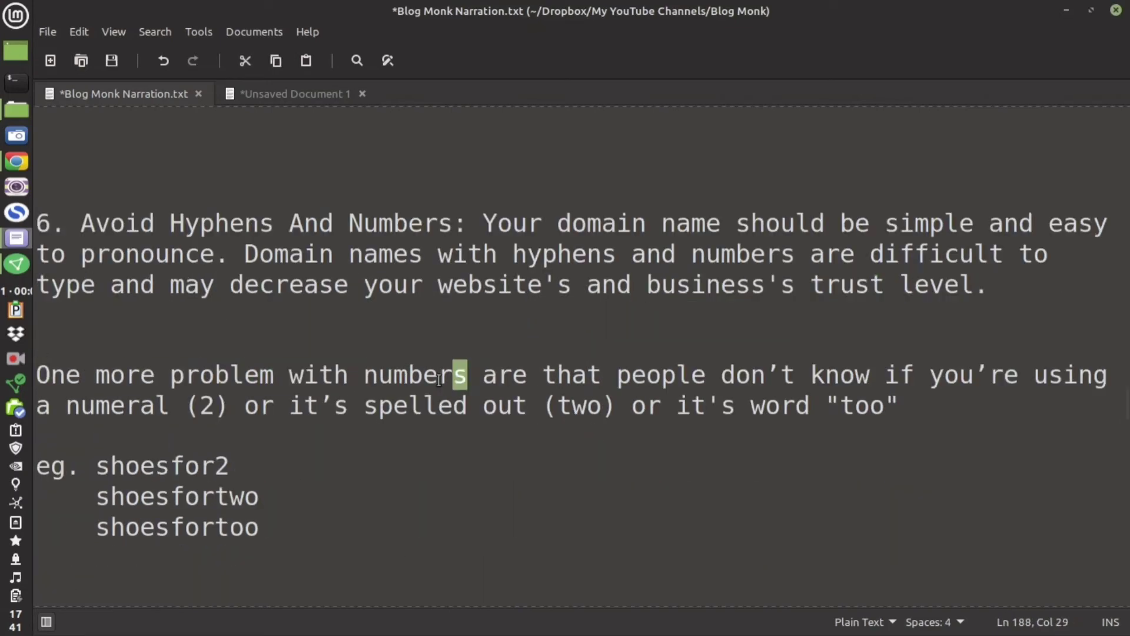
left_click_drag(614, 375, 897, 375)
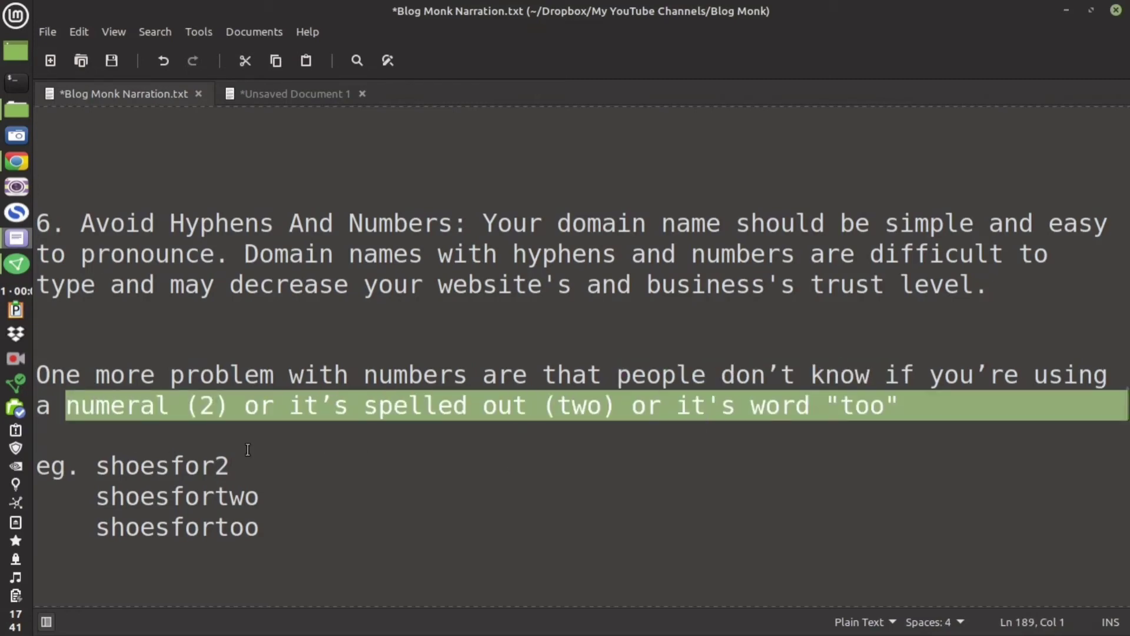
type(".com")
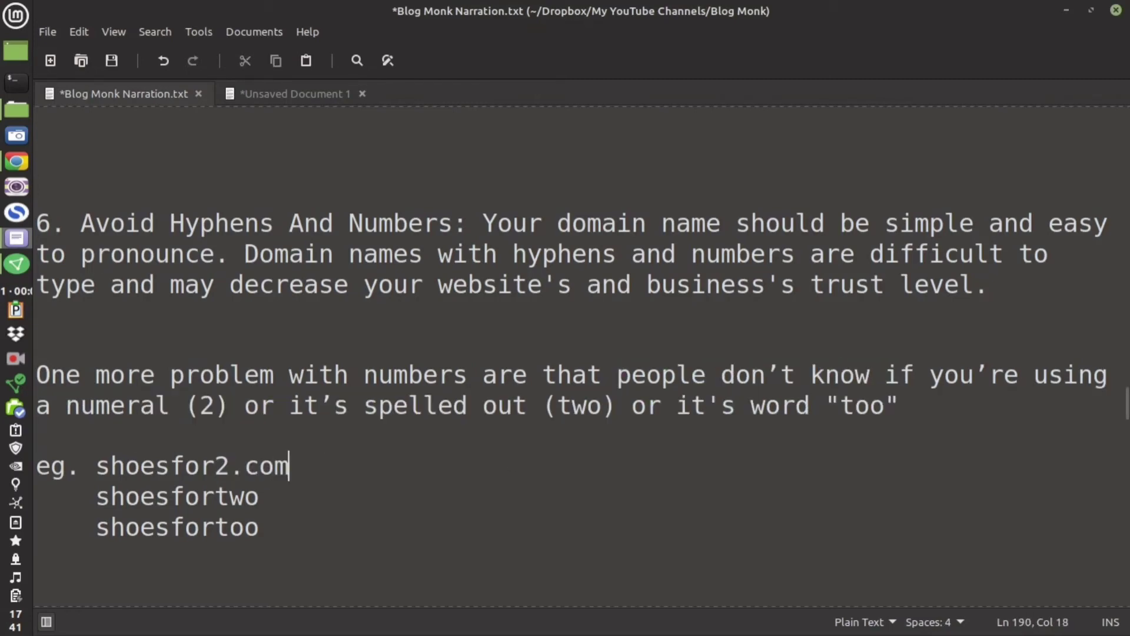
type(".com")
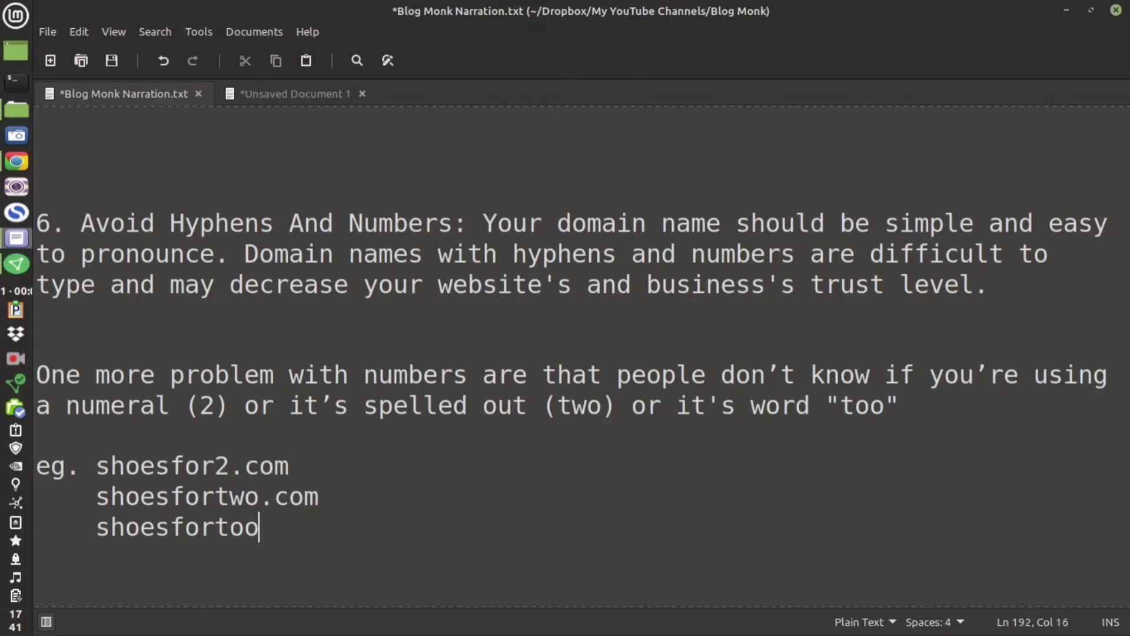
type(".com")
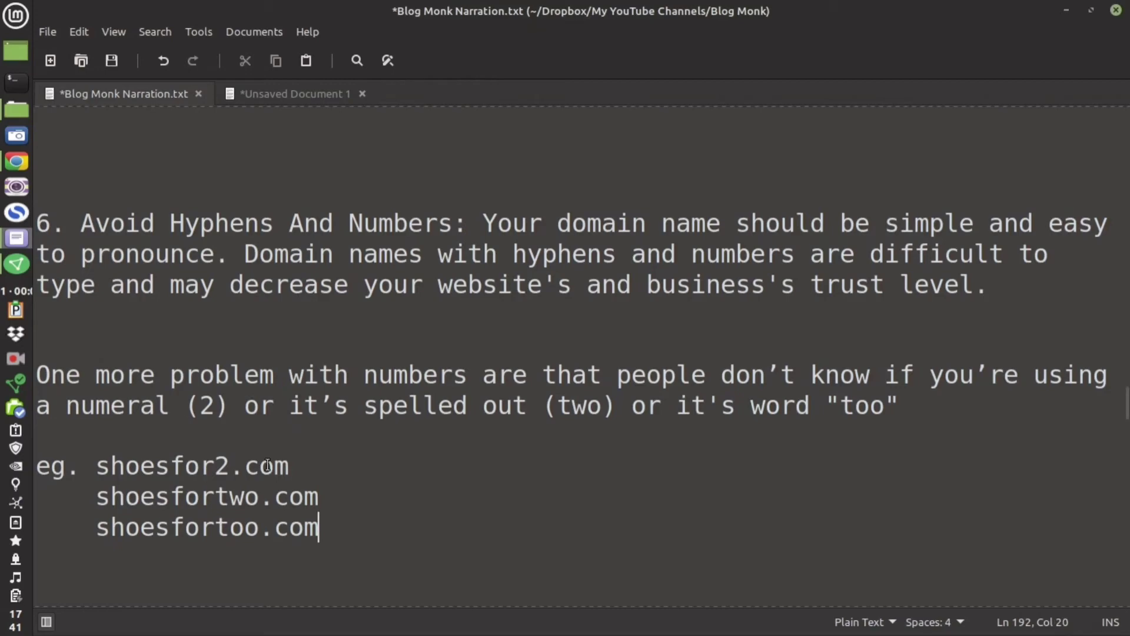
Highlight shoesfor2, the digit 2 and the spelled-out two, then scroll toward tip 7
double_click(159, 466)
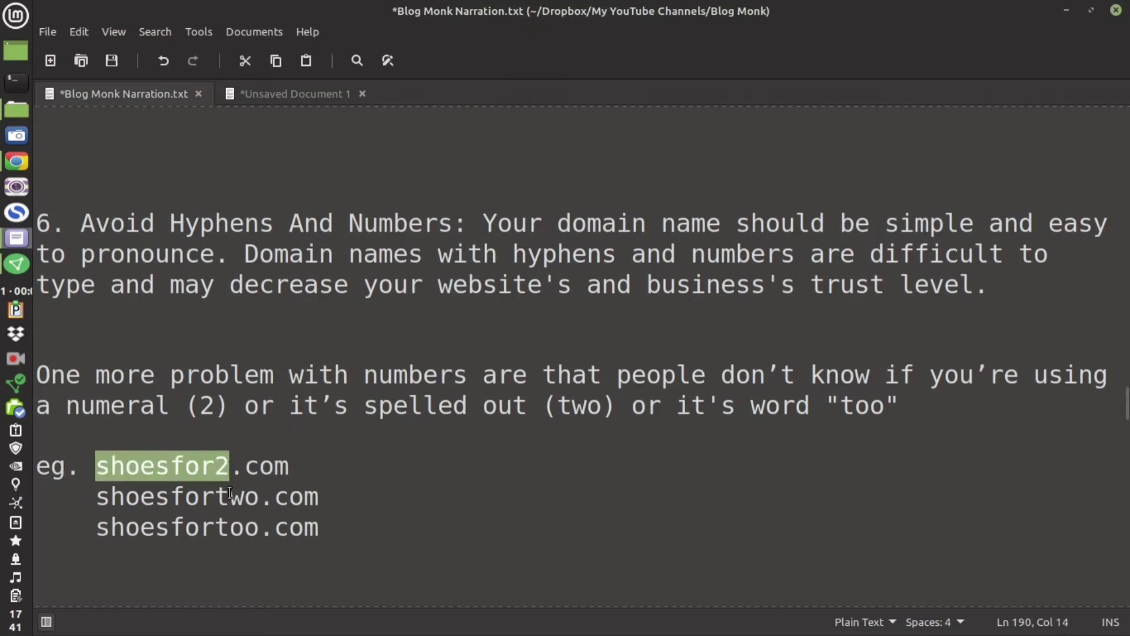
double_click(230, 528)
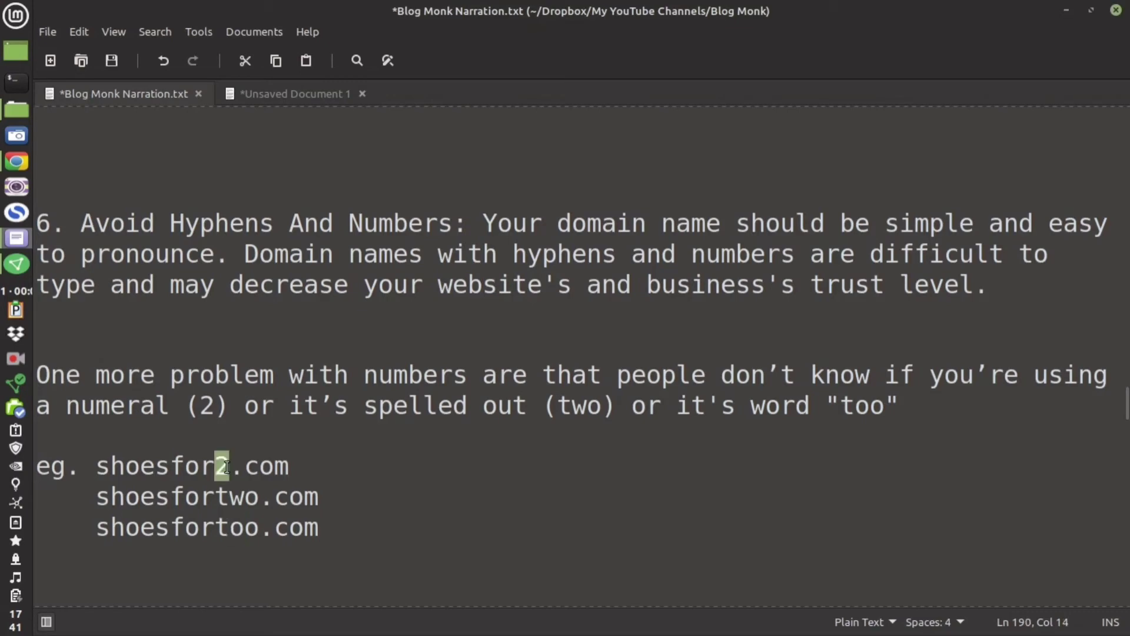
double_click(230, 496)
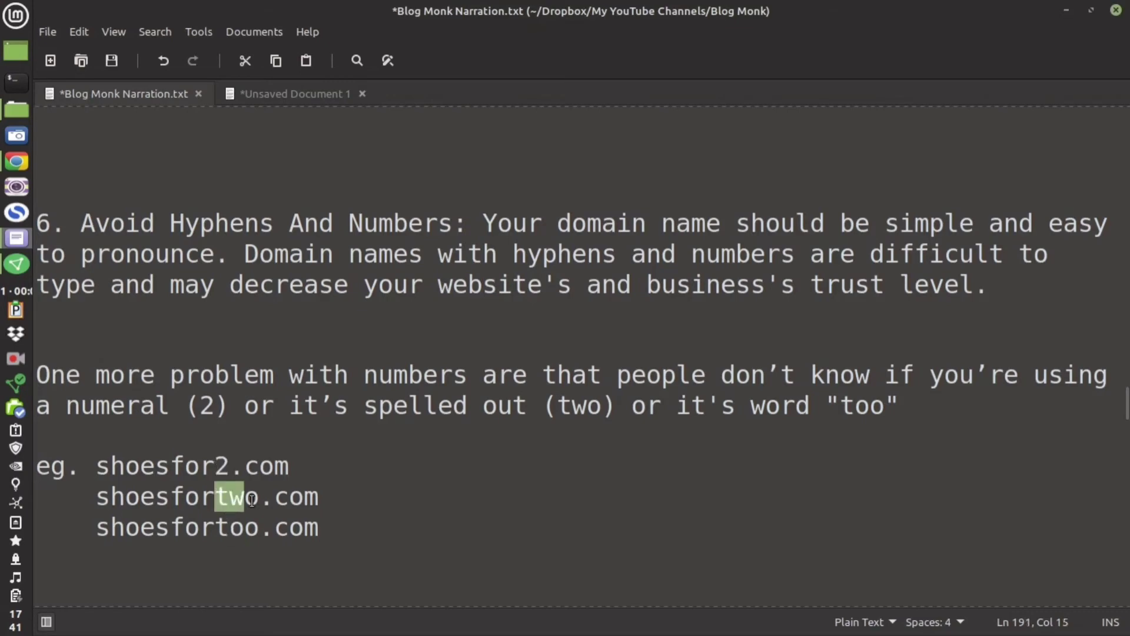
scroll("down", 3)
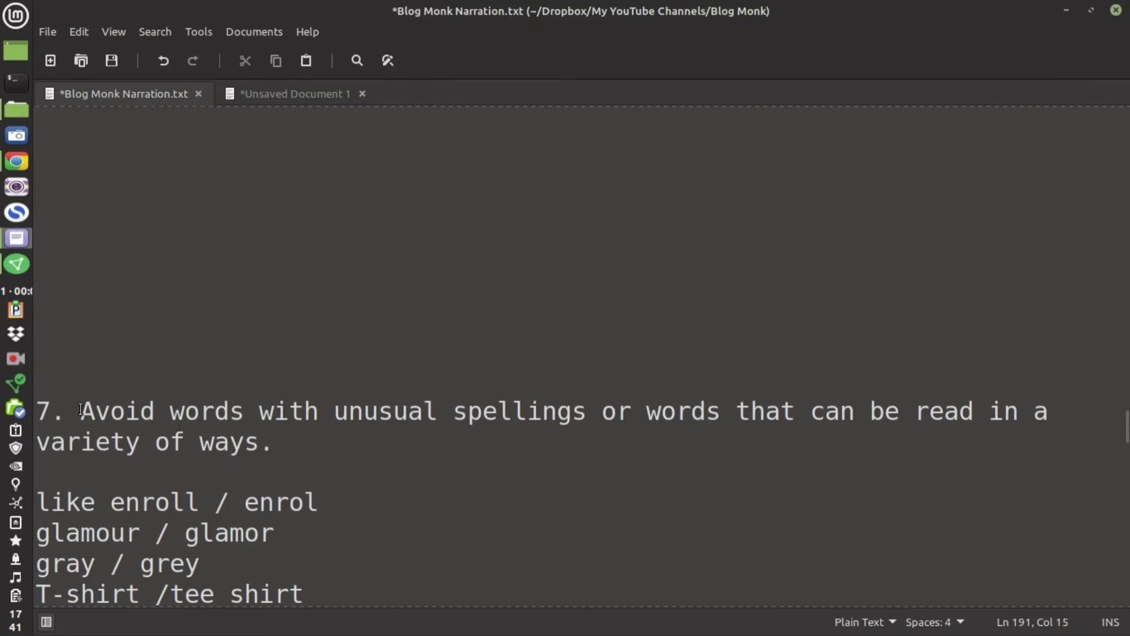
left_click_drag(81, 411, 909, 411)
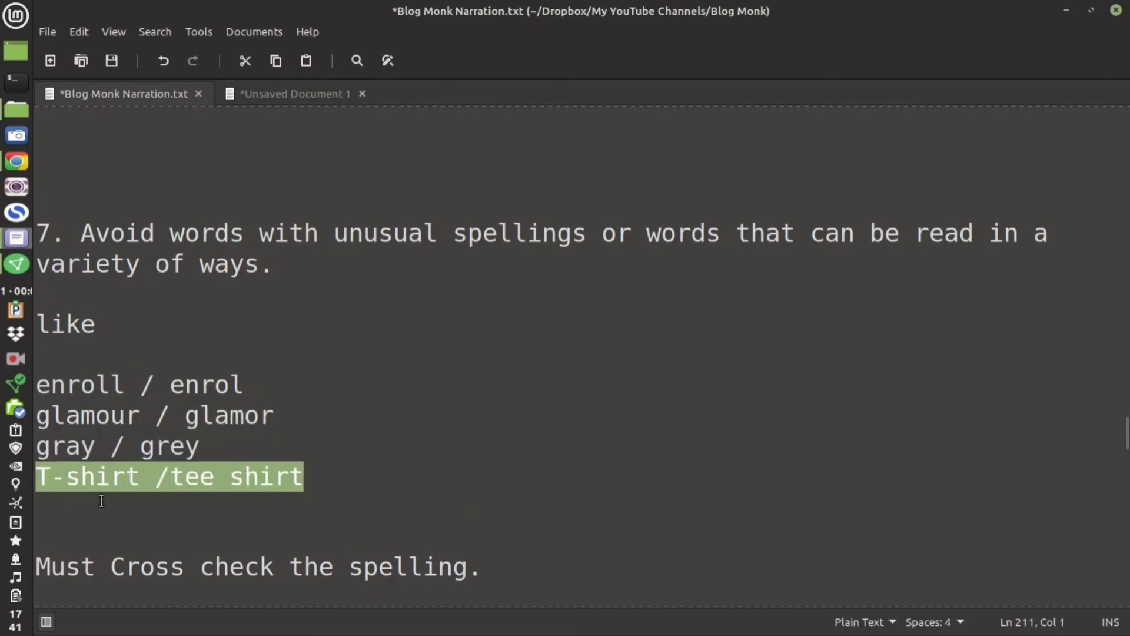
scroll("down", 3)
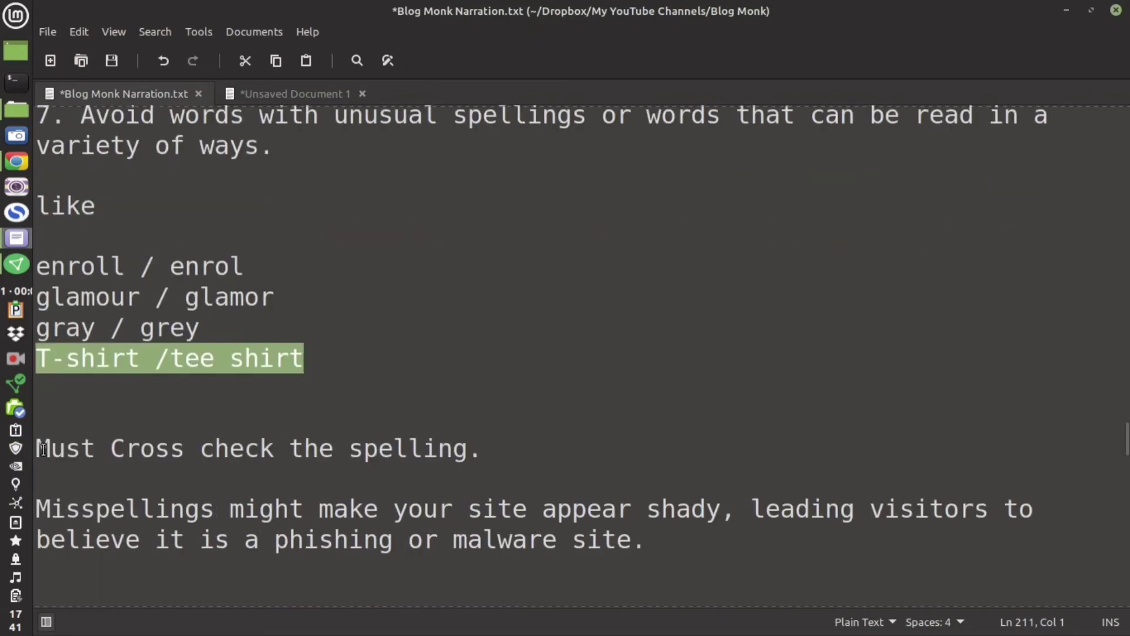
left_click_drag(200, 508, 438, 508)
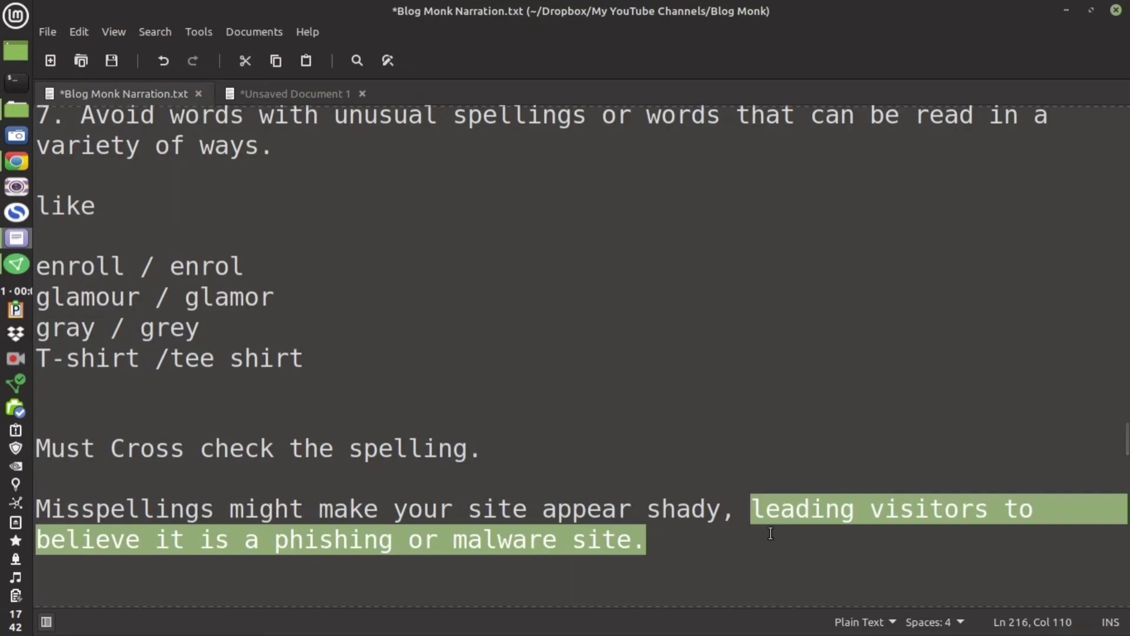
left_click(87, 510)
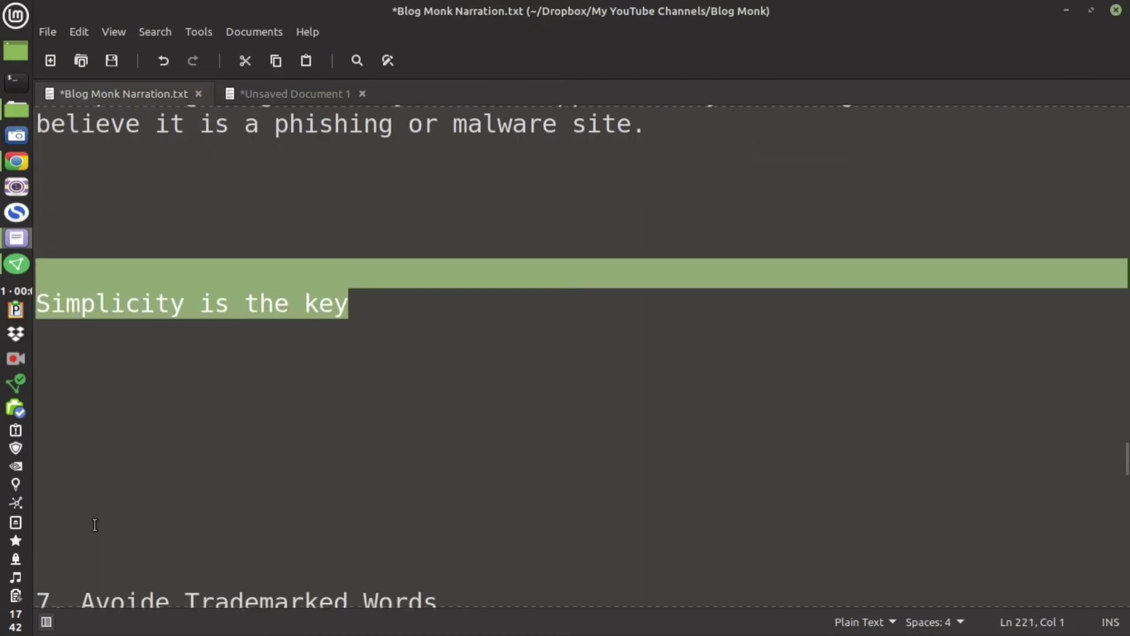
scroll("down", 3)
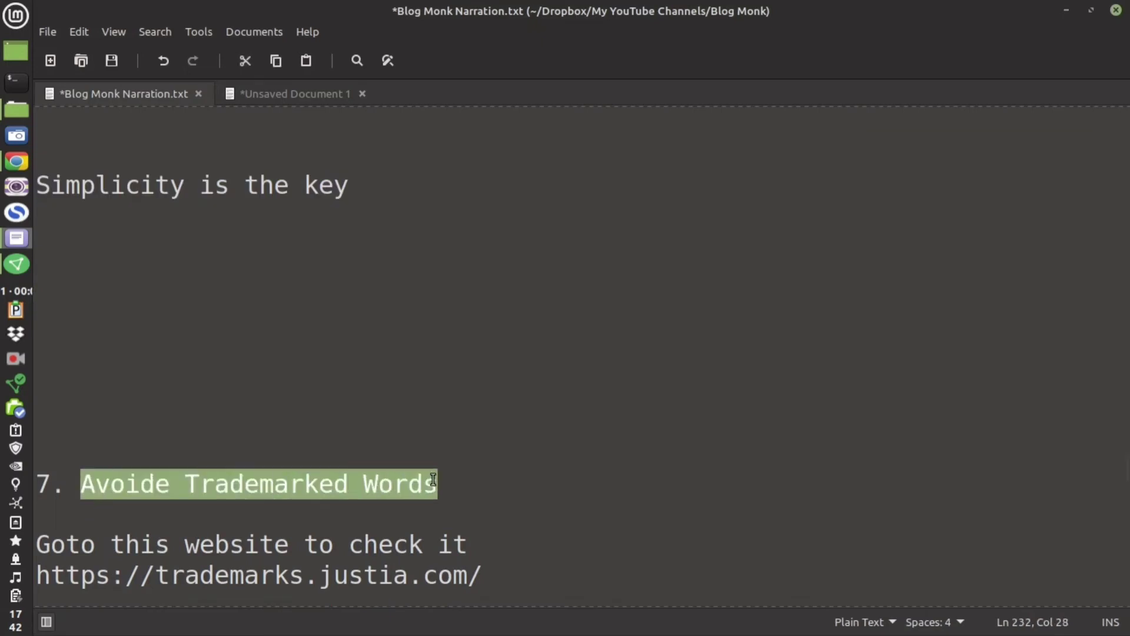
mouse_move(421, 472)
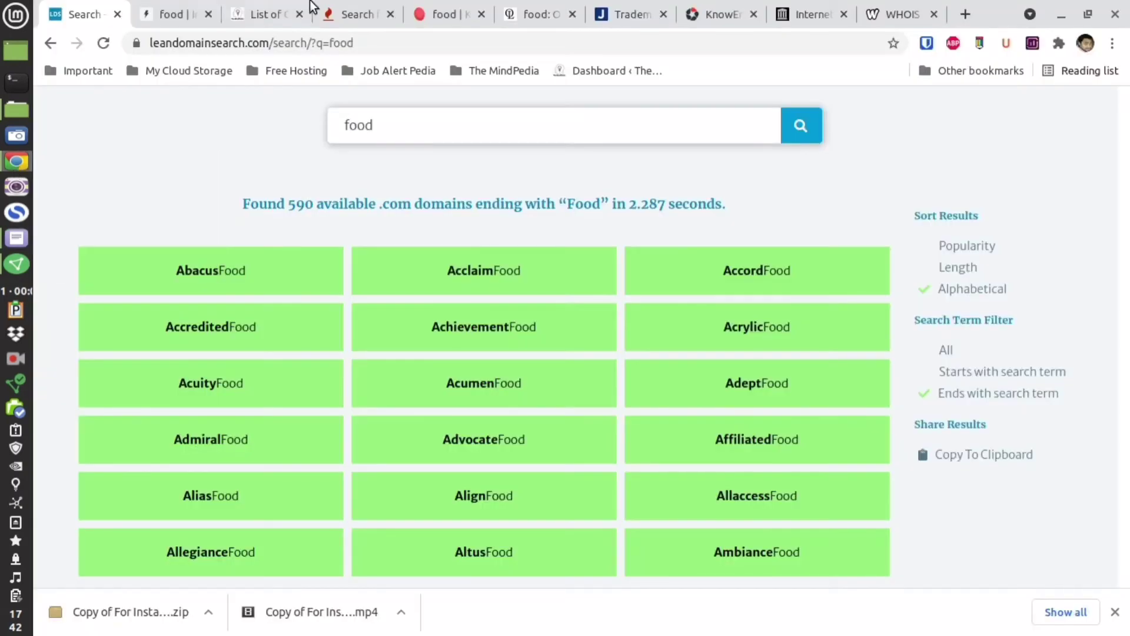
Search Justia Trademarks for 'food' and scroll through its 1,058,168 results
left_click(630, 14)
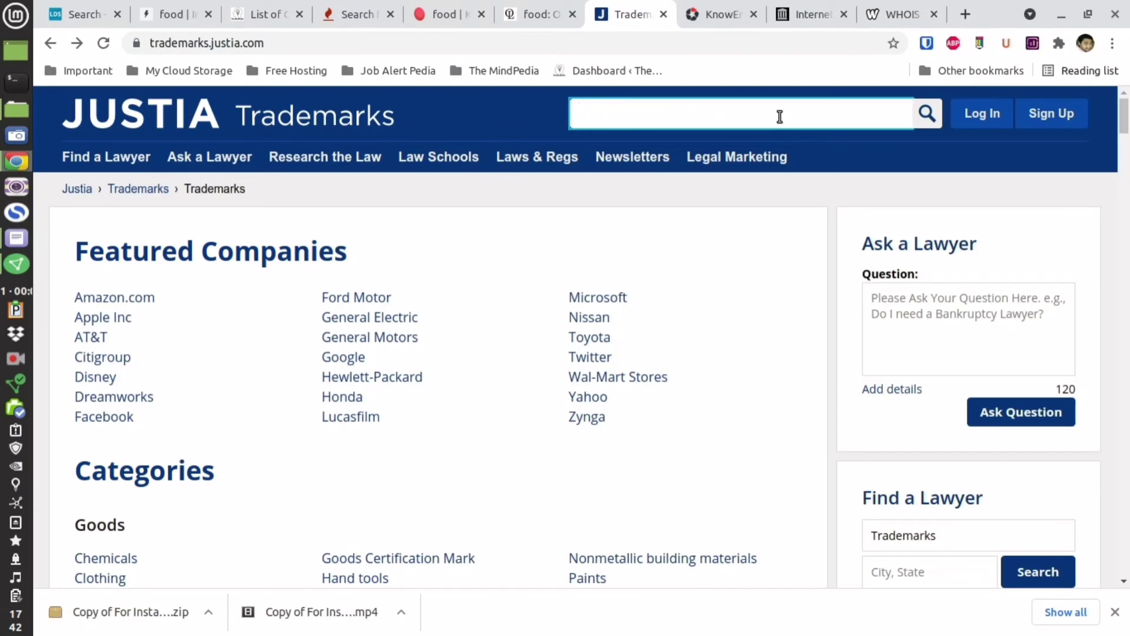
type("food")
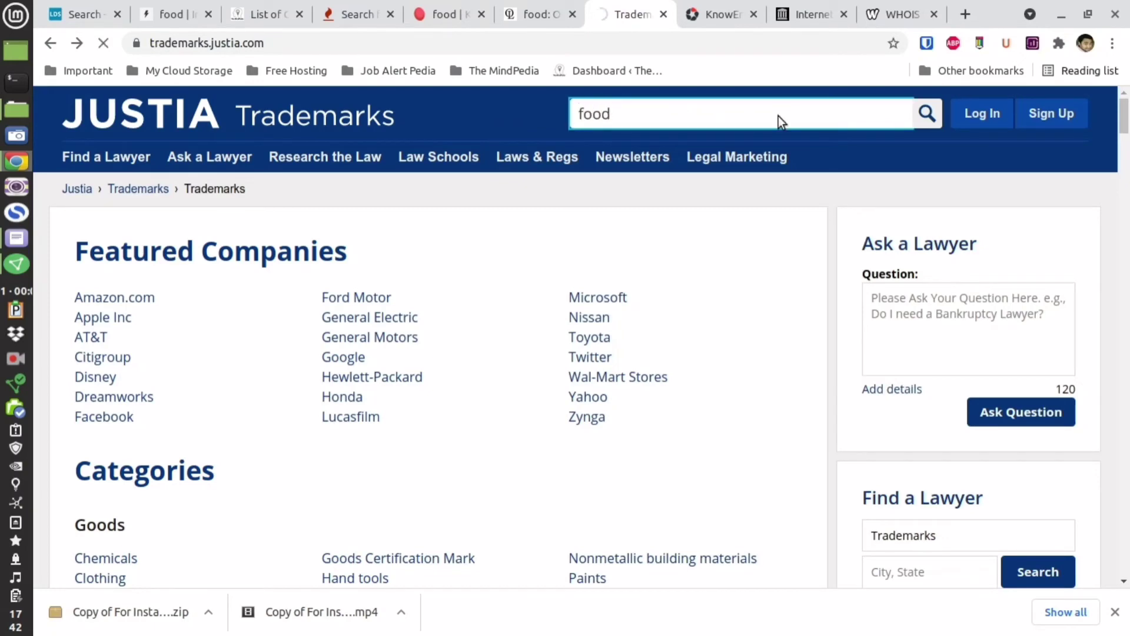
left_click(736, 114)
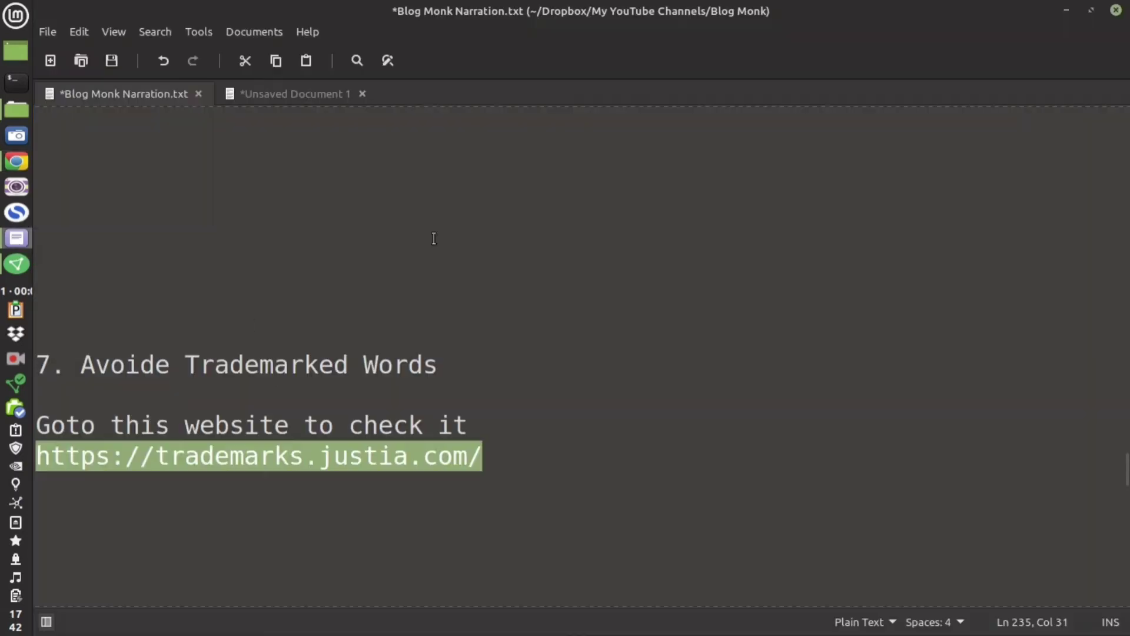
scroll("down", 3)
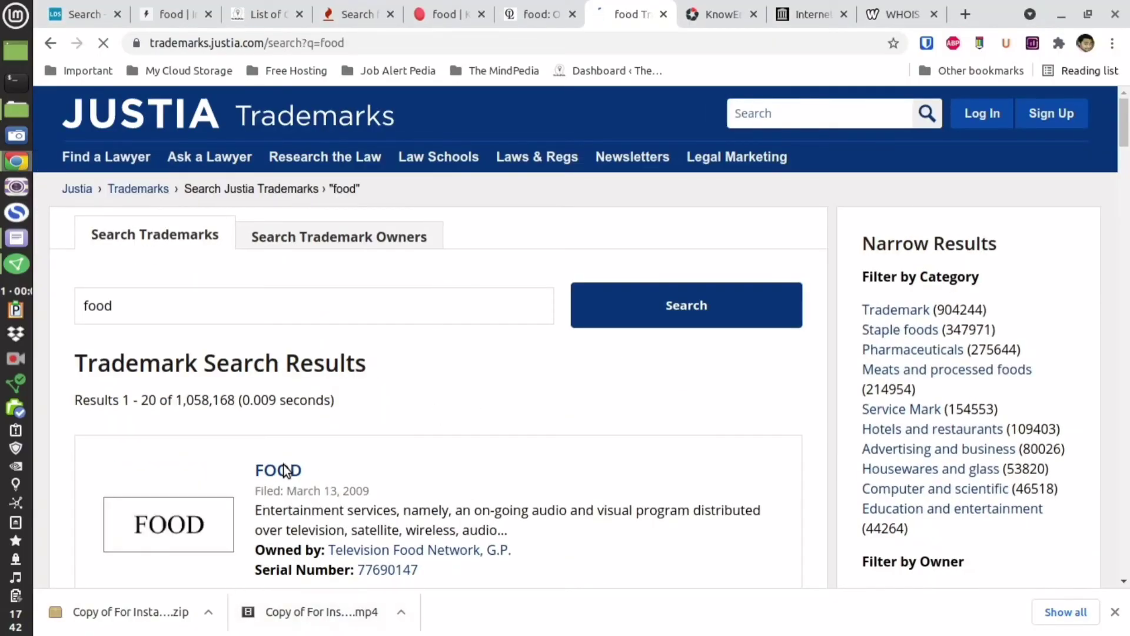
scroll("down", 3)
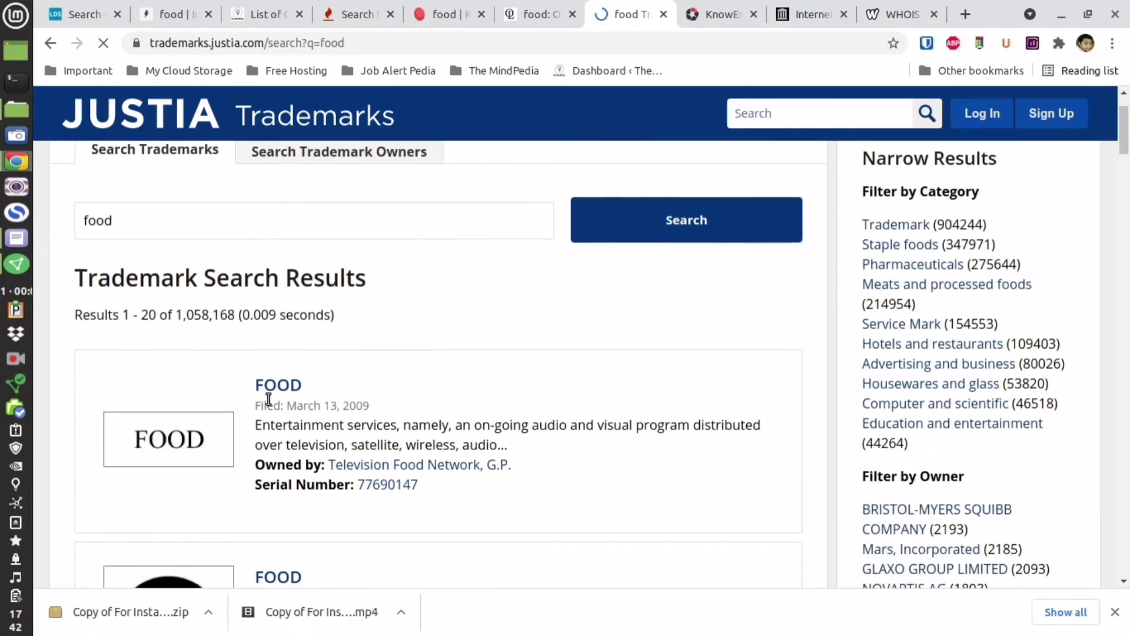
scroll("down", 3)
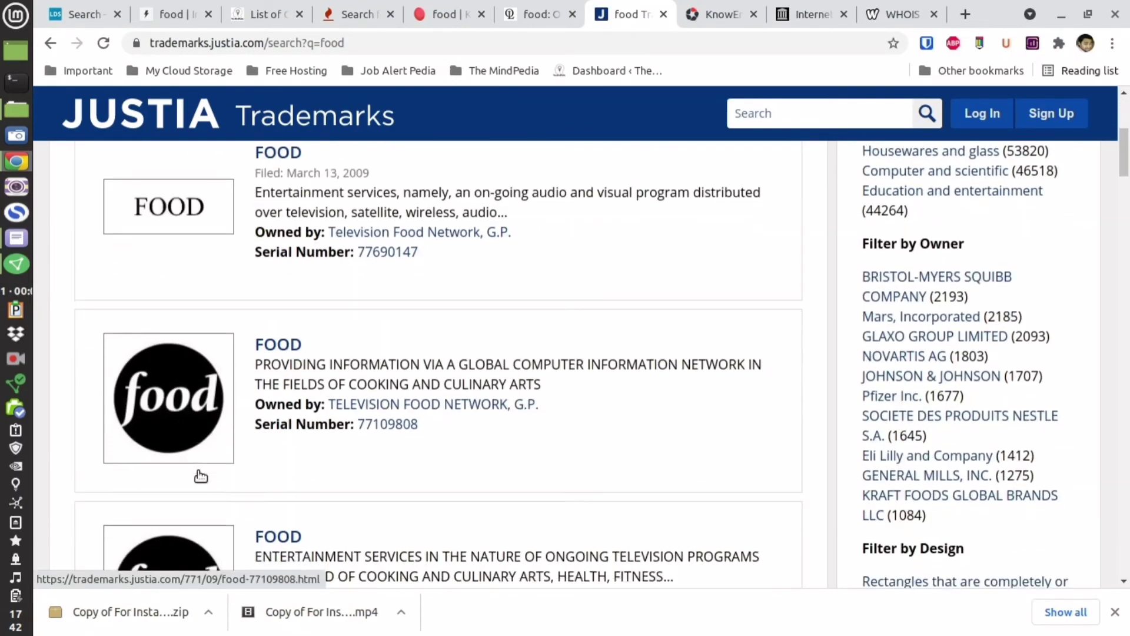
scroll("down", 3)
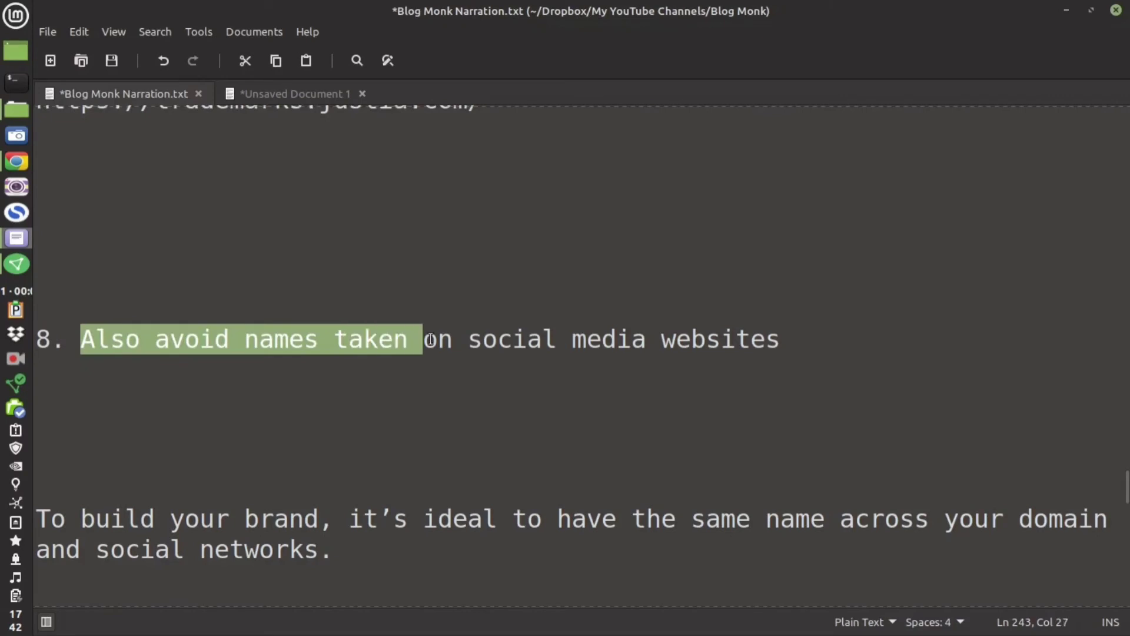
left_click_drag(425, 339, 779, 339)
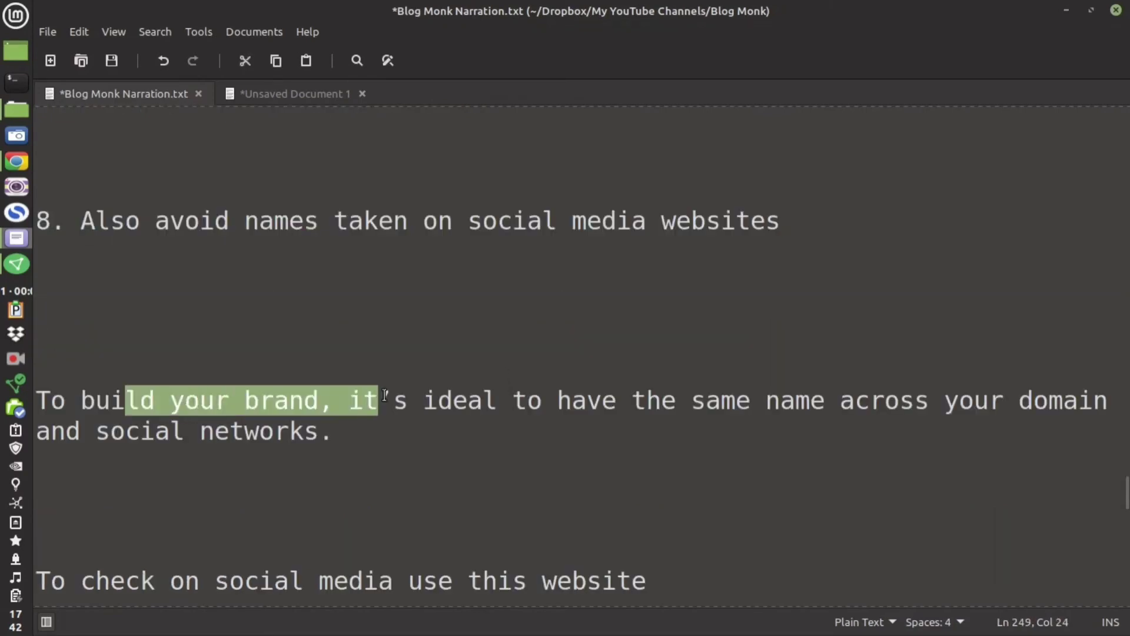
left_click_drag(375, 400, 346, 431)
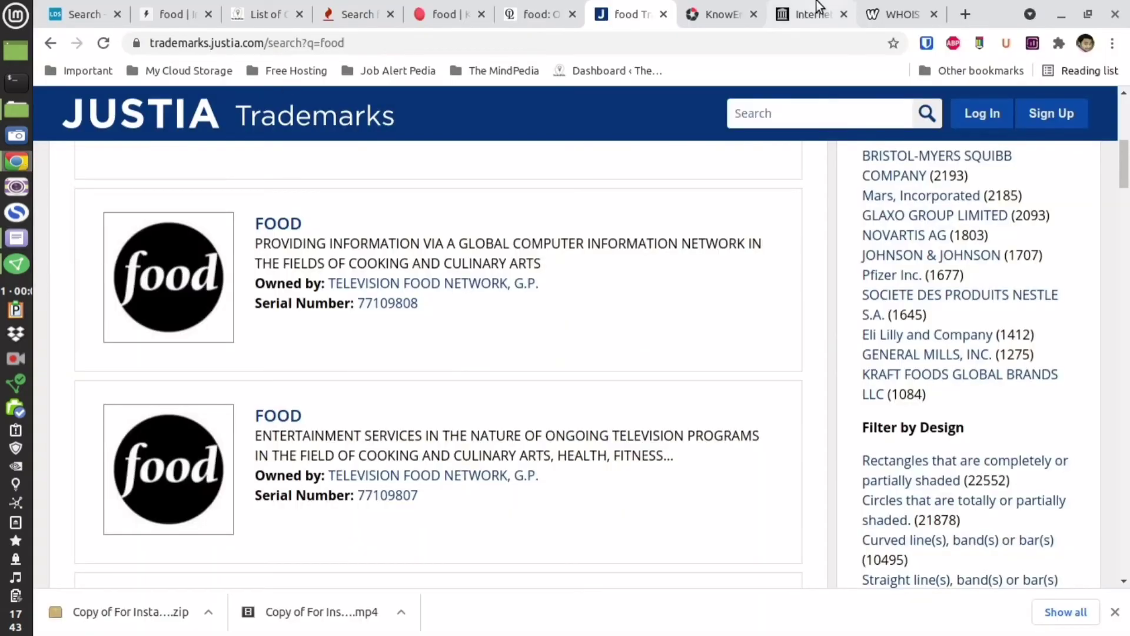
Check the username 'shoe' on KnowEm and scroll to the Top 25 social networks results
left_click(720, 14)
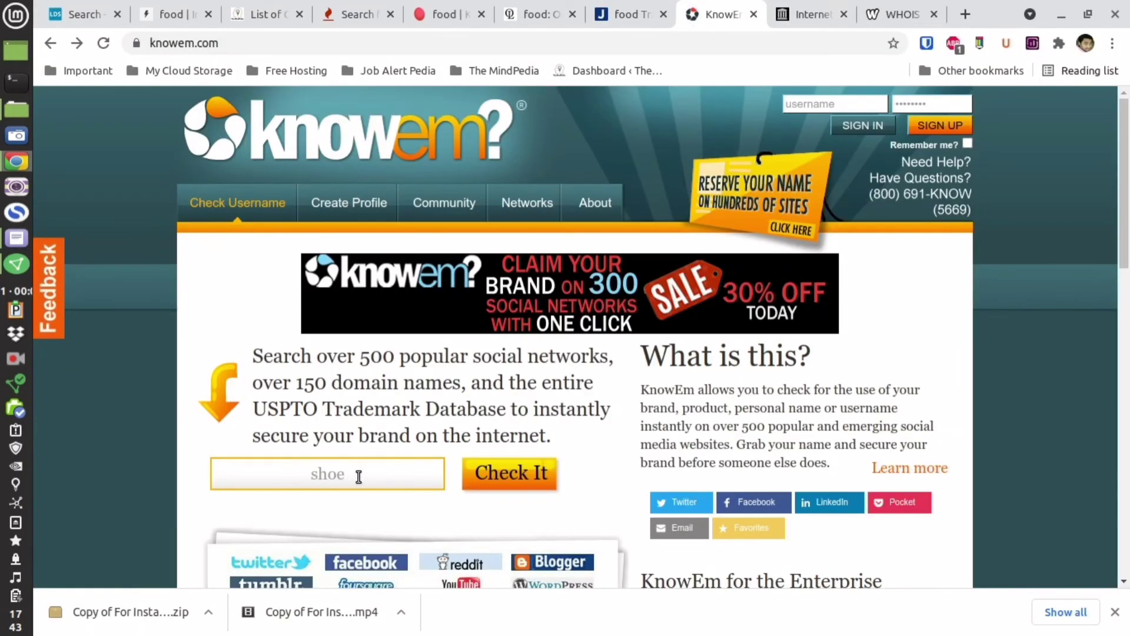
scroll("down", 3)
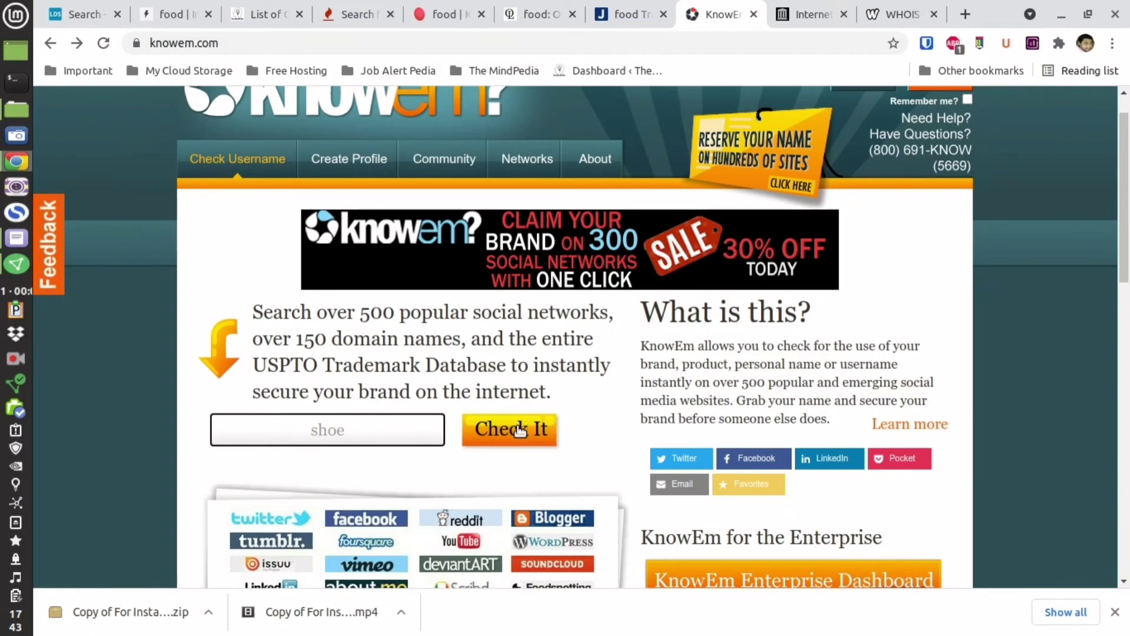
left_click(510, 430)
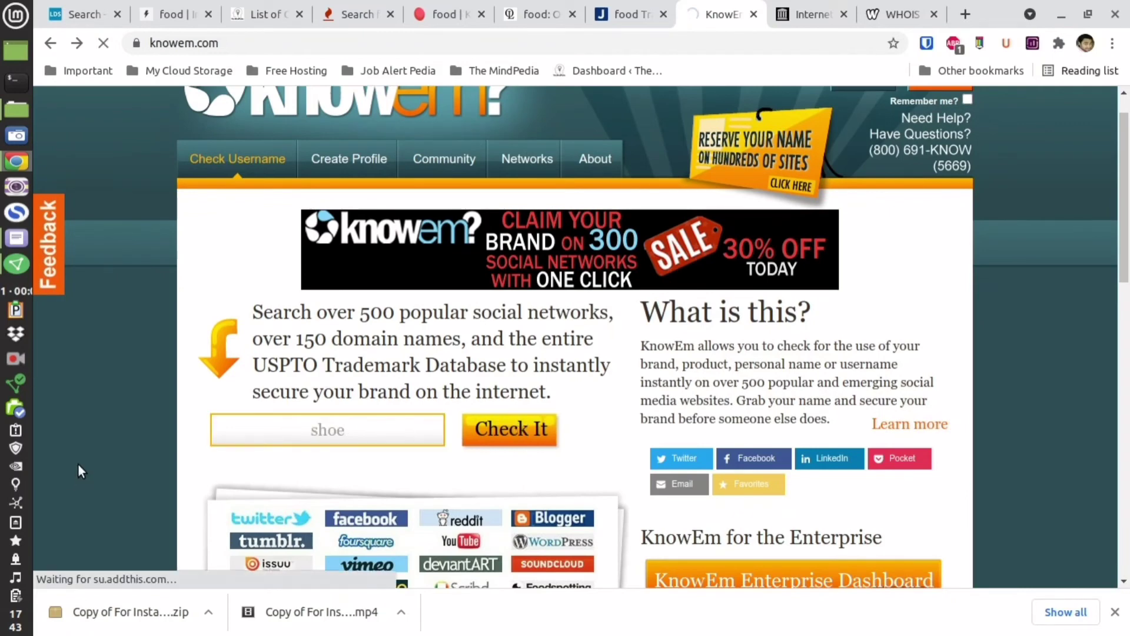
left_click(509, 429)
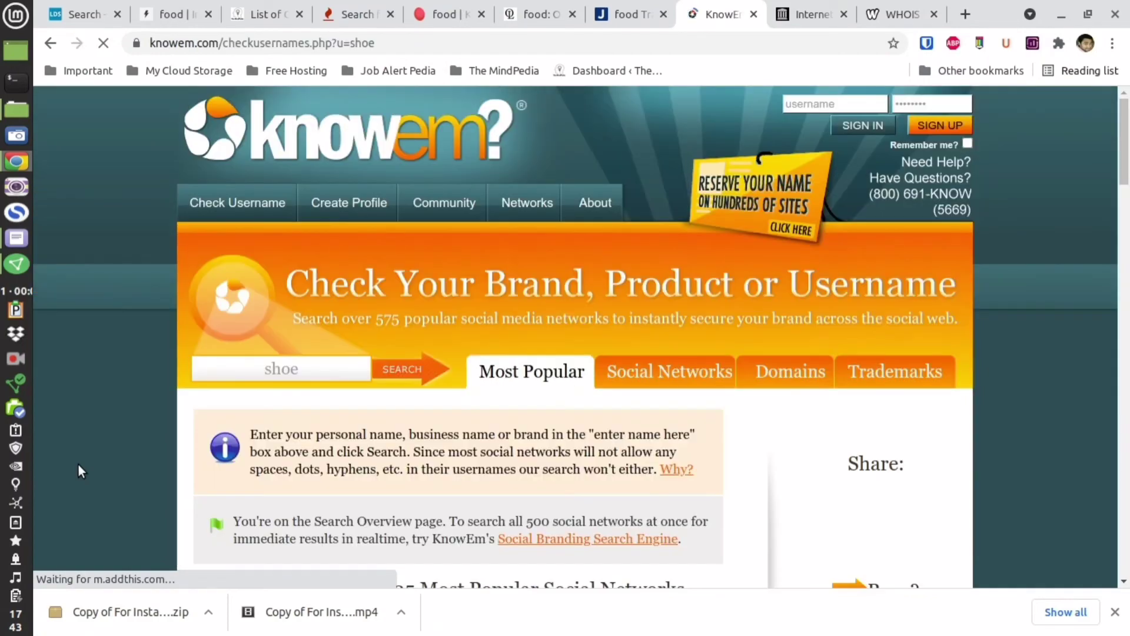
scroll("down", 3)
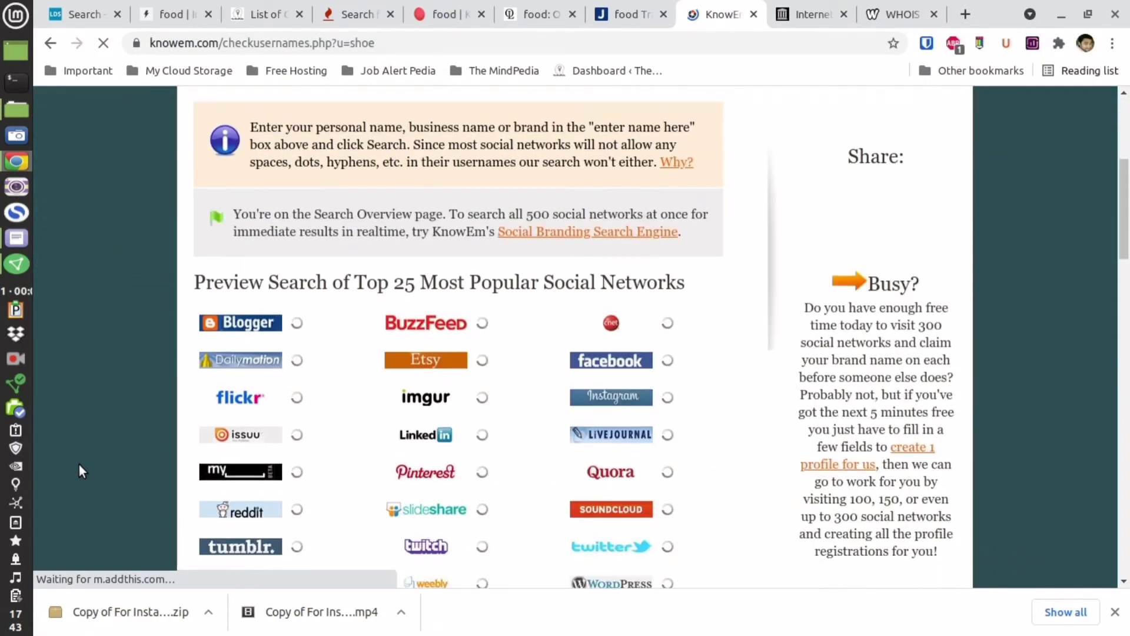
scroll("down", 3)
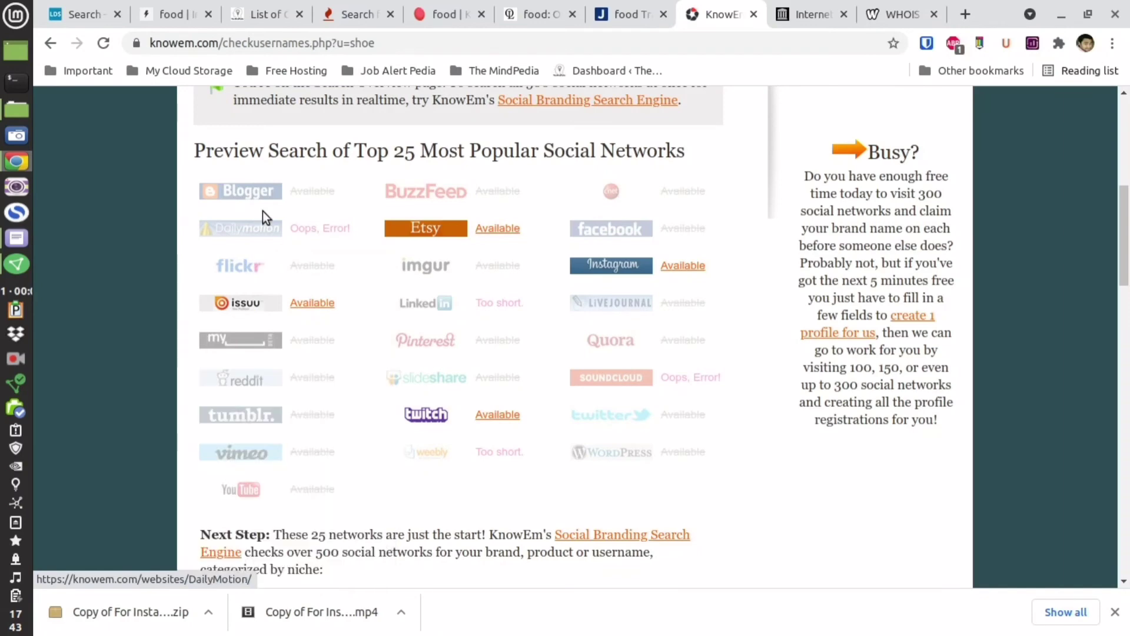
mouse_move(459, 363)
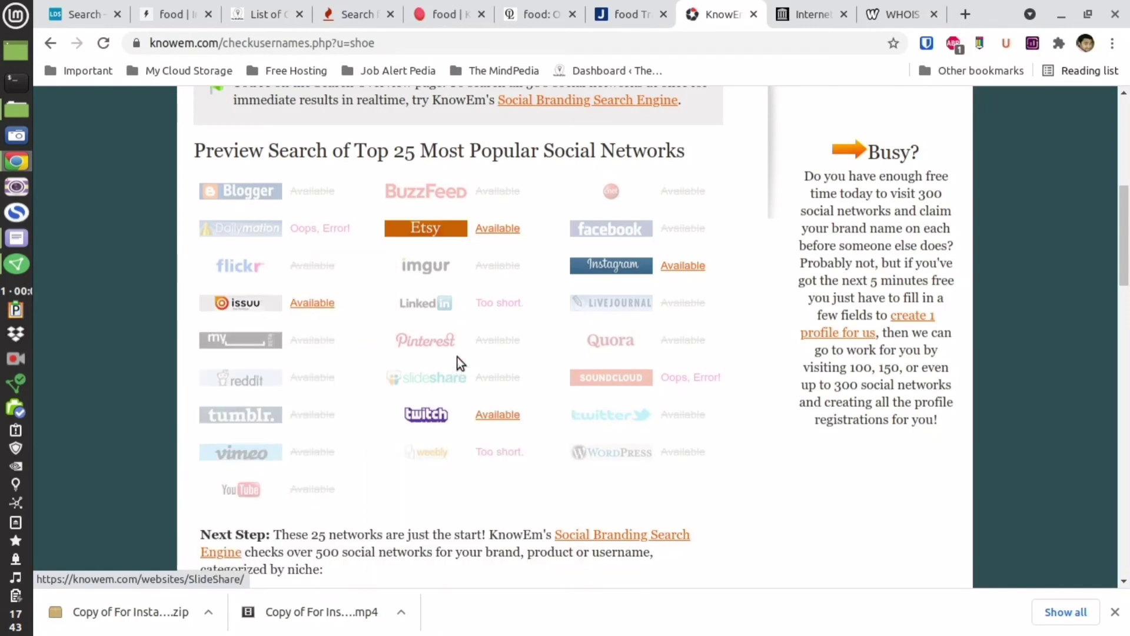
mouse_move(241, 415)
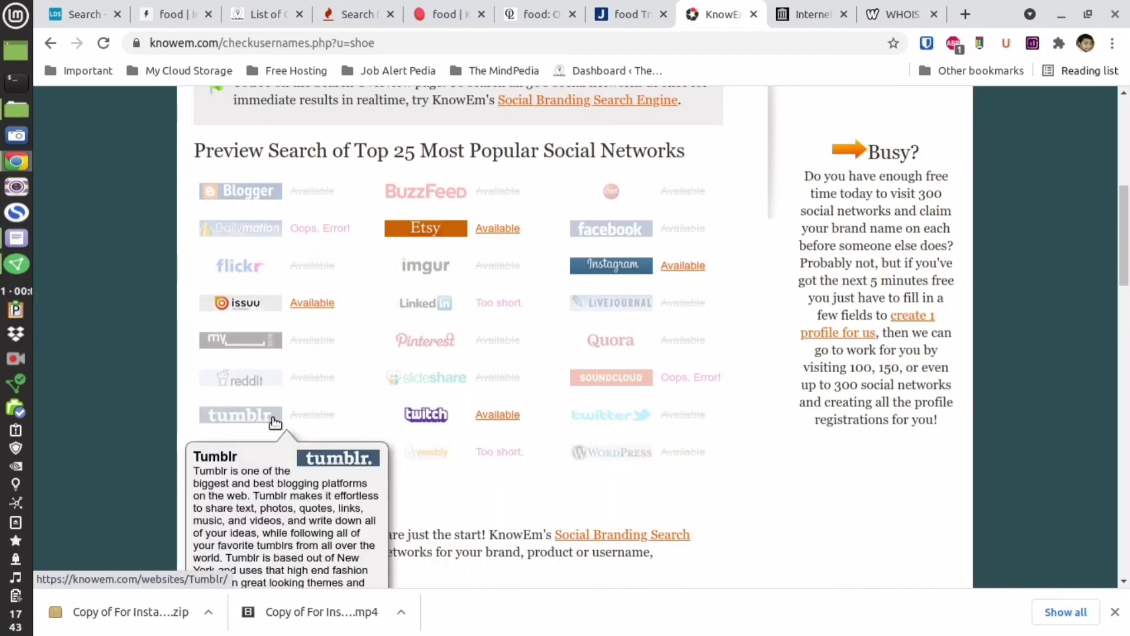
mouse_move(320, 417)
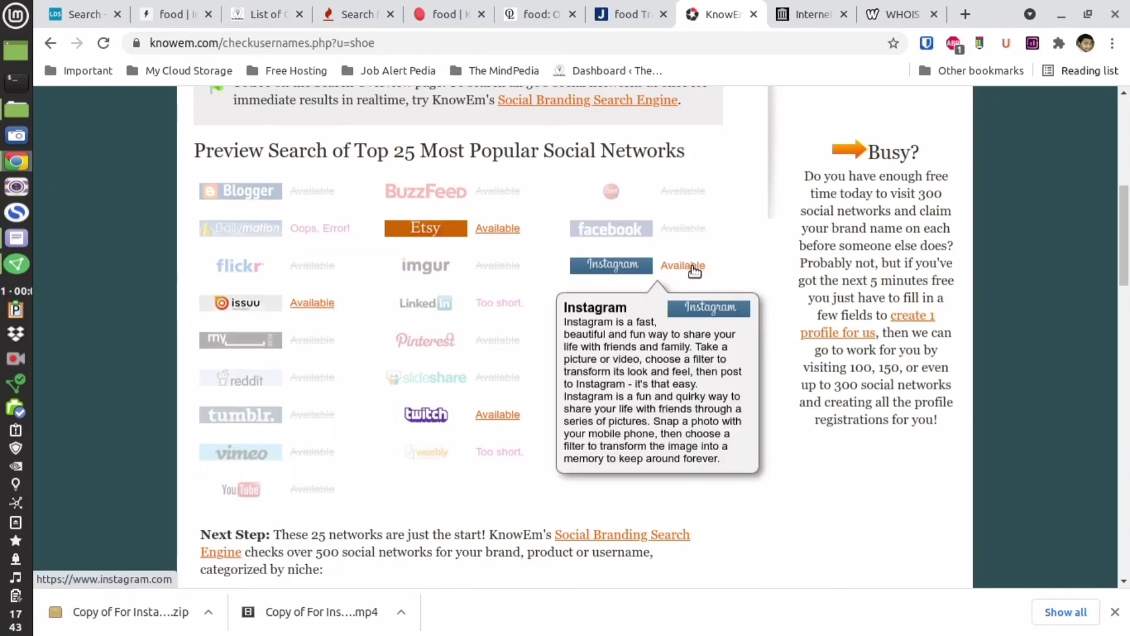
mouse_move(482, 230)
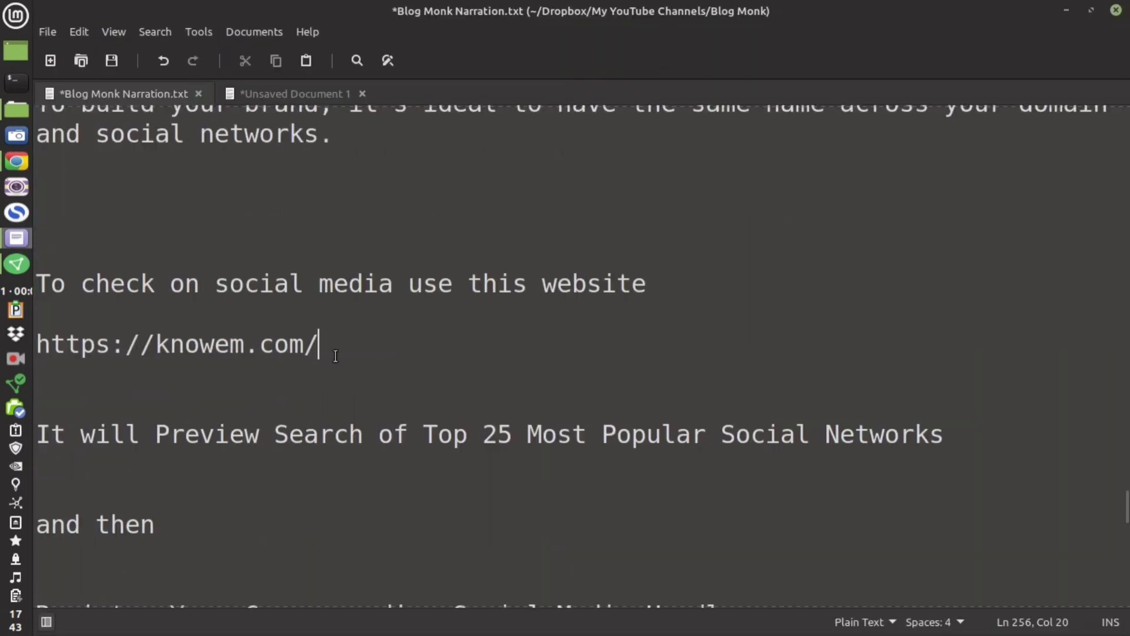
Highlight the line about registering social media handles
scroll("down", 3)
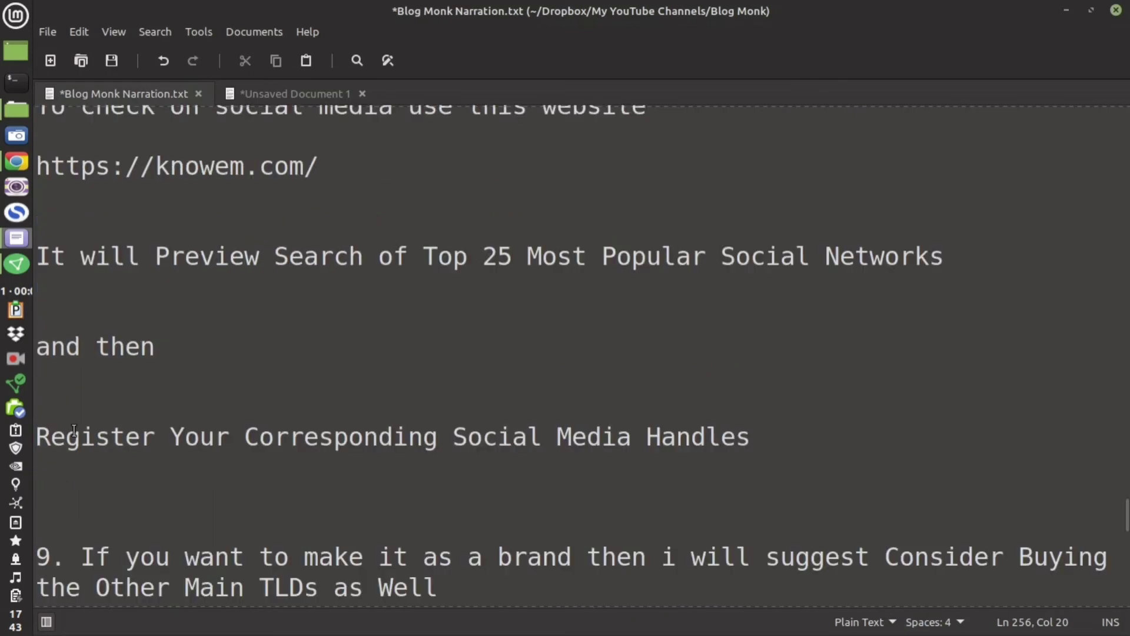
left_click_drag(36, 436, 749, 377)
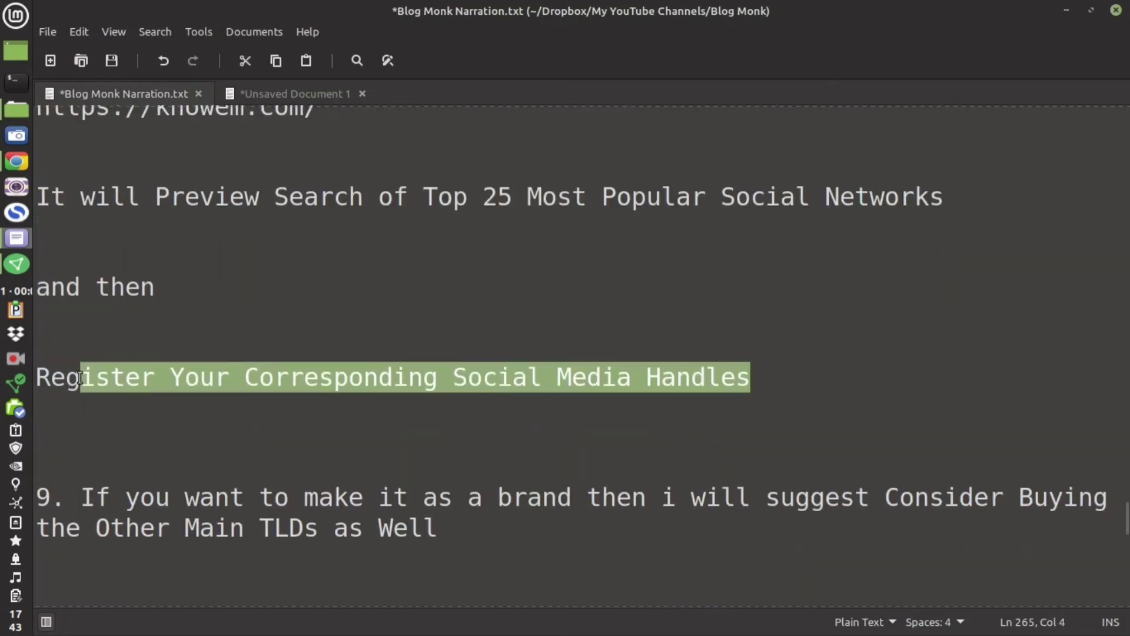
scroll("down", 3)
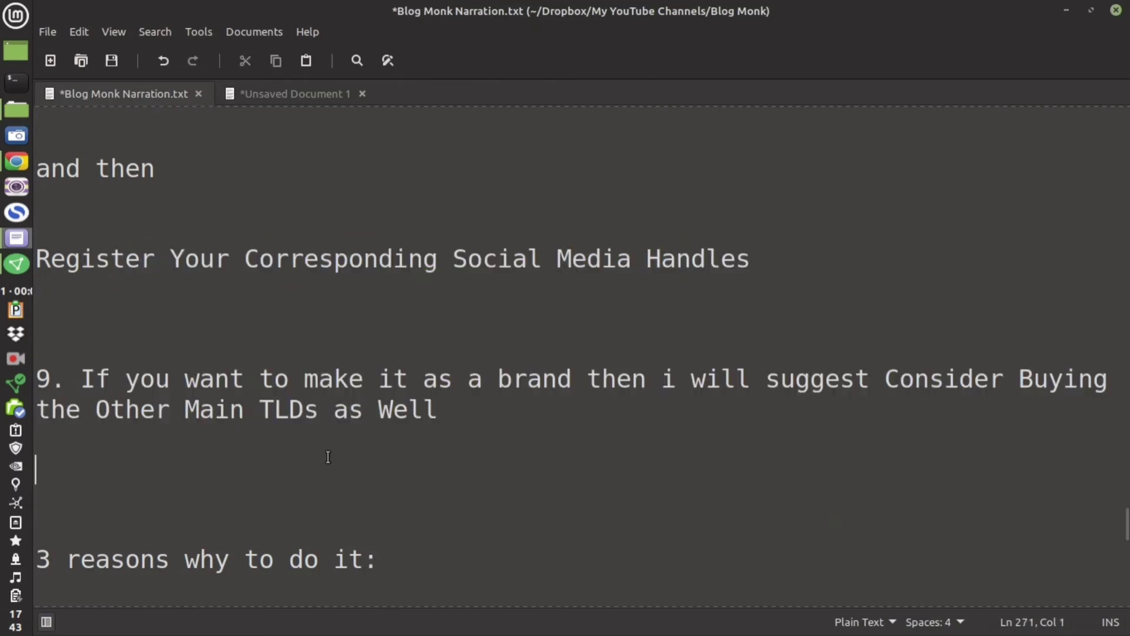
Type the TLD list '.com .org .in .net' under tip nine
type(".co")
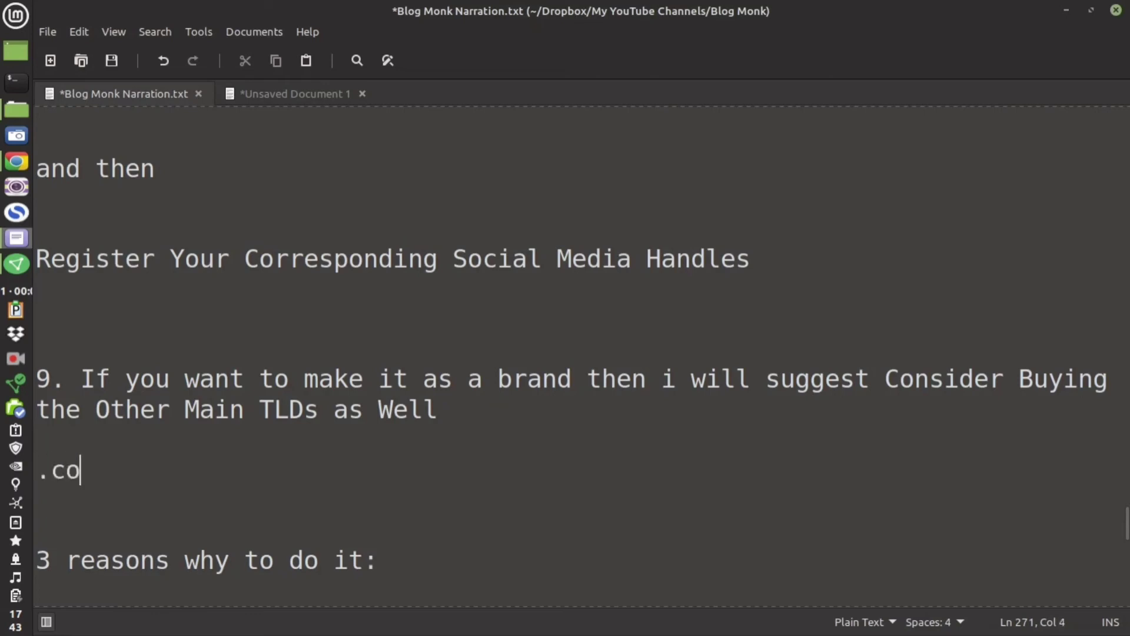
type("m  .o")
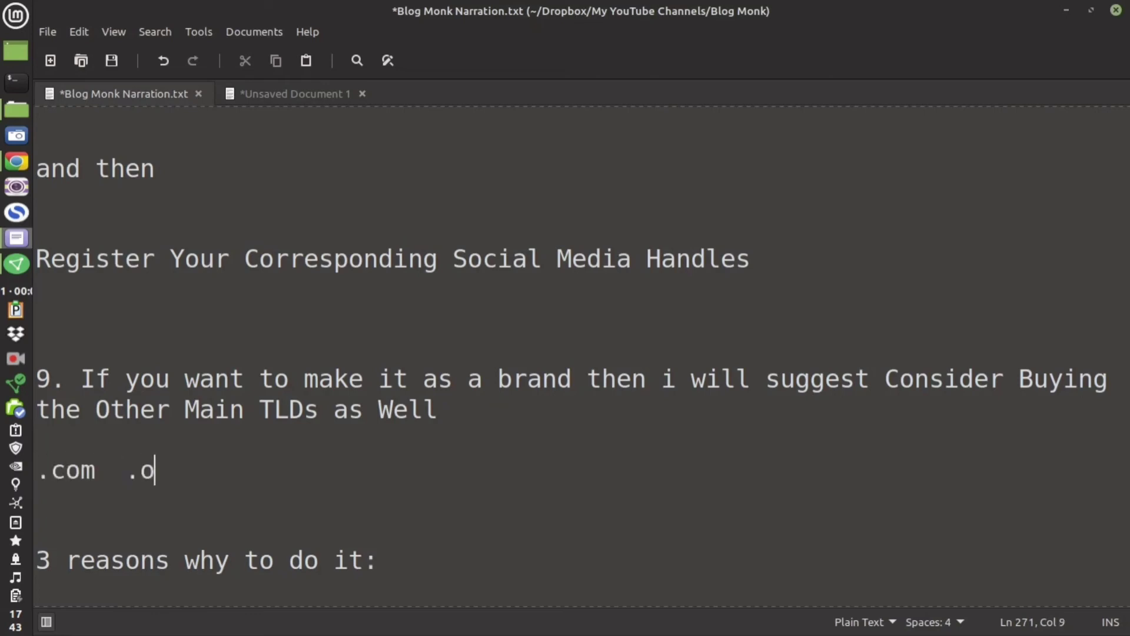
type("rg  .")
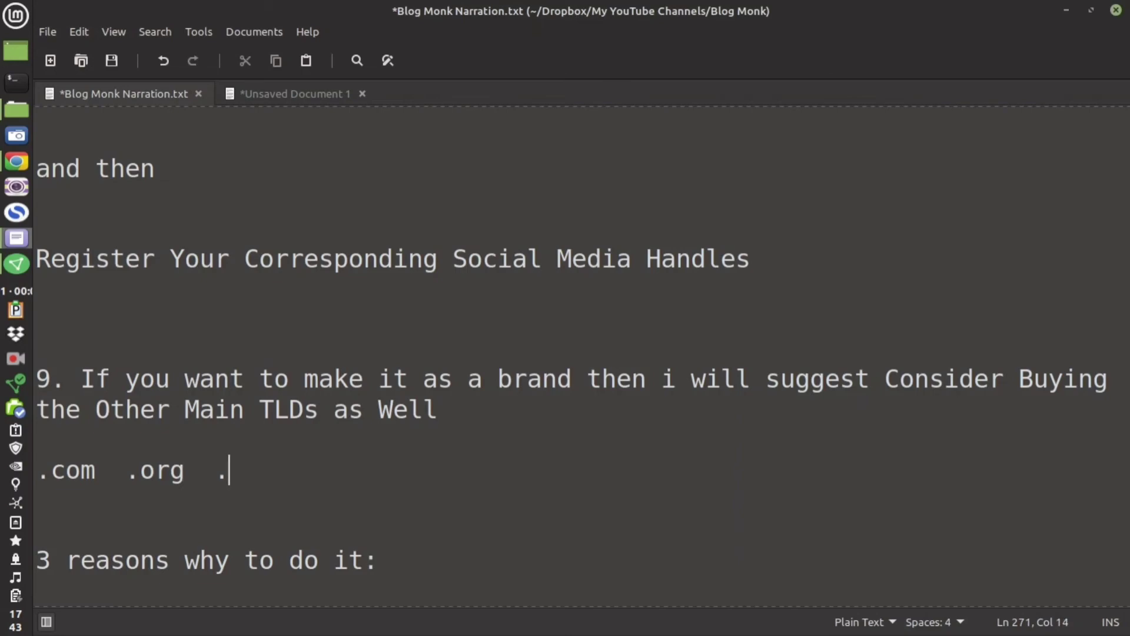
type("in")
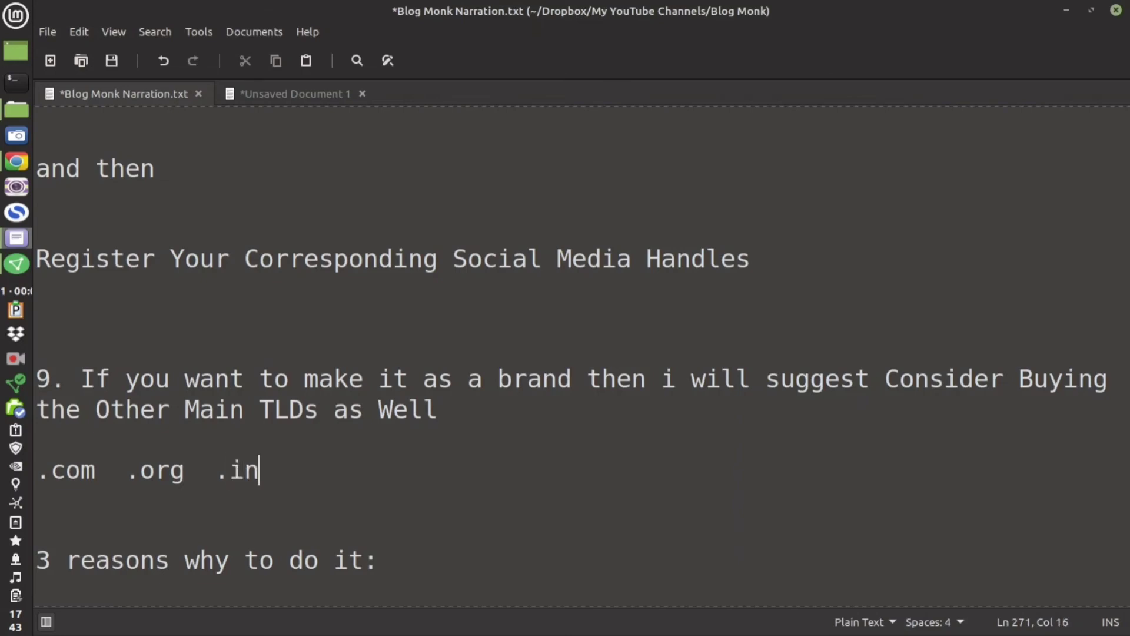
type("\" .\"")
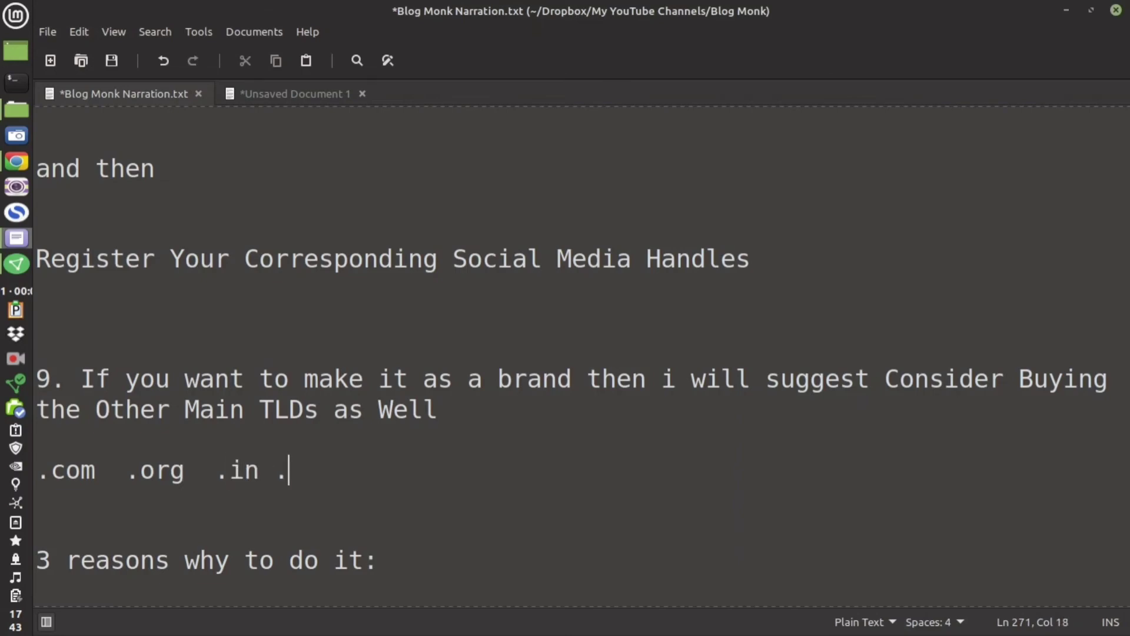
type("net")
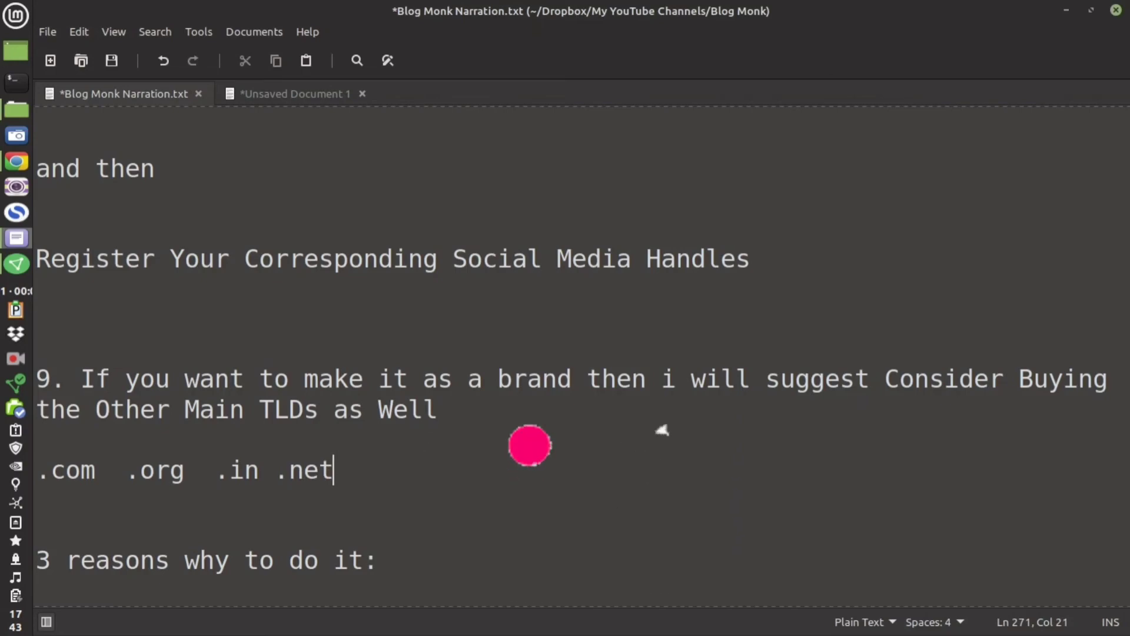
scroll("down", 3)
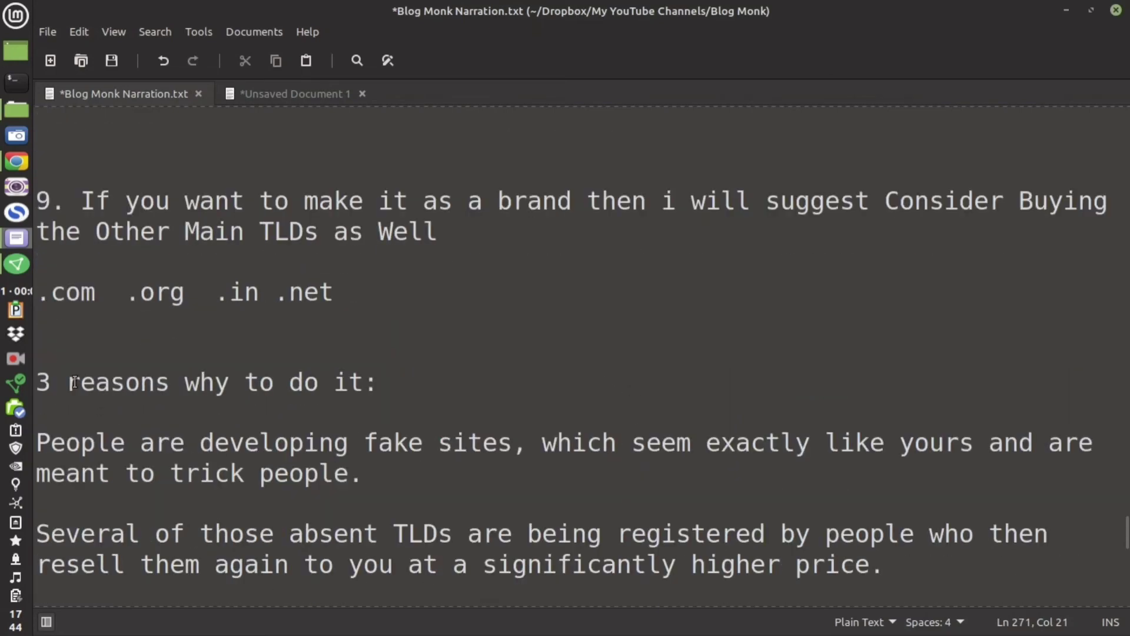
Highlight the sentences about resold absent TLDs and visitors mistyping the TLD
left_click_drag(109, 442, 219, 442)
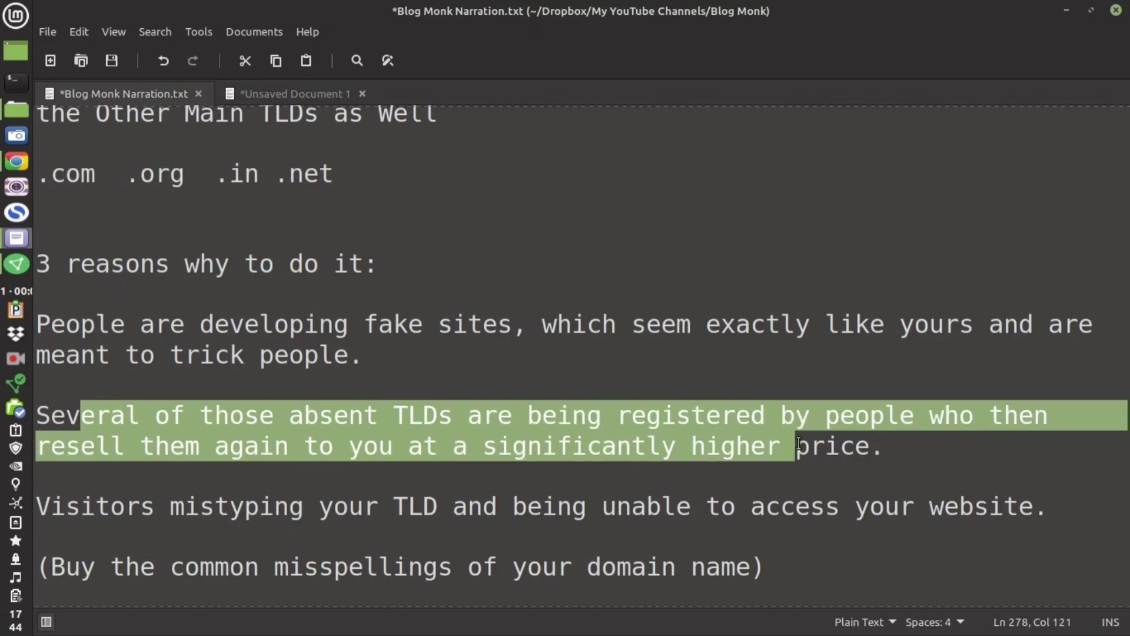
scroll("down", 3)
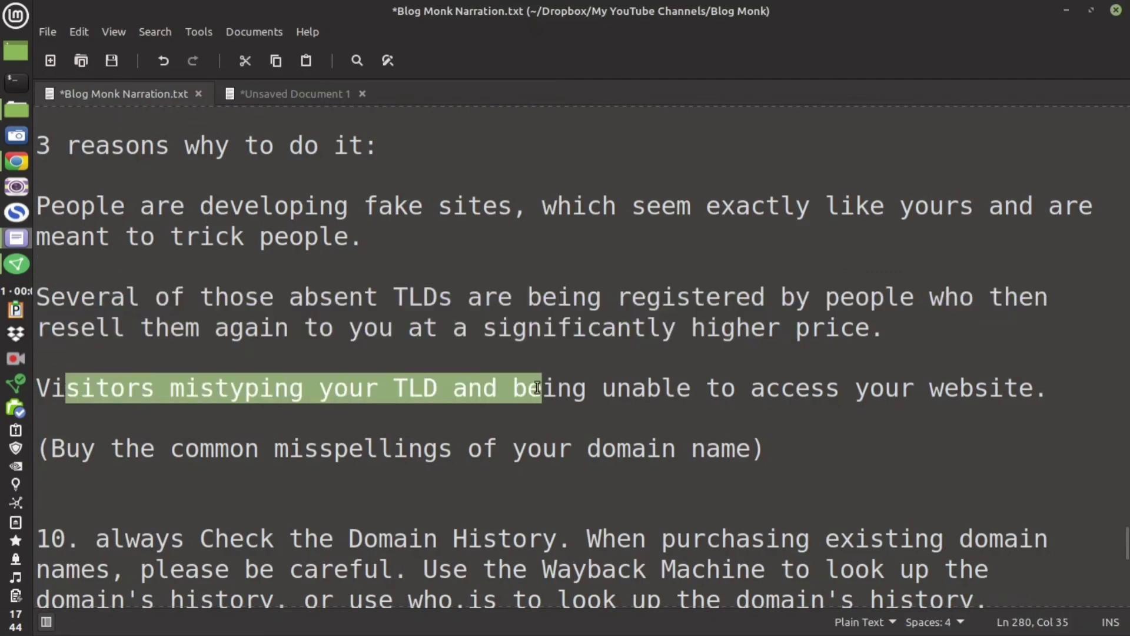
left_click_drag(536, 388, 1034, 388)
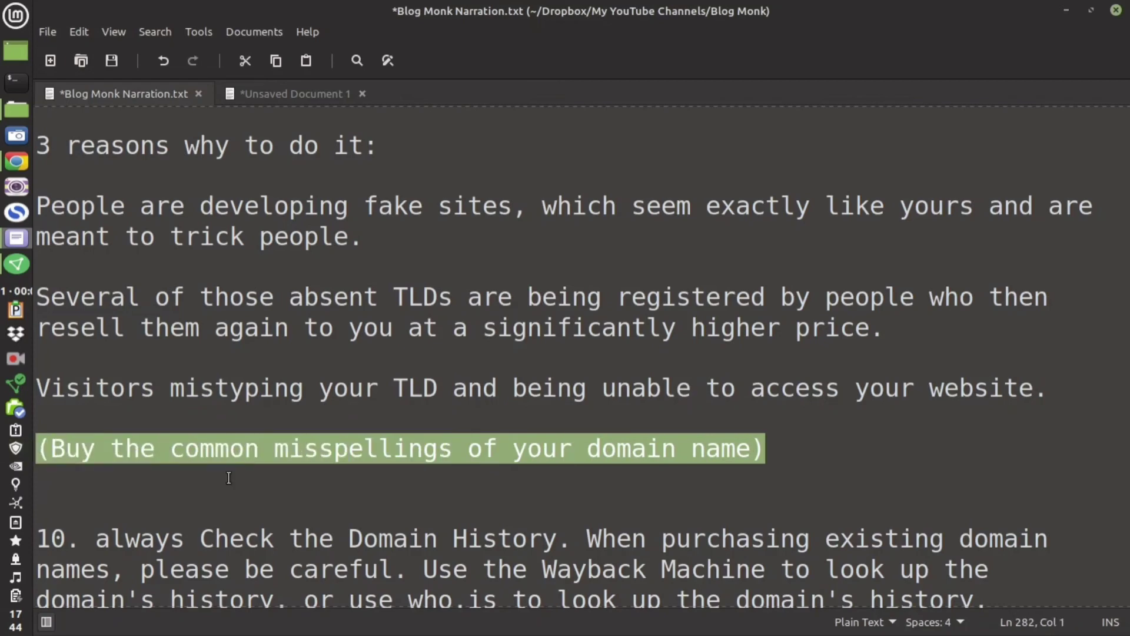
Highlight the misspellings note and the Wayback Machine suggestion, then return to Chrome
scroll("down", 3)
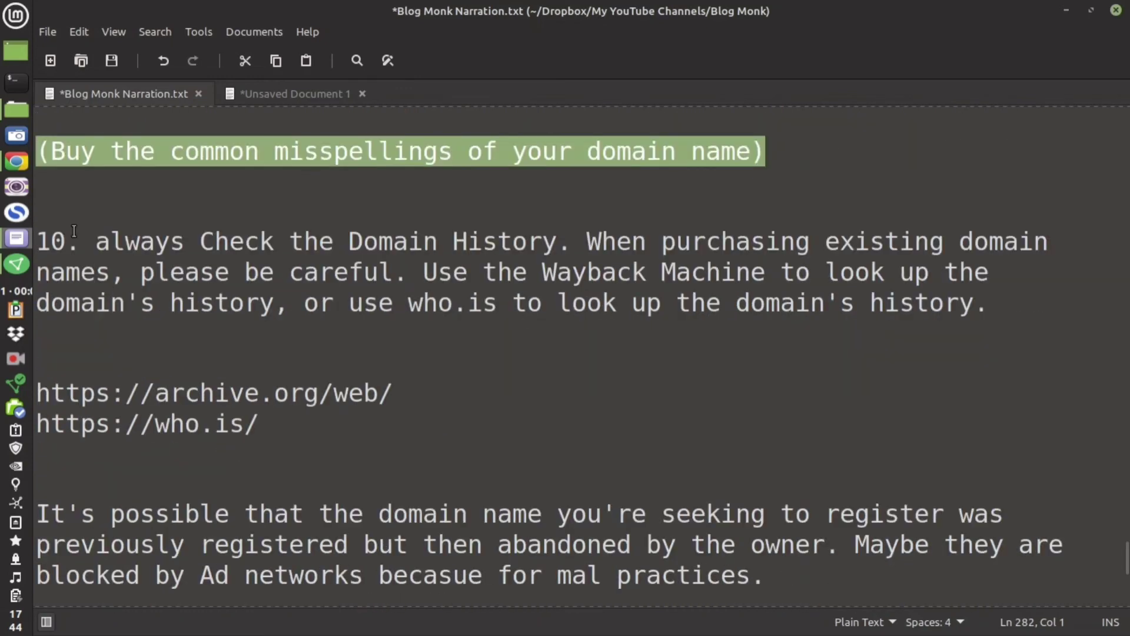
left_click_drag(95, 242, 528, 241)
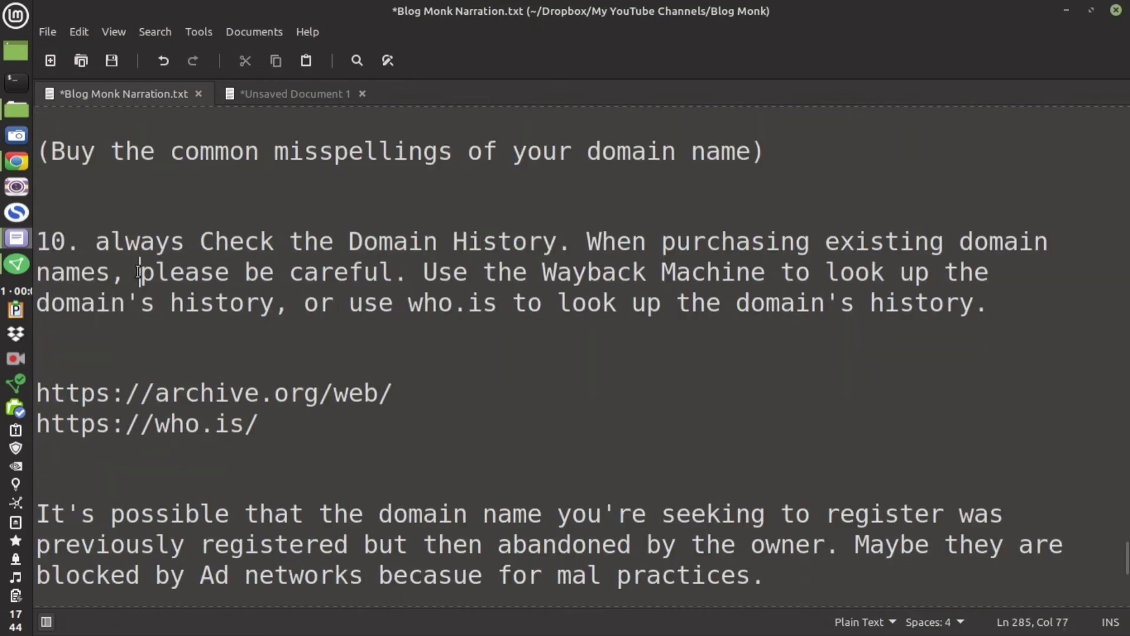
left_click_drag(423, 272, 749, 271)
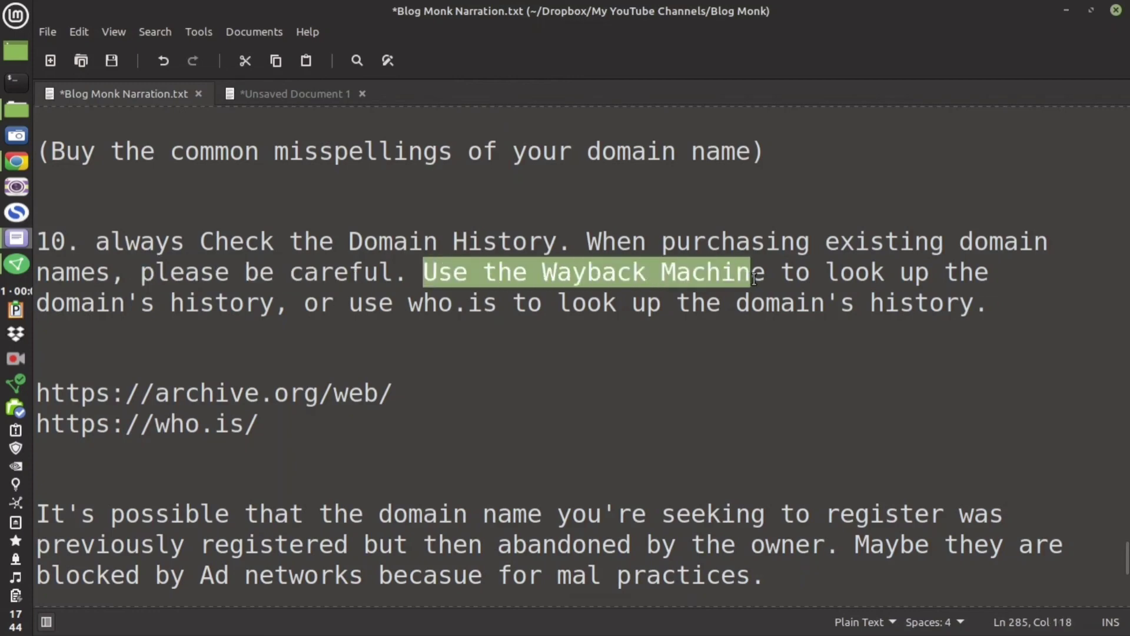
left_click(42, 393)
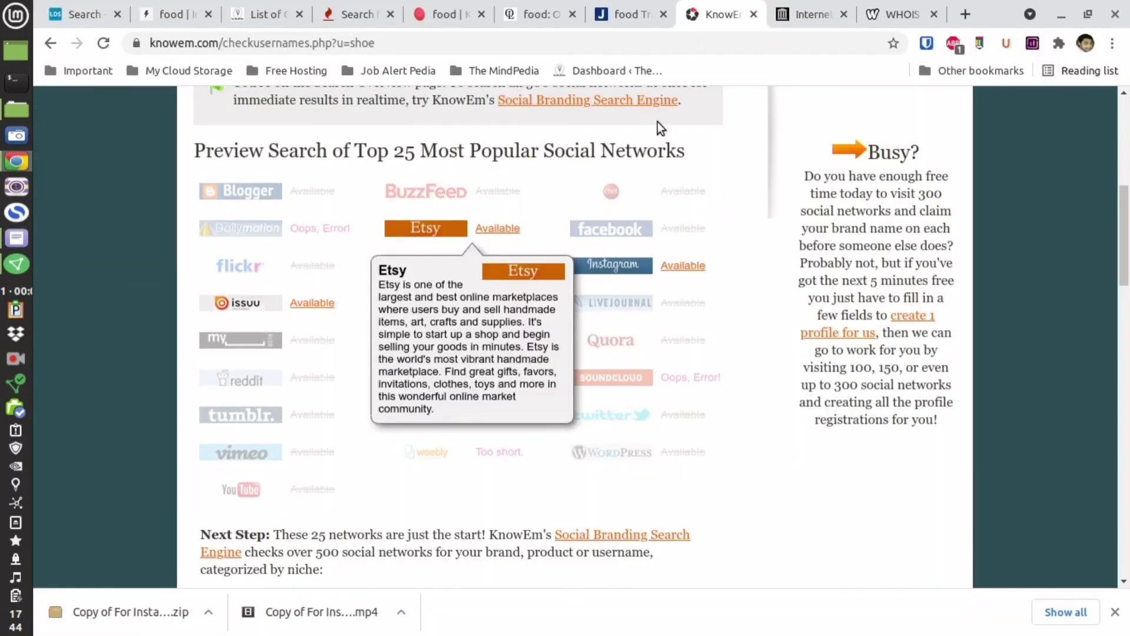
Enter youtube.com in the Wayback Machine search
left_click(807, 13)
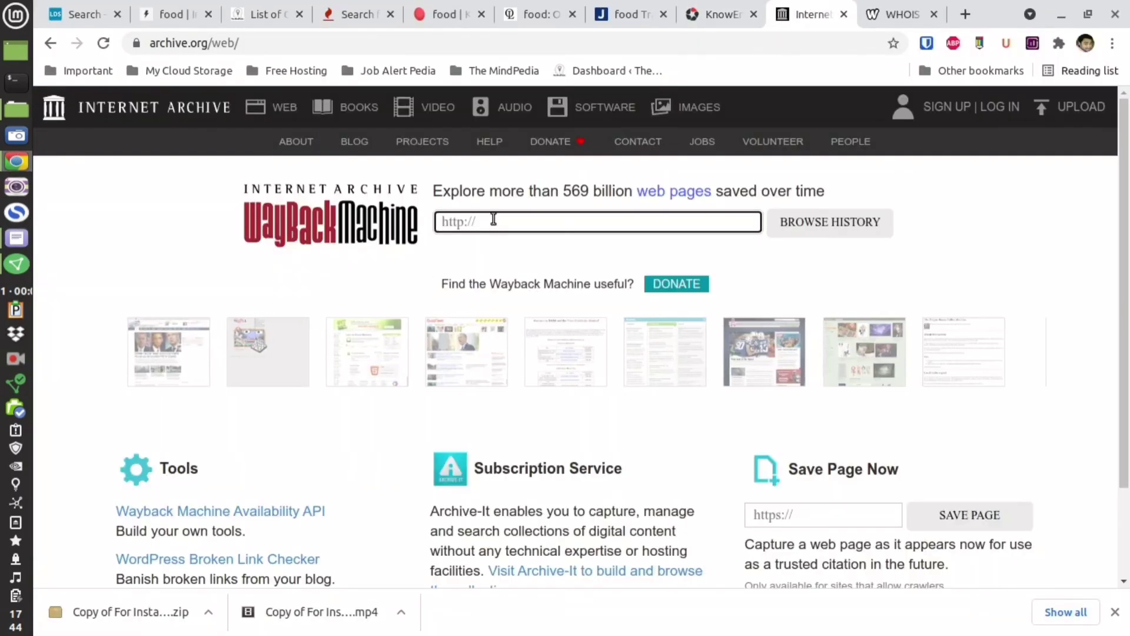
type("y")
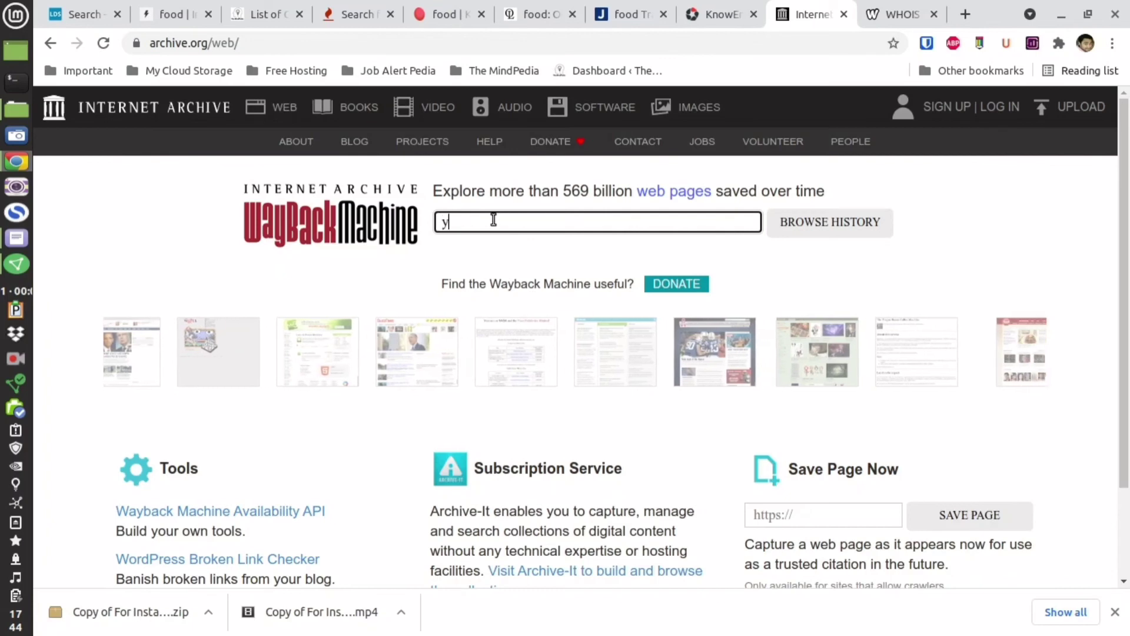
type("outube.com")
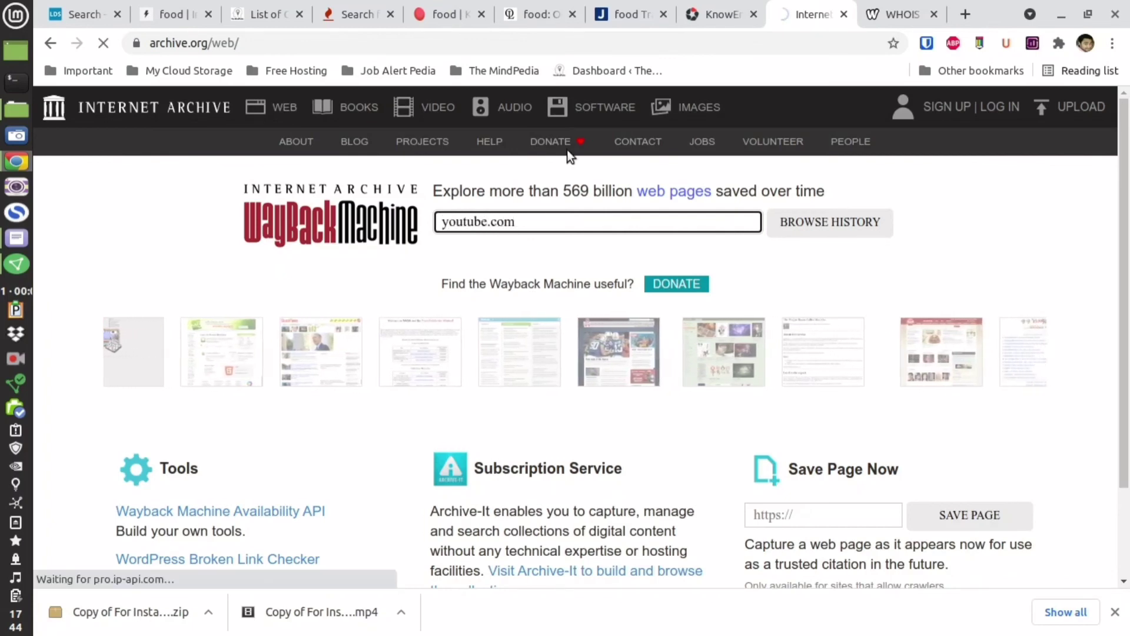
Search youtube.com on who.is, then return to the Wayback 2009 capture calendar
left_click(901, 13)
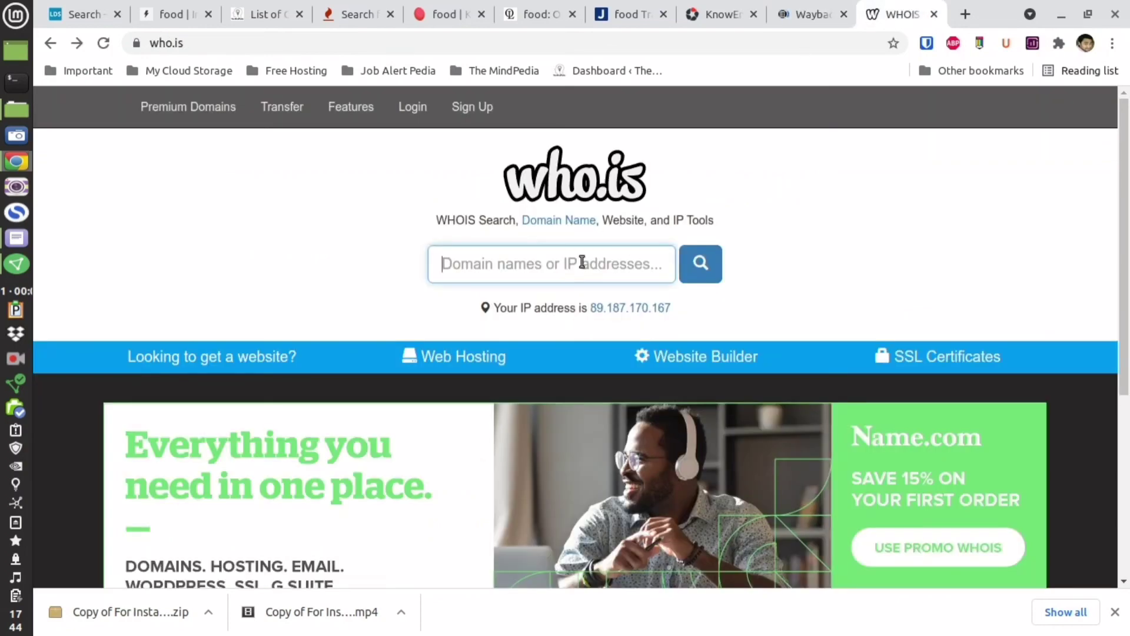
type("youtube.com")
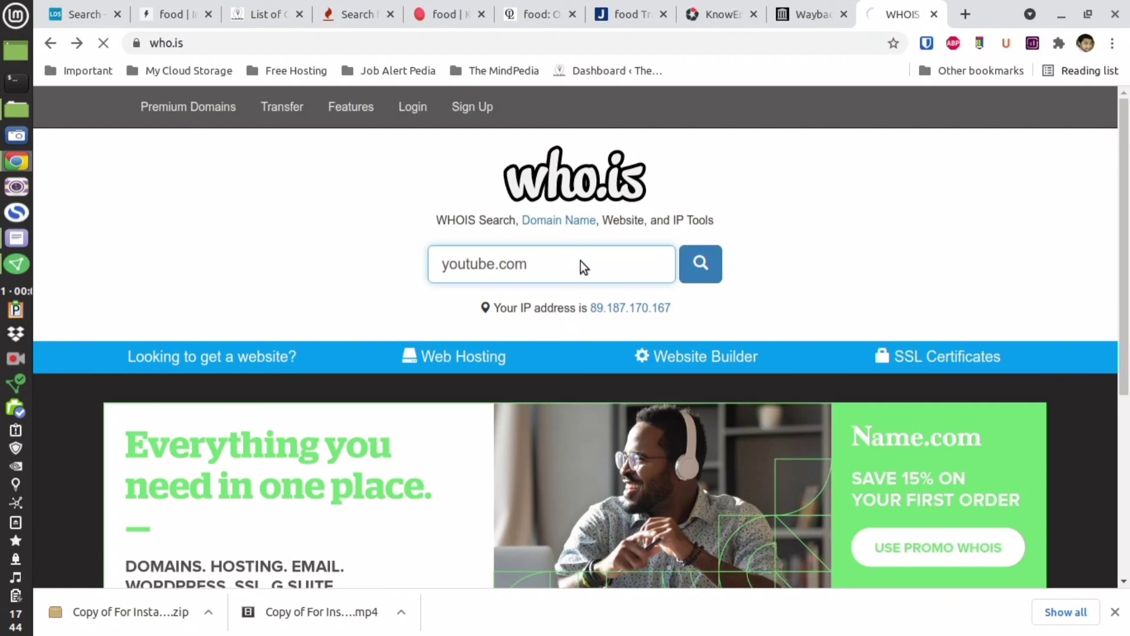
left_click(810, 14)
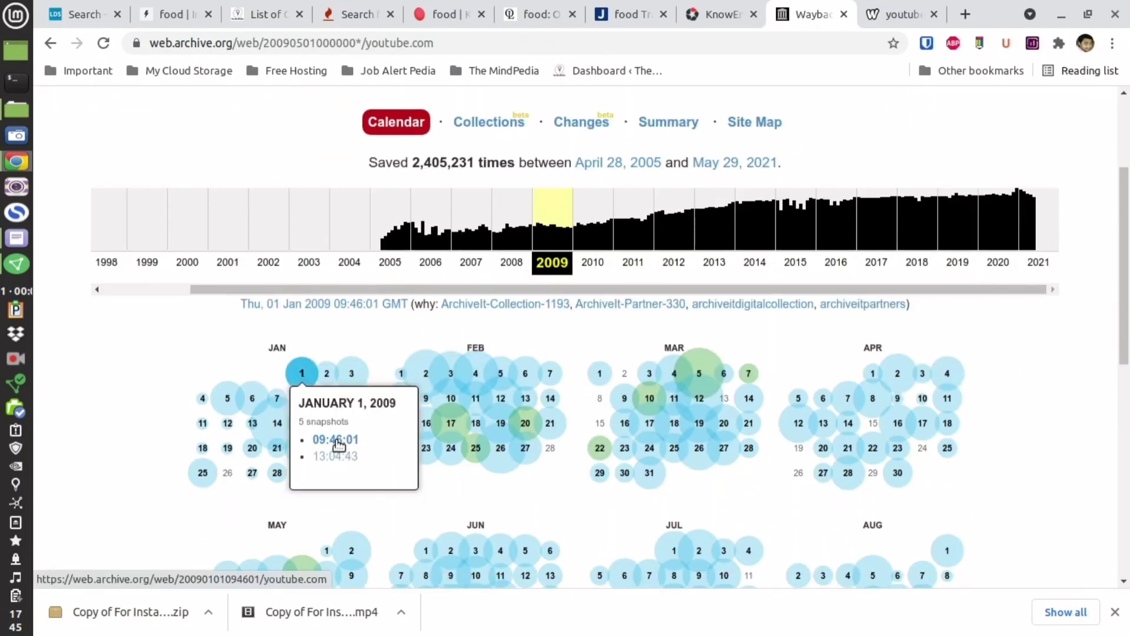
Open youtube.com's January 1, 2009 capture and review its who.is record (registered 2005, expiring 2022)
left_click(335, 439)
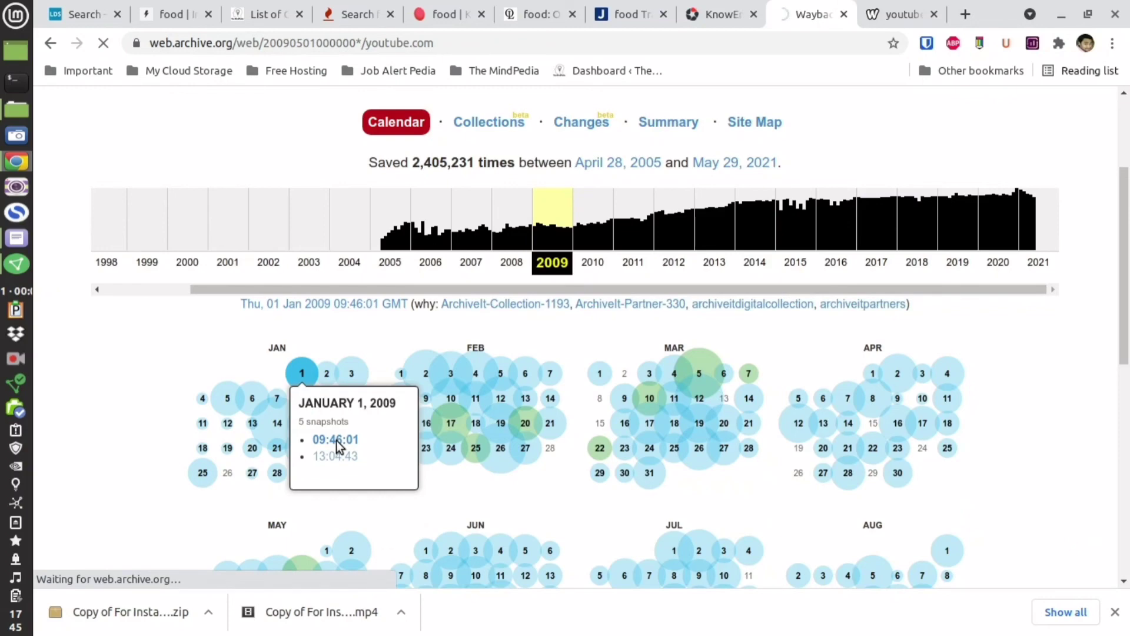
left_click(334, 439)
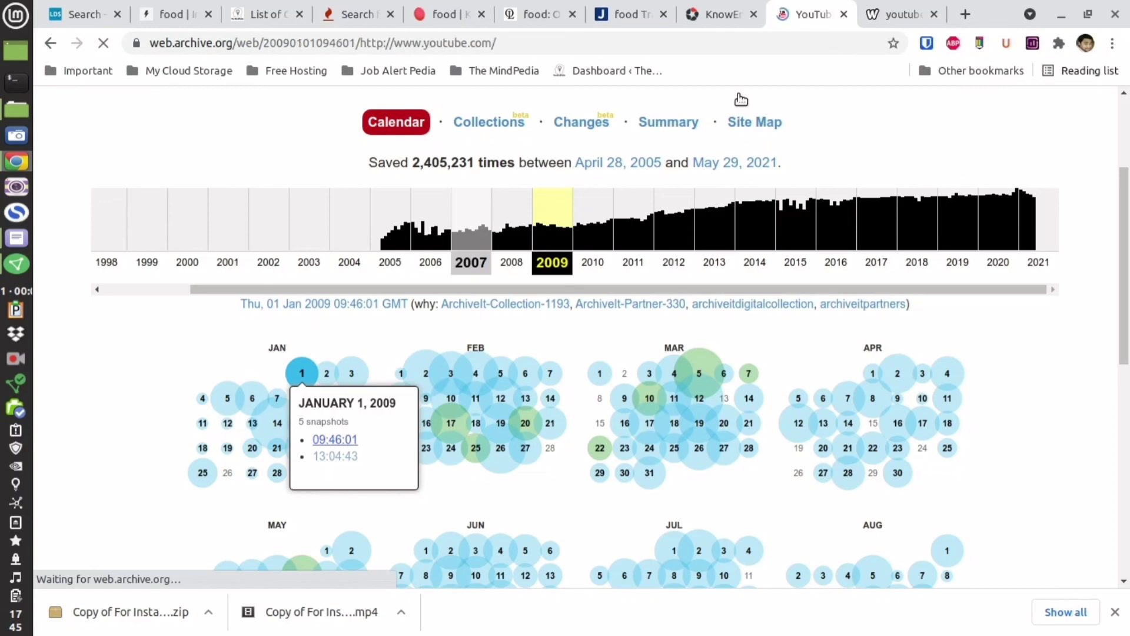
mouse_move(712, 207)
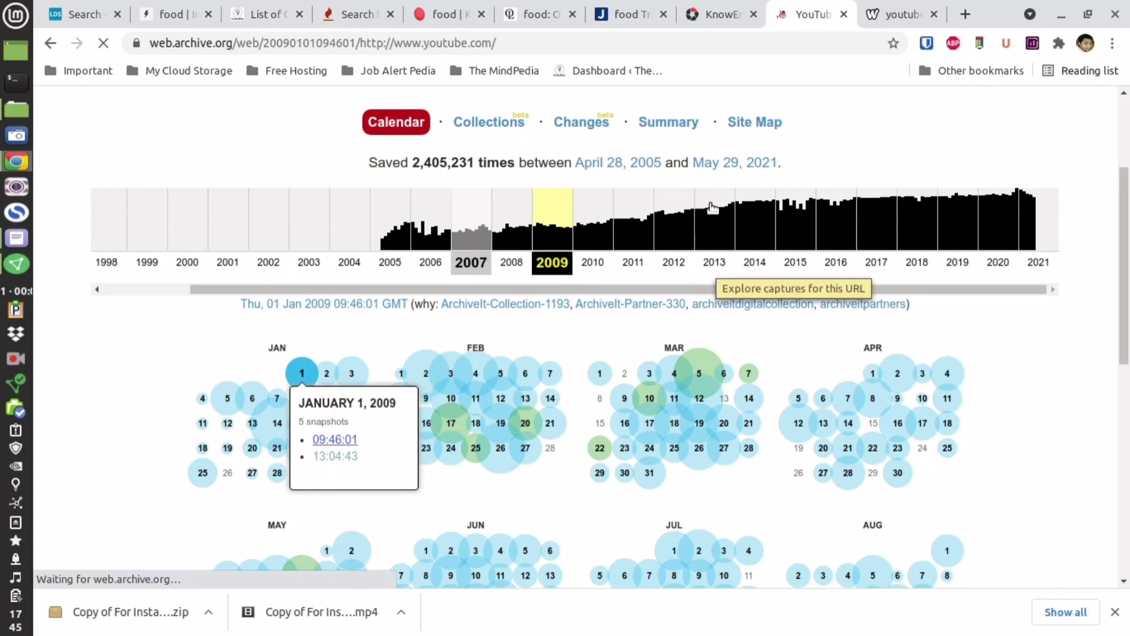
left_click(897, 14)
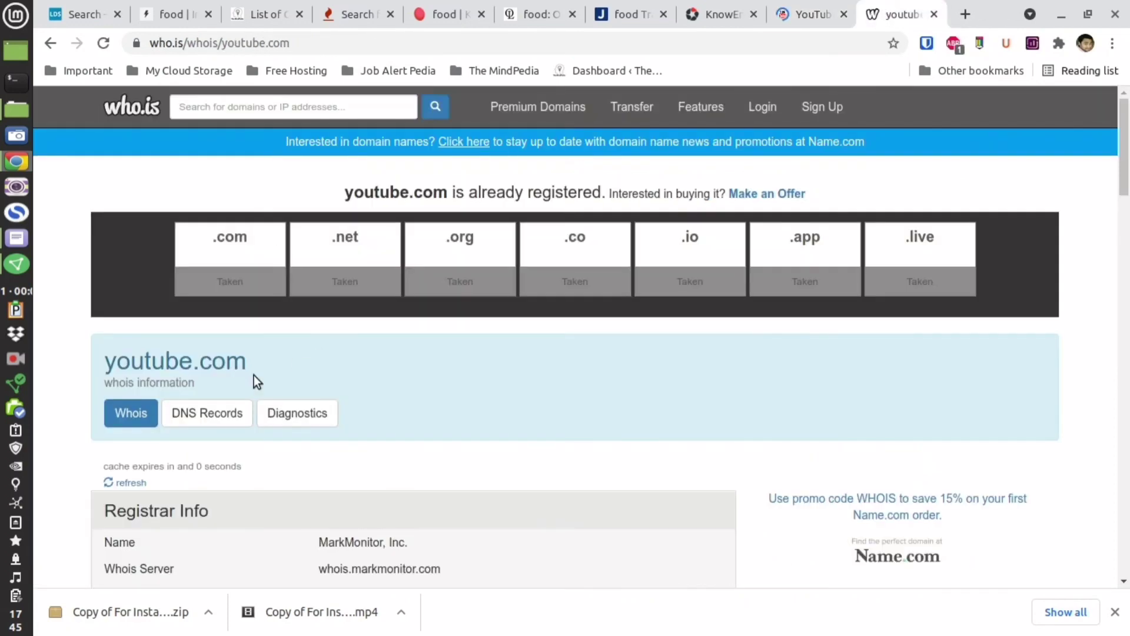
scroll("down", 3)
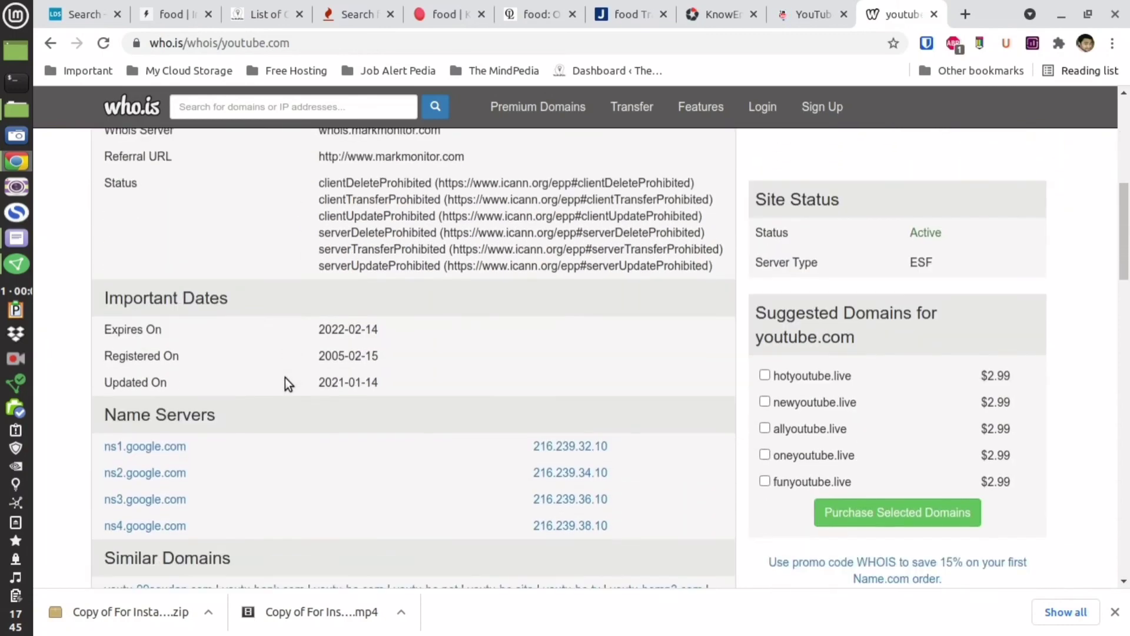
scroll("down", 3)
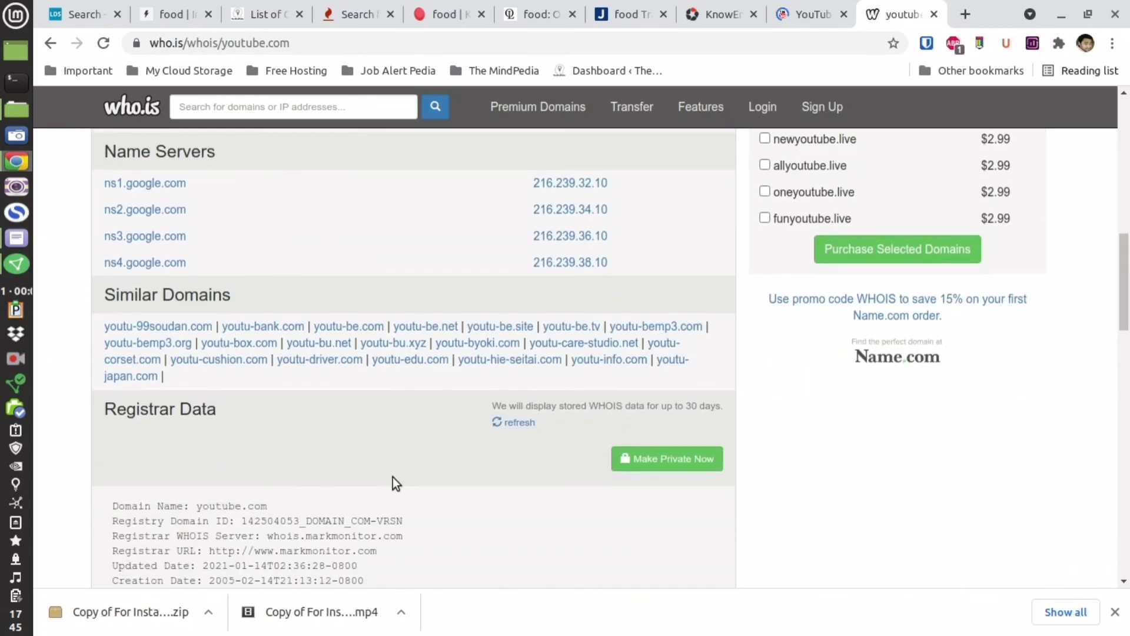
scroll("down", 3)
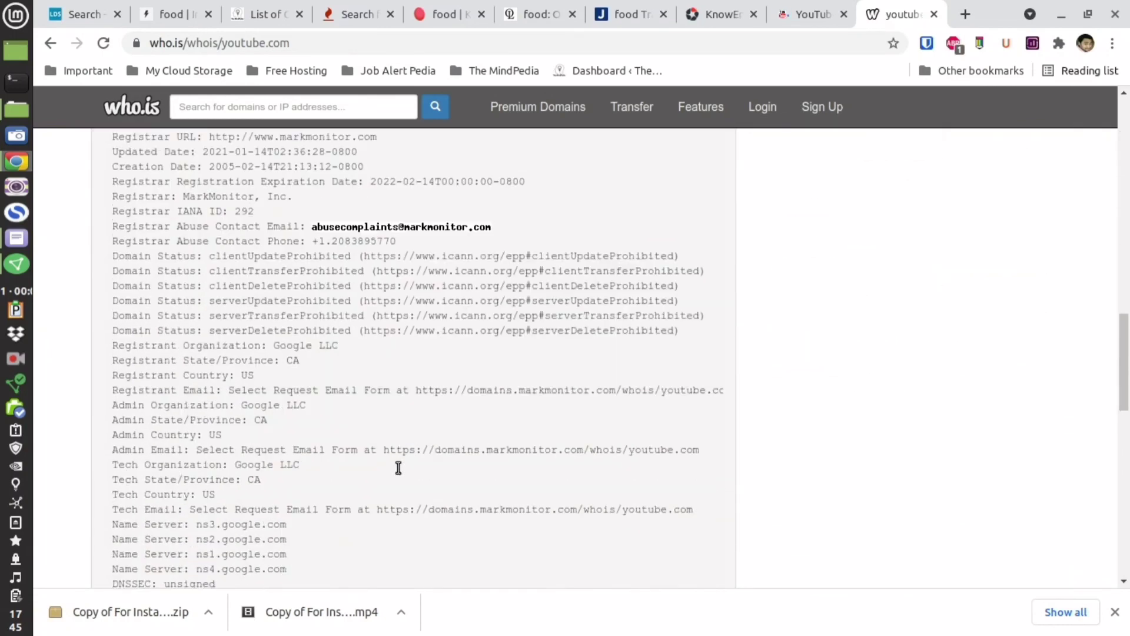
left_click(811, 14)
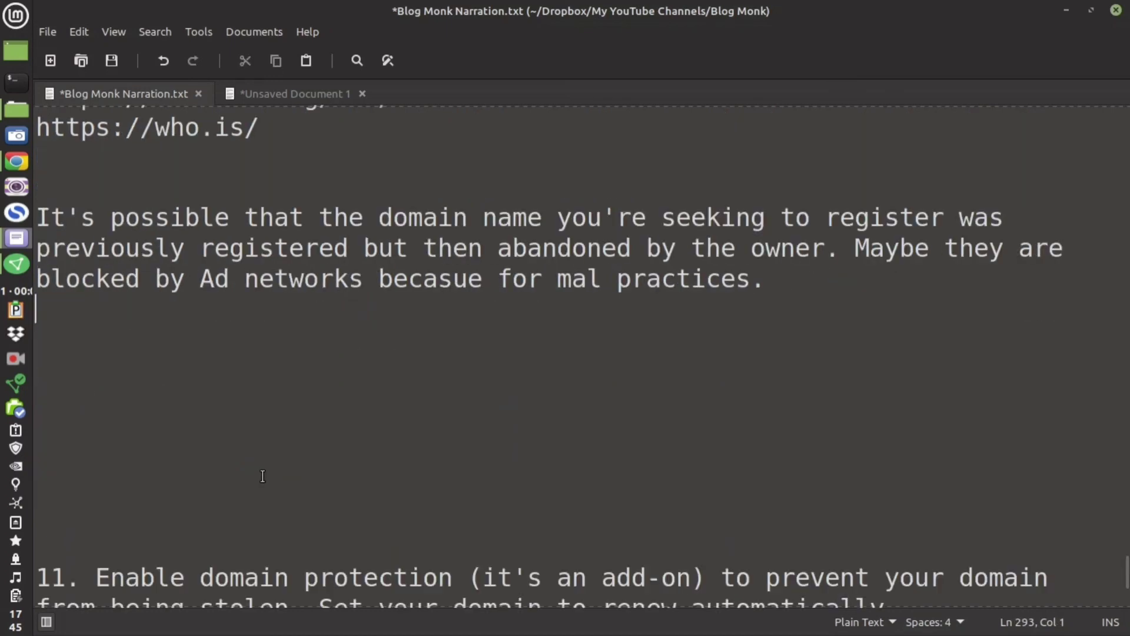
Scroll to tip 11 and highlight 'Set your domain to renew automatically.'
scroll("down", 3)
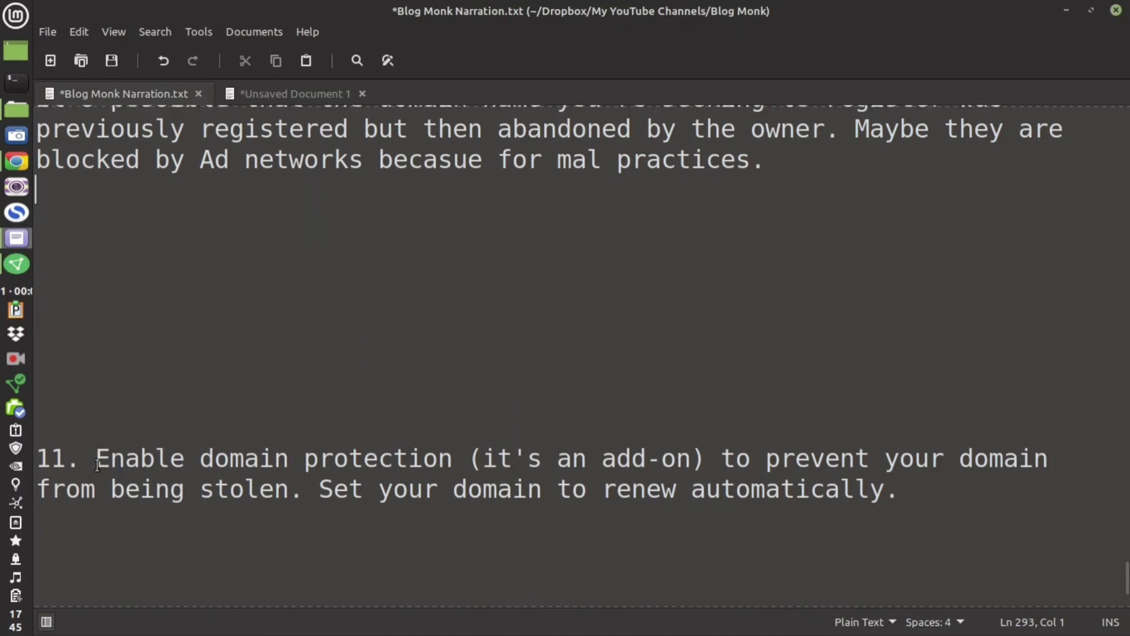
left_click_drag(96, 459, 934, 459)
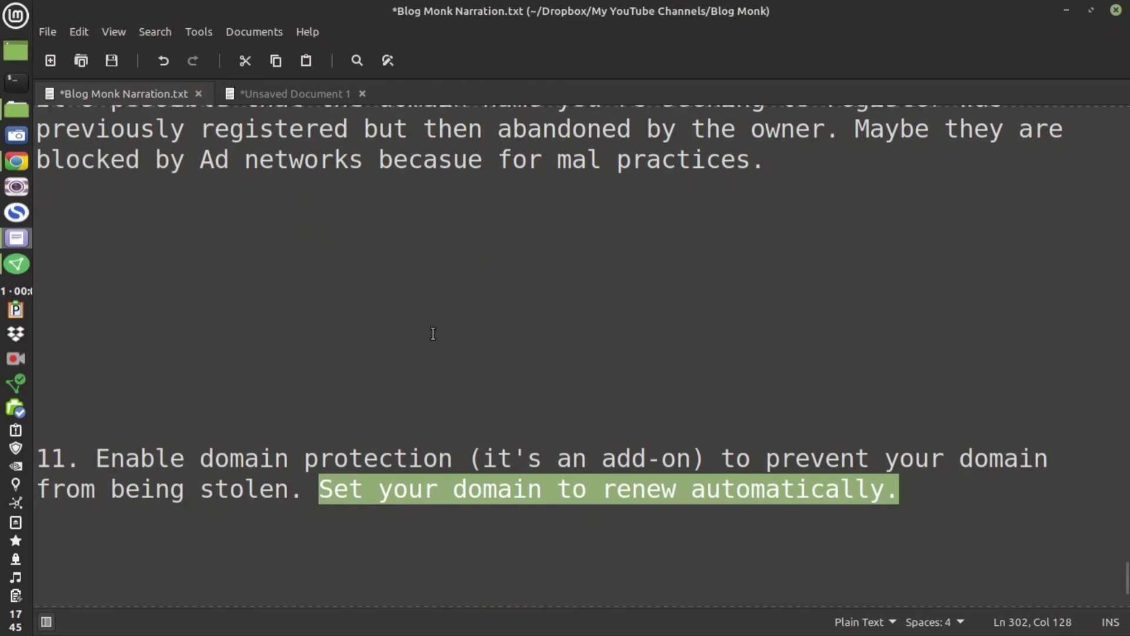
scroll("down", 3)
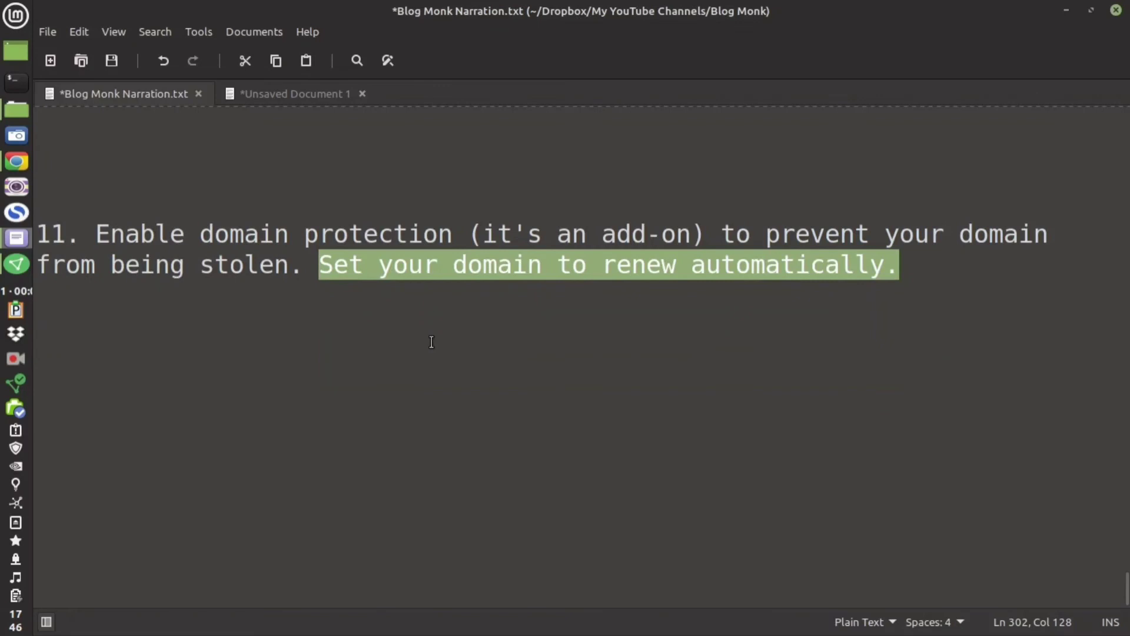
mouse_move(420, 334)
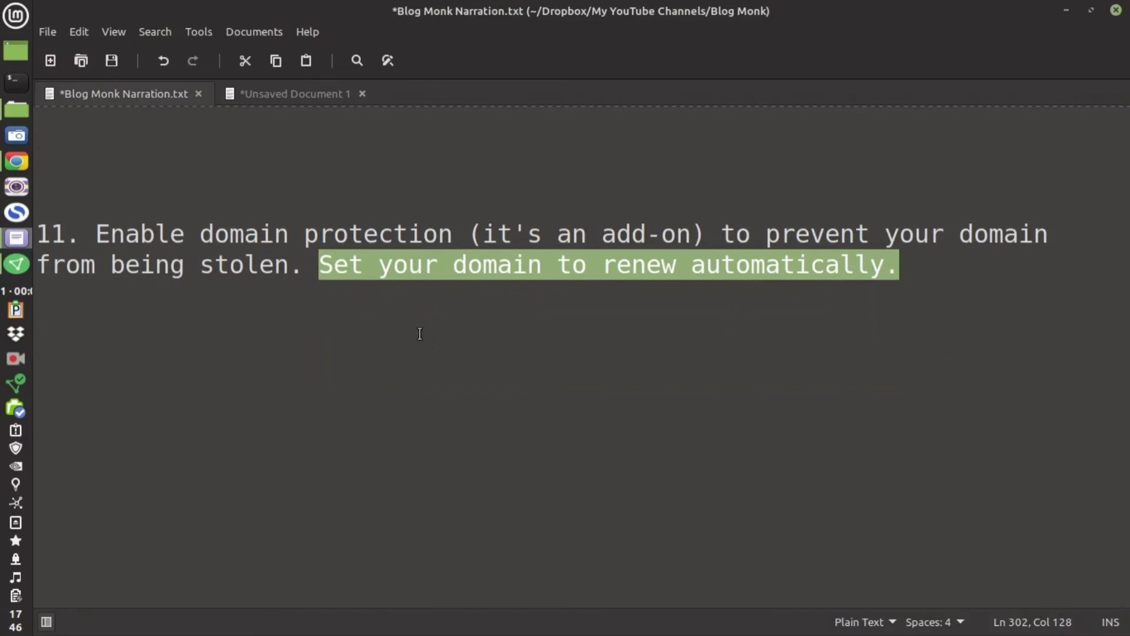